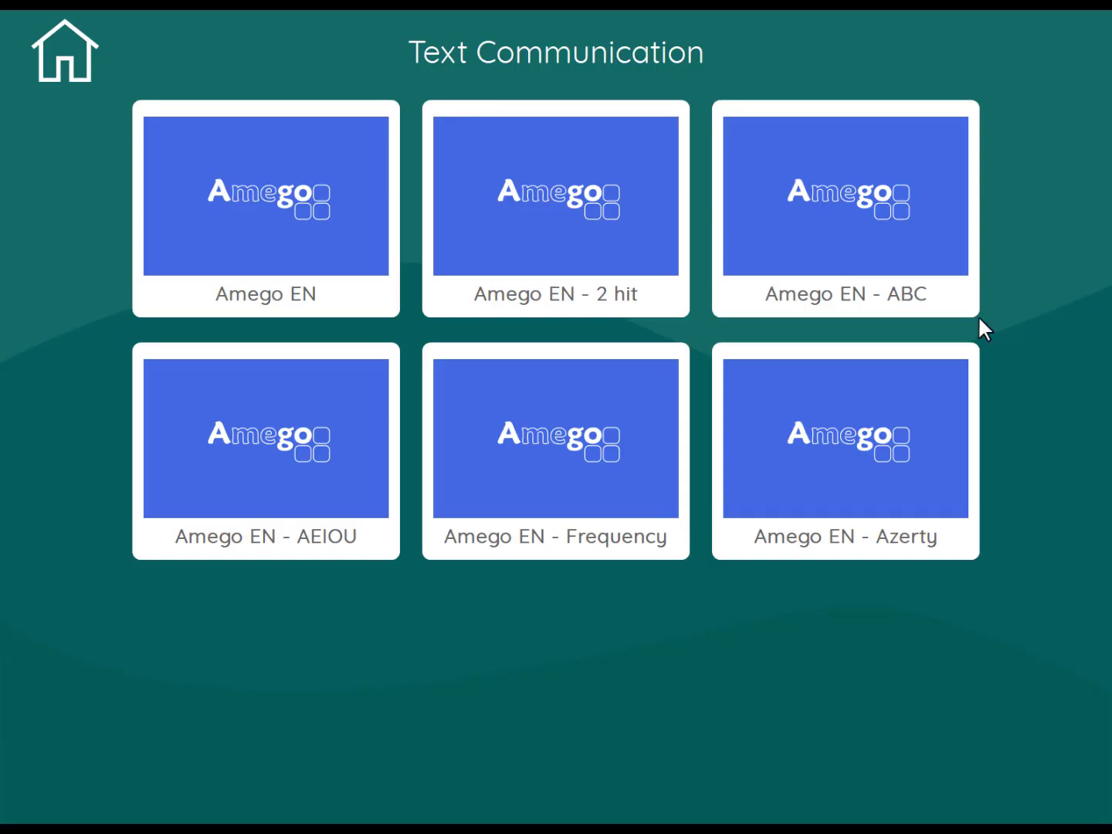
pyautogui.moveTo(285, 224)
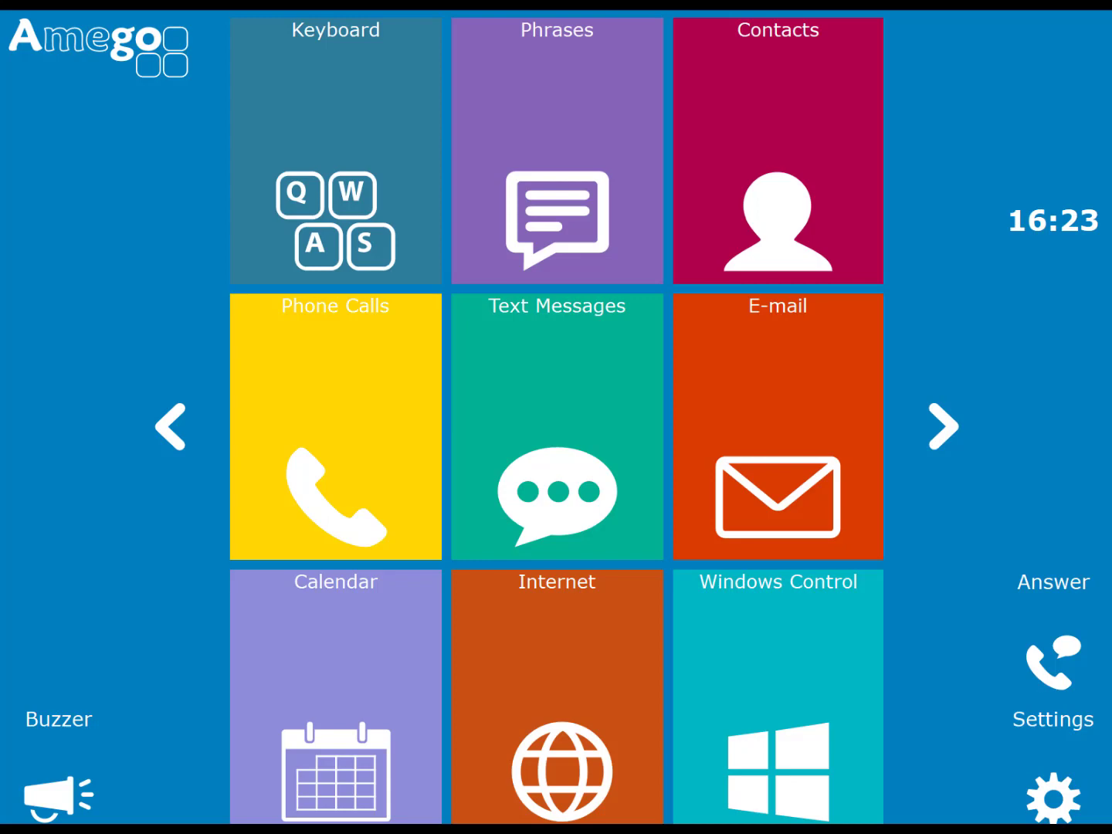
pyautogui.moveTo(952, 444)
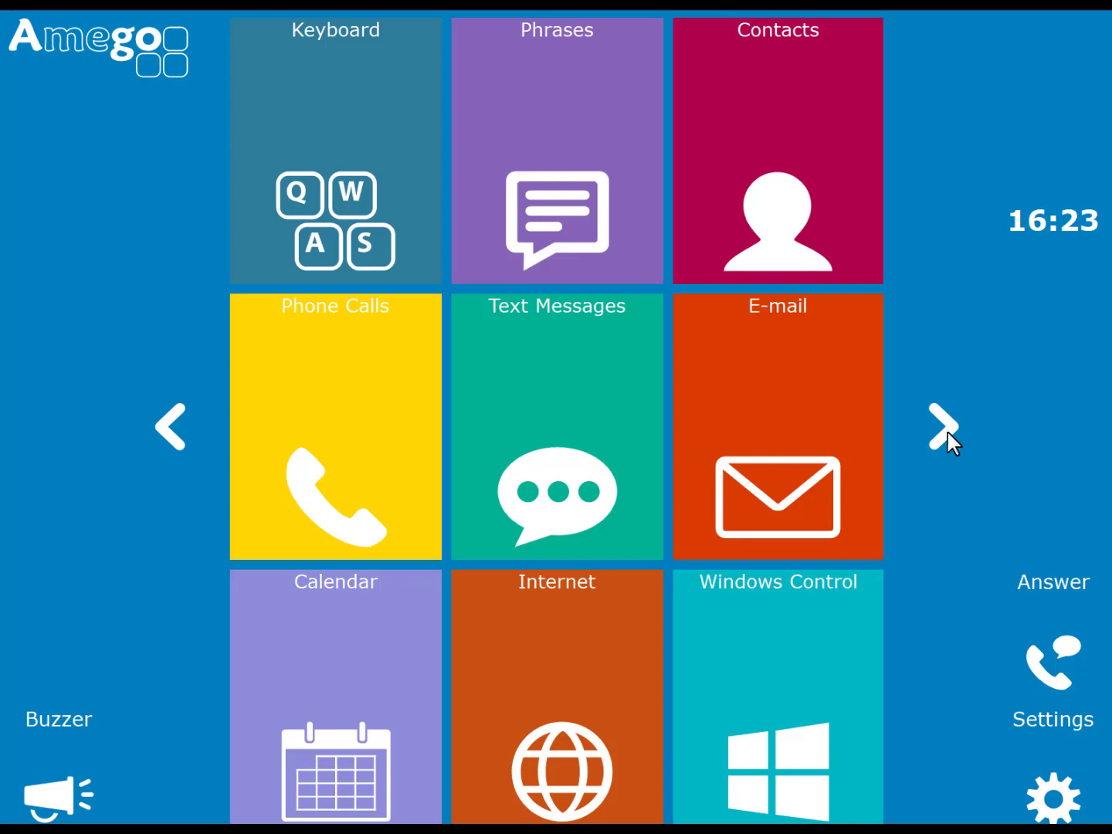
pyautogui.click(947, 426)
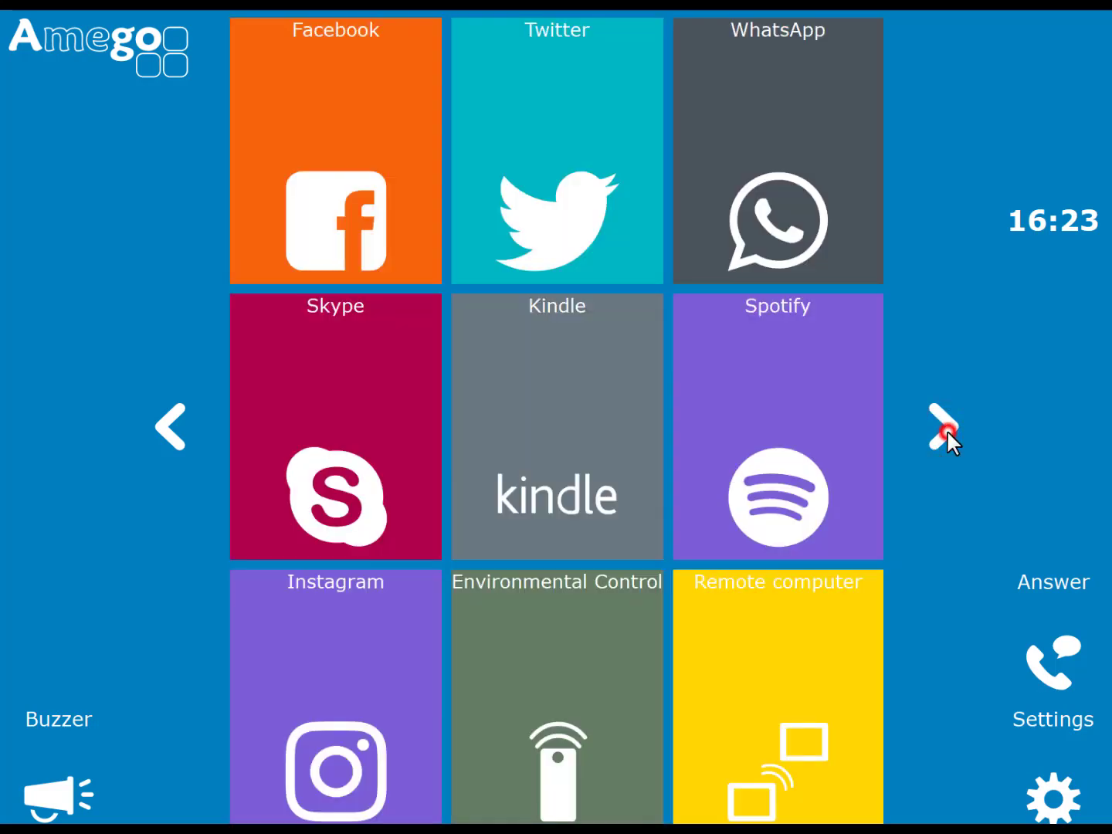
pyautogui.click(942, 426)
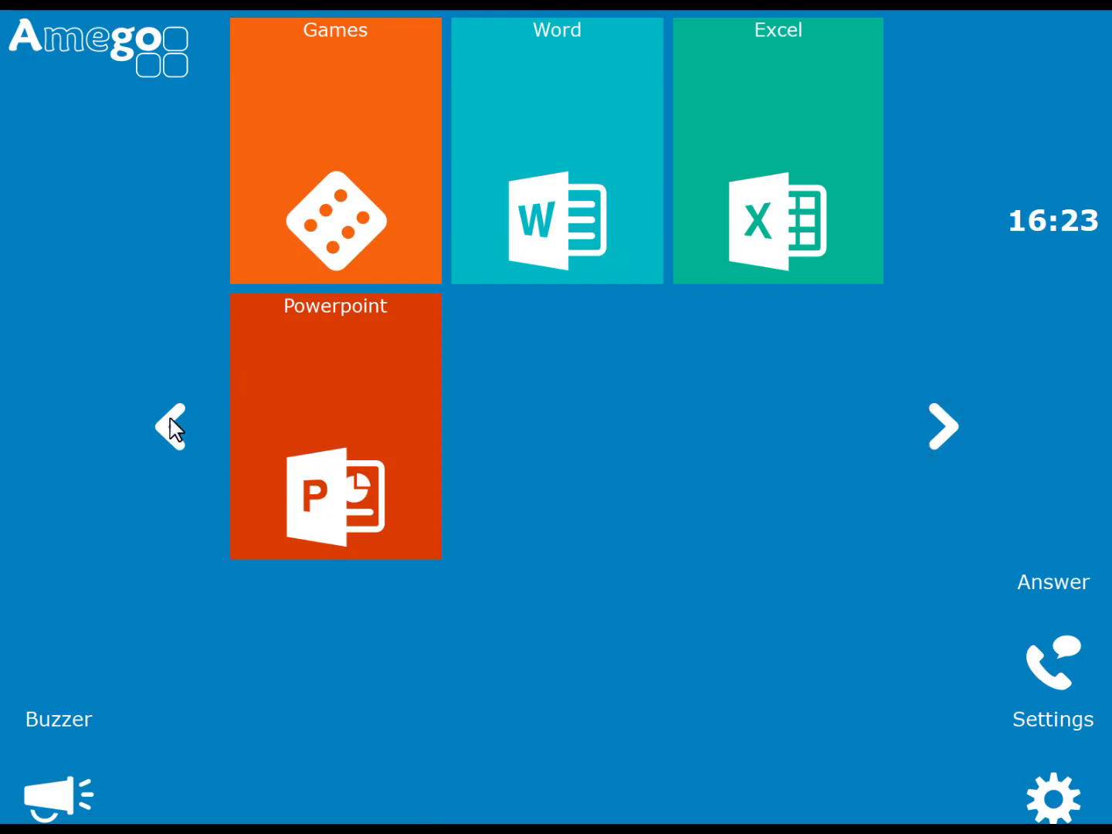
pyautogui.click(170, 426)
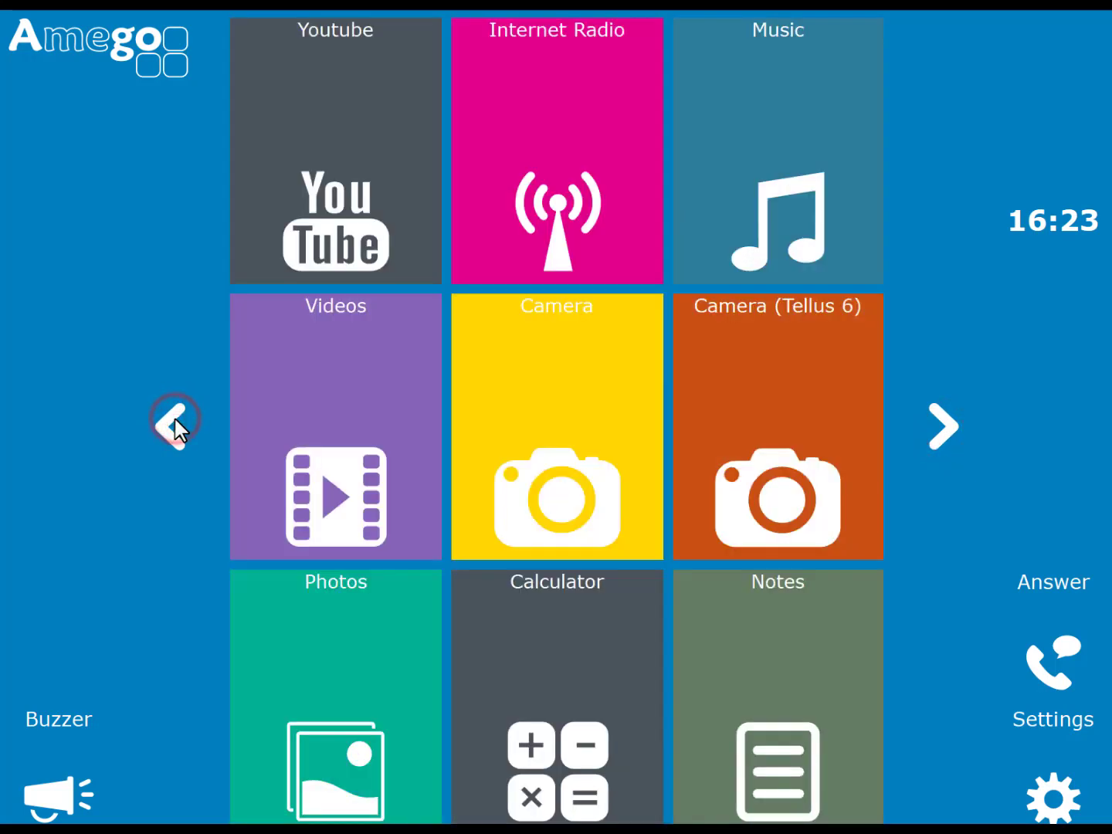
pyautogui.click(174, 425)
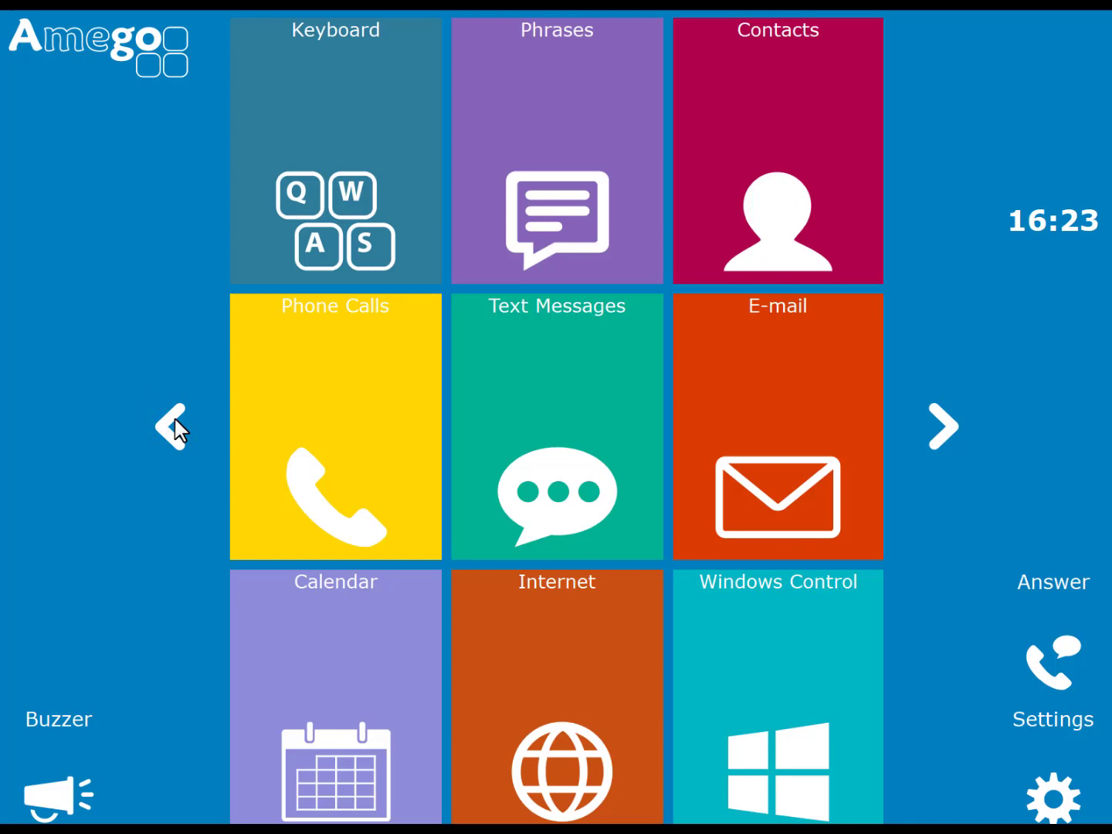
pyautogui.moveTo(1052, 806)
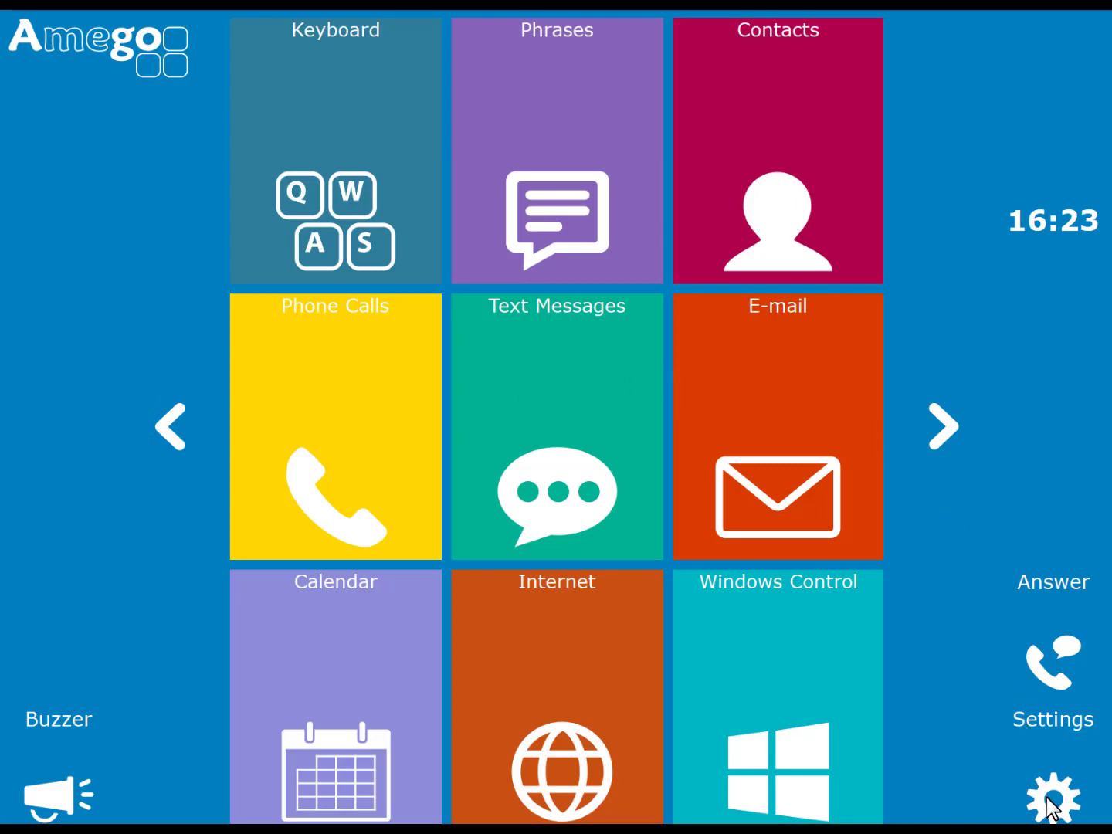
# - Hide the Powerpoint and Excel categories and move Games and Text Messages earlier
pyautogui.click(1052, 786)
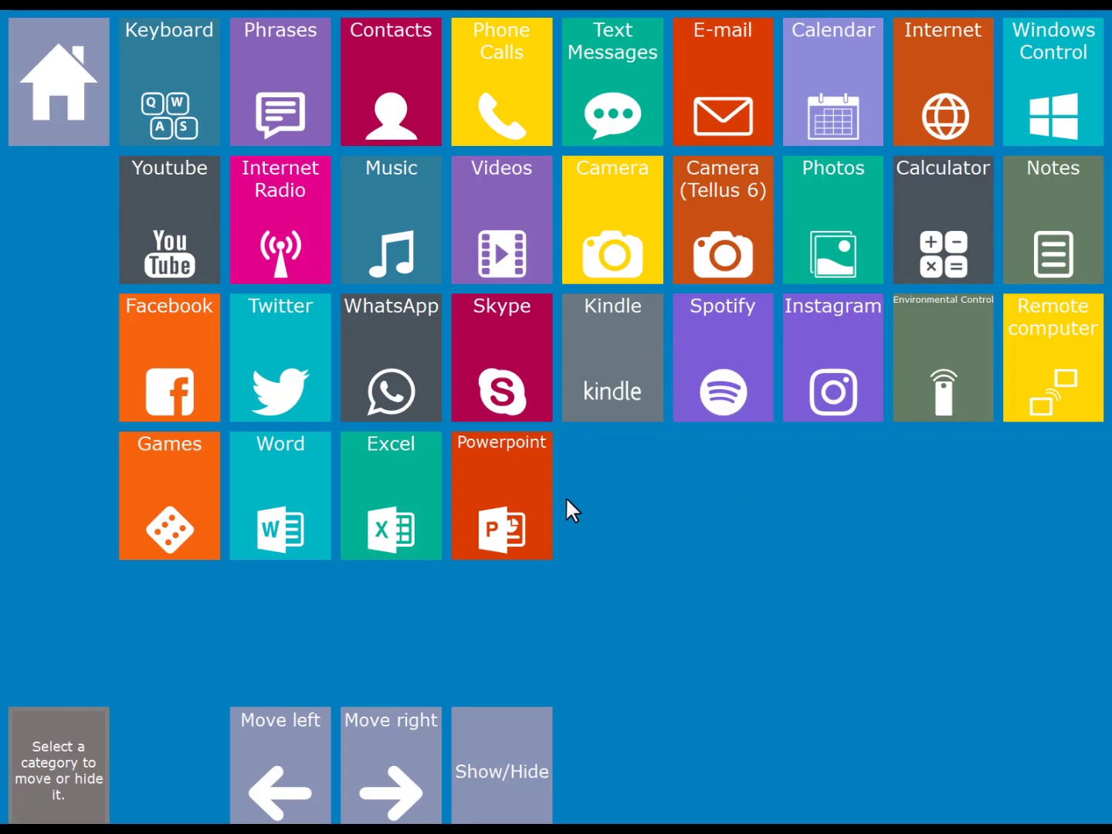
pyautogui.click(501, 495)
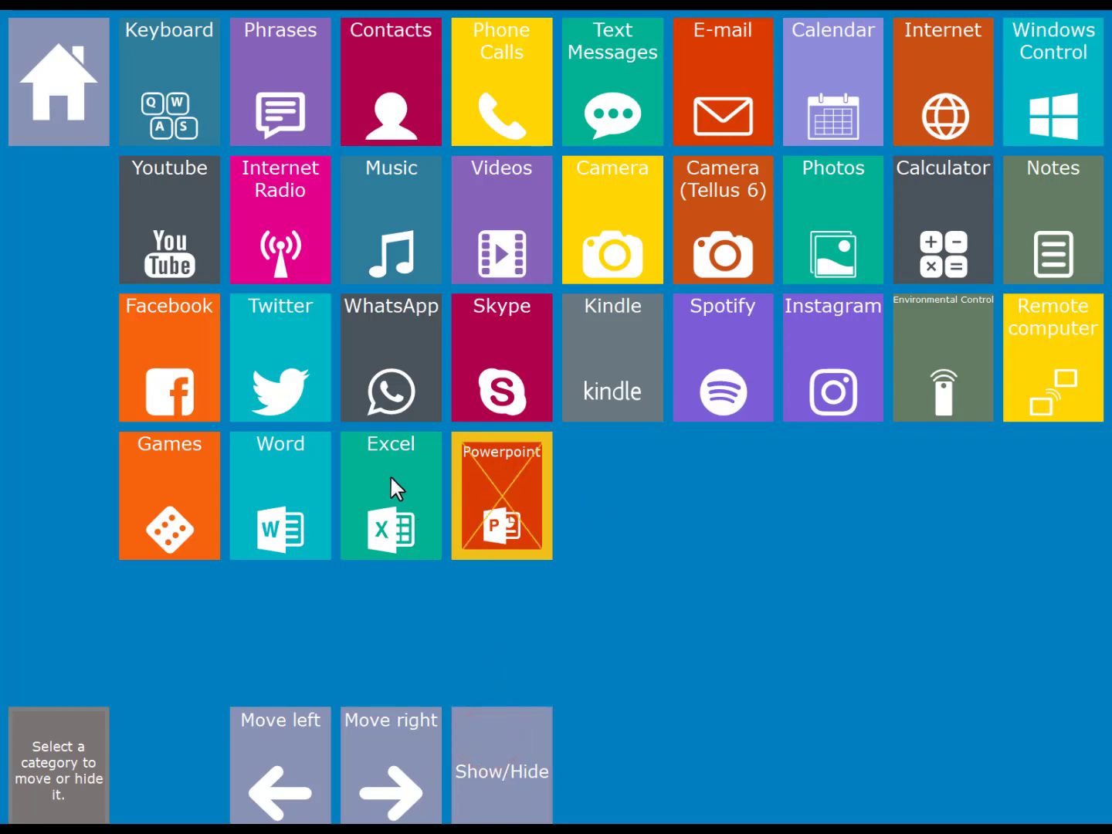
pyautogui.click(502, 766)
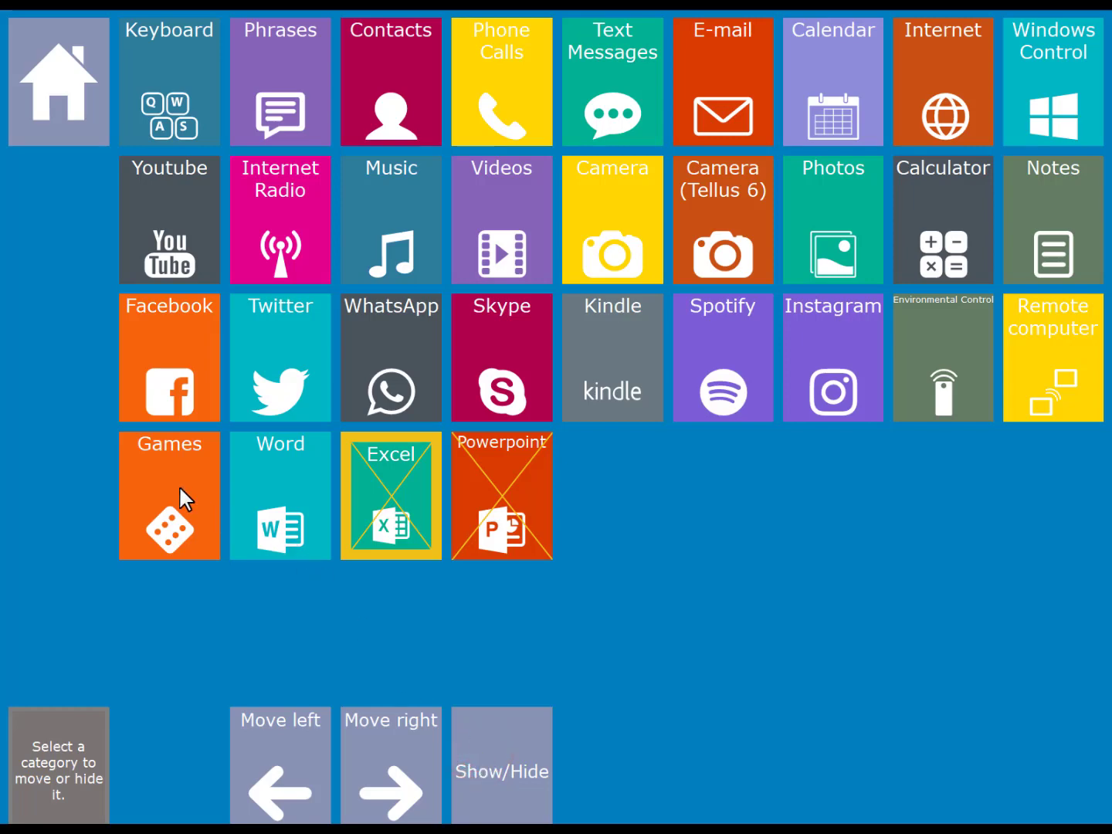
pyautogui.click(169, 496)
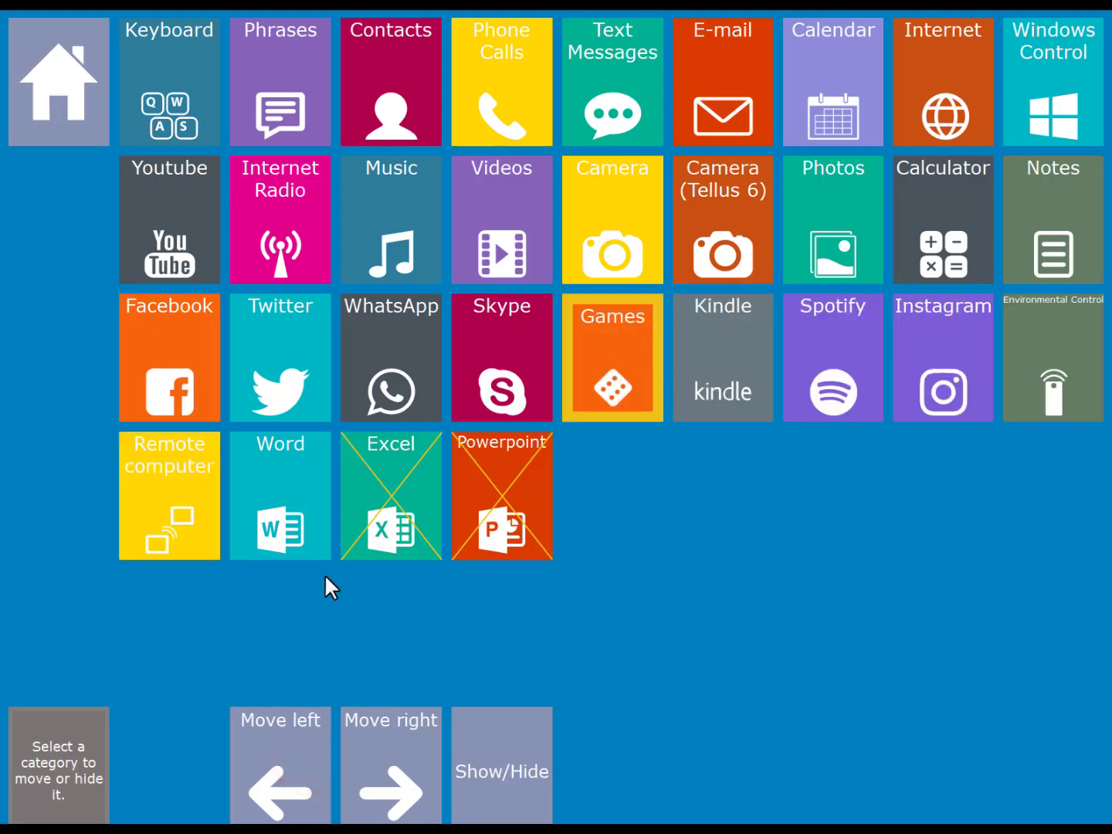
pyautogui.moveTo(390, 115)
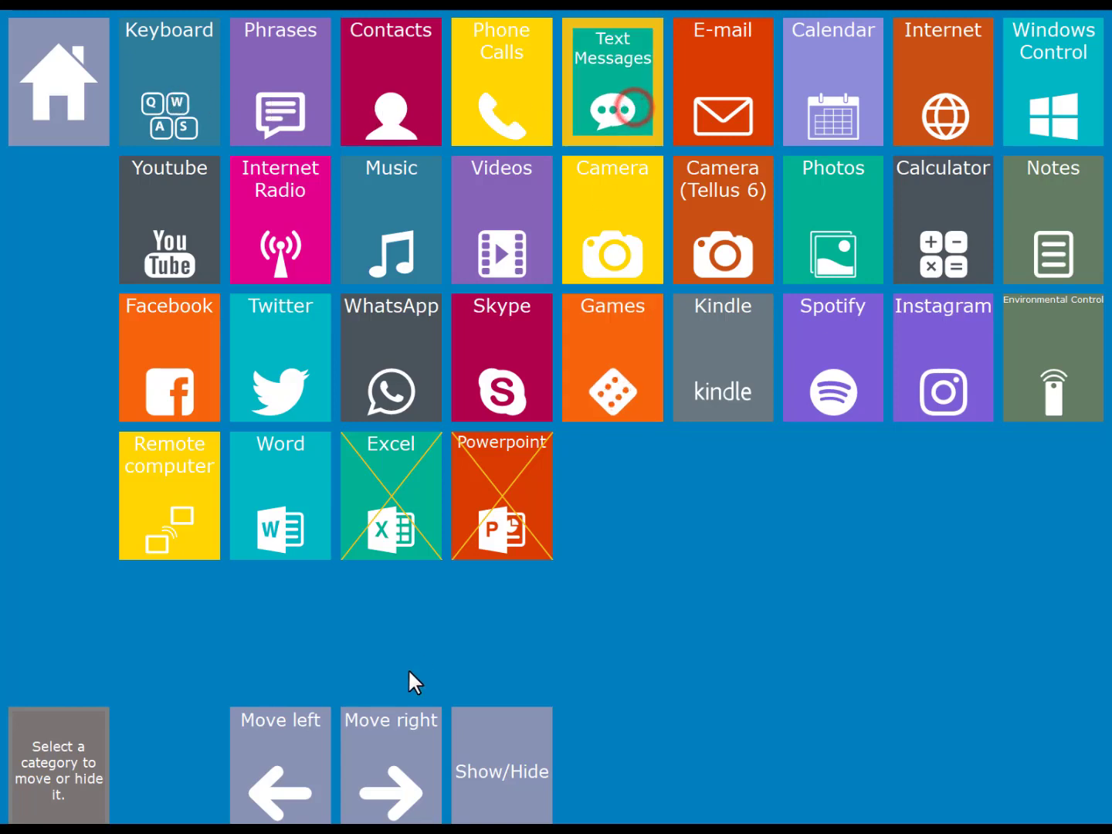
pyautogui.click(279, 765)
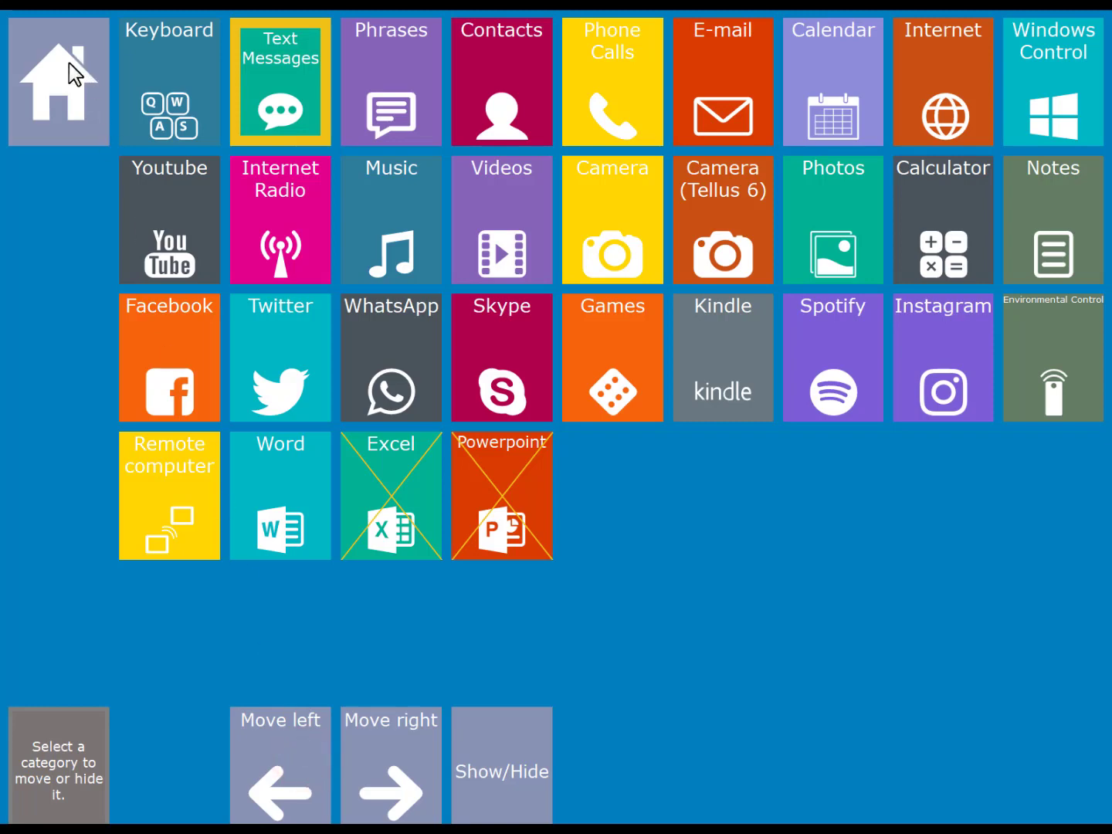
# - Go back Home from the category editor, where Text Messages now follows Keyboard
pyautogui.click(58, 81)
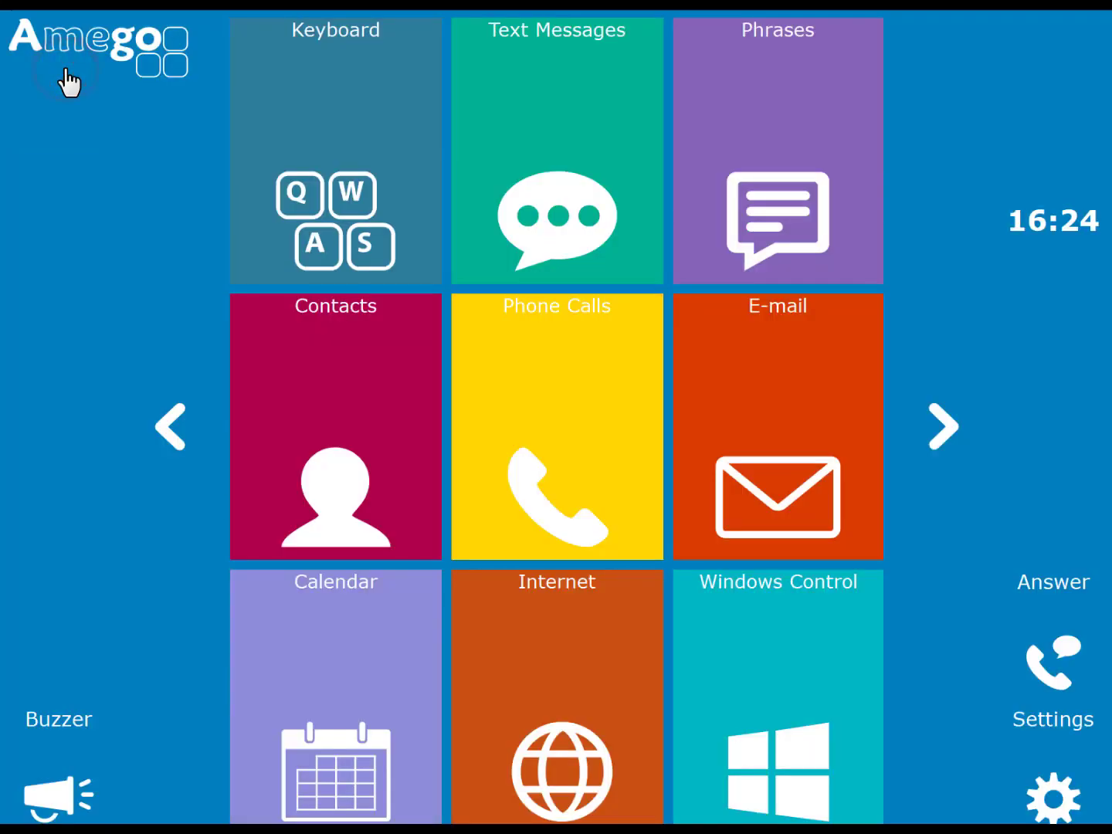
pyautogui.moveTo(564, 174)
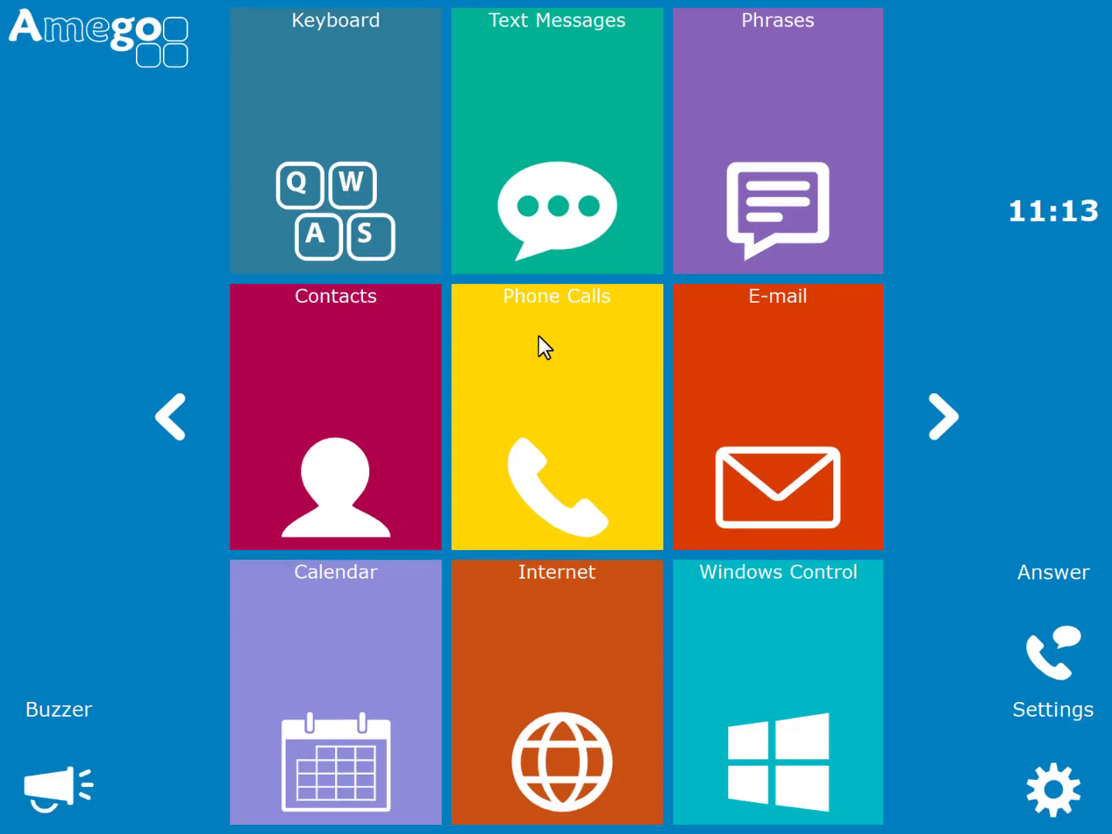
pyautogui.moveTo(344, 136)
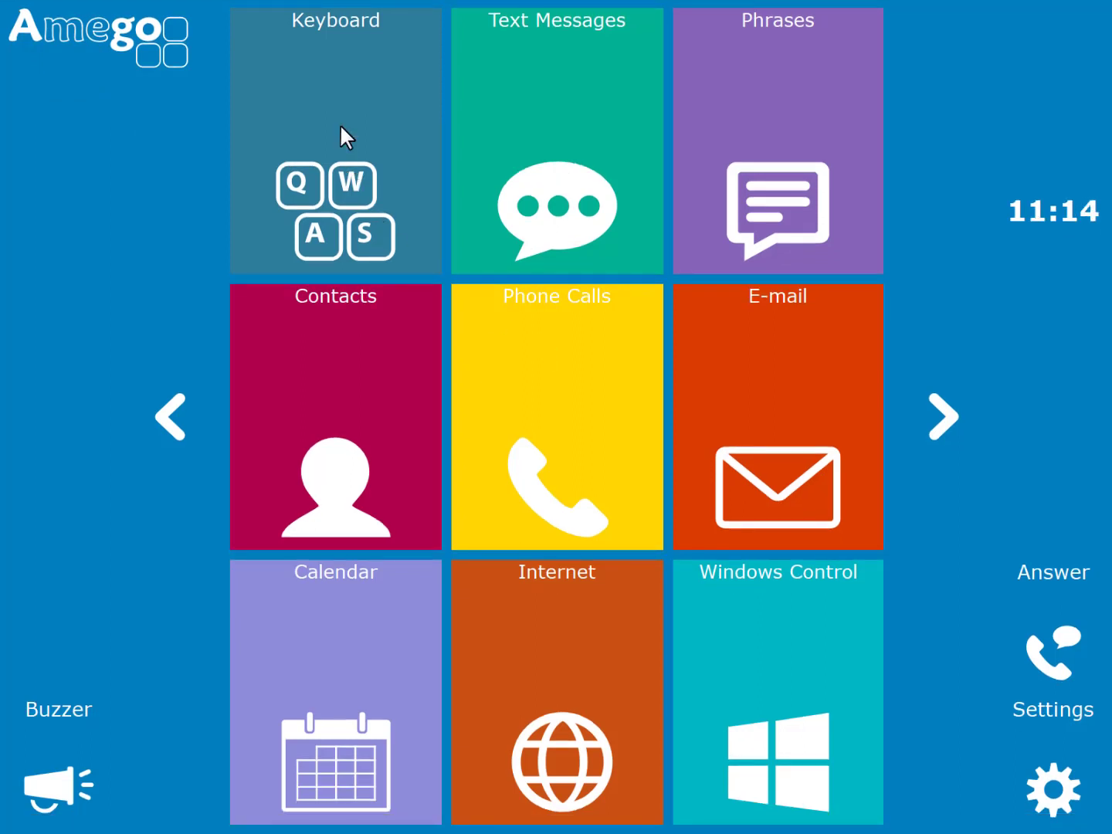
# - On the keyboard page, compose 'I am very happy' with word predictions, then erase it
pyautogui.click(335, 139)
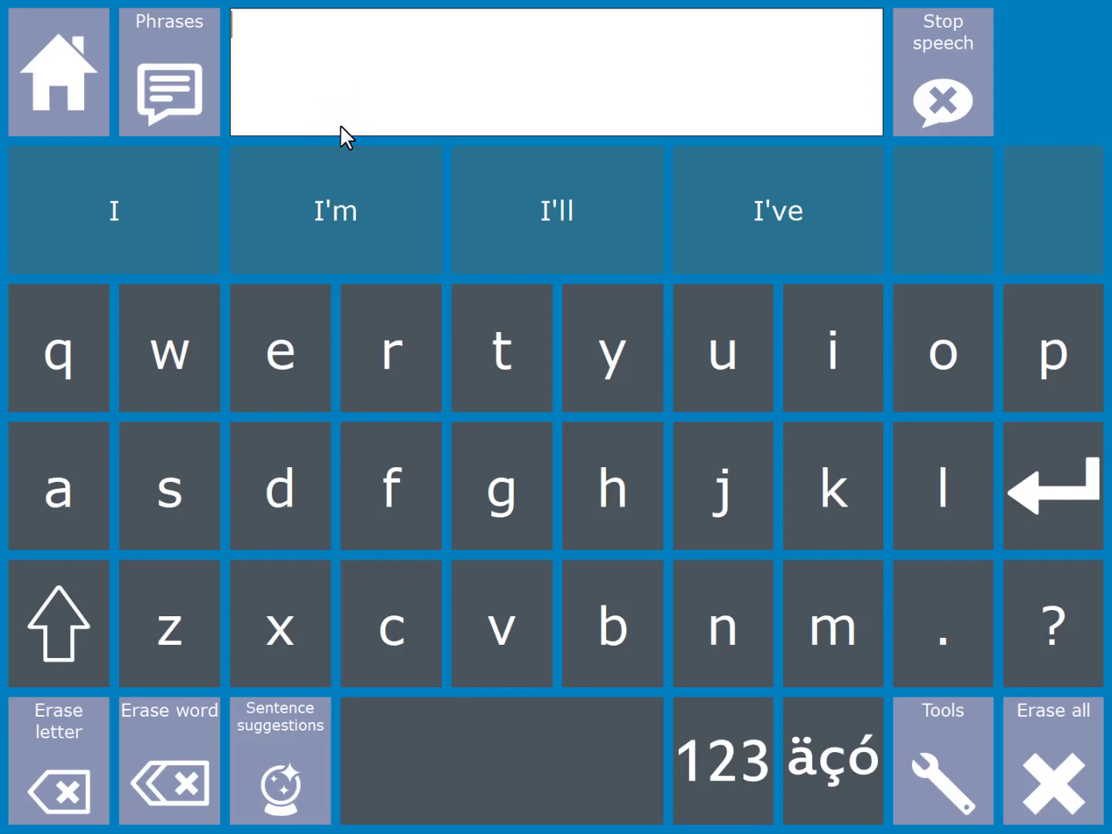
pyautogui.moveTo(120, 224)
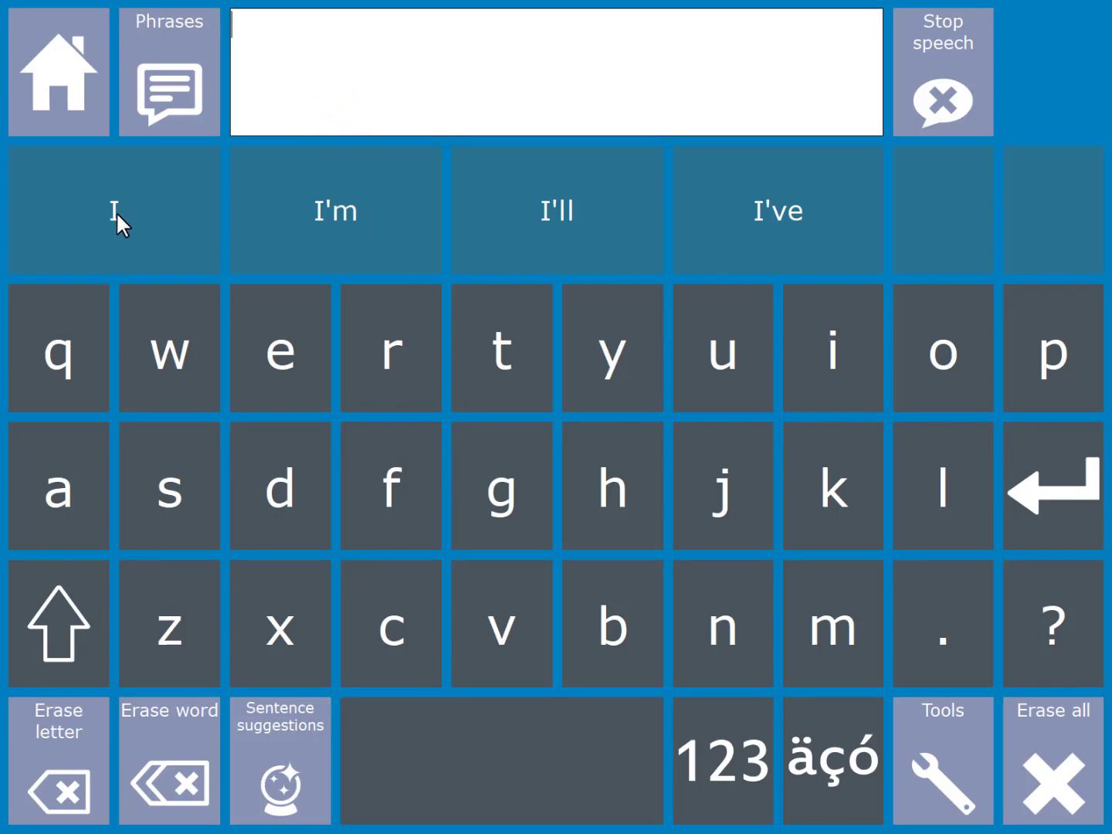
pyautogui.click(114, 210)
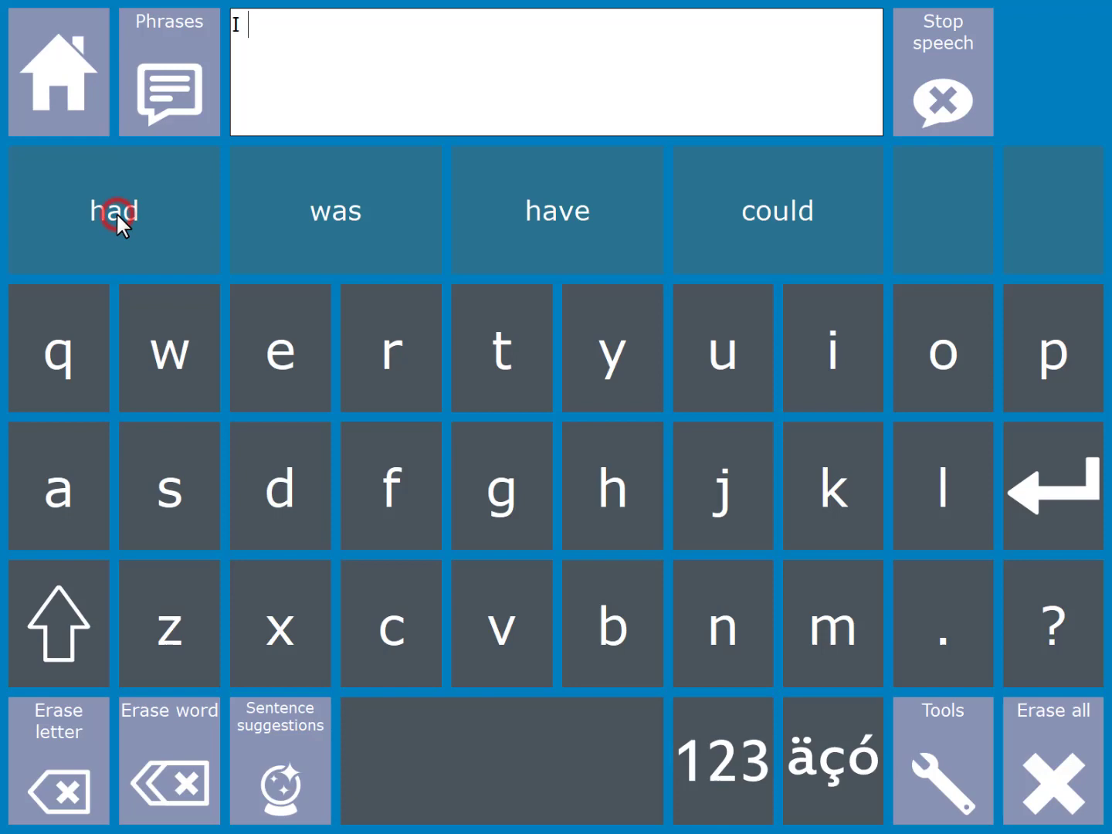
pyautogui.click(59, 485)
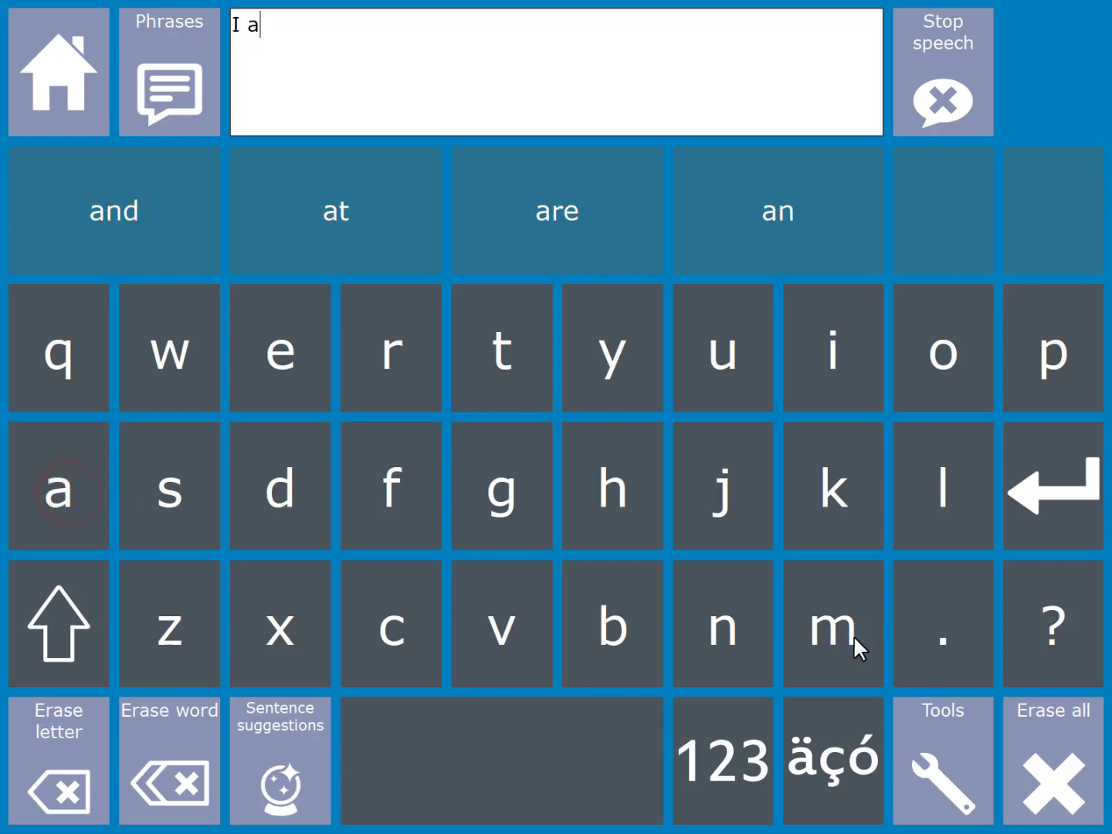
pyautogui.click(833, 623)
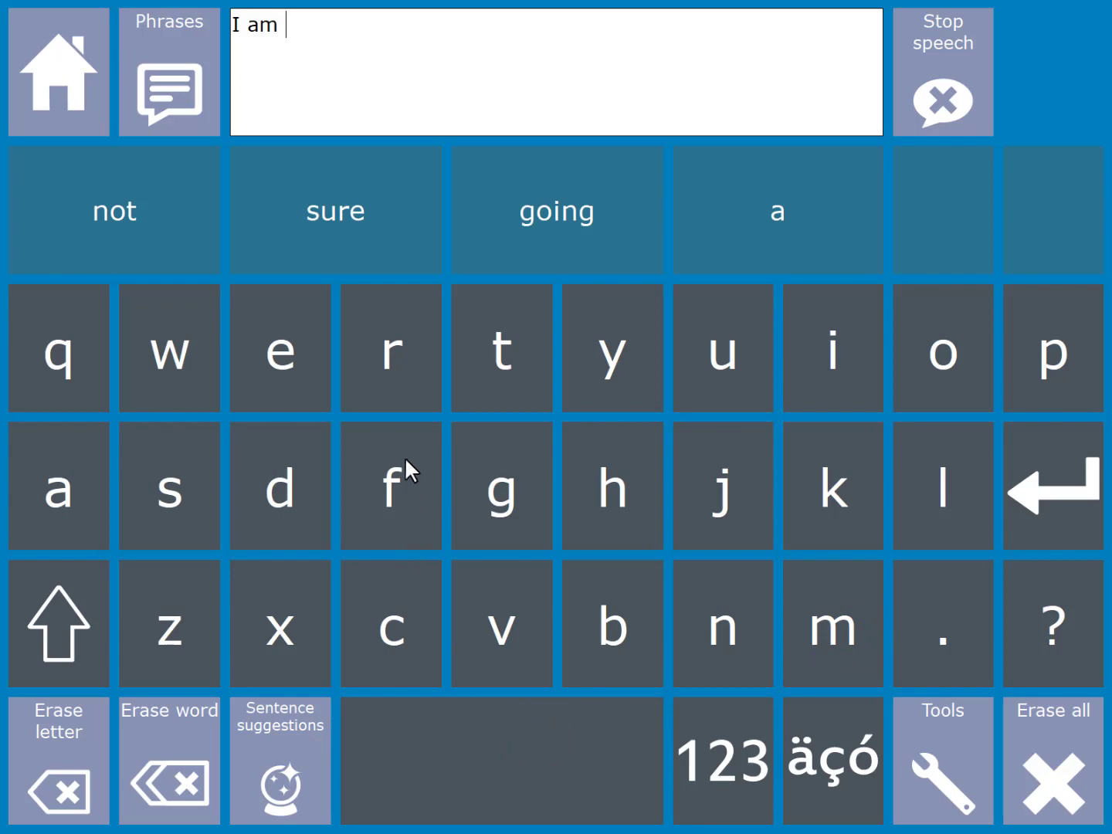
pyautogui.click(503, 623)
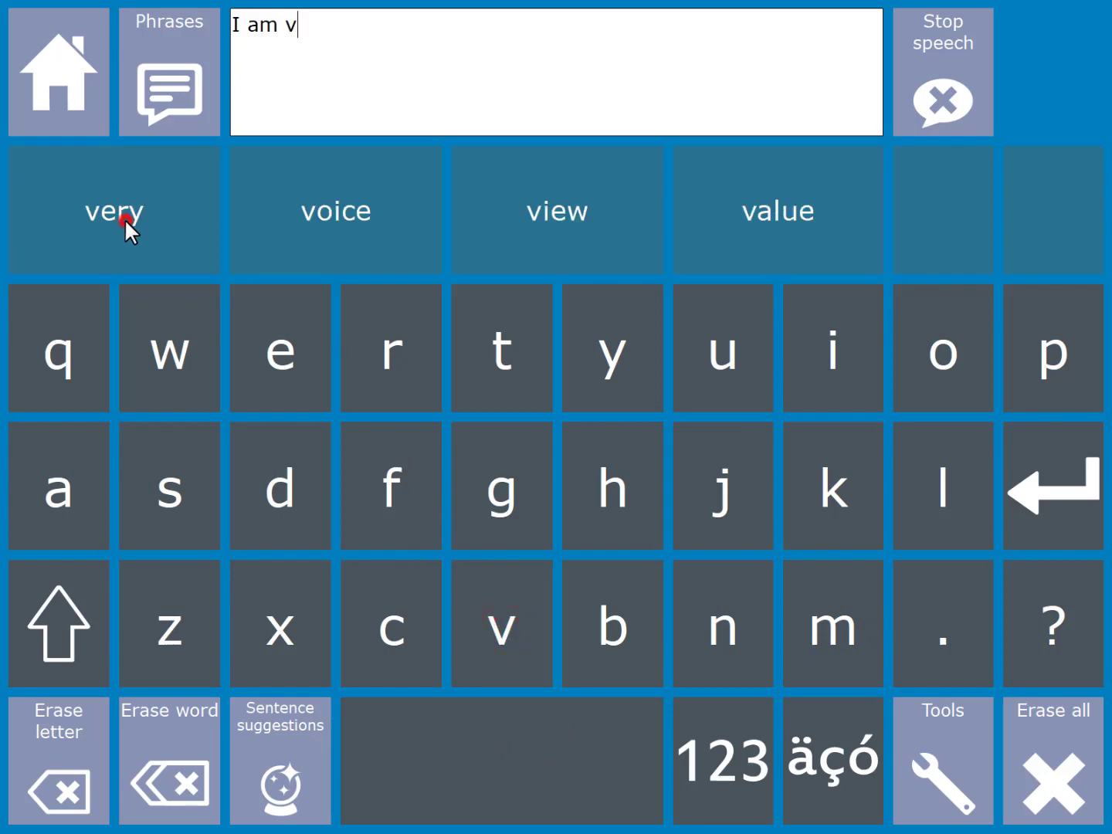
pyautogui.click(612, 487)
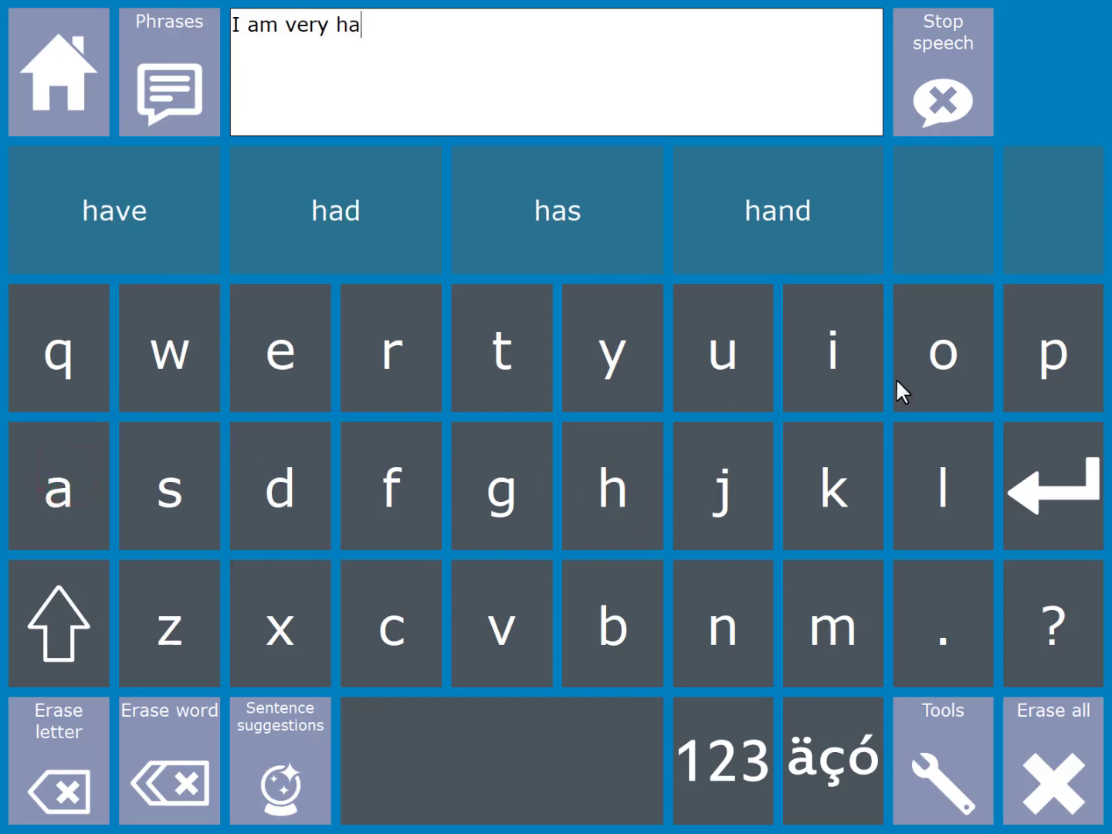
pyautogui.click(1052, 347)
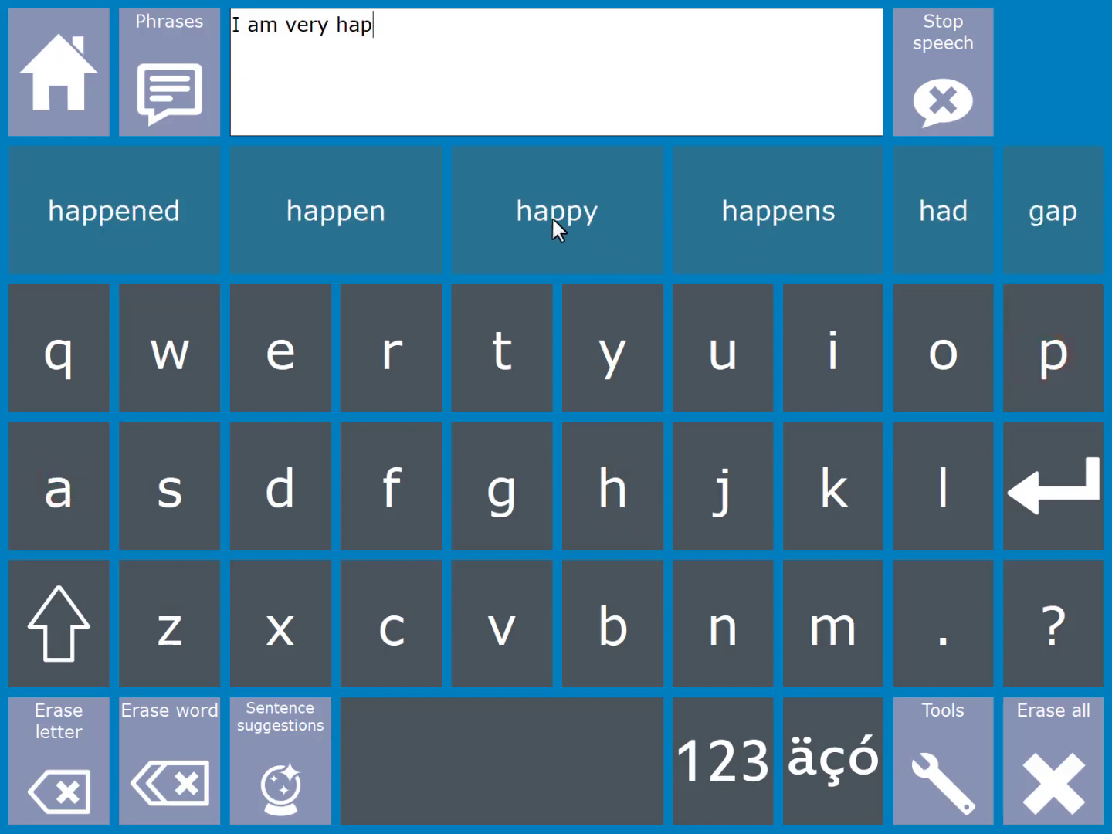
pyautogui.click(556, 210)
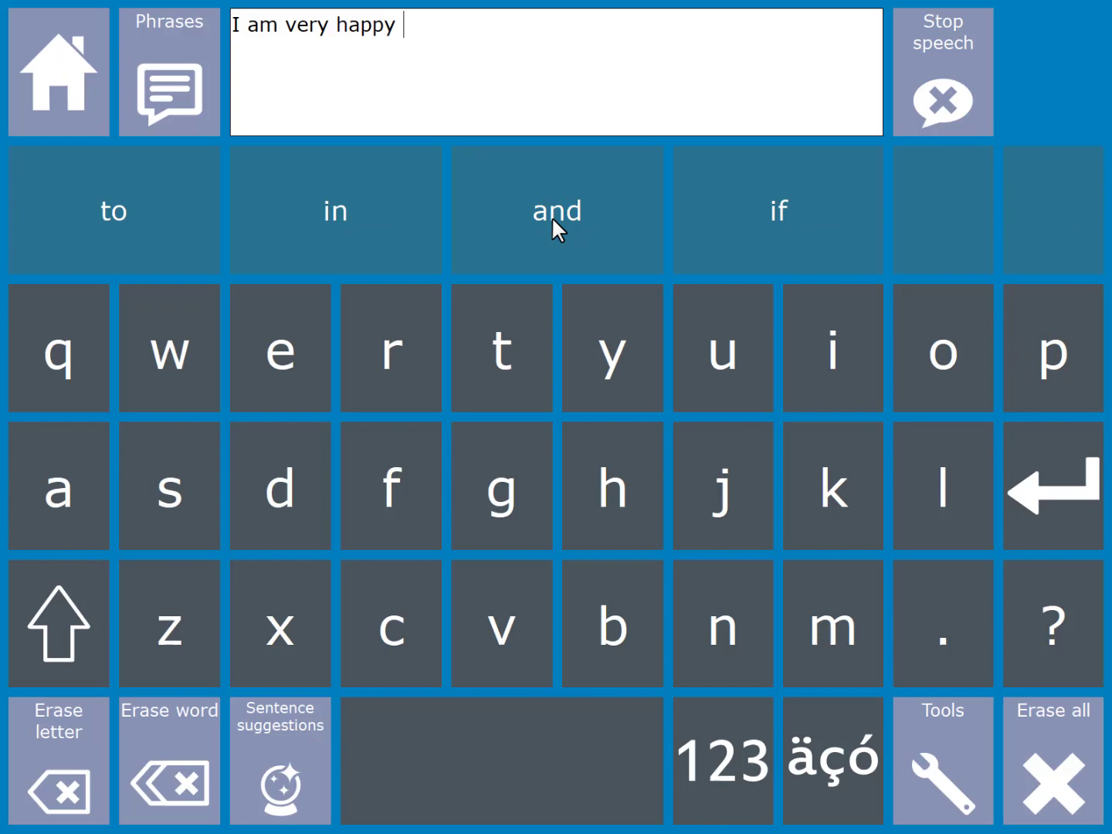
pyautogui.moveTo(488, 88)
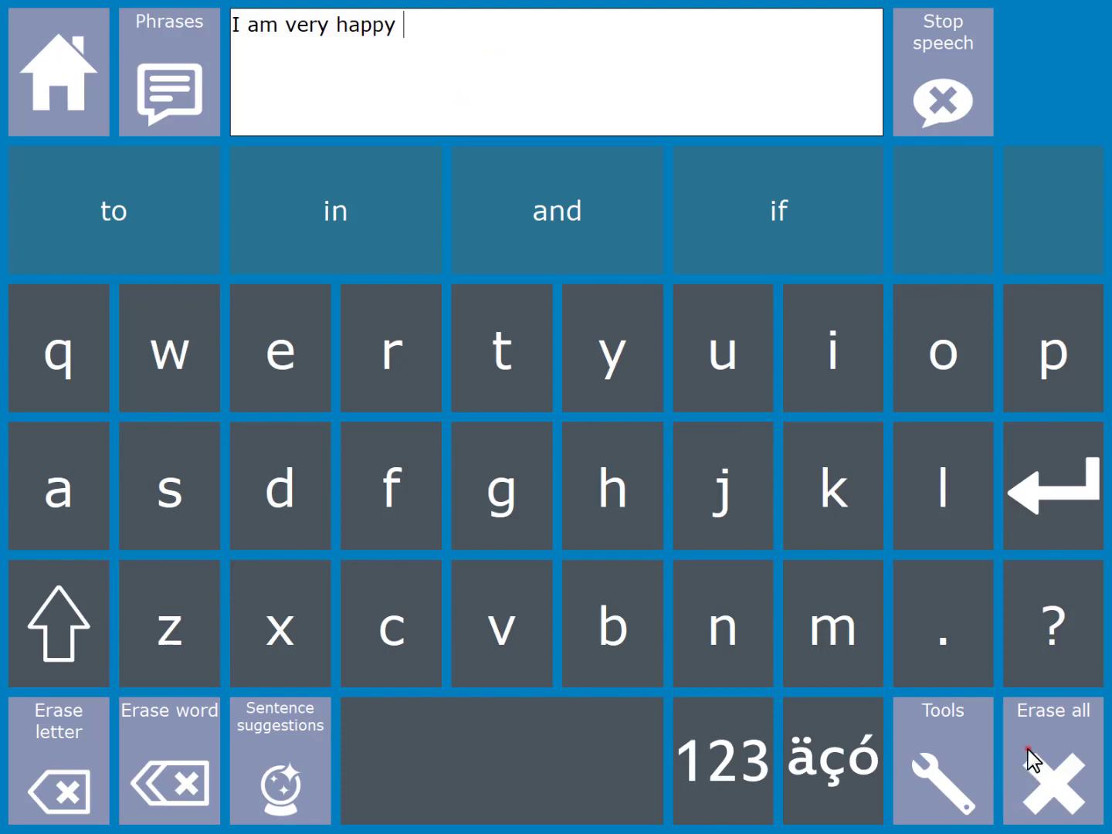
pyautogui.click(1052, 761)
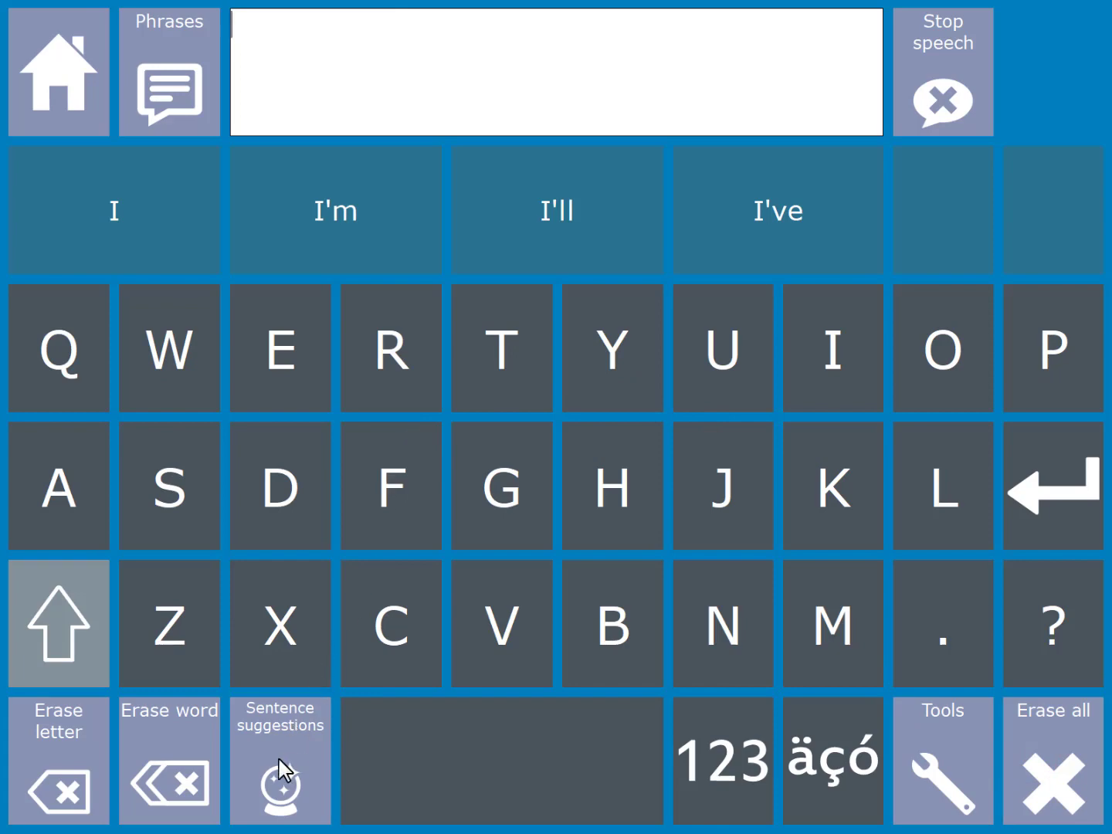
# - Switch to sentence predictions, type 'Cof', and insert 'May I have a coffee, please.'
pyautogui.click(280, 760)
pyautogui.write('Co')
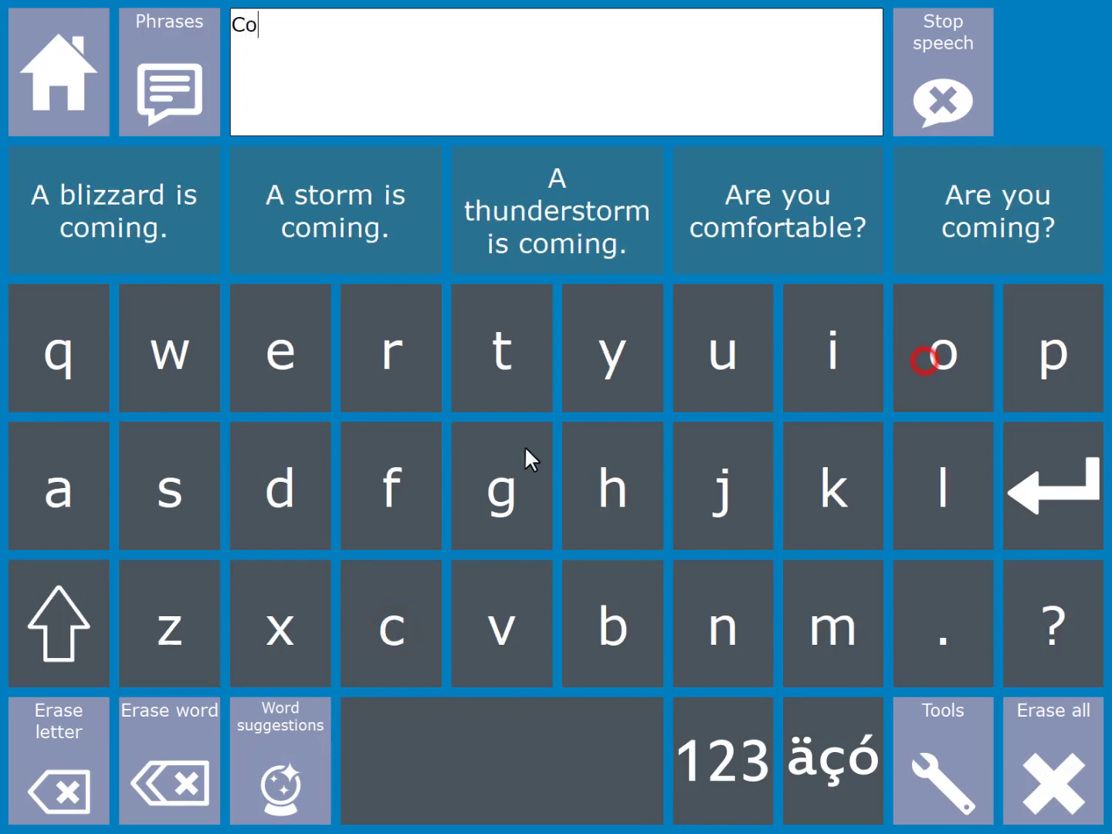
pyautogui.click(391, 485)
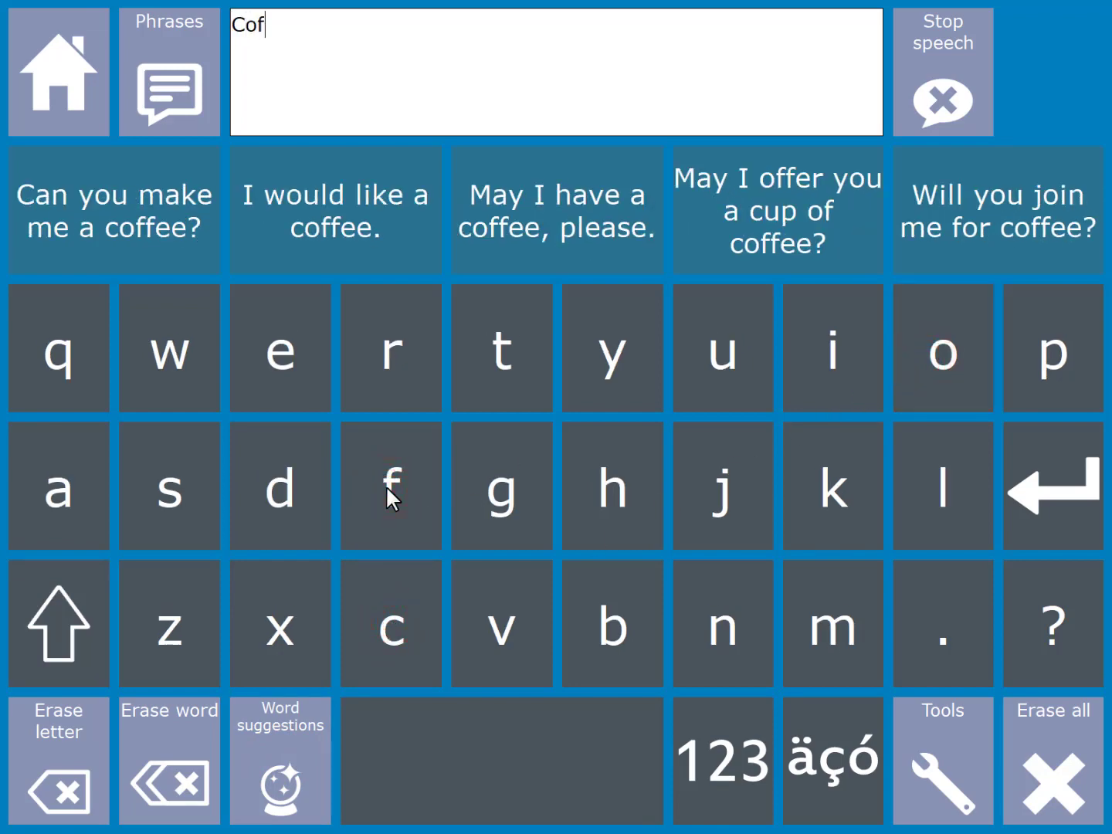
pyautogui.moveTo(516, 240)
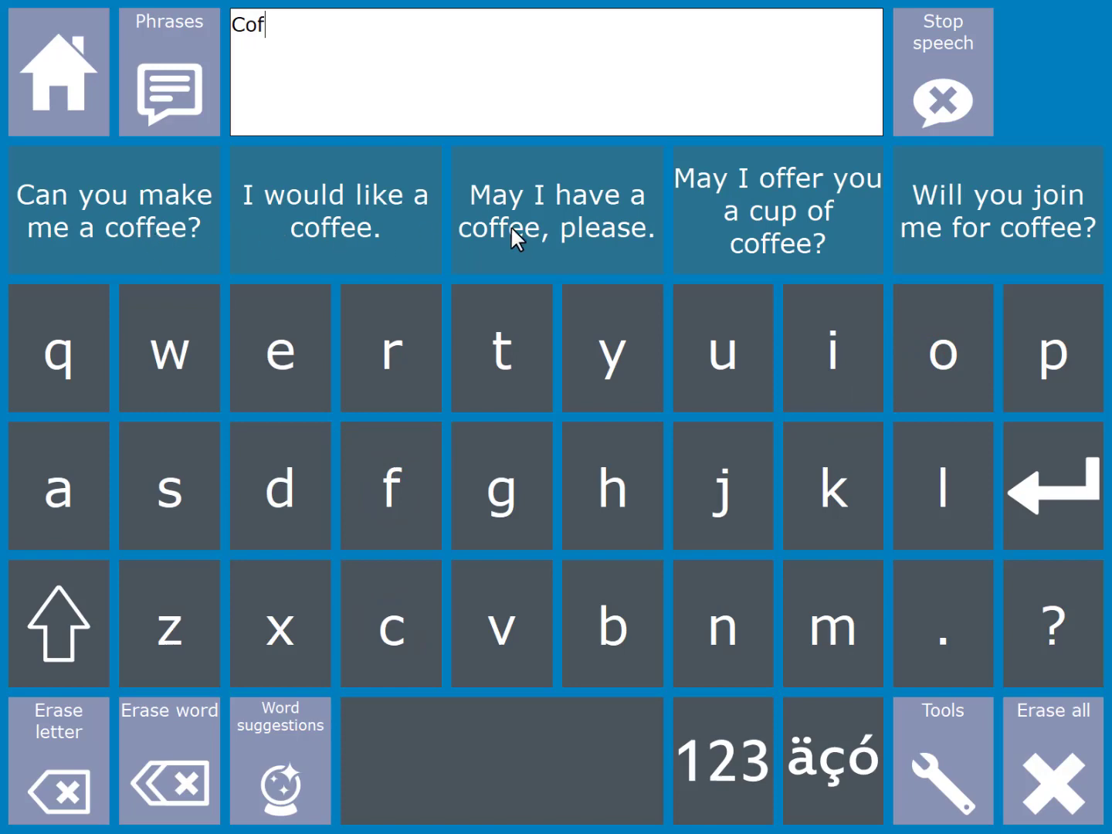
pyautogui.moveTo(560, 220)
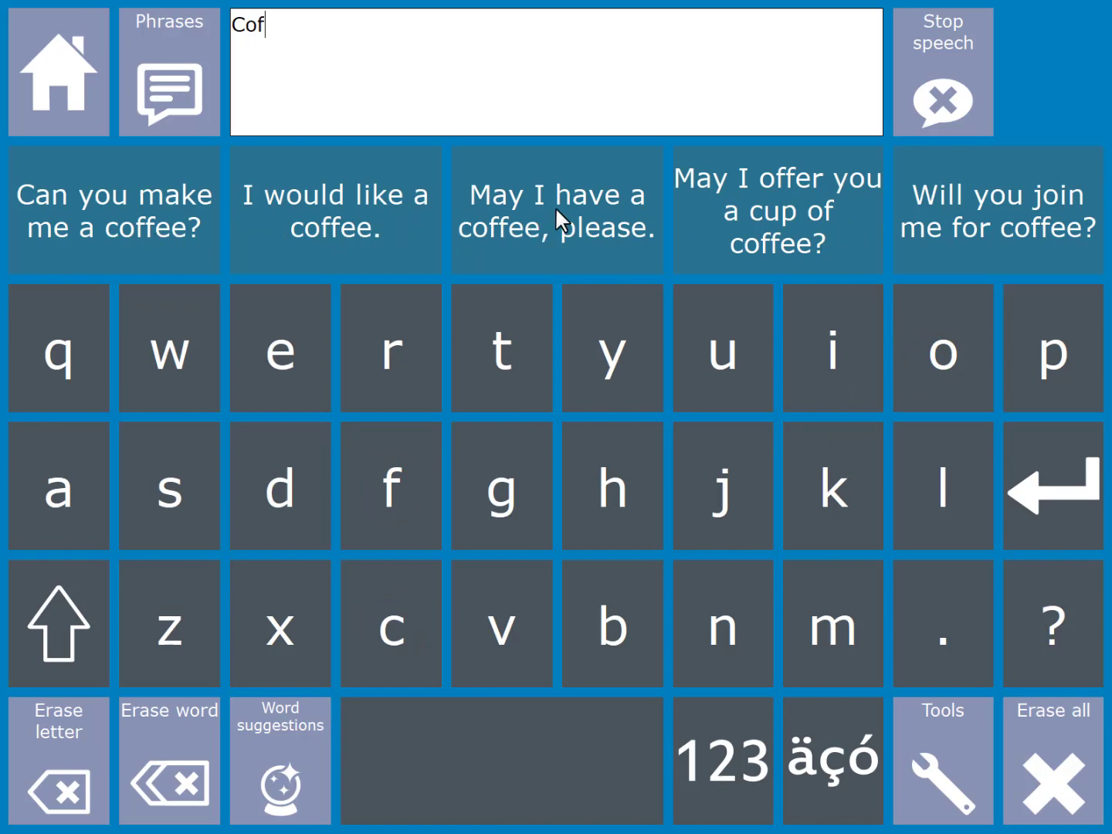
pyautogui.click(556, 211)
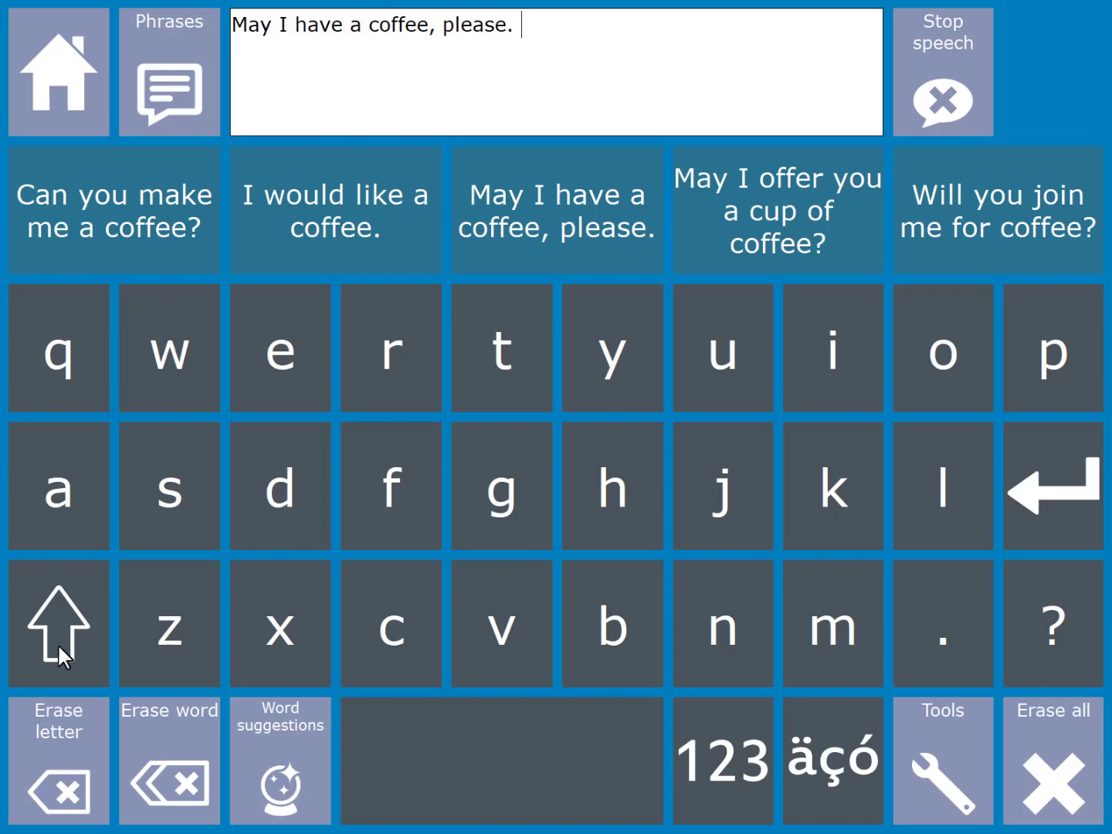
# - Toggle Shift to capitals, caps lock, then back to lowercase, and return Home
pyautogui.click(58, 623)
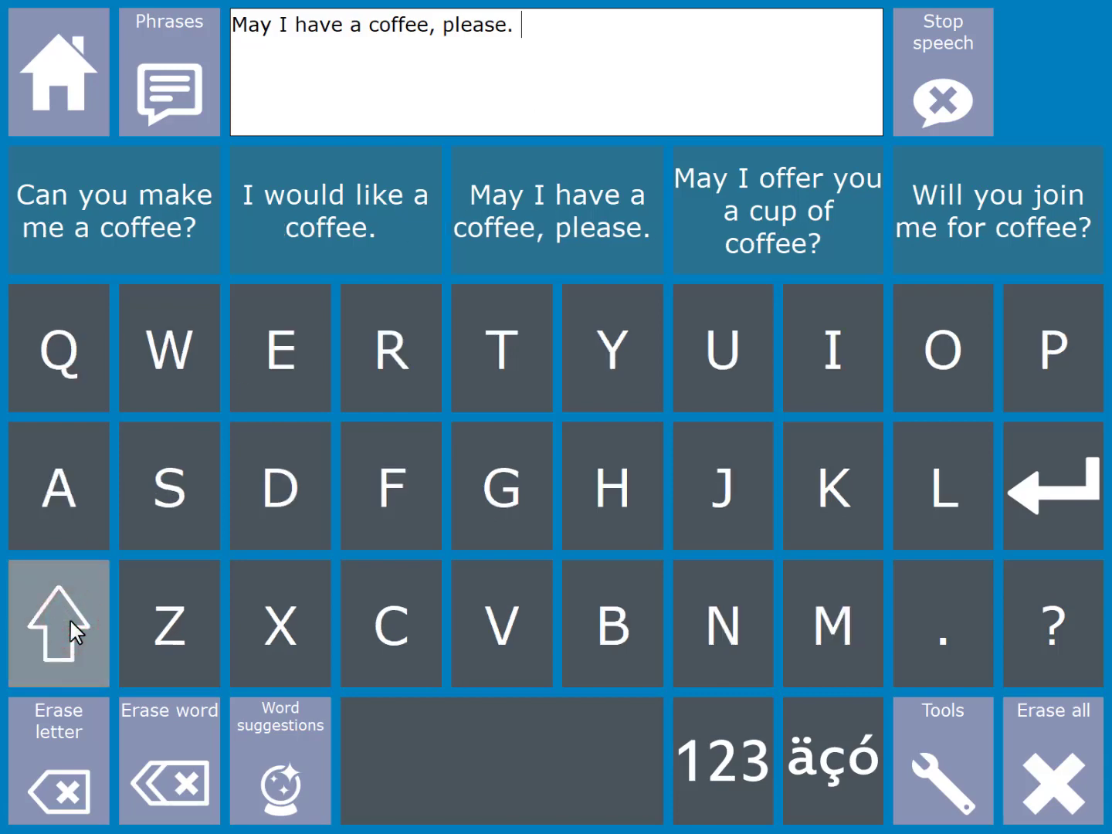
pyautogui.click(57, 623)
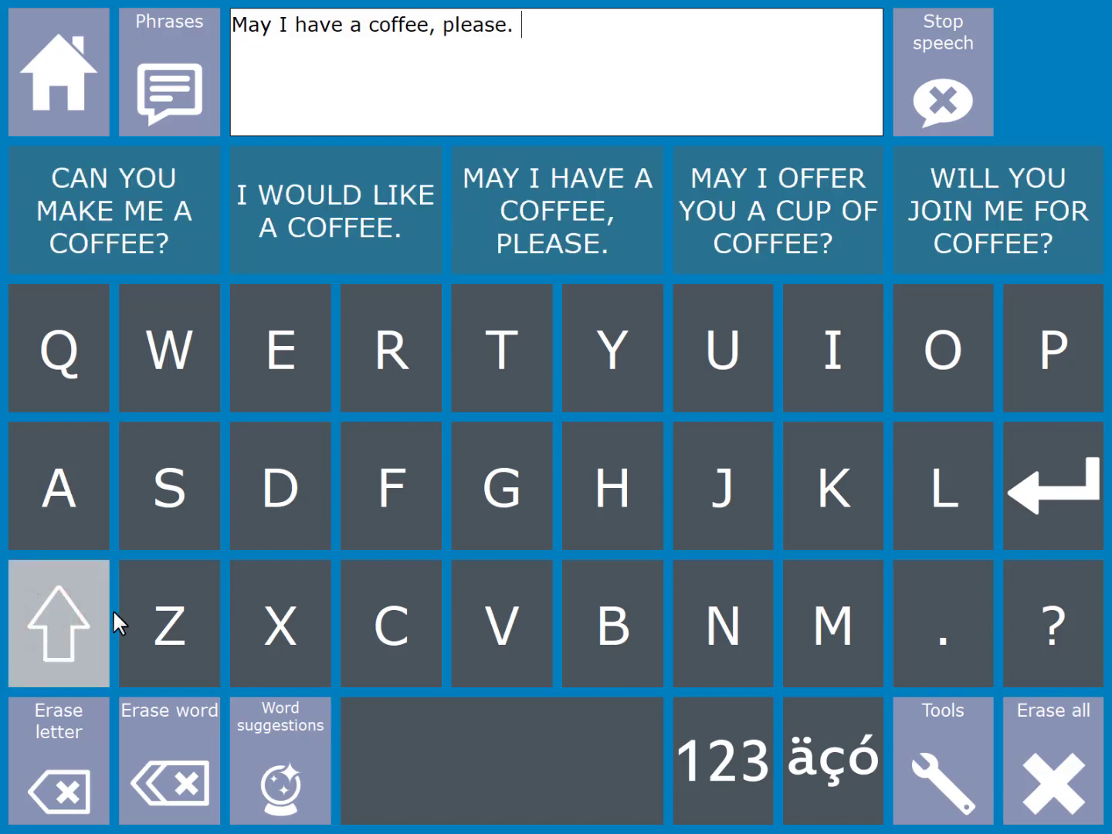
pyautogui.moveTo(62, 630)
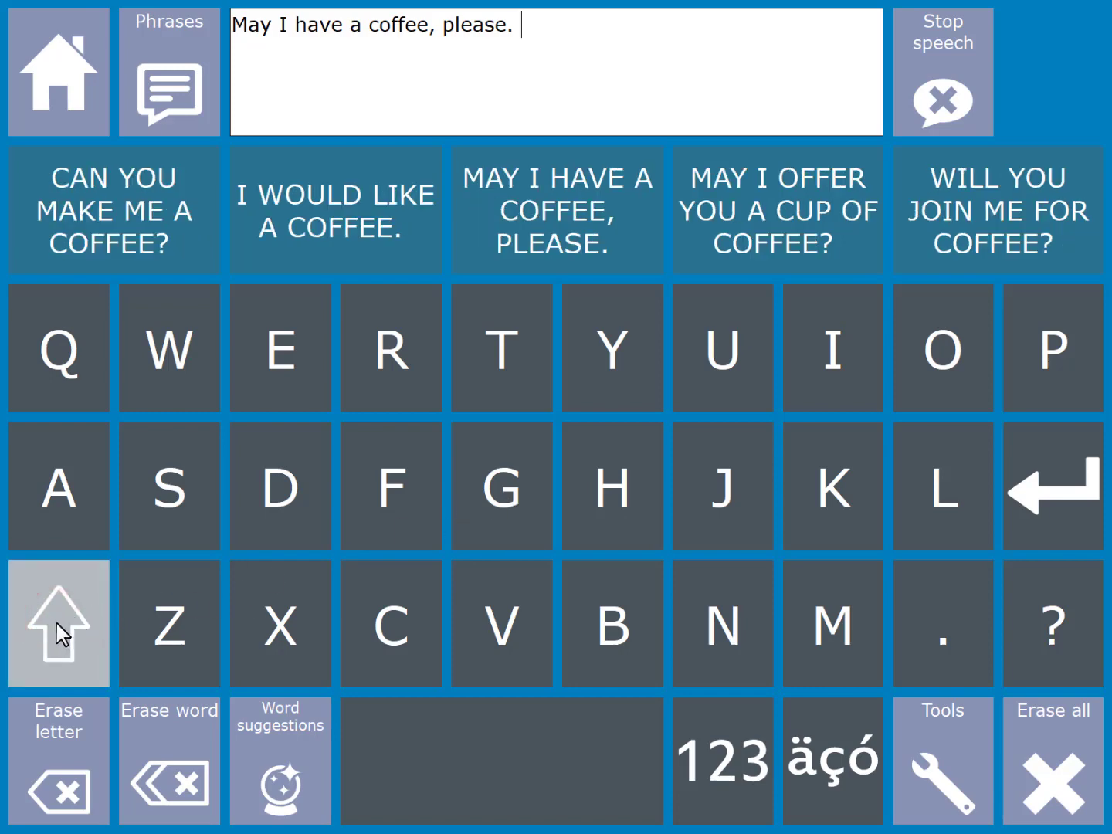
pyautogui.click(58, 623)
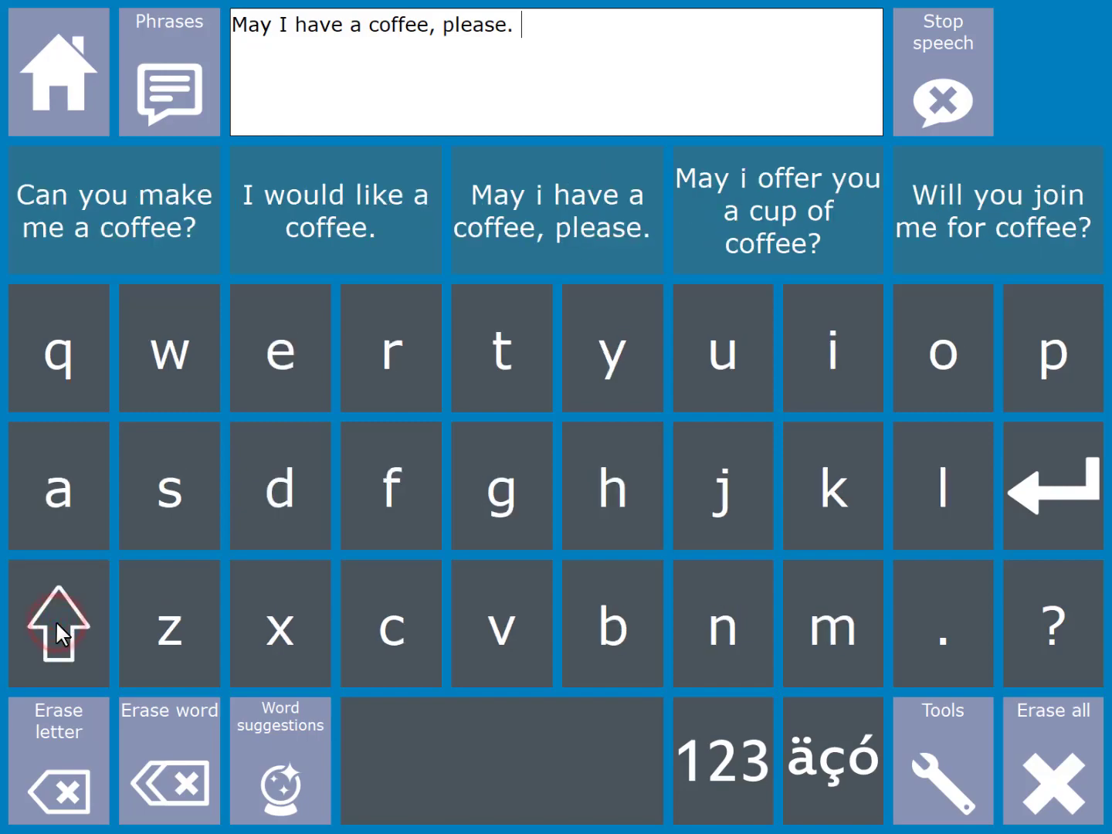
pyautogui.click(58, 74)
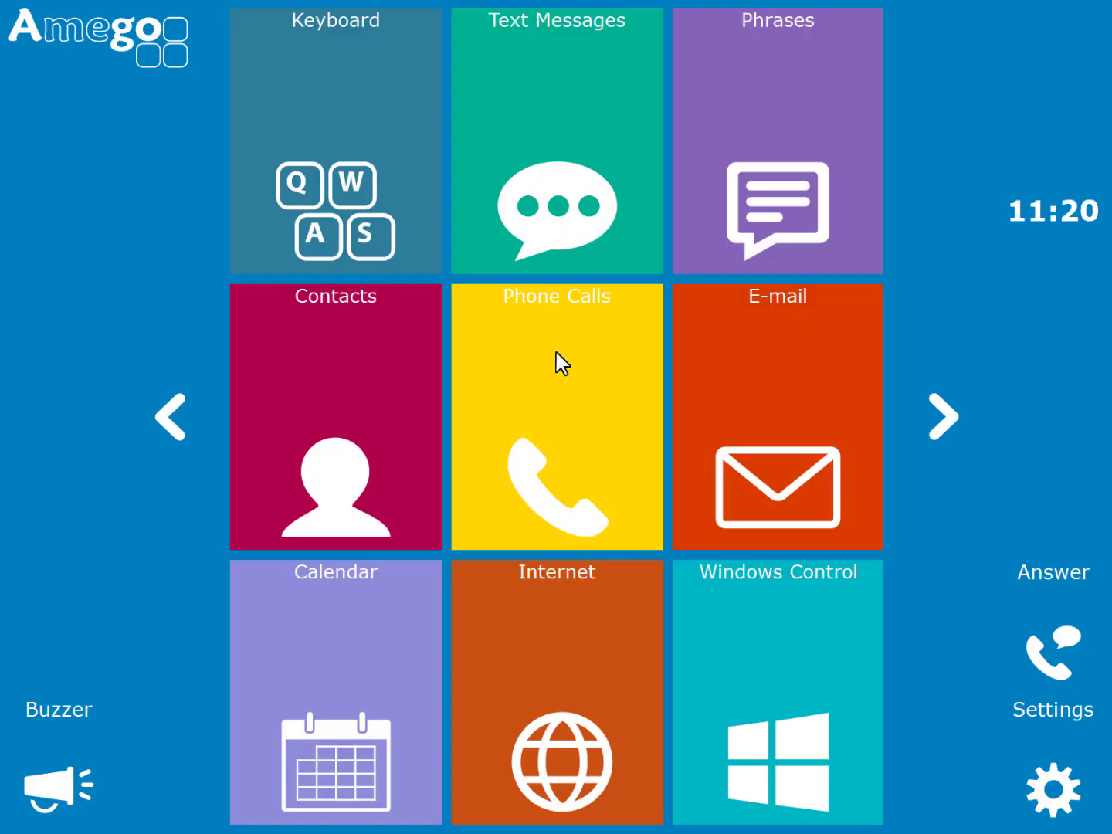
pyautogui.moveTo(757, 203)
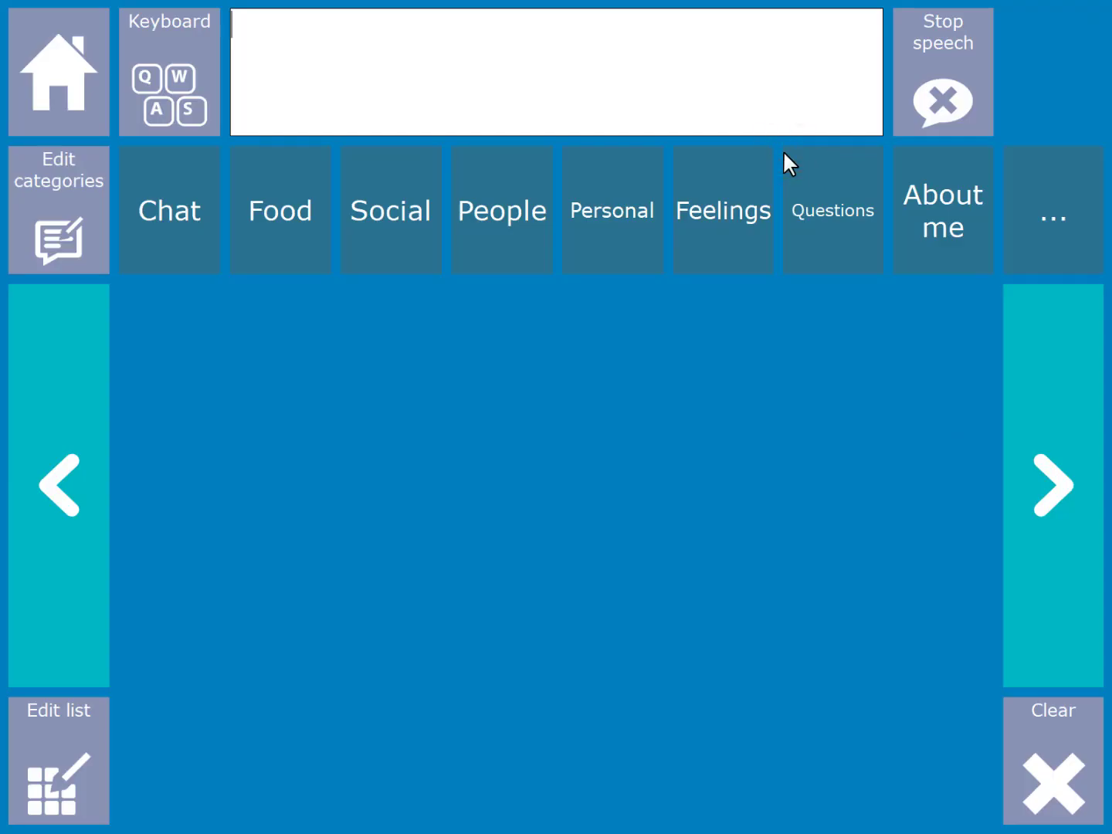
pyautogui.moveTo(263, 239)
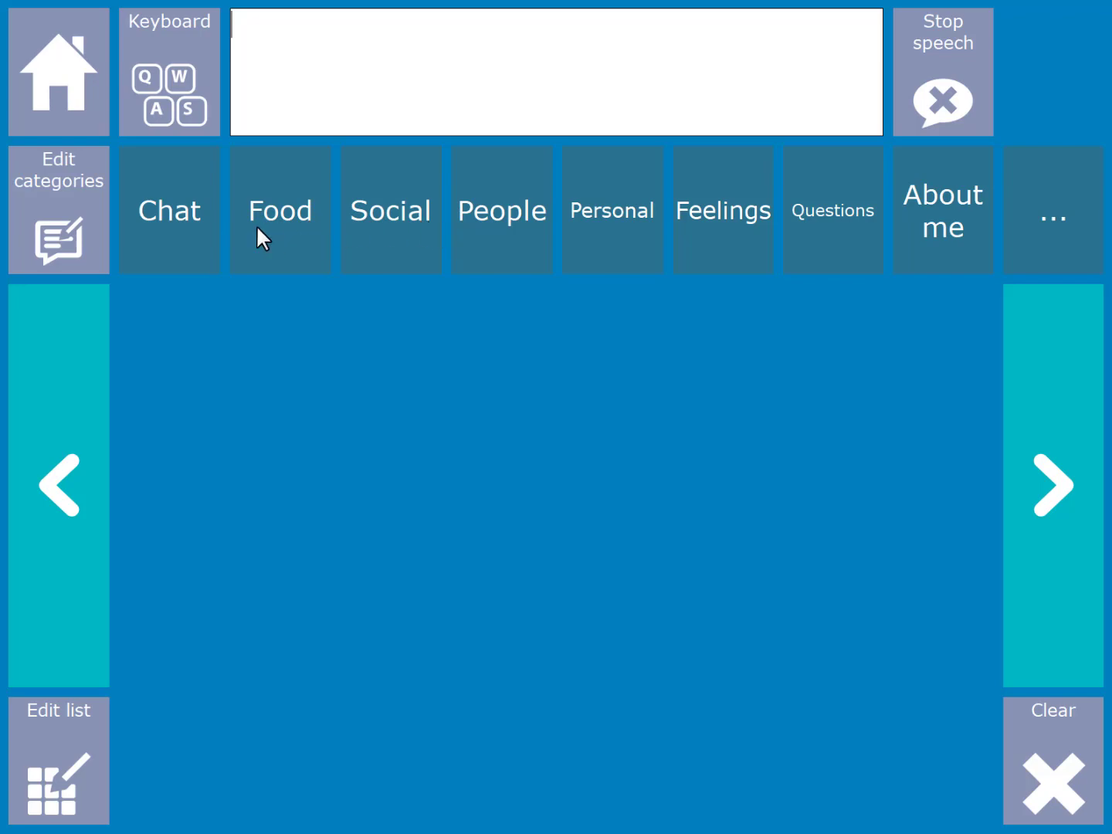
# - Open the Chat phrase category and add 'Hello, how are you?' to the message
pyautogui.click(168, 210)
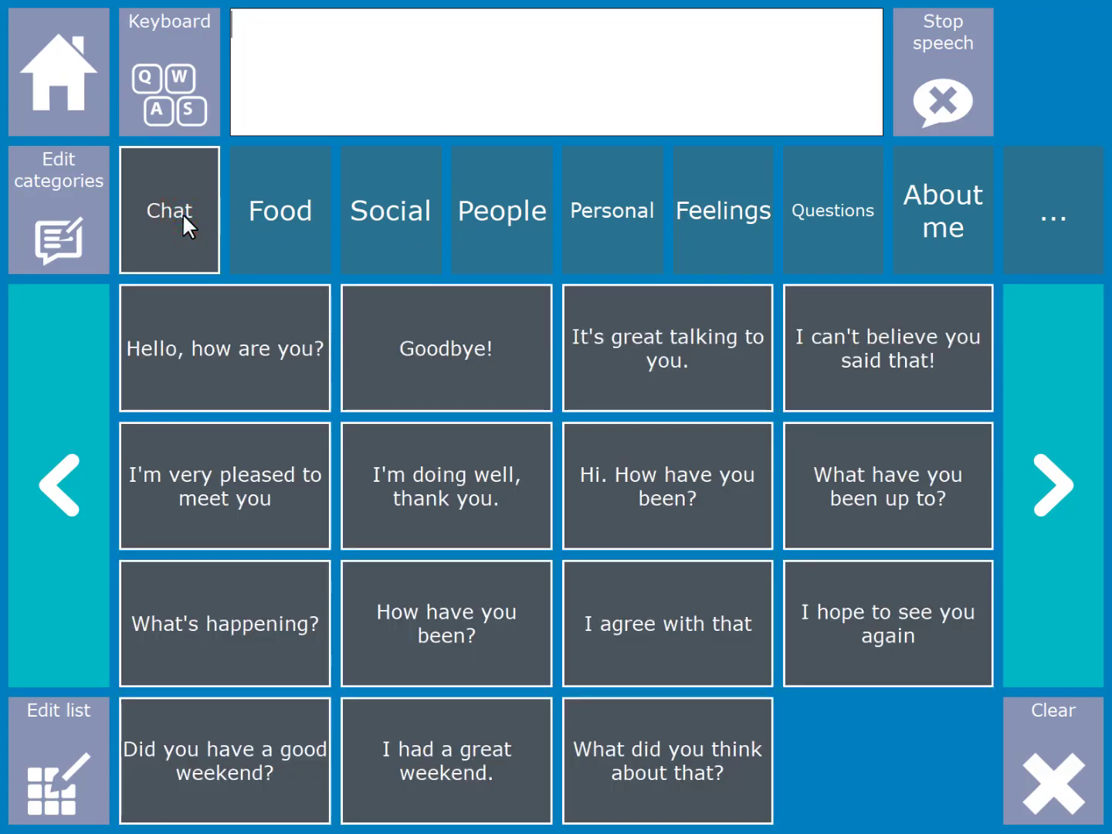
pyautogui.moveTo(1027, 517)
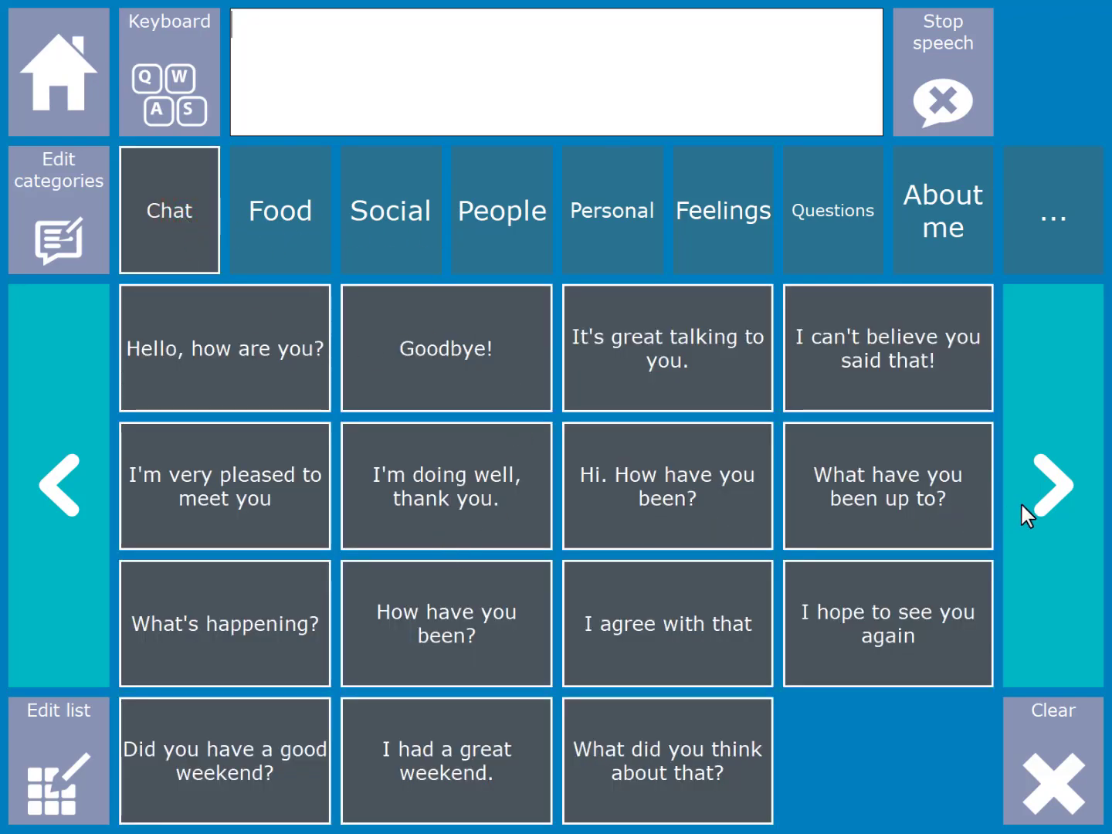
pyautogui.moveTo(246, 349)
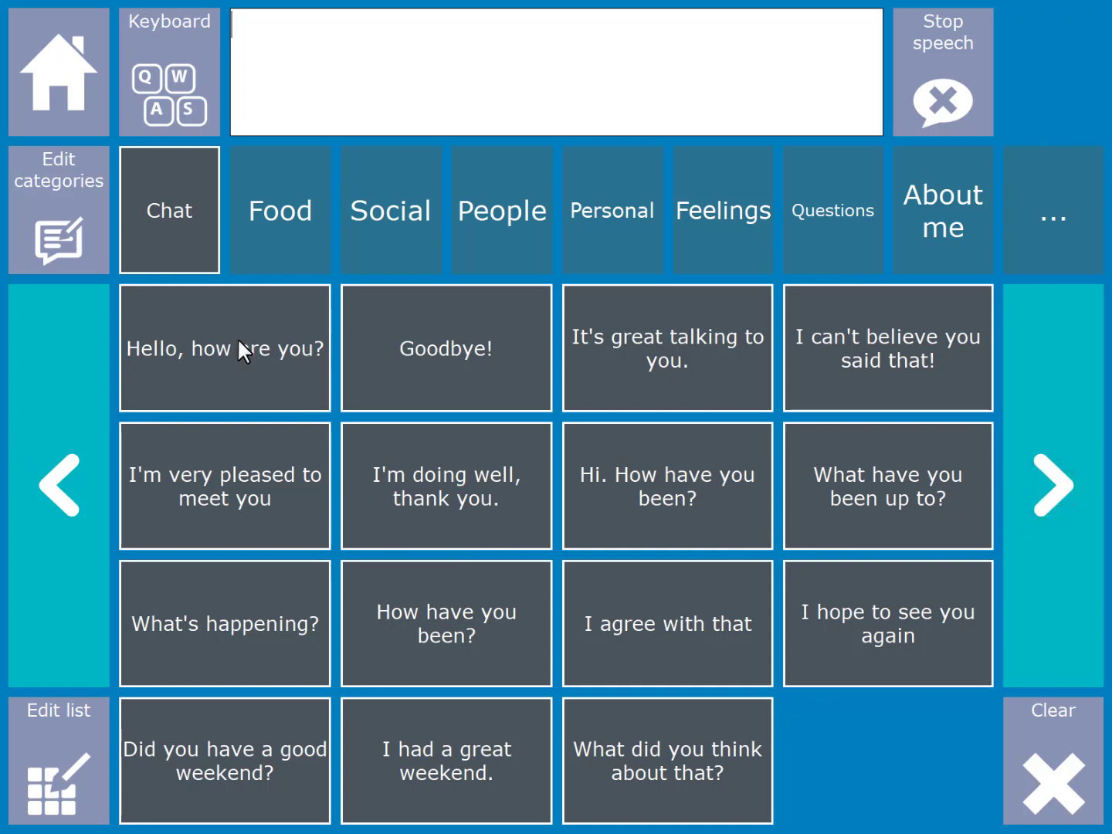
pyautogui.click(224, 347)
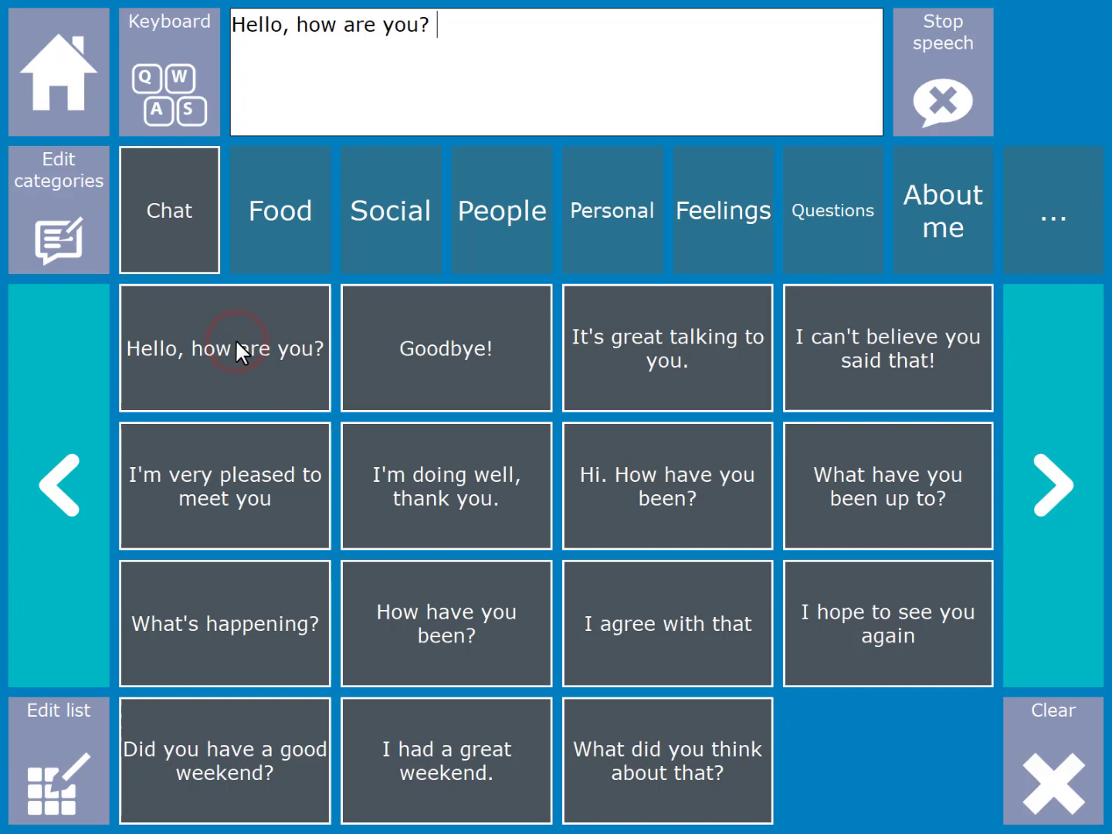
pyautogui.moveTo(404, 222)
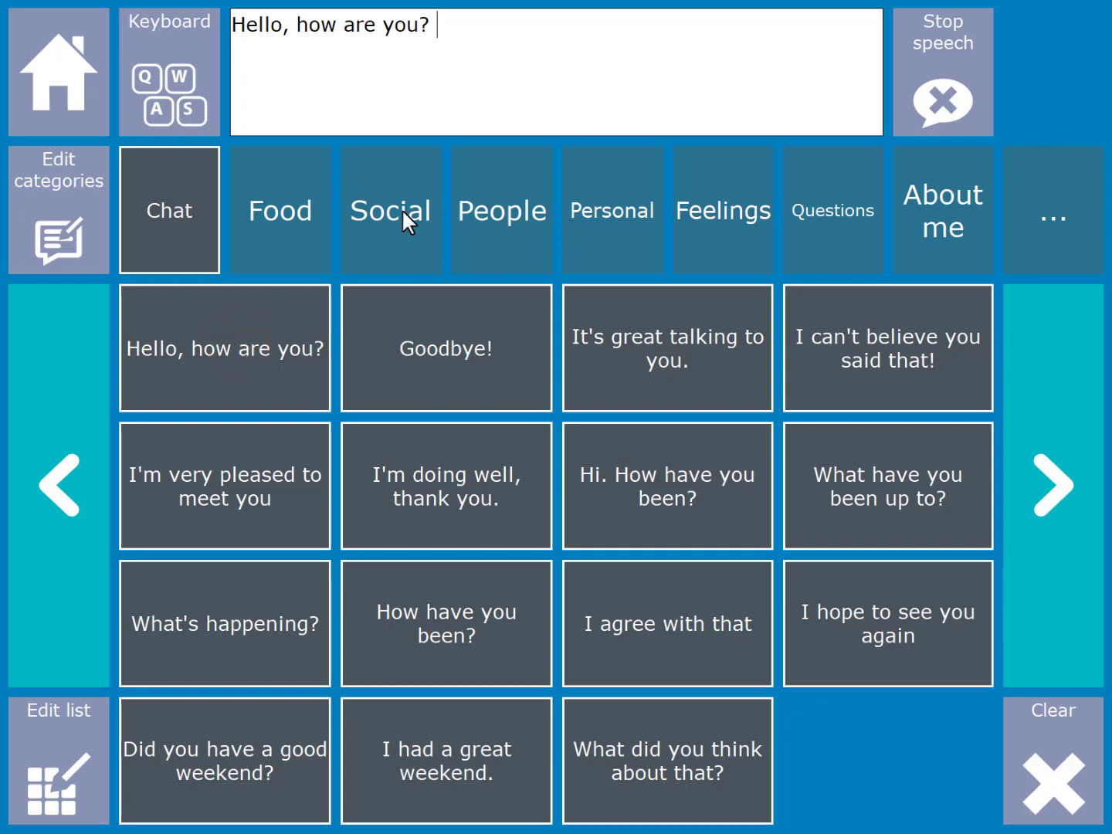
pyautogui.moveTo(1053, 226)
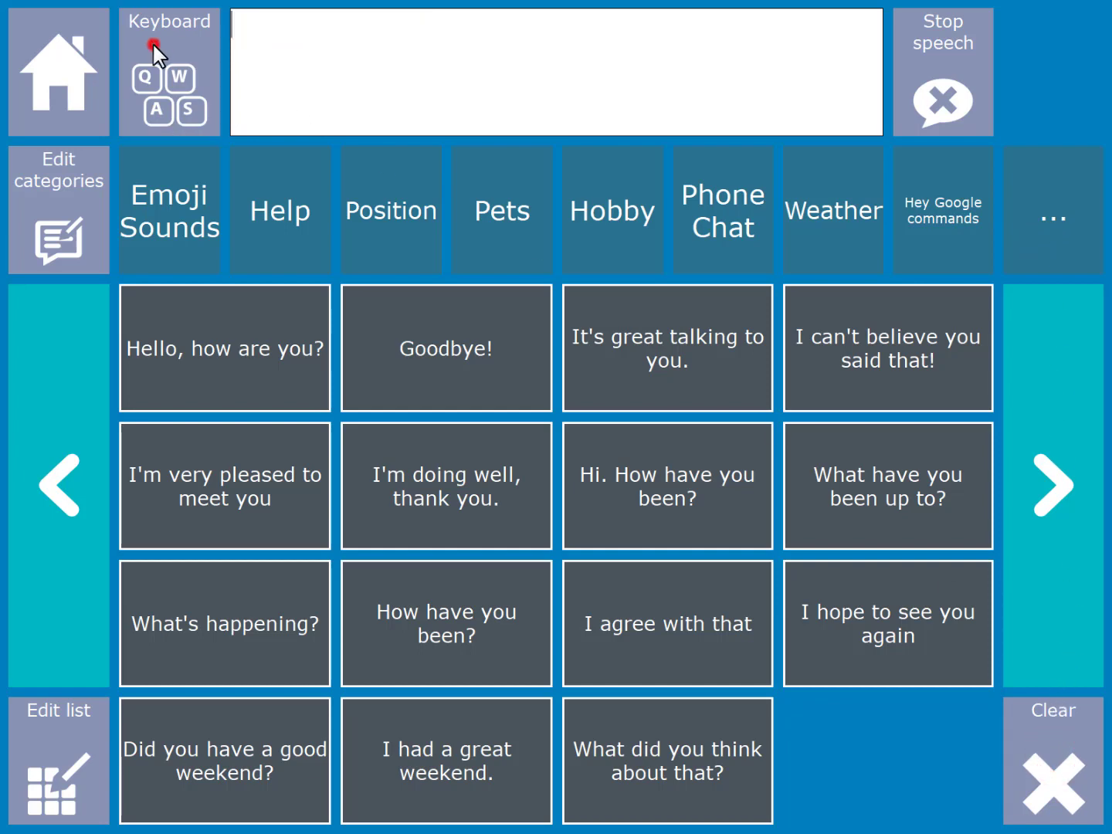
# - Switch to the letter keyboard and type 'Hello doctor Robert' using predictions
pyautogui.click(169, 71)
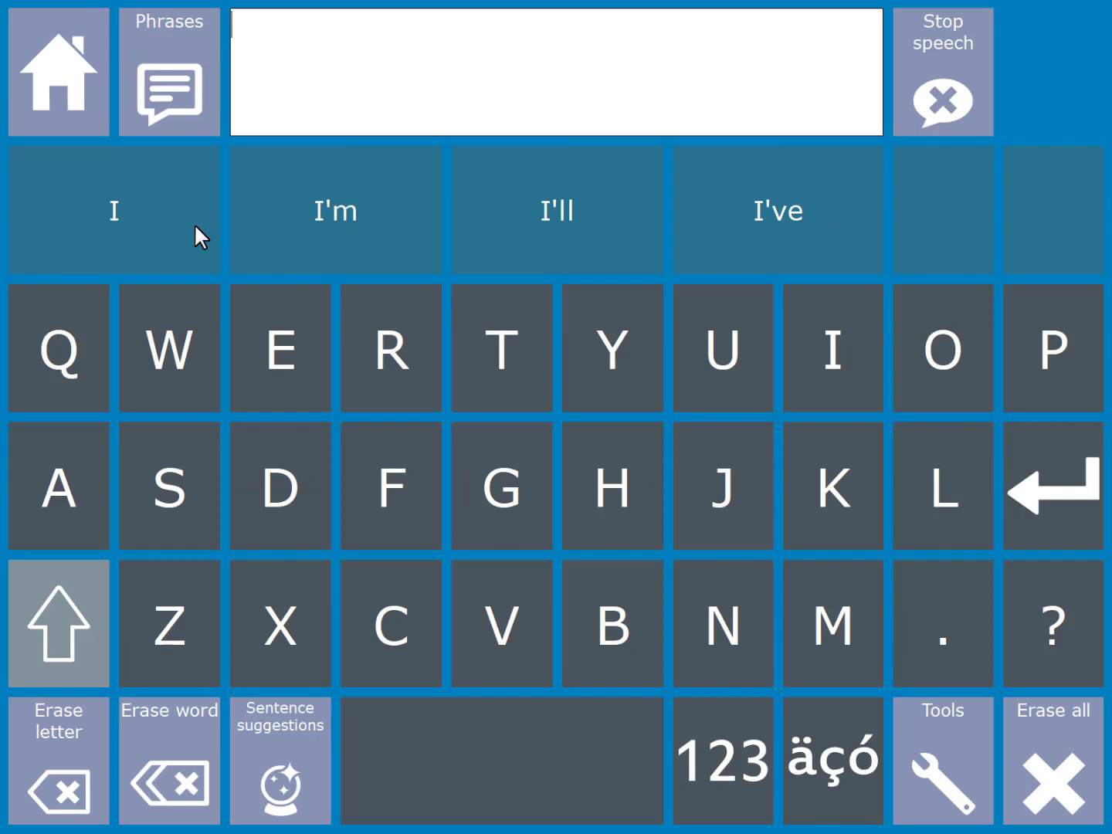
pyautogui.moveTo(612, 485)
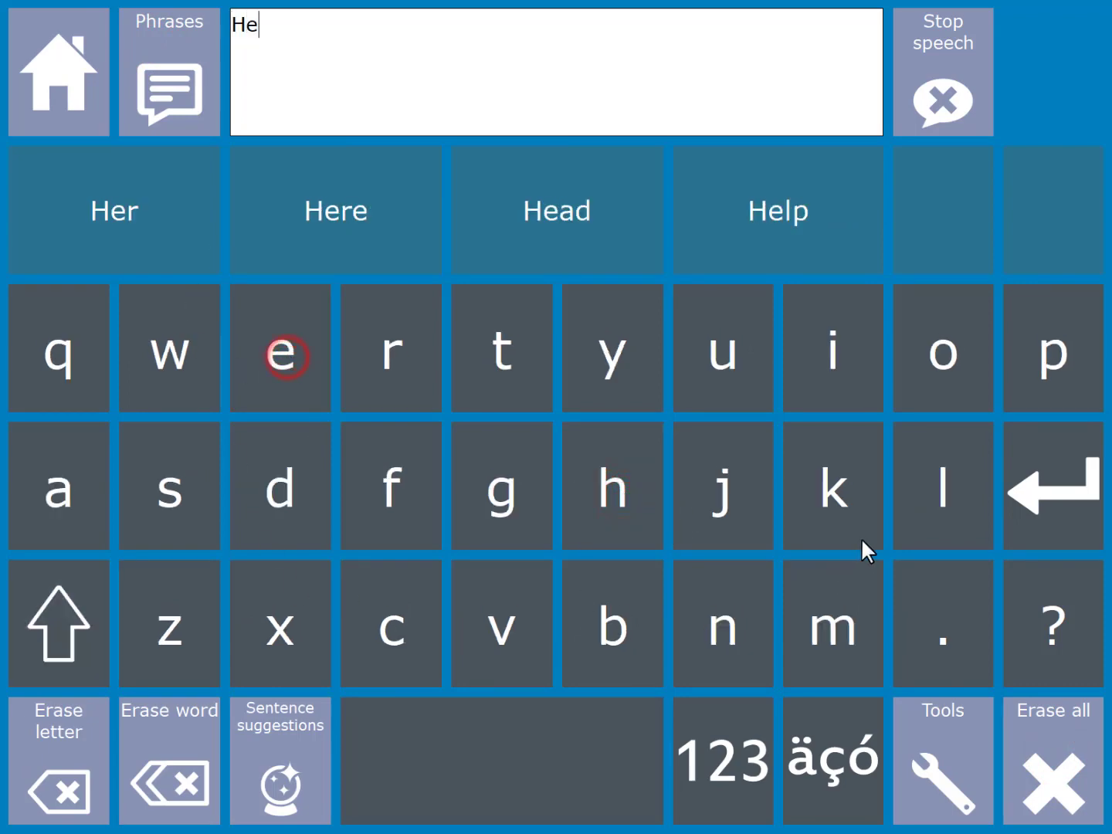
pyautogui.click(942, 485)
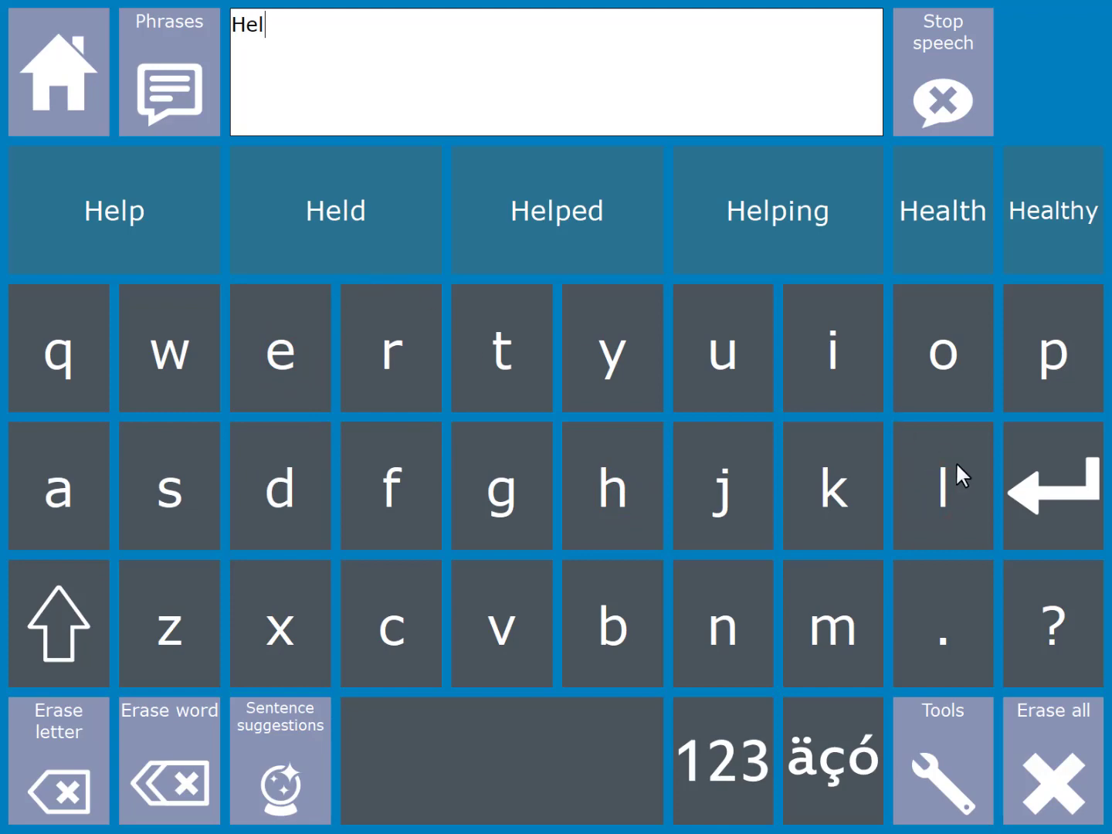
pyautogui.click(391, 623)
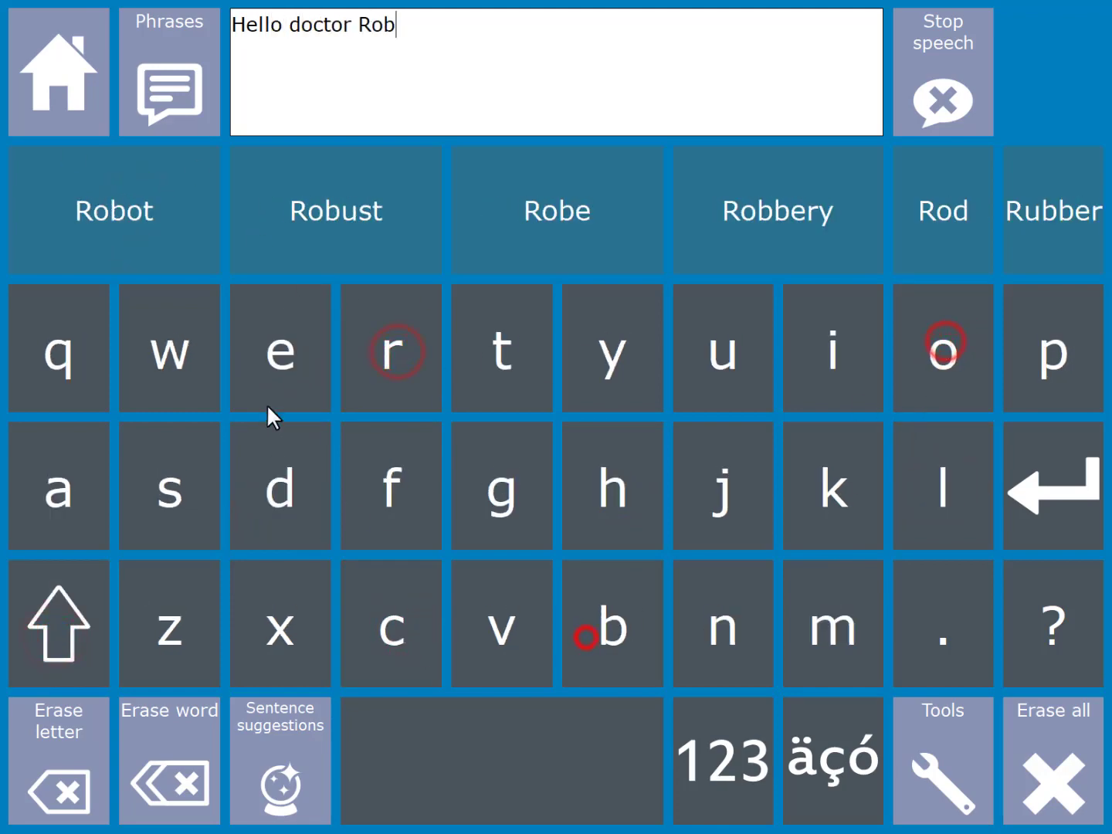
pyautogui.click(501, 347)
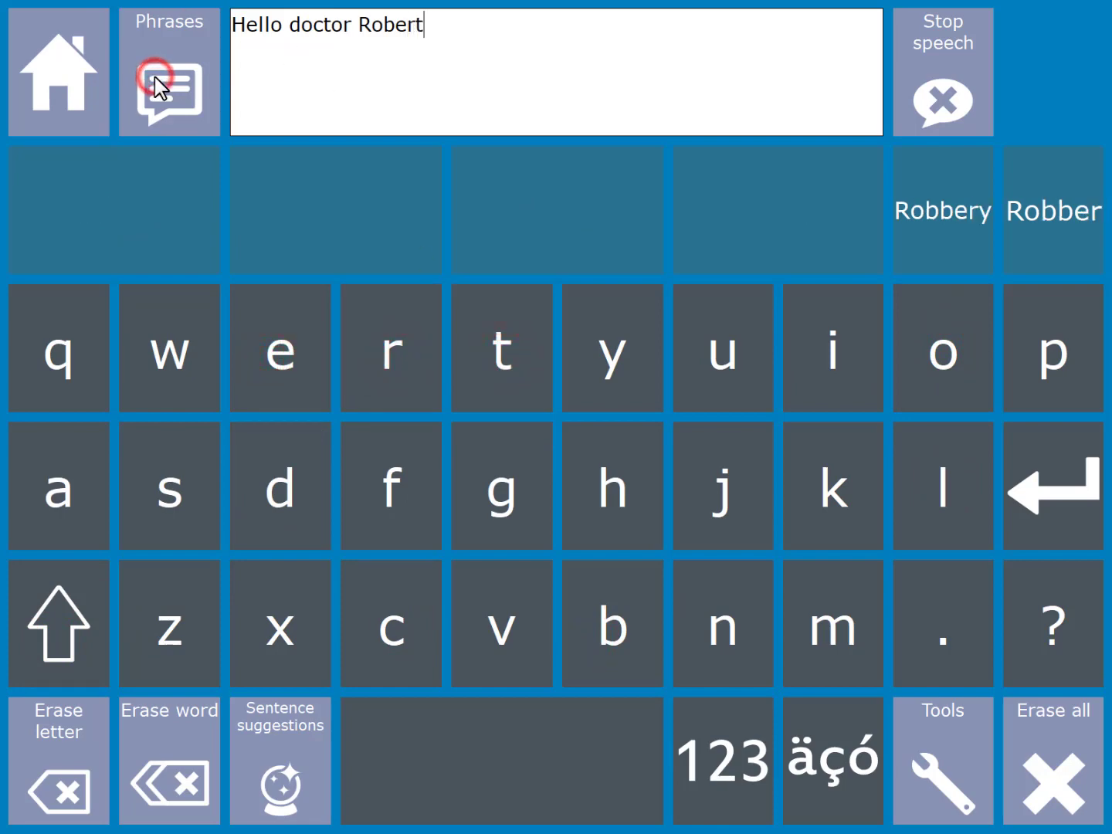
# - Add 'Hello doctor Robert' to the end of the Social phrases and clear the message
pyautogui.click(168, 72)
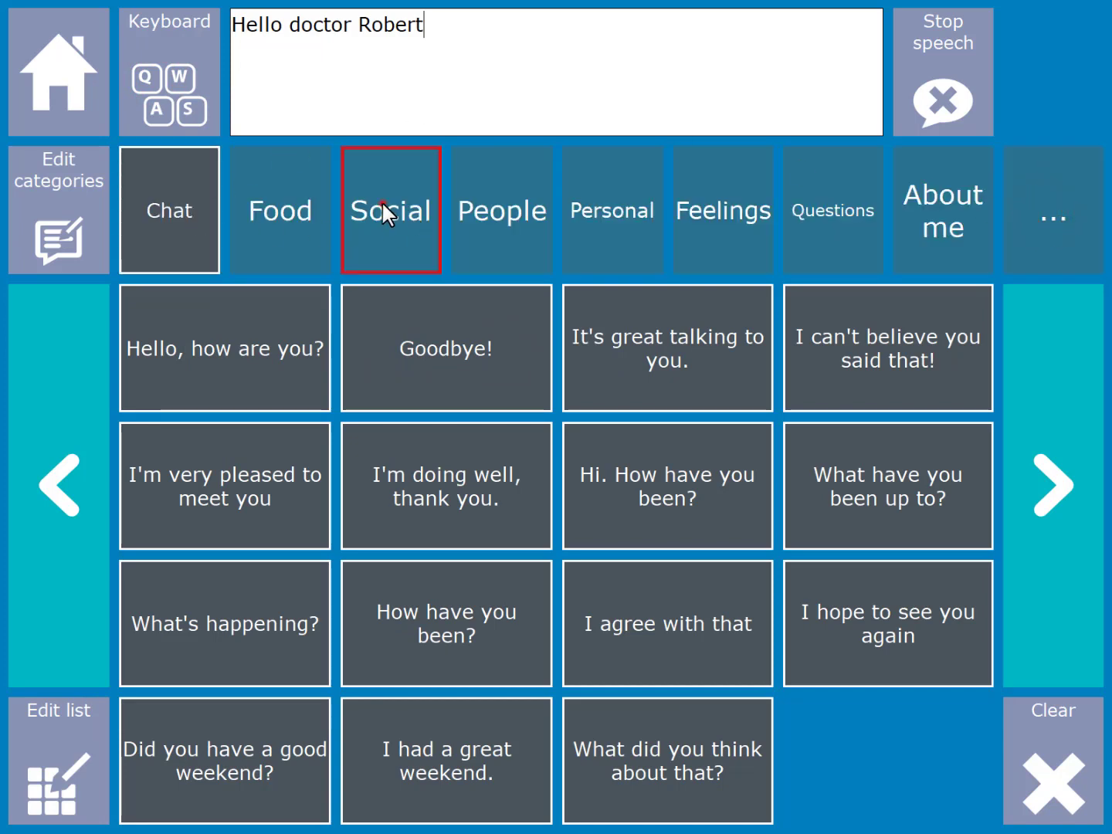
pyautogui.click(390, 210)
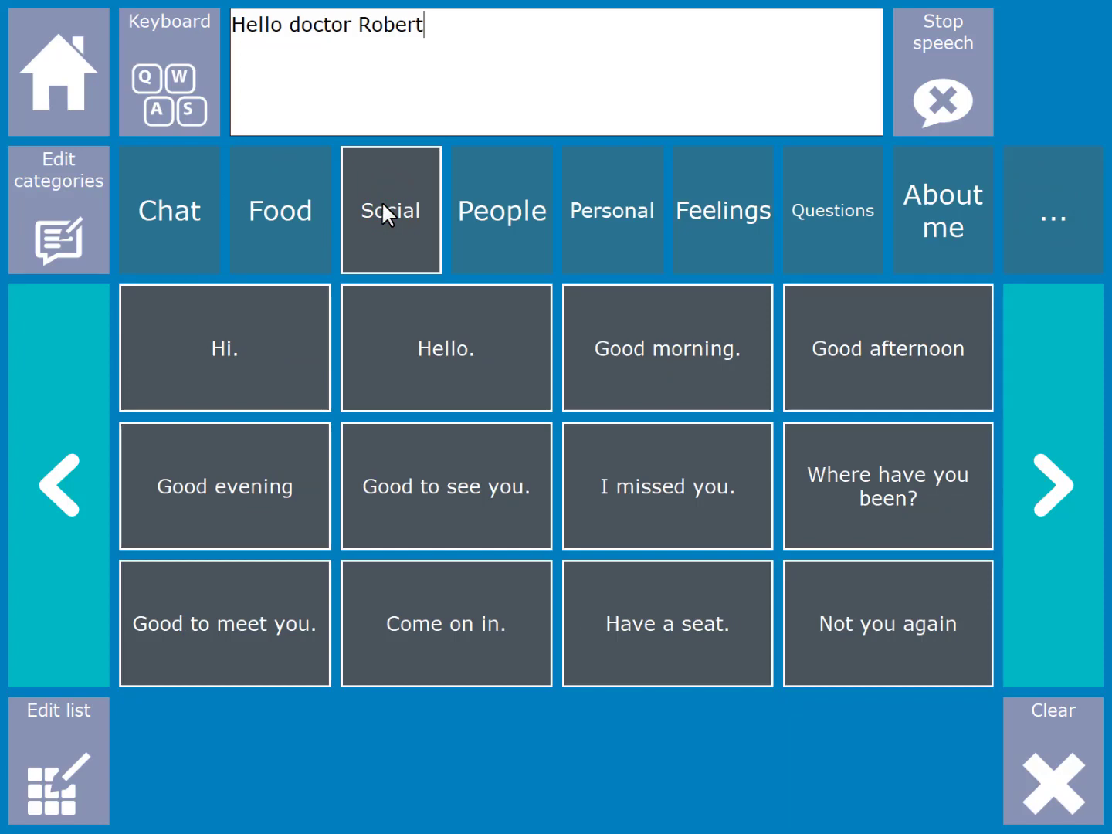
pyautogui.moveTo(123, 819)
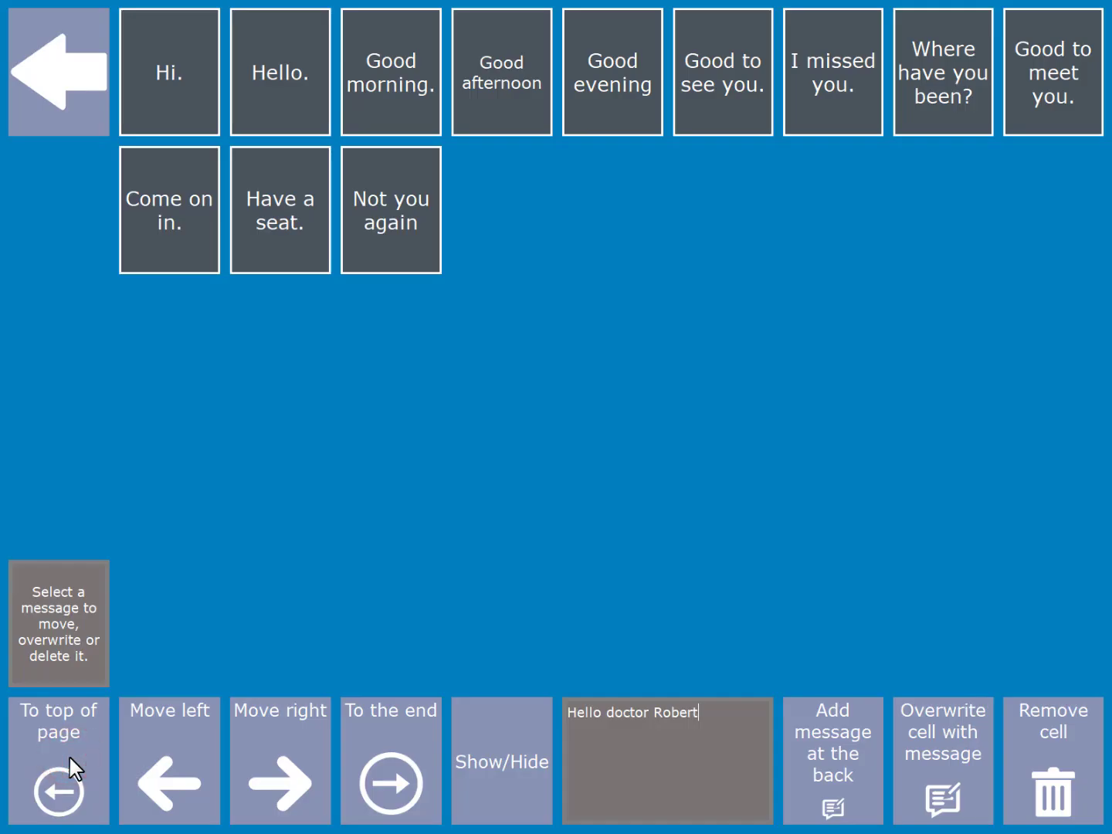
pyautogui.moveTo(617, 768)
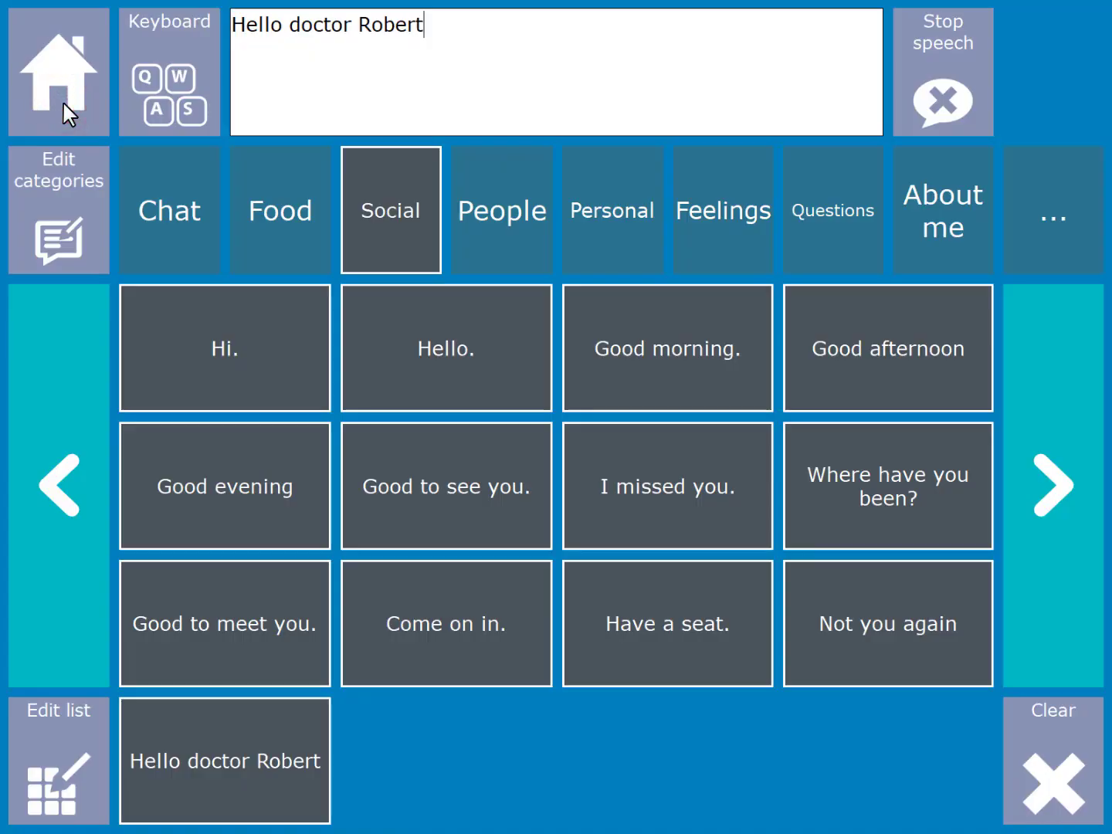
pyautogui.moveTo(379, 562)
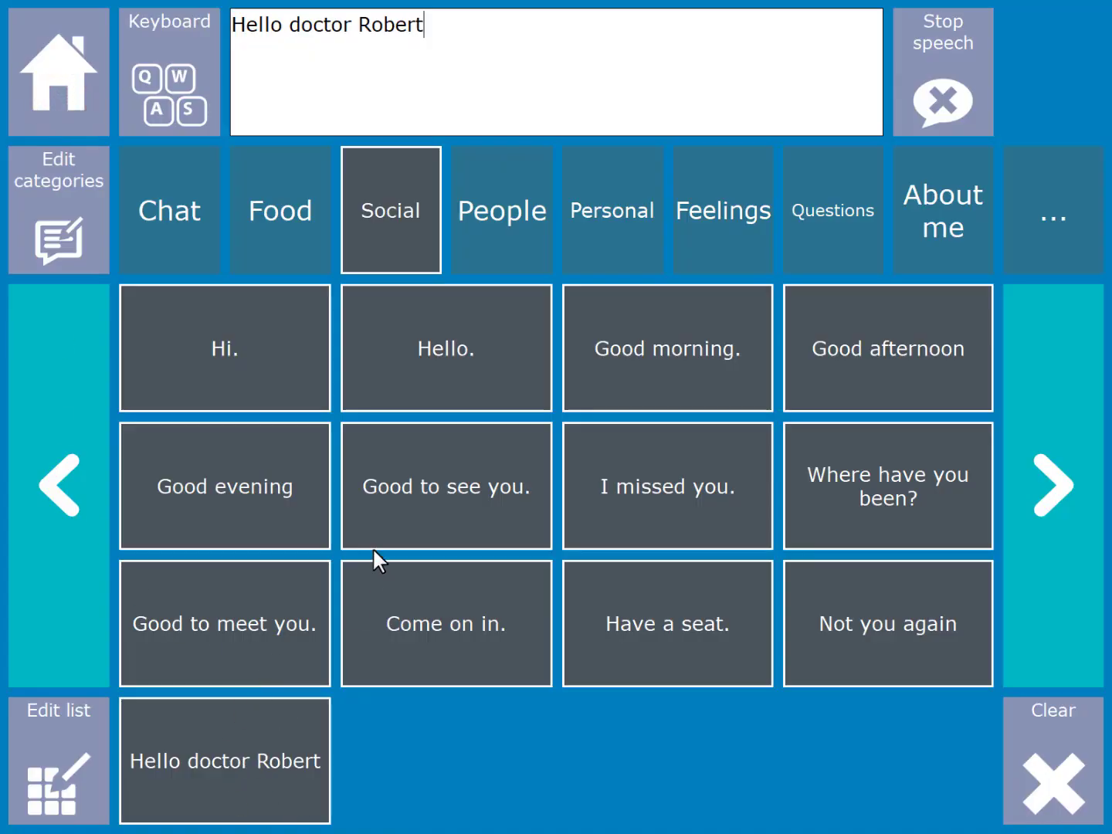
pyautogui.click(1052, 761)
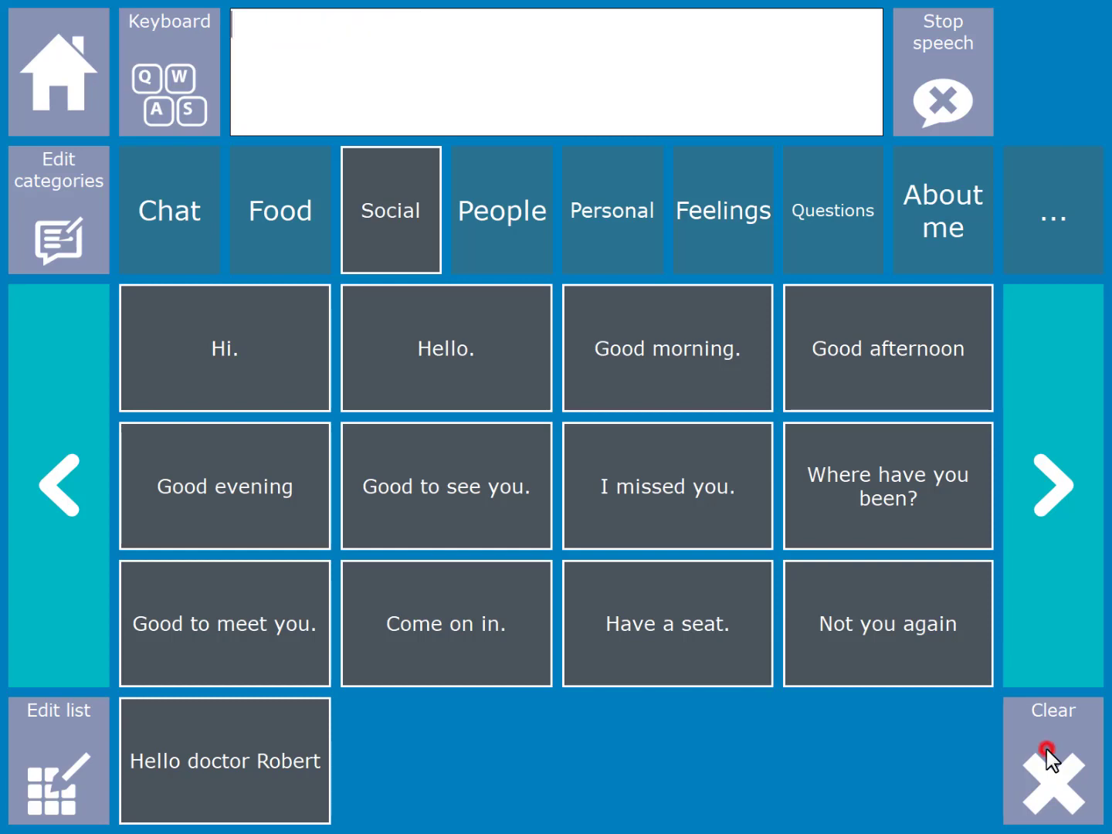
pyautogui.moveTo(564, 428)
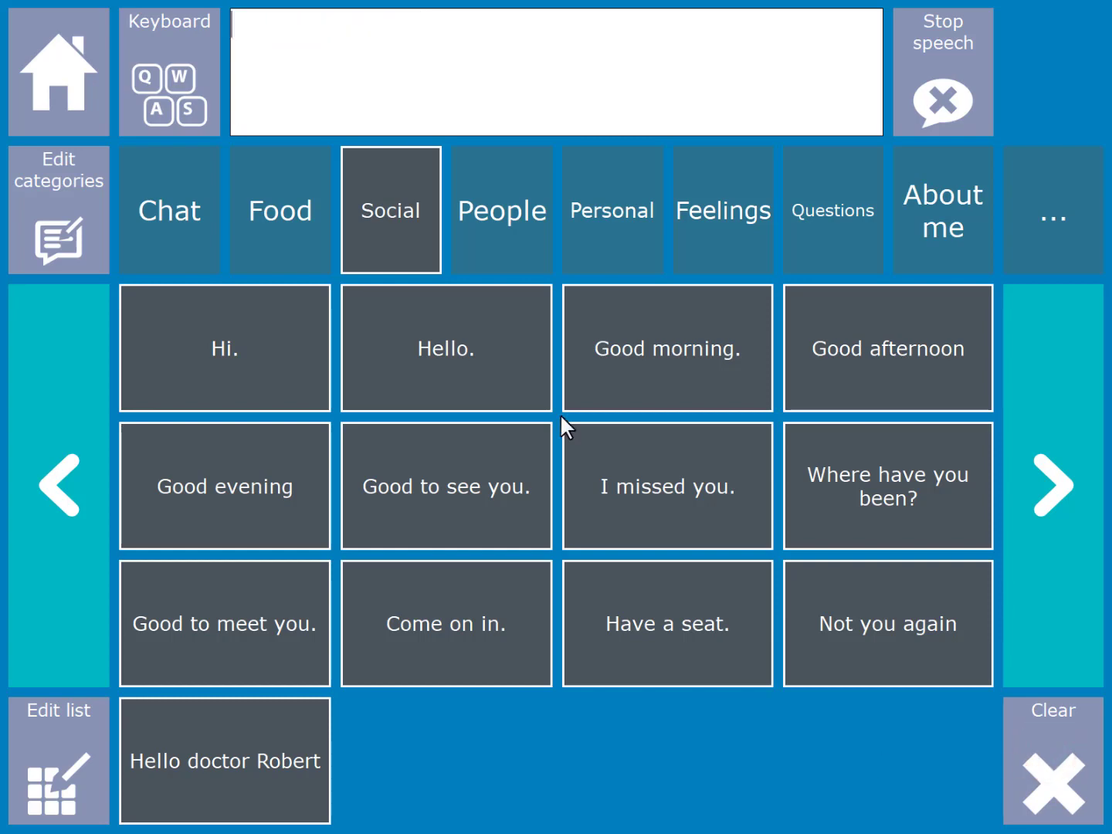
pyautogui.click(1052, 760)
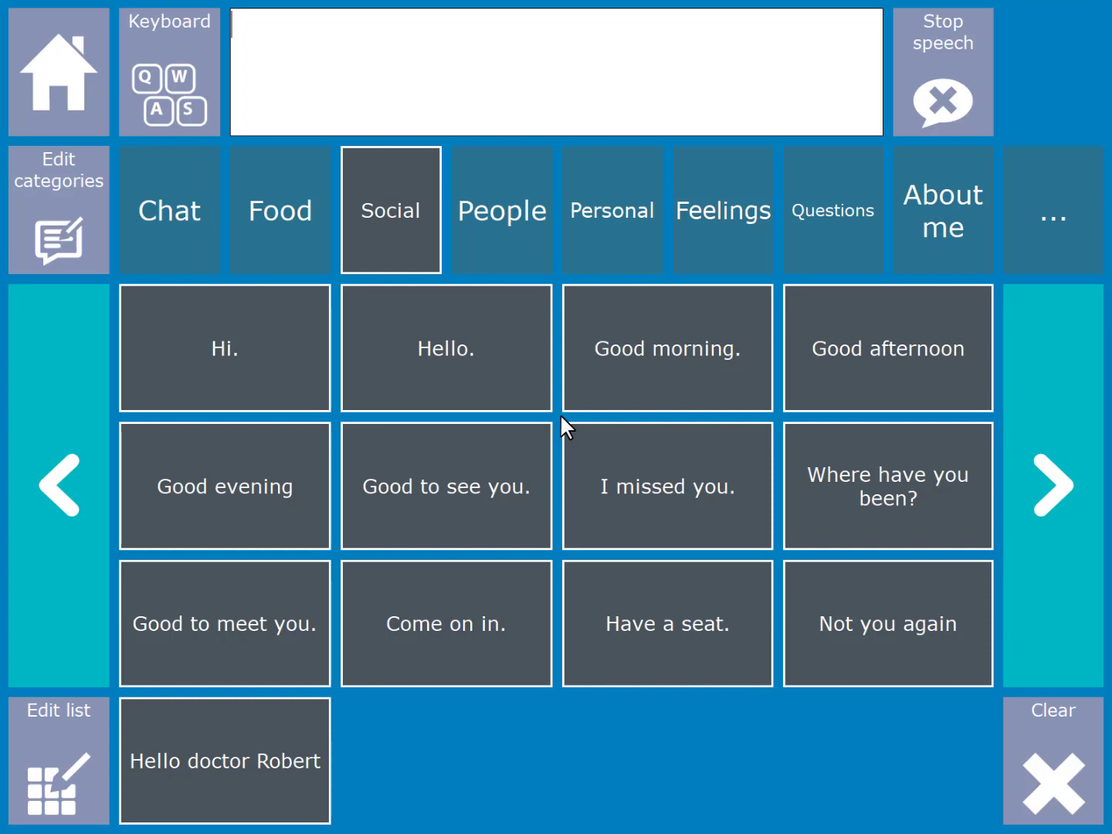
pyautogui.moveTo(85, 224)
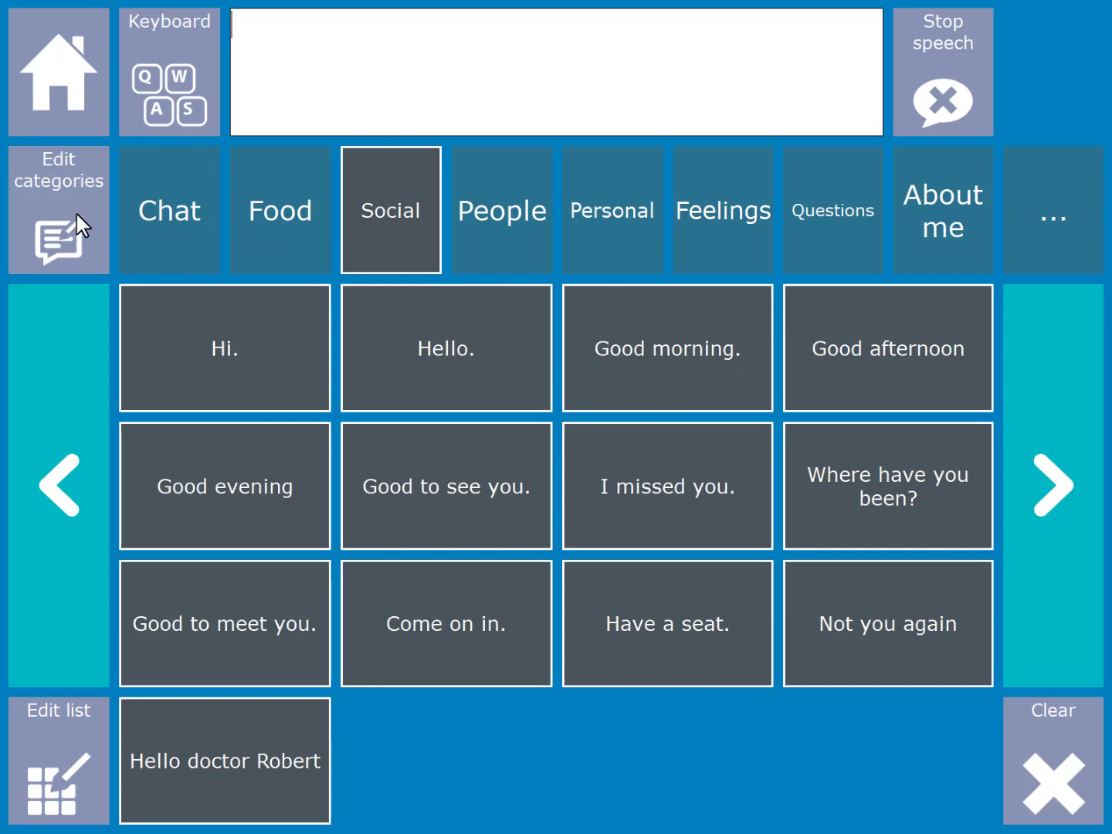
# - Create a Family phrase category, move it to the front, and open it
pyautogui.click(58, 208)
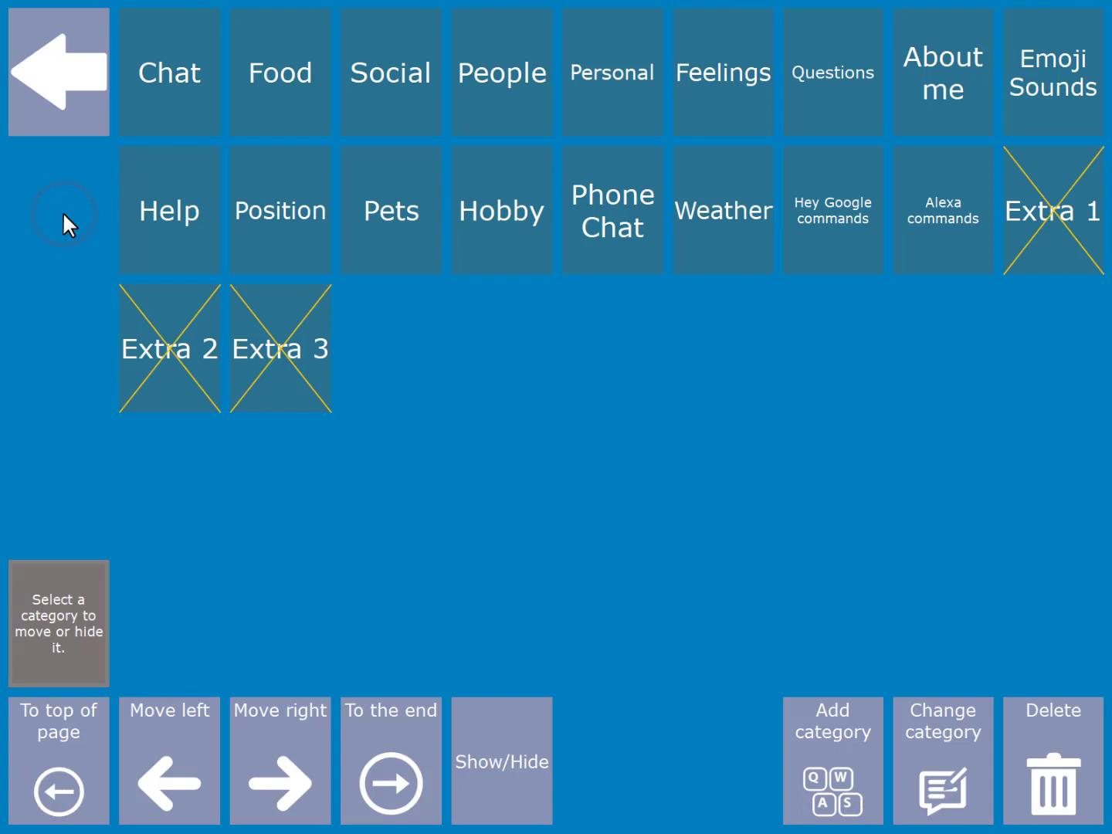
pyautogui.moveTo(608, 369)
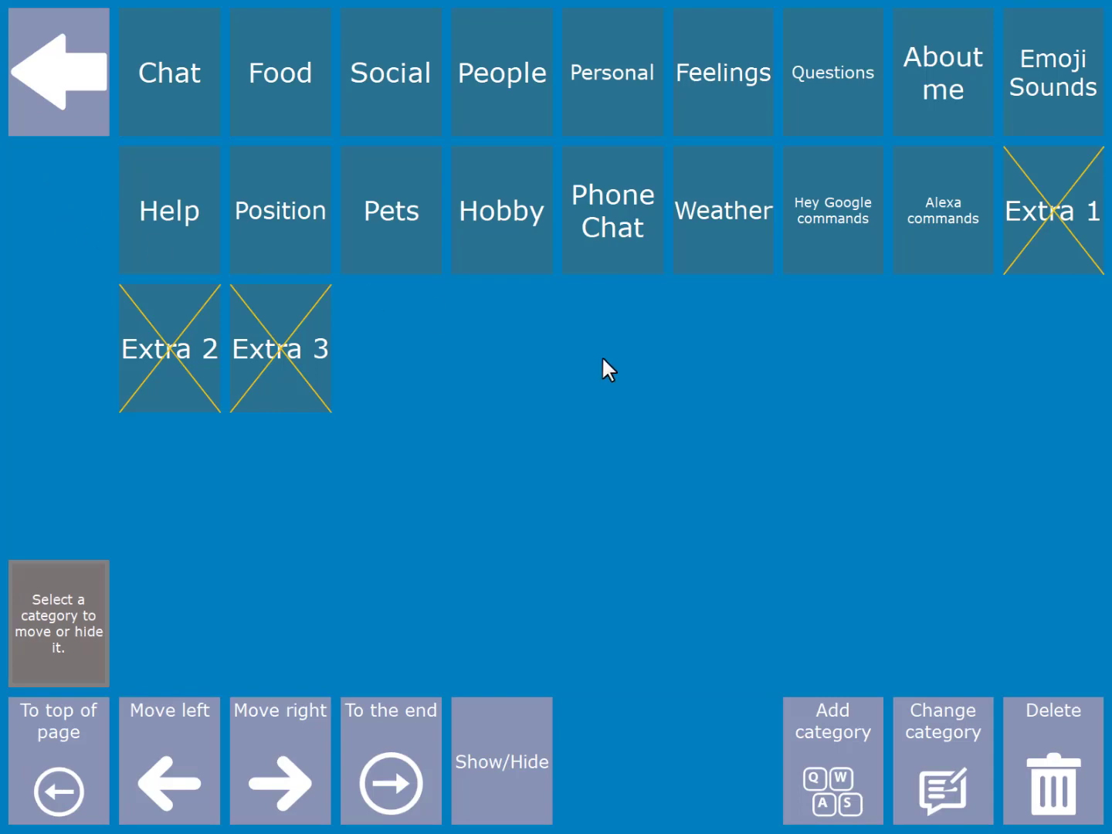
pyautogui.moveTo(828, 778)
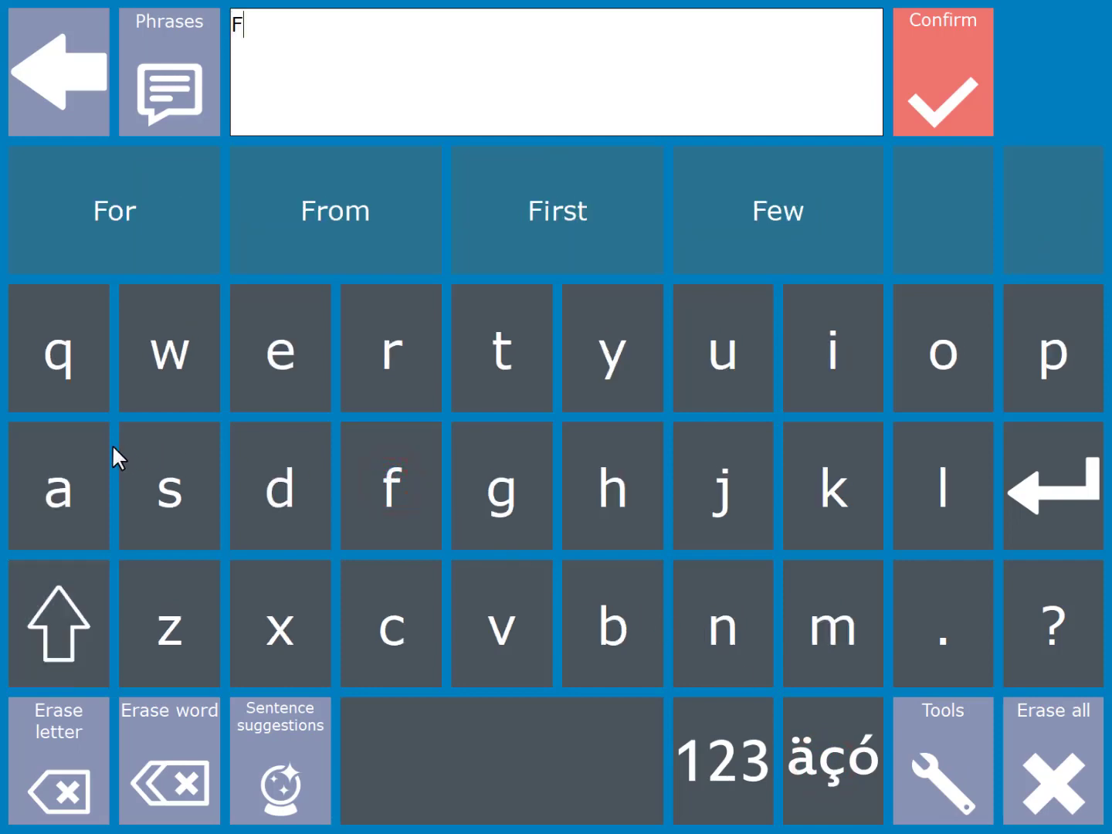
pyautogui.click(58, 485)
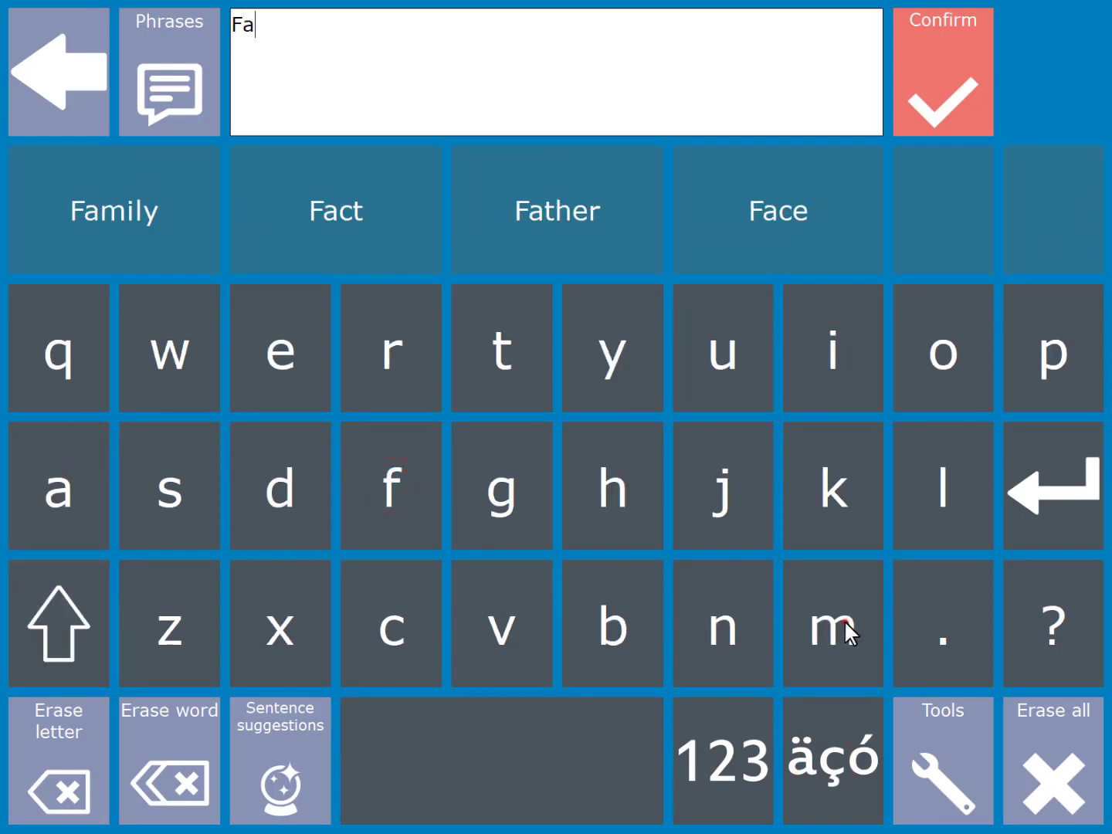
pyautogui.click(832, 624)
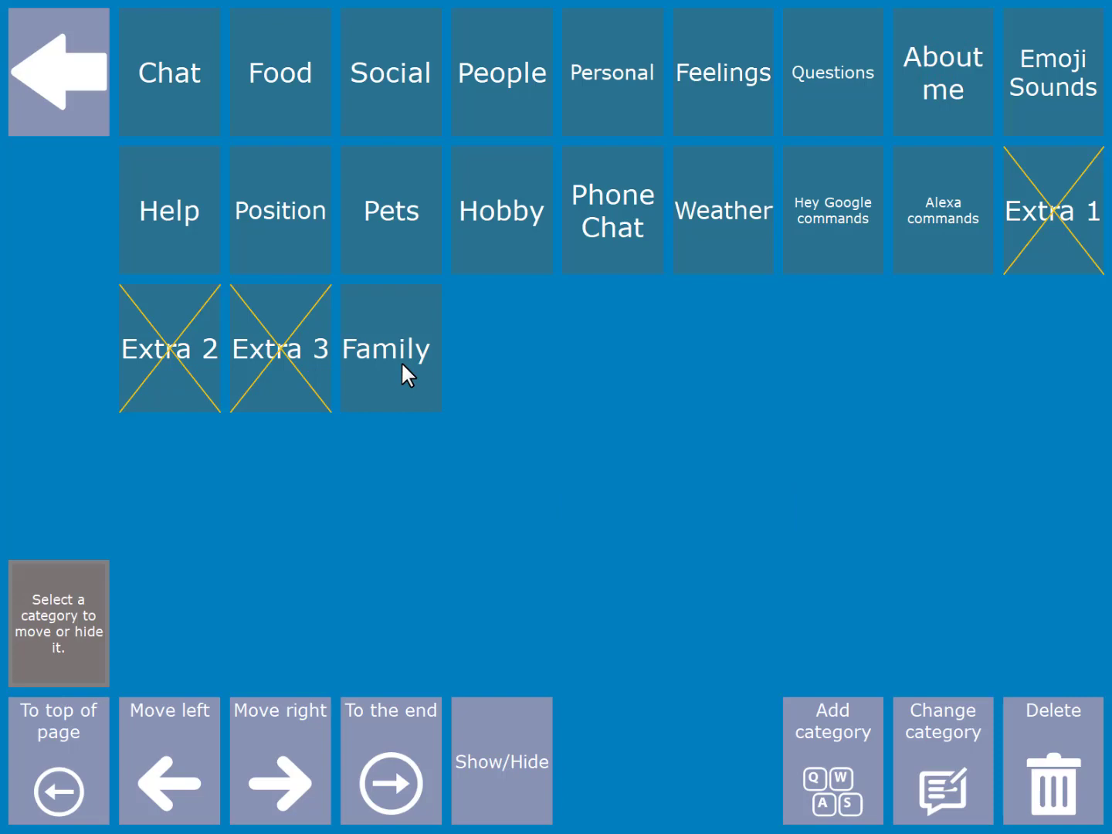
pyautogui.click(390, 348)
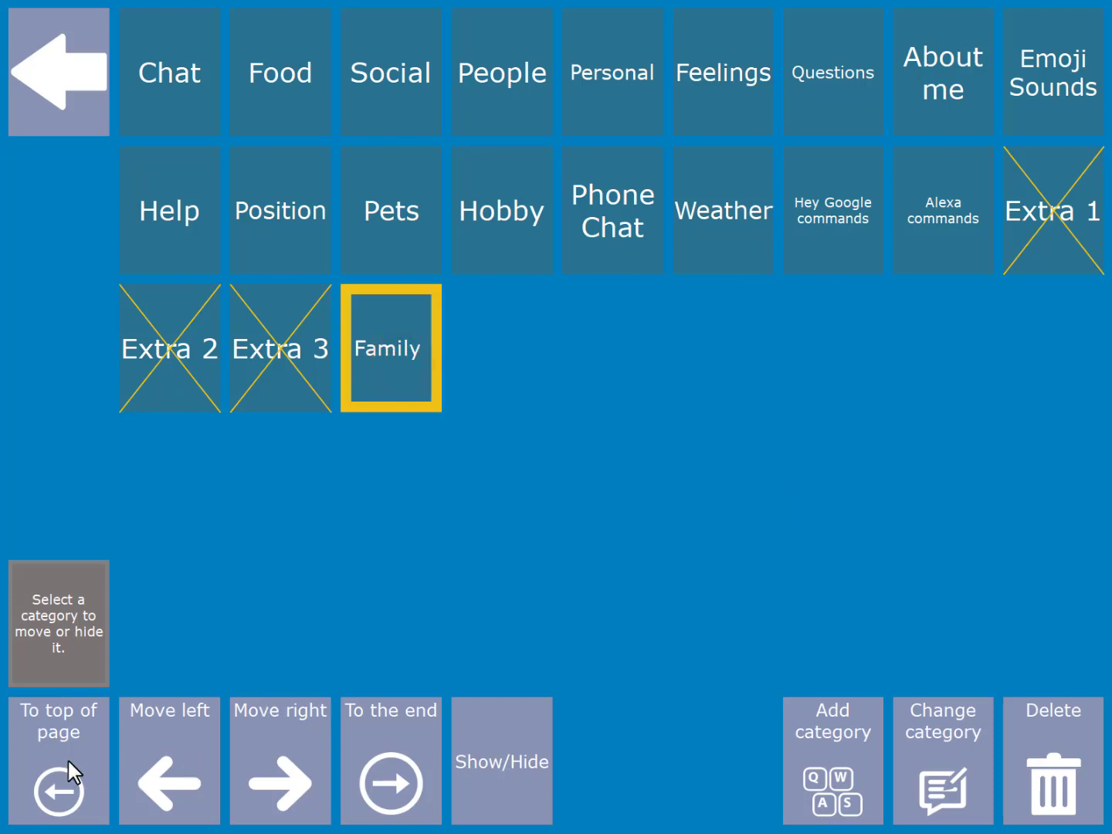
pyautogui.click(58, 761)
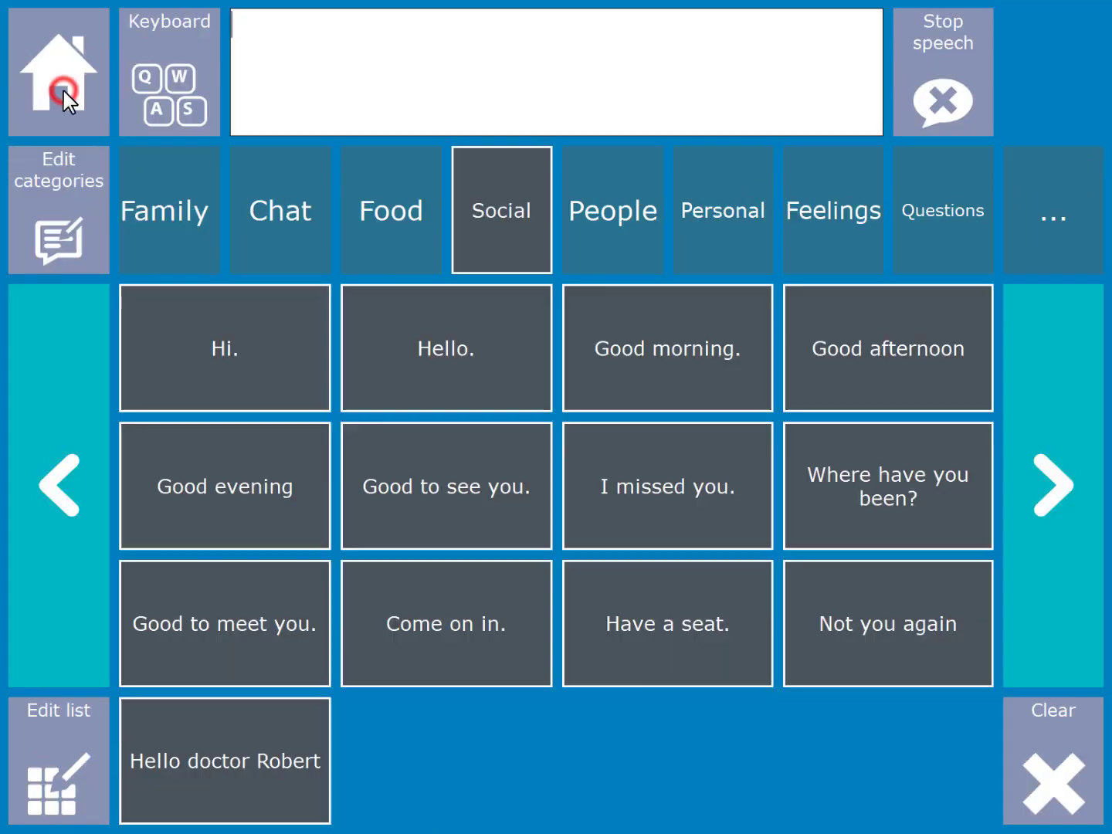
pyautogui.click(169, 210)
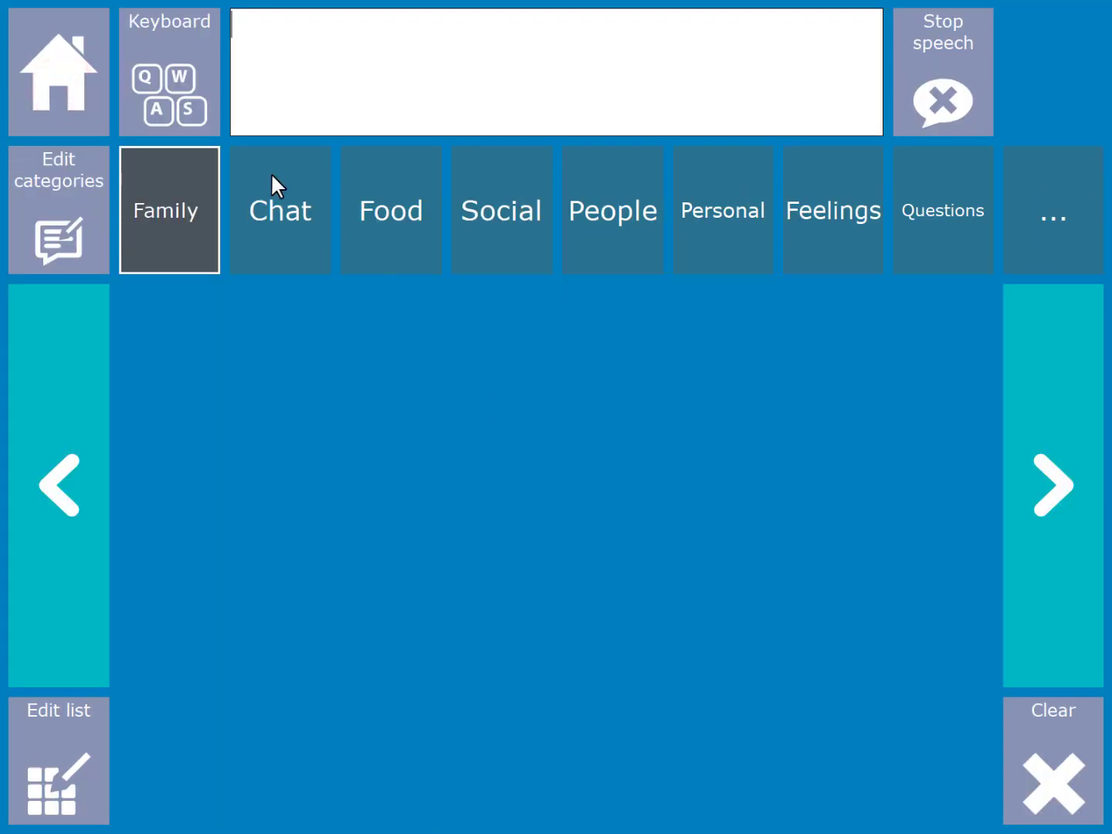
# - Preview the grey, black/yellow and pastel themes from Home, ending in the colour theme
pyautogui.click(58, 72)
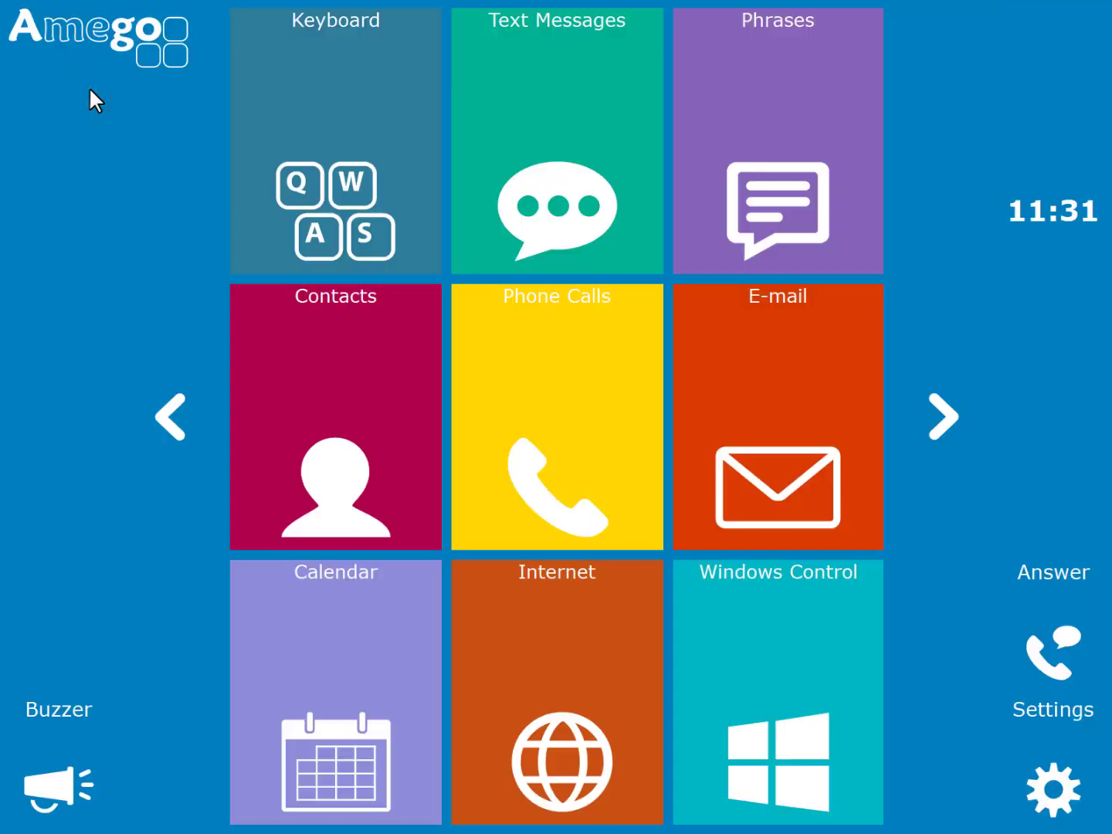
pyautogui.moveTo(1104, 830)
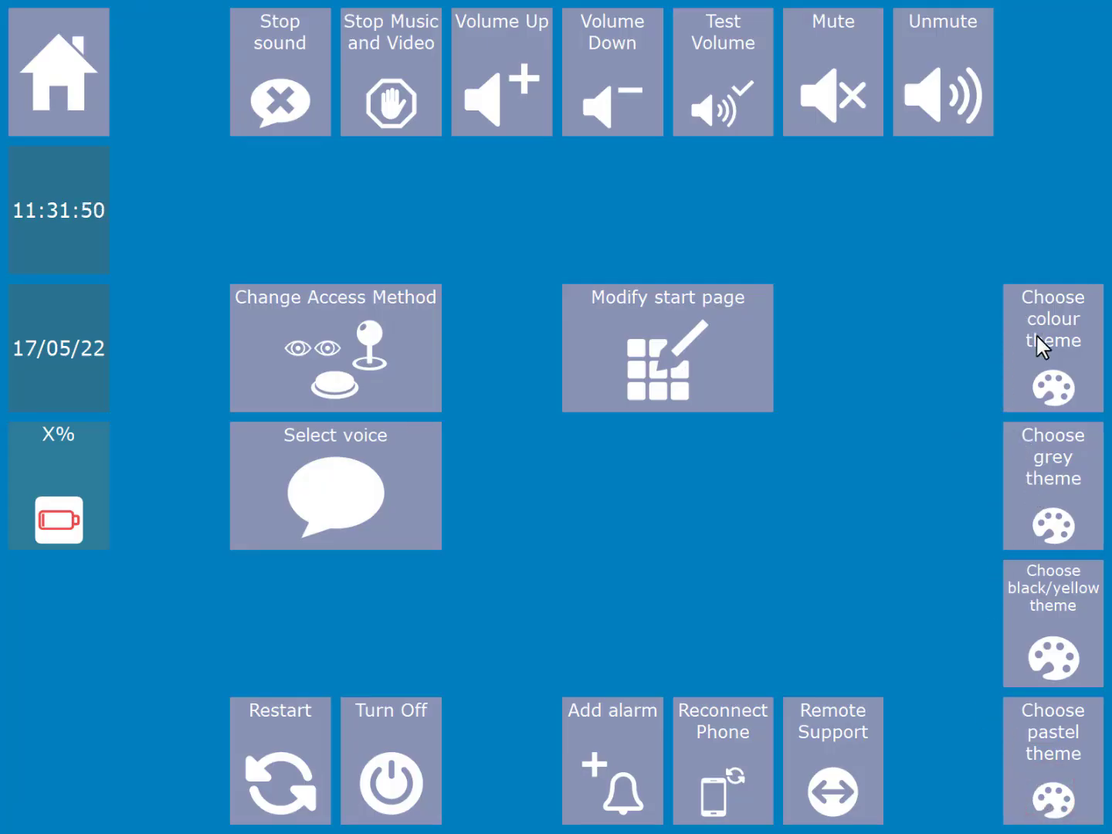
pyautogui.click(1052, 487)
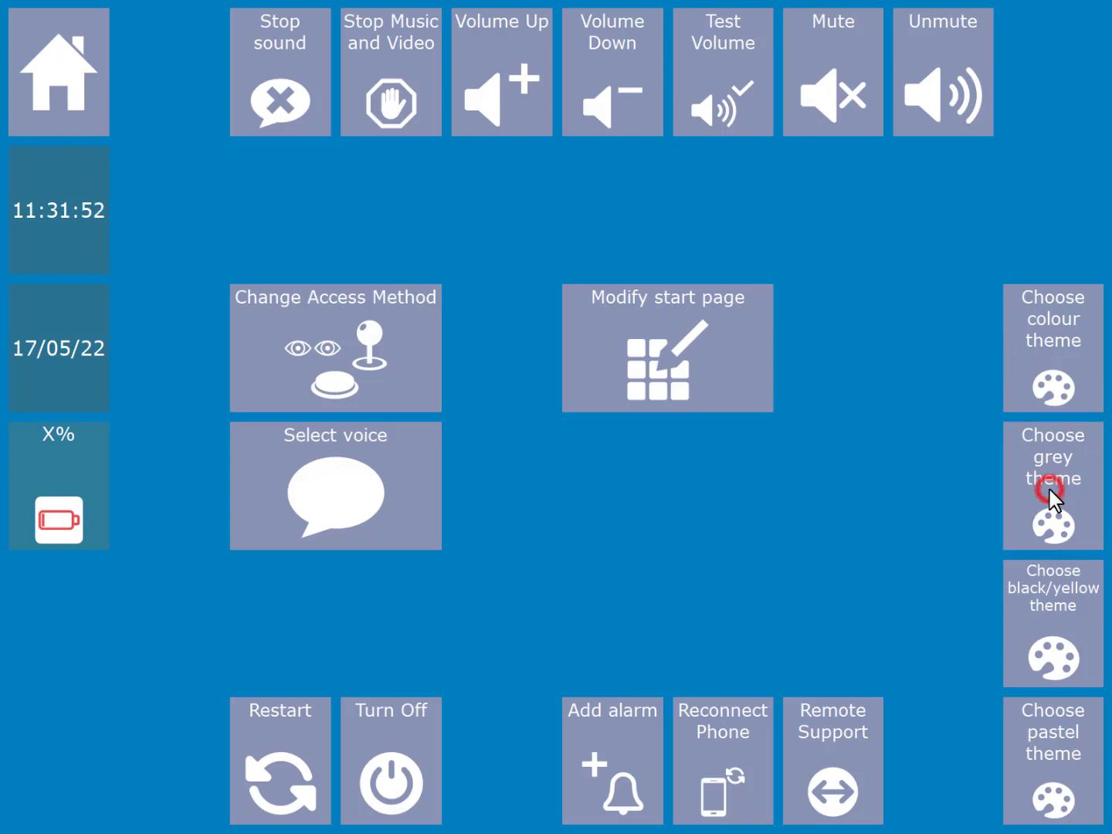
pyautogui.click(1052, 486)
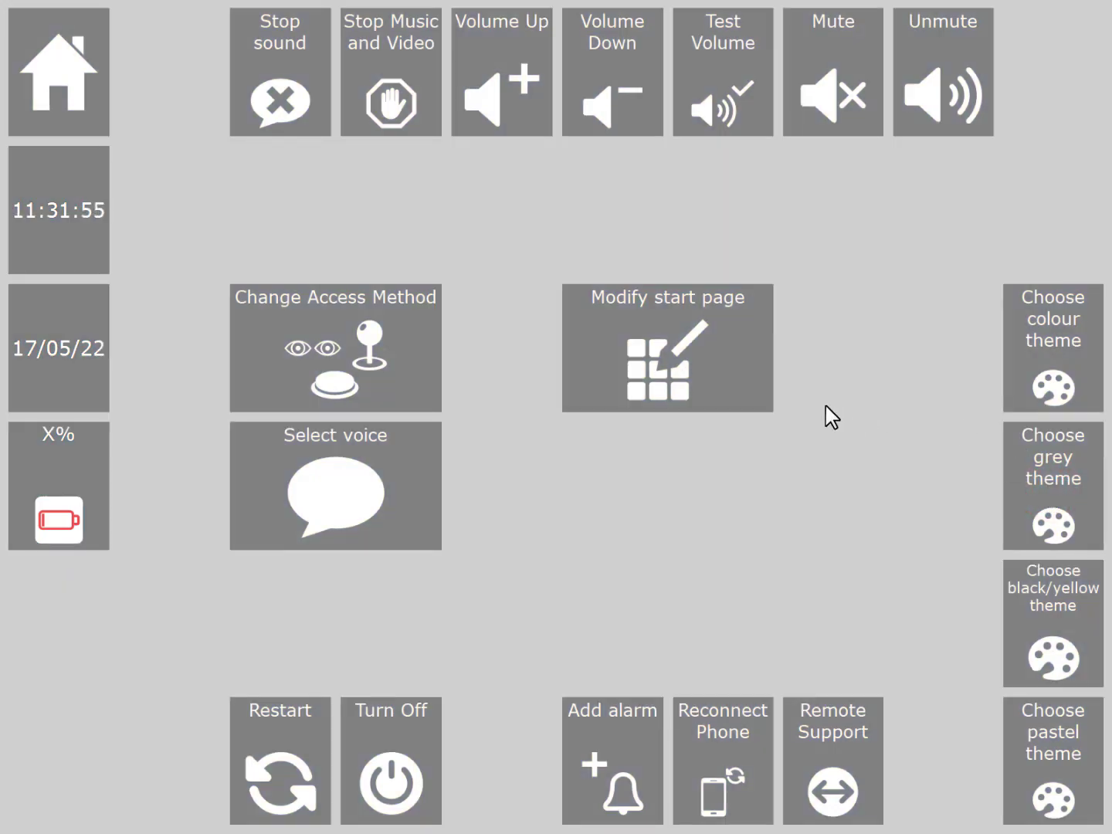
pyautogui.click(58, 71)
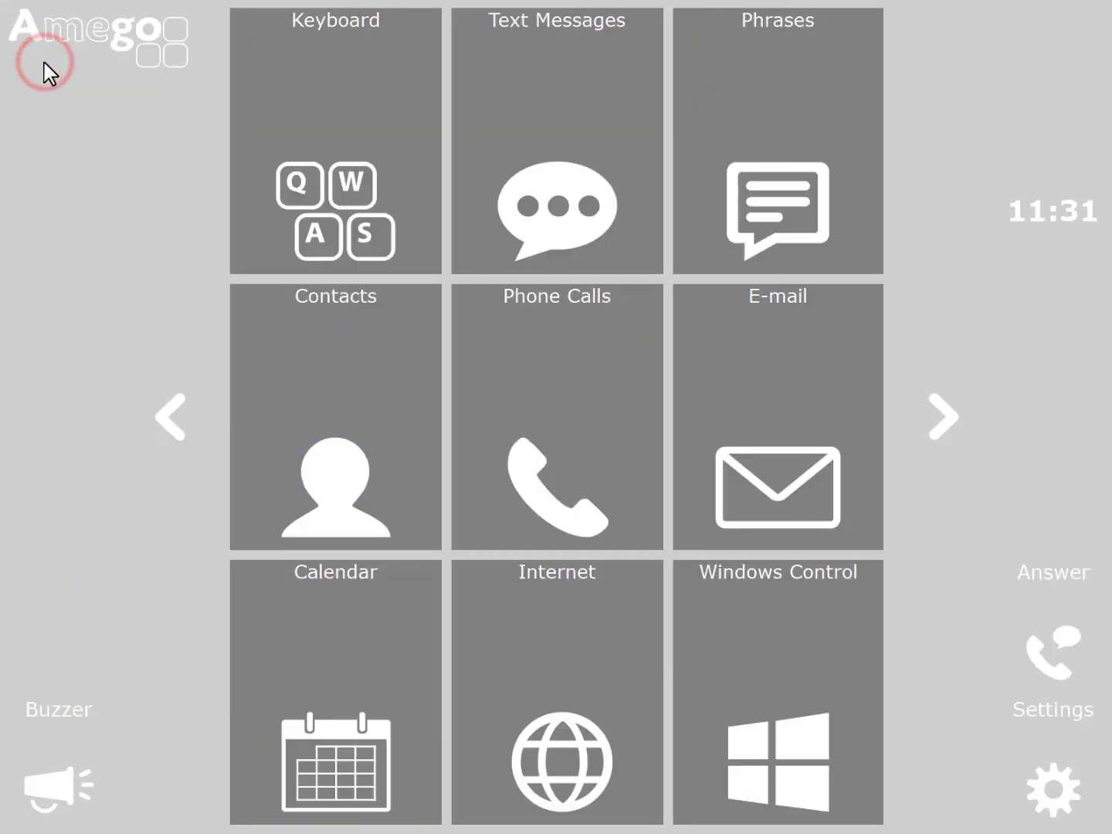
pyautogui.moveTo(1070, 803)
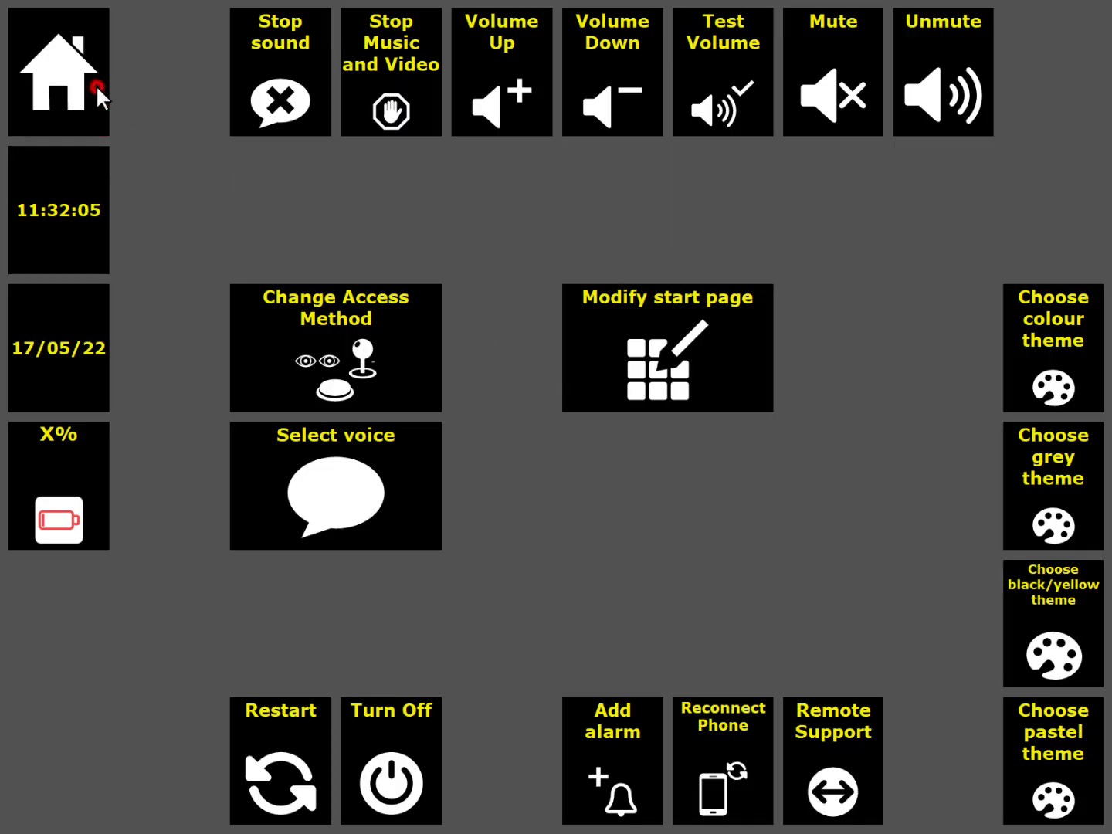
pyautogui.click(58, 72)
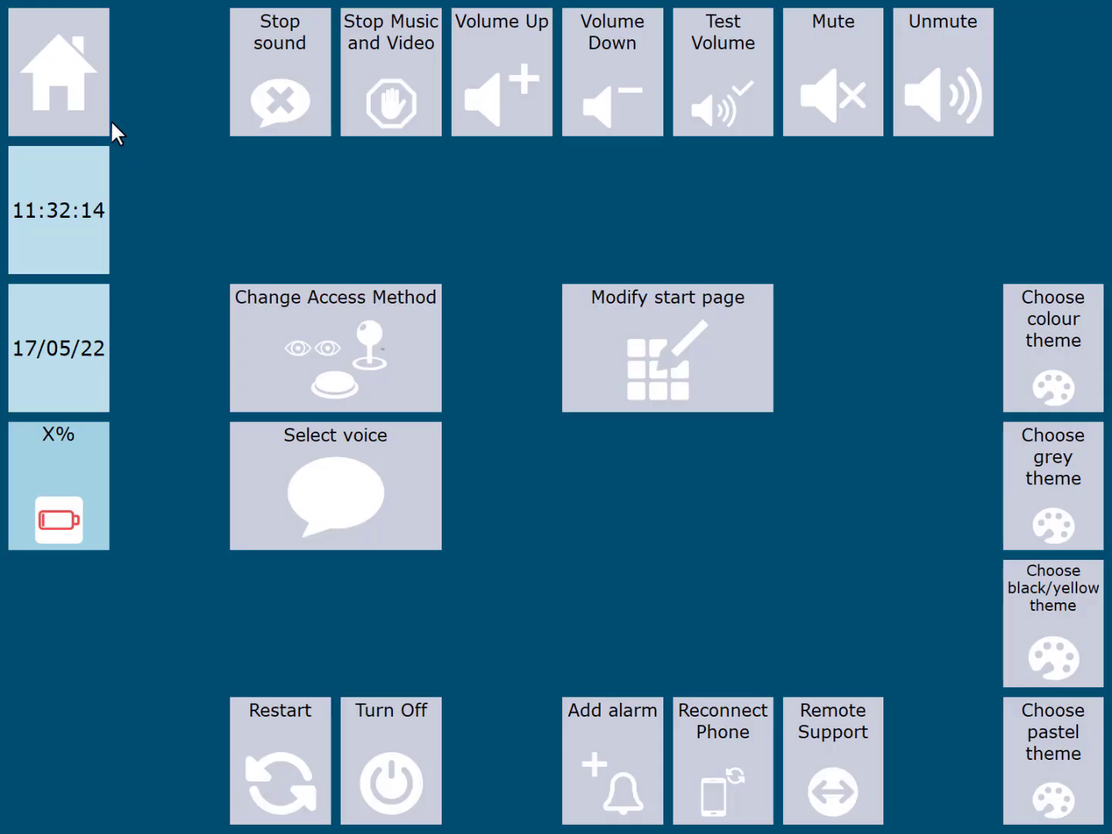
pyautogui.click(58, 71)
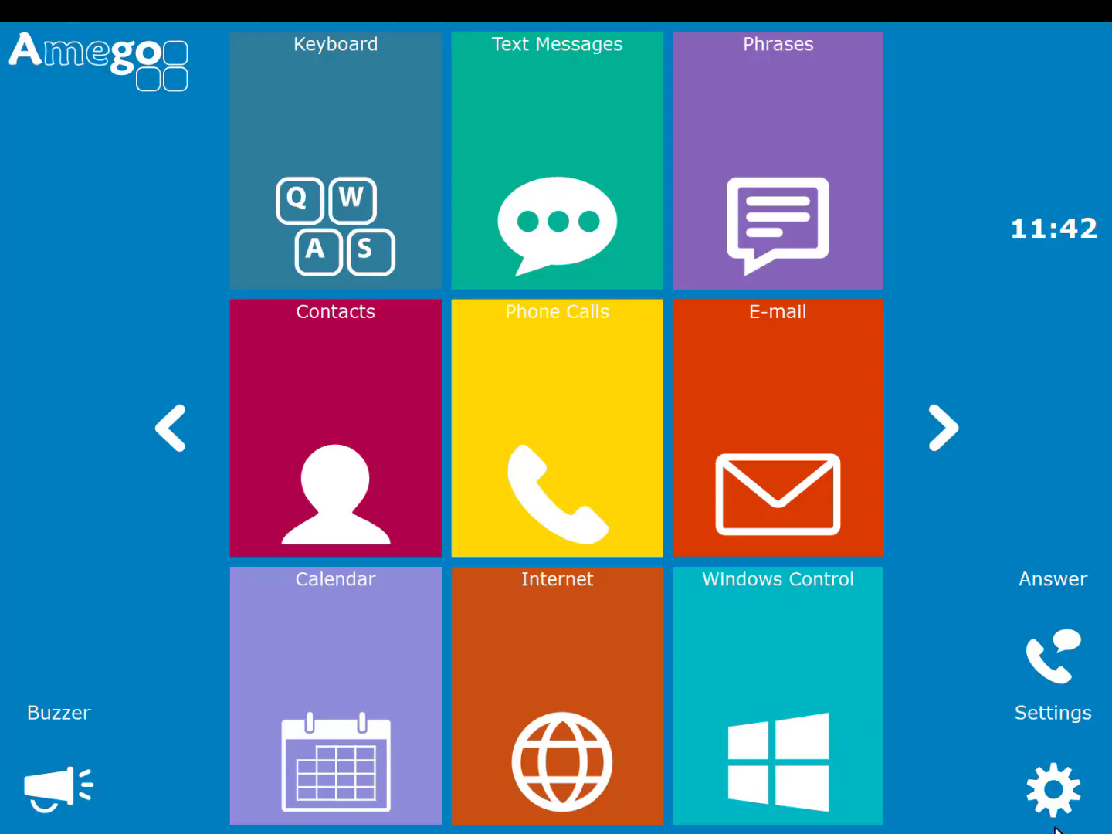
# - From Settings, change the access method to Dwellmouse and confirm Yes at the switch prompt
pyautogui.click(1052, 788)
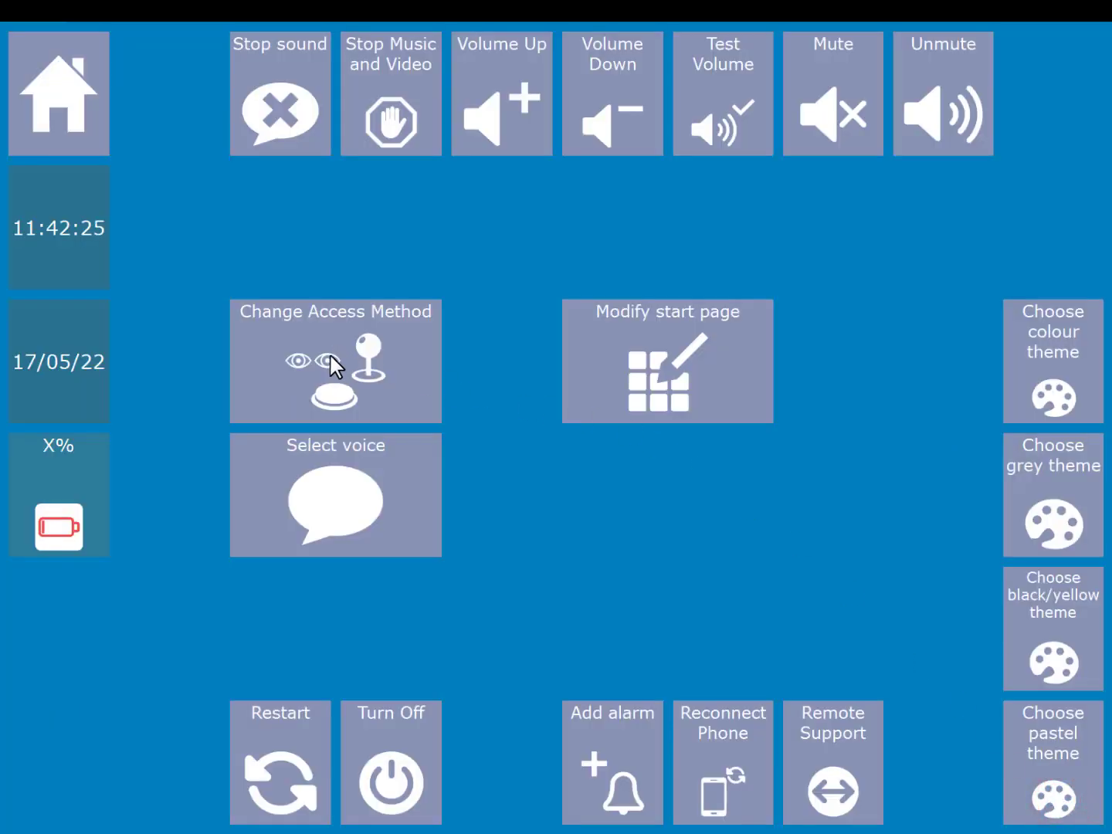
pyautogui.click(336, 361)
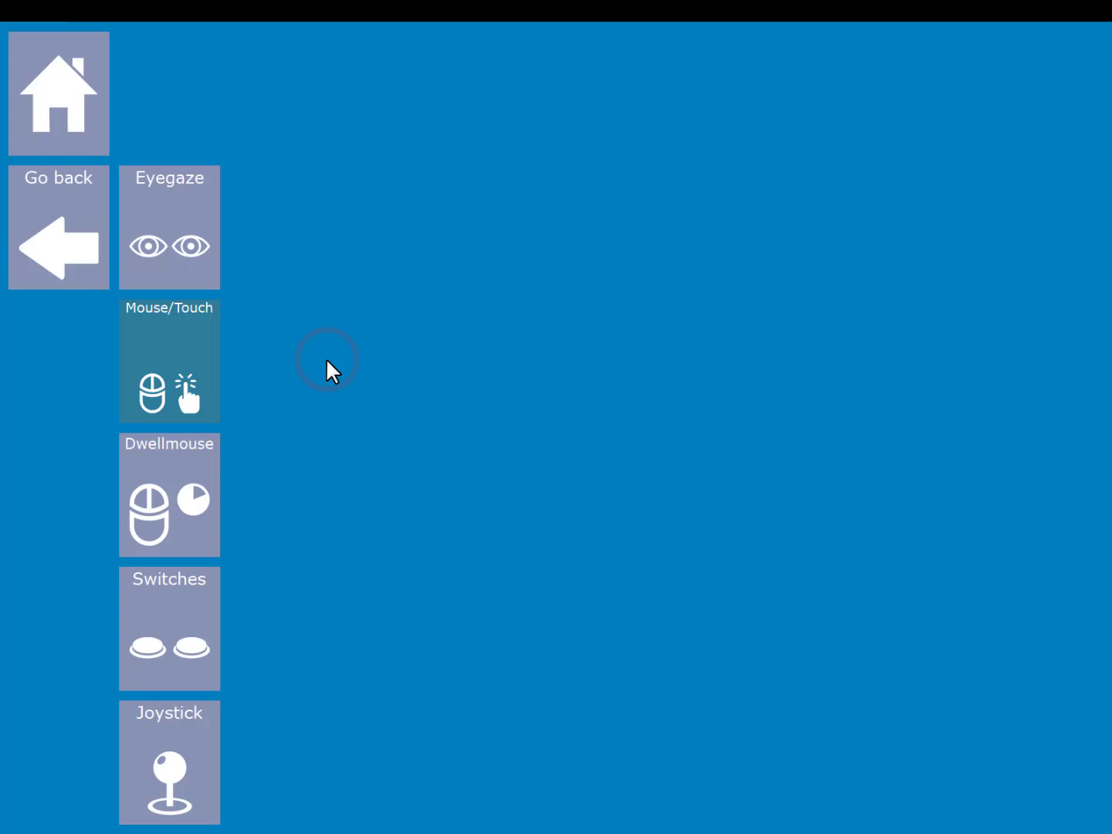
pyautogui.click(169, 360)
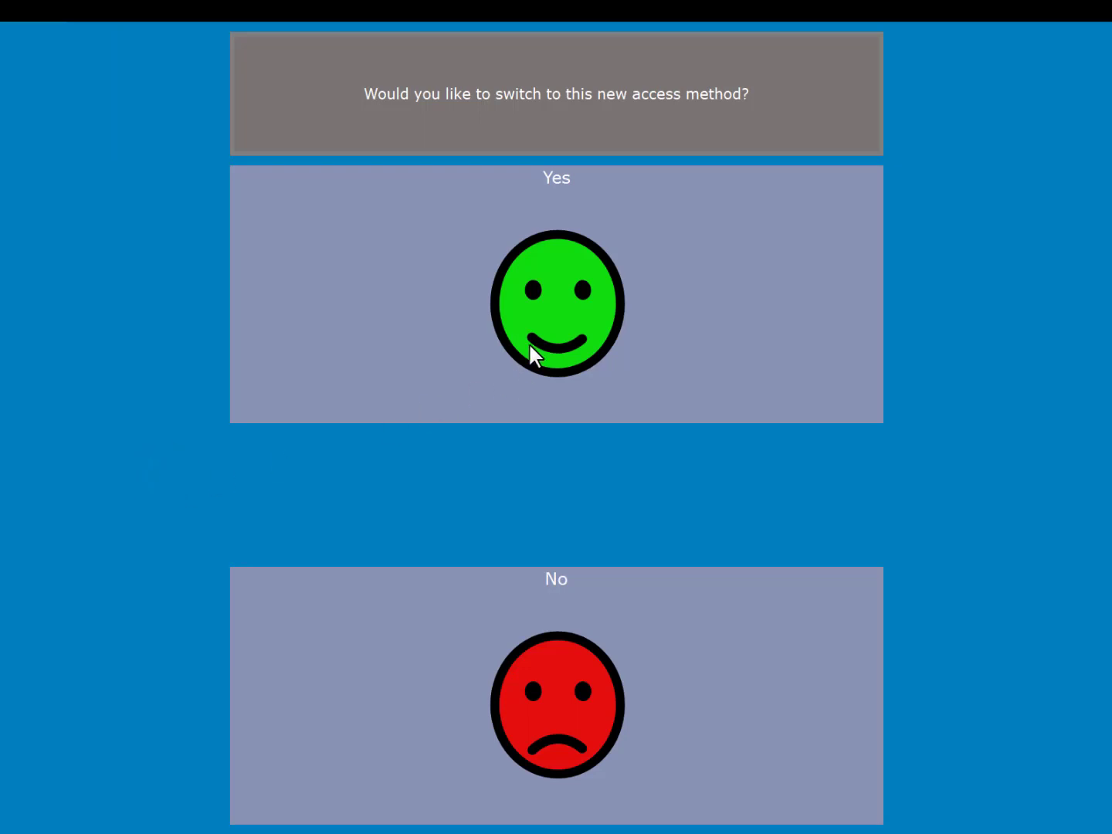
pyautogui.click(556, 301)
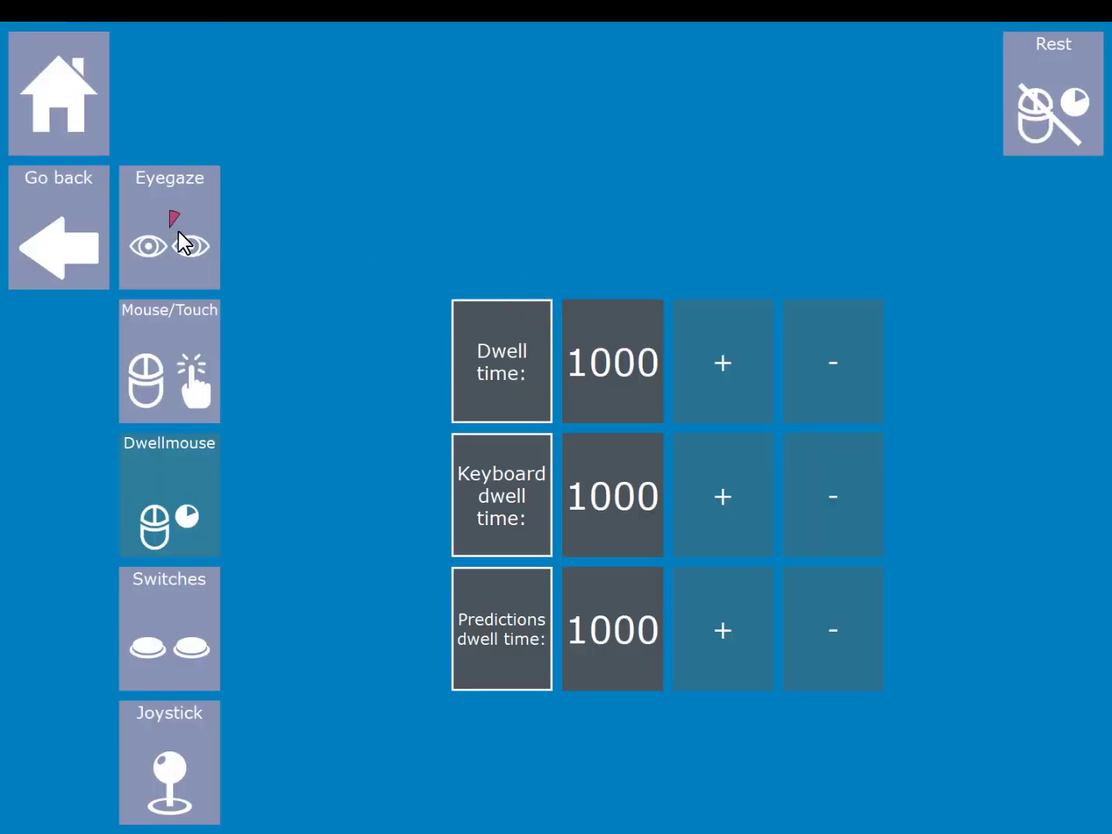
pyautogui.moveTo(74, 189)
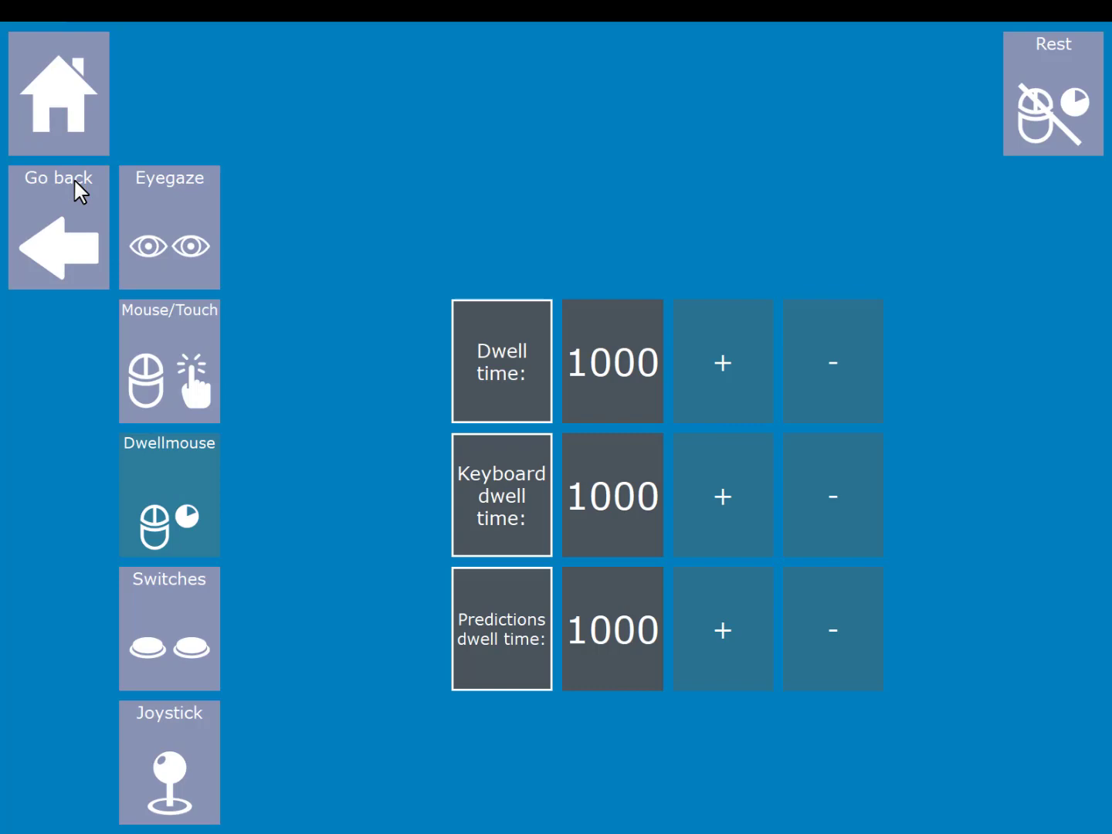
pyautogui.moveTo(382, 389)
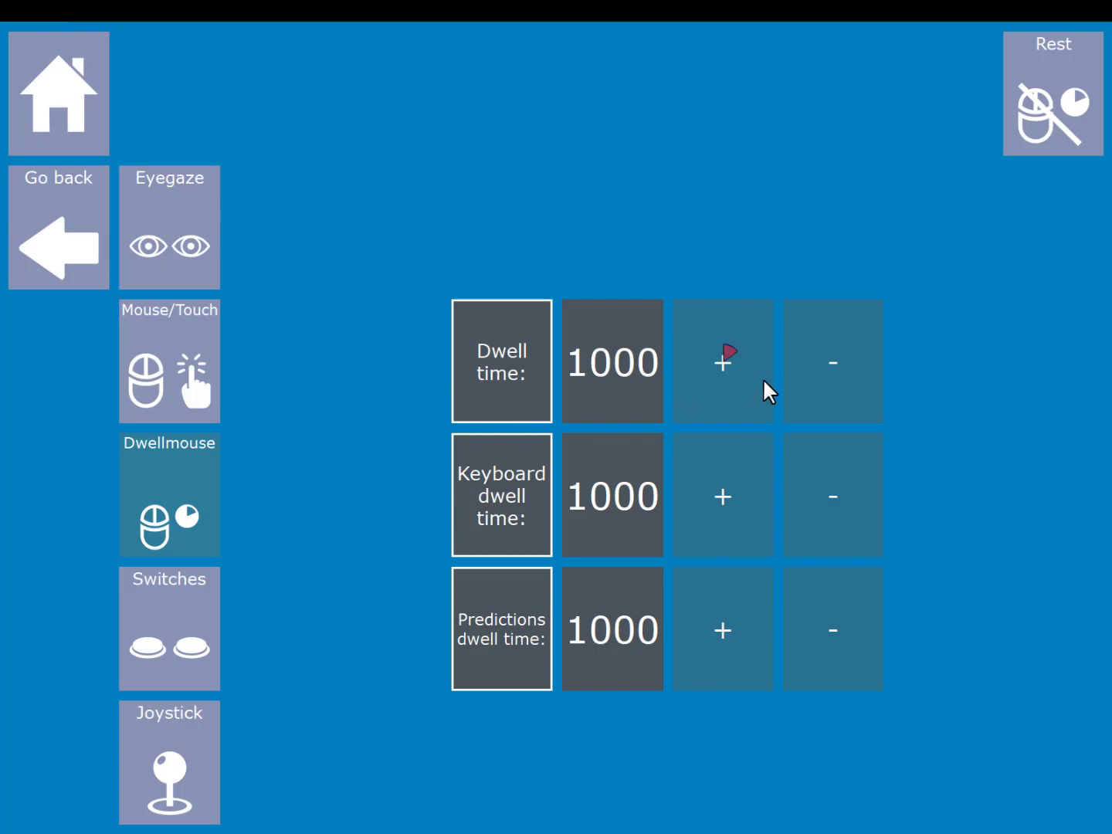
pyautogui.moveTo(463, 363)
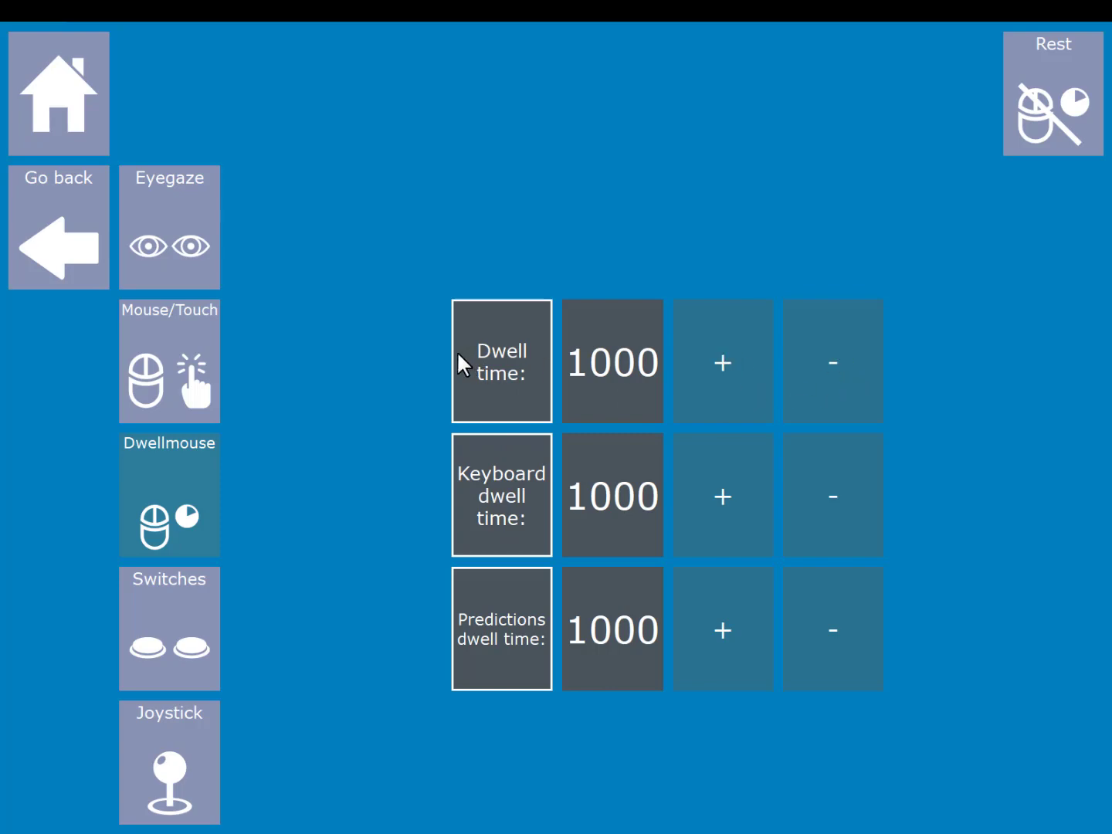
pyautogui.moveTo(409, 510)
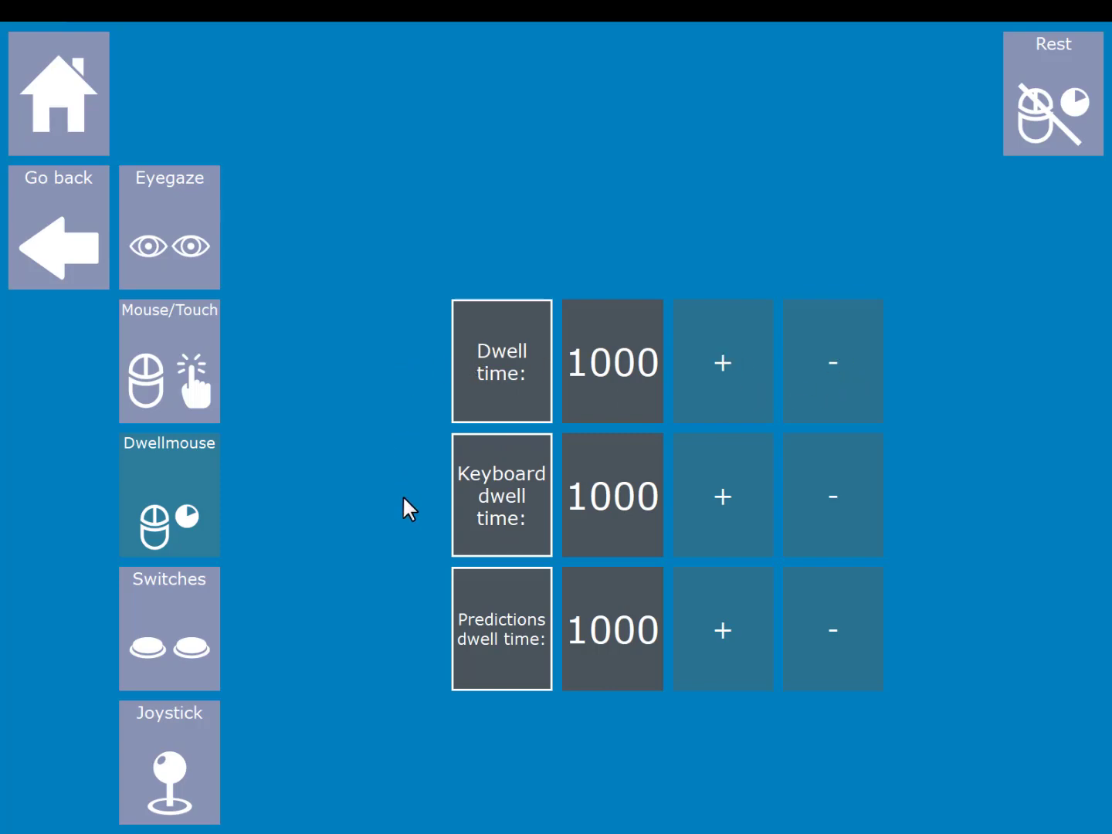
pyautogui.moveTo(832, 495)
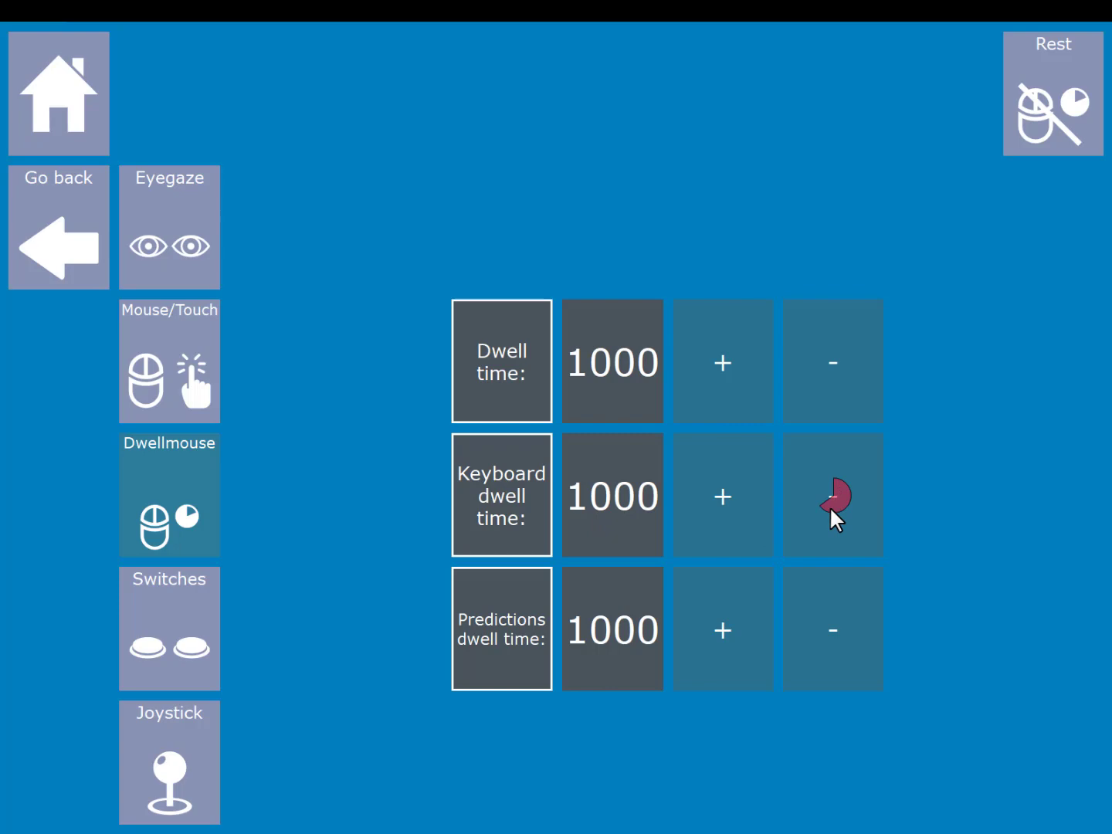
# - Lower the keyboard dwell time from 1000 to 500
pyautogui.click(833, 495)
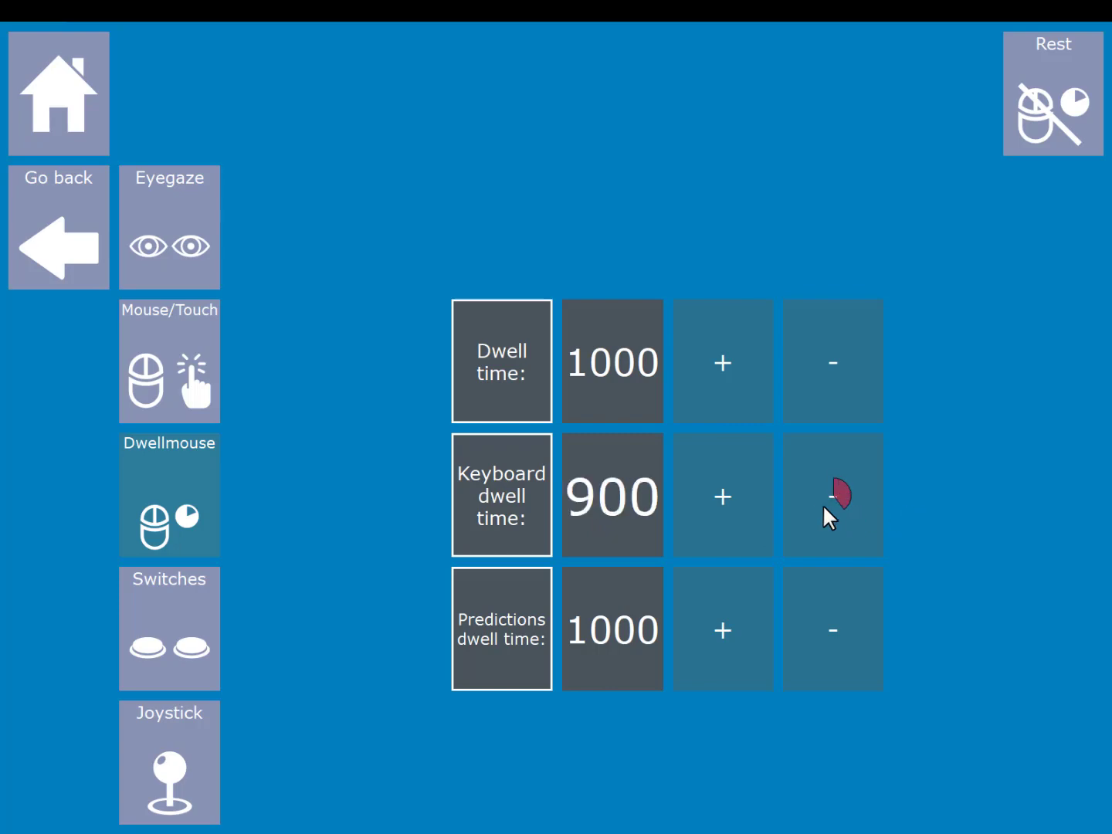
pyautogui.click(832, 495)
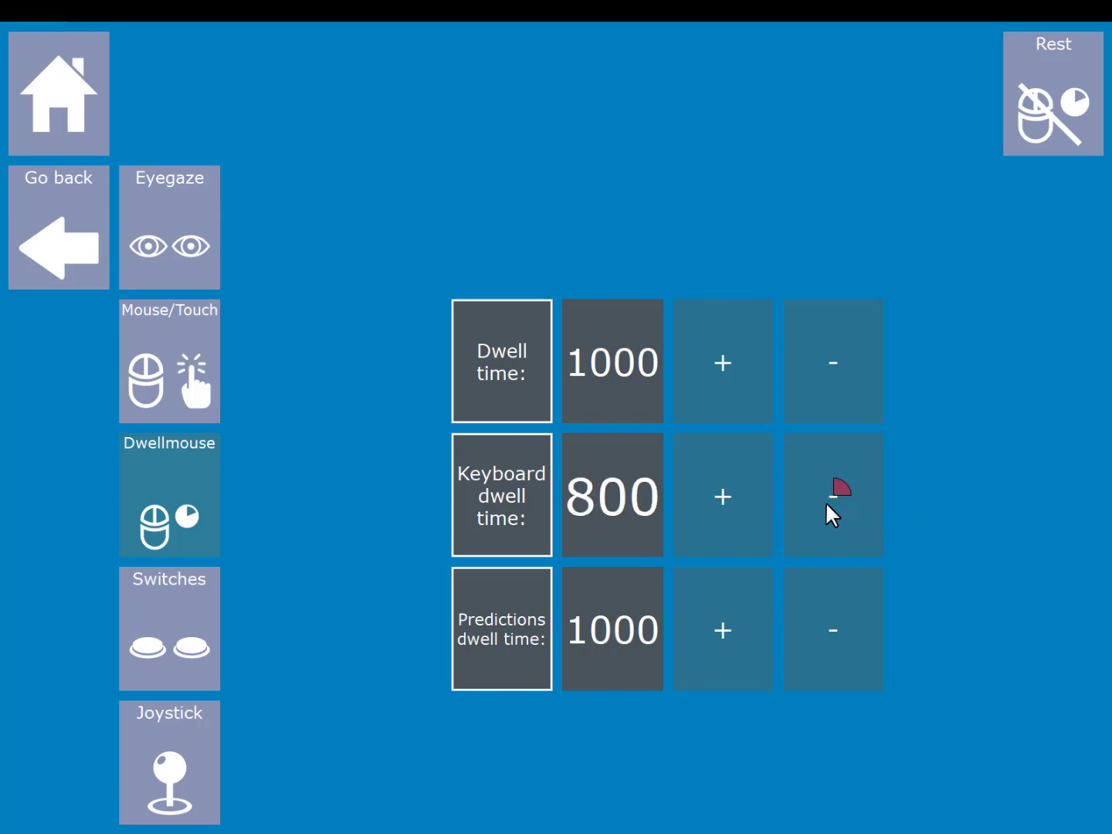
pyautogui.click(833, 495)
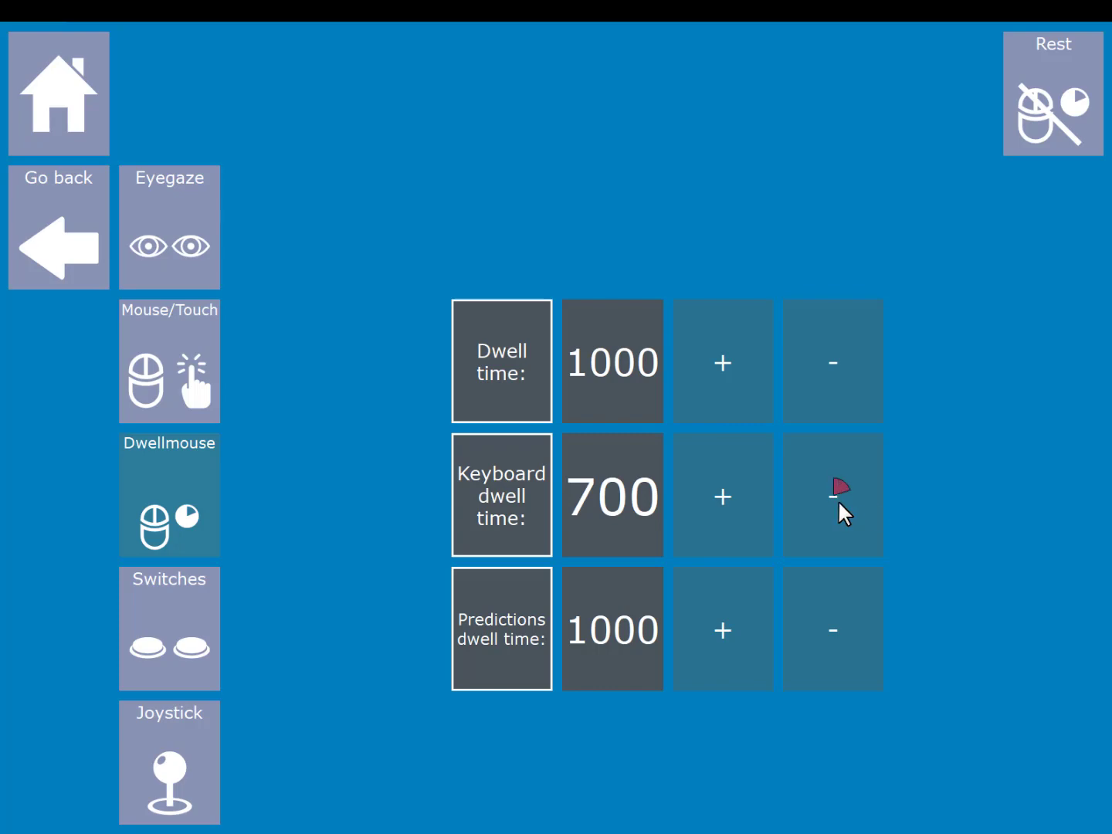
pyautogui.click(833, 495)
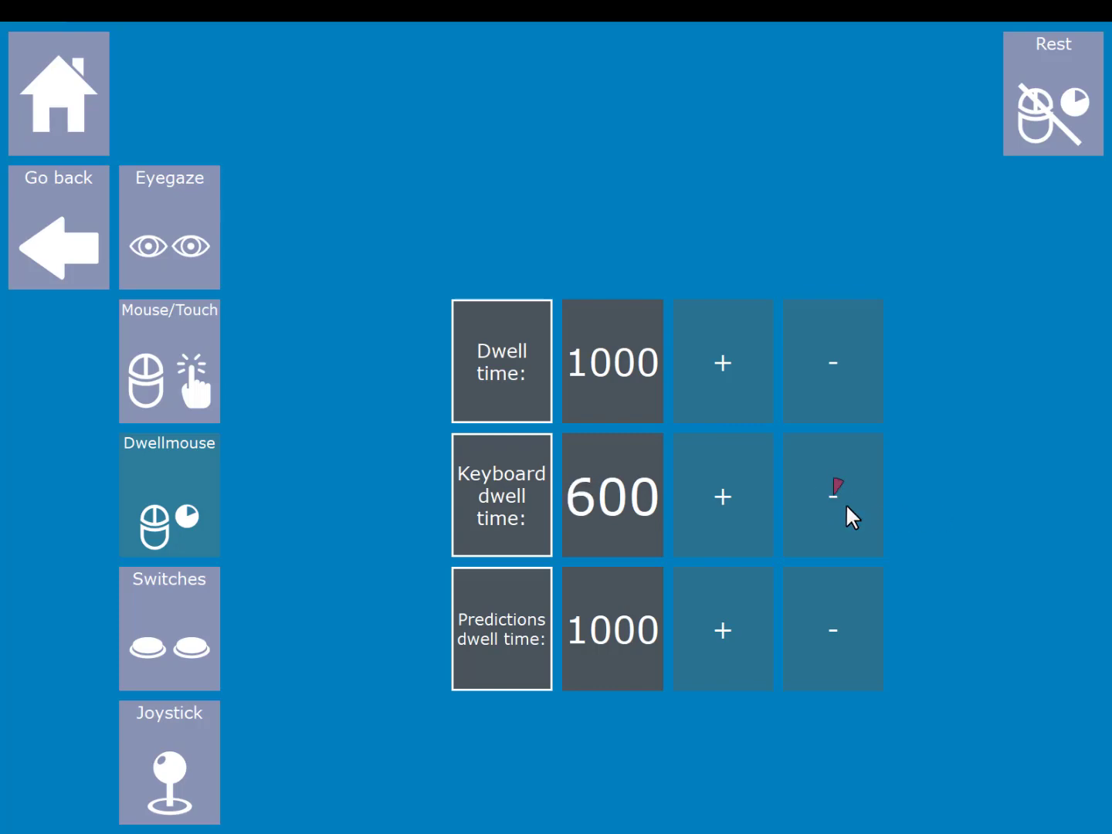
pyautogui.click(833, 495)
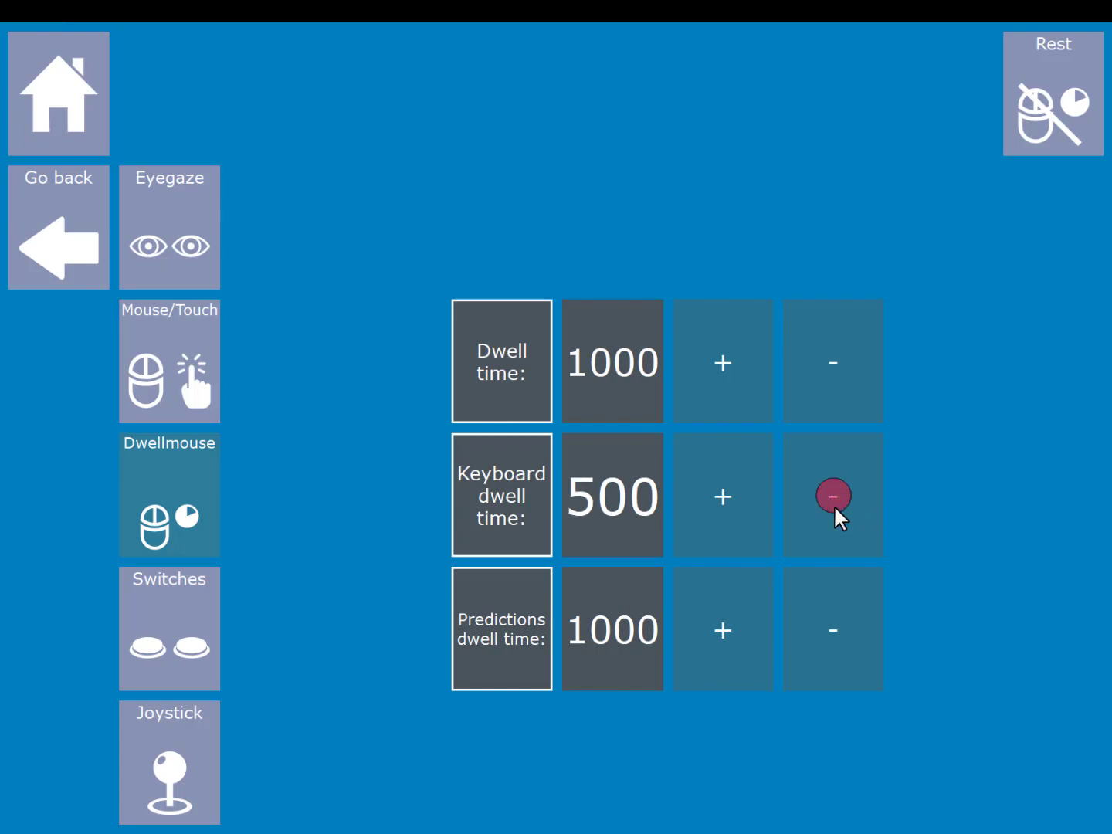
pyautogui.moveTo(722, 629)
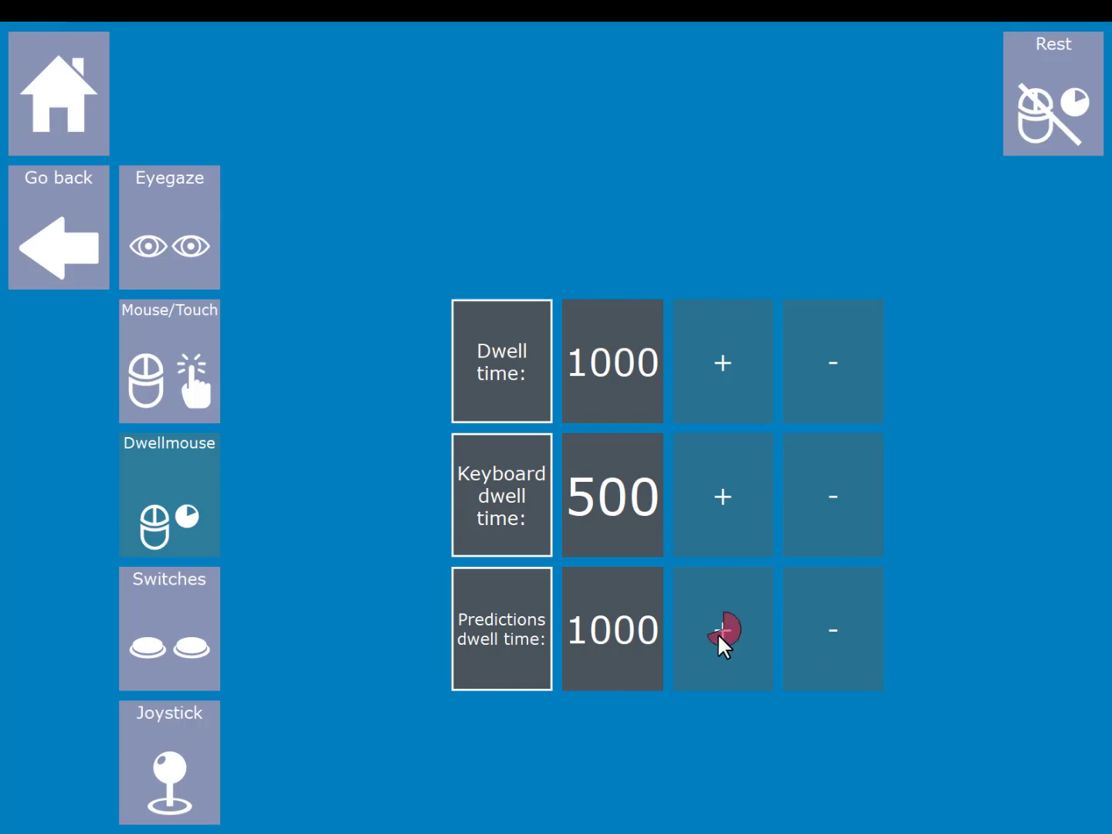
# - Raise the predictions dwell time to 1300 and go back to the home screen
pyautogui.click(722, 629)
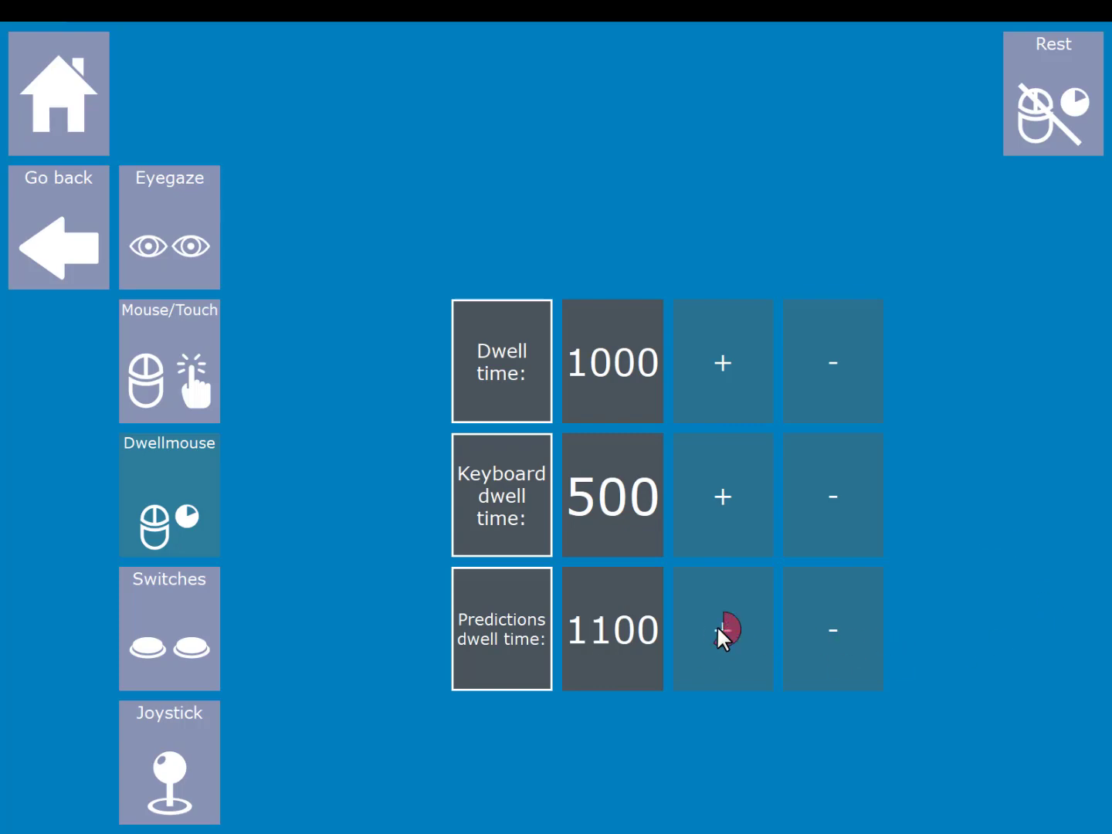
pyautogui.click(723, 629)
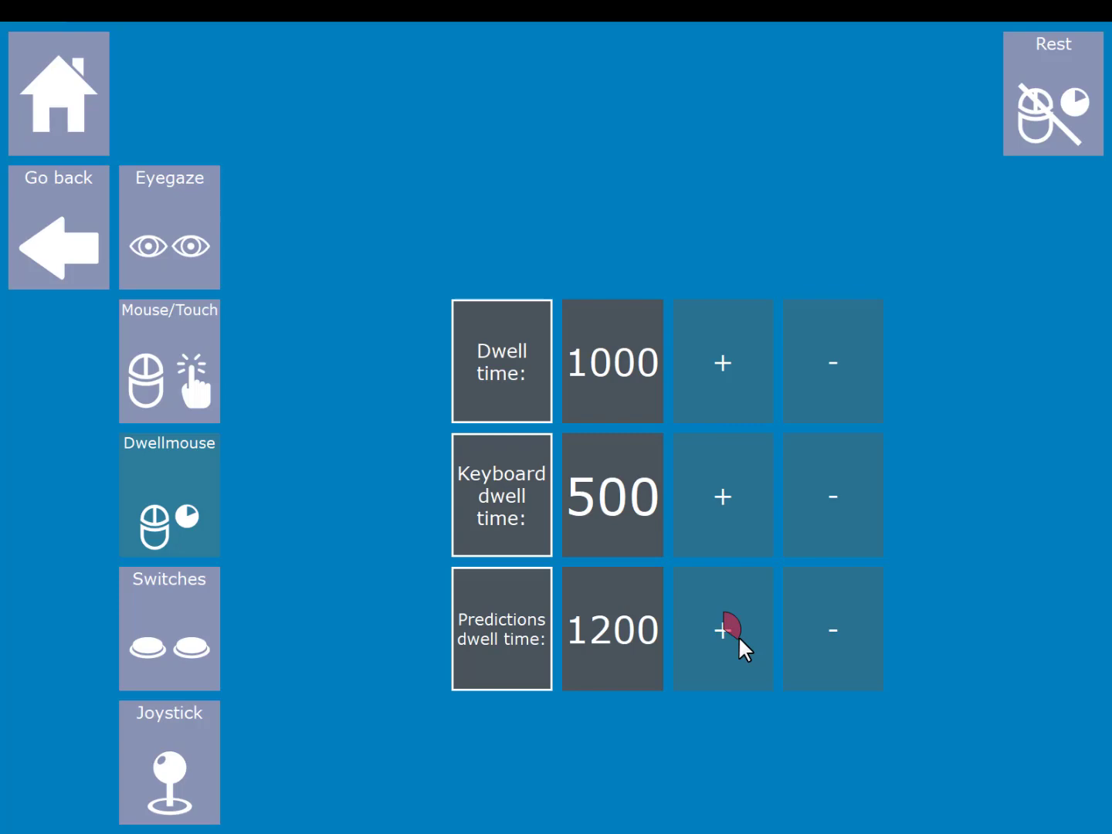
pyautogui.click(722, 629)
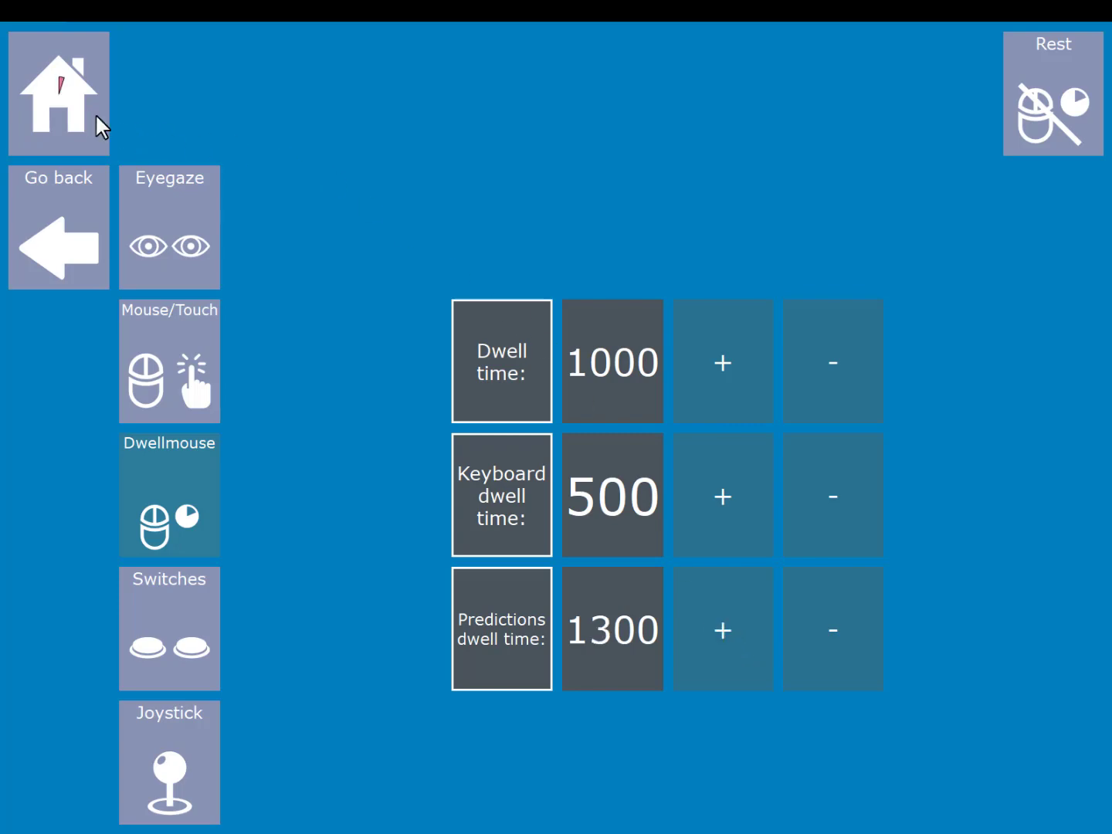
pyautogui.click(58, 92)
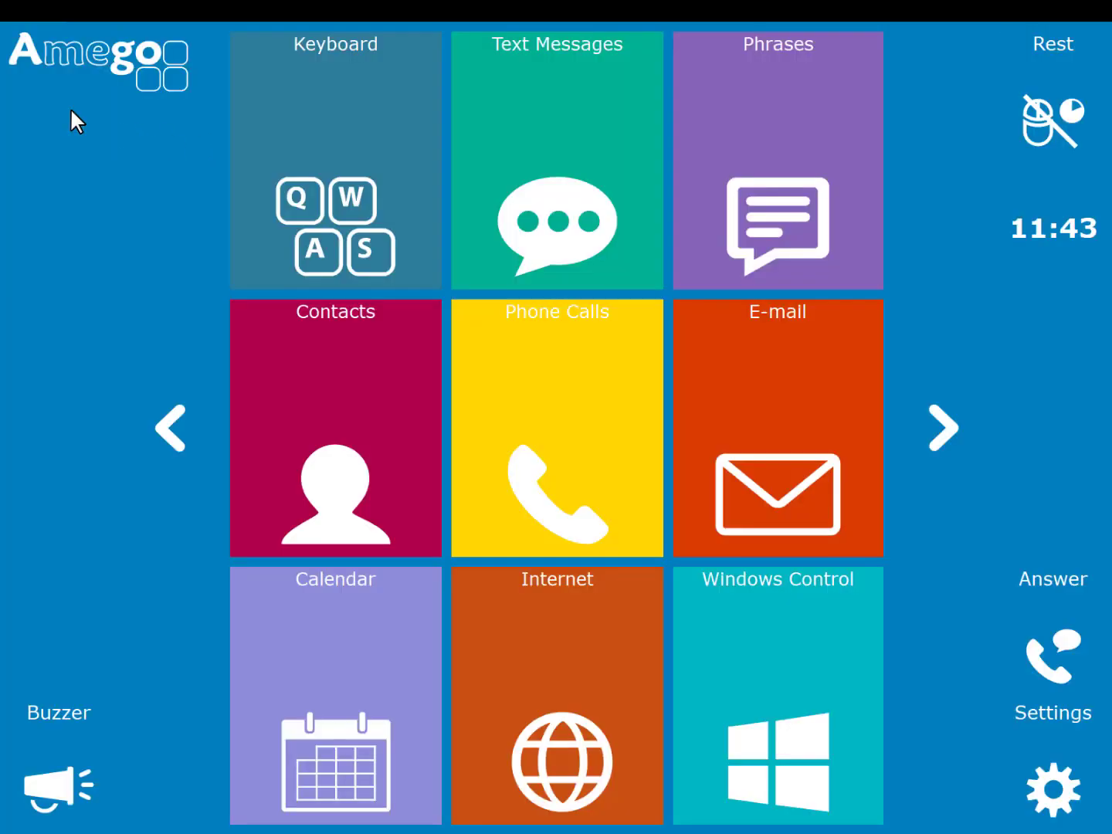
# - On the keyboard page, dwell-type letters and accept the predictions 'hello', 'how' and 'are'
pyautogui.click(335, 160)
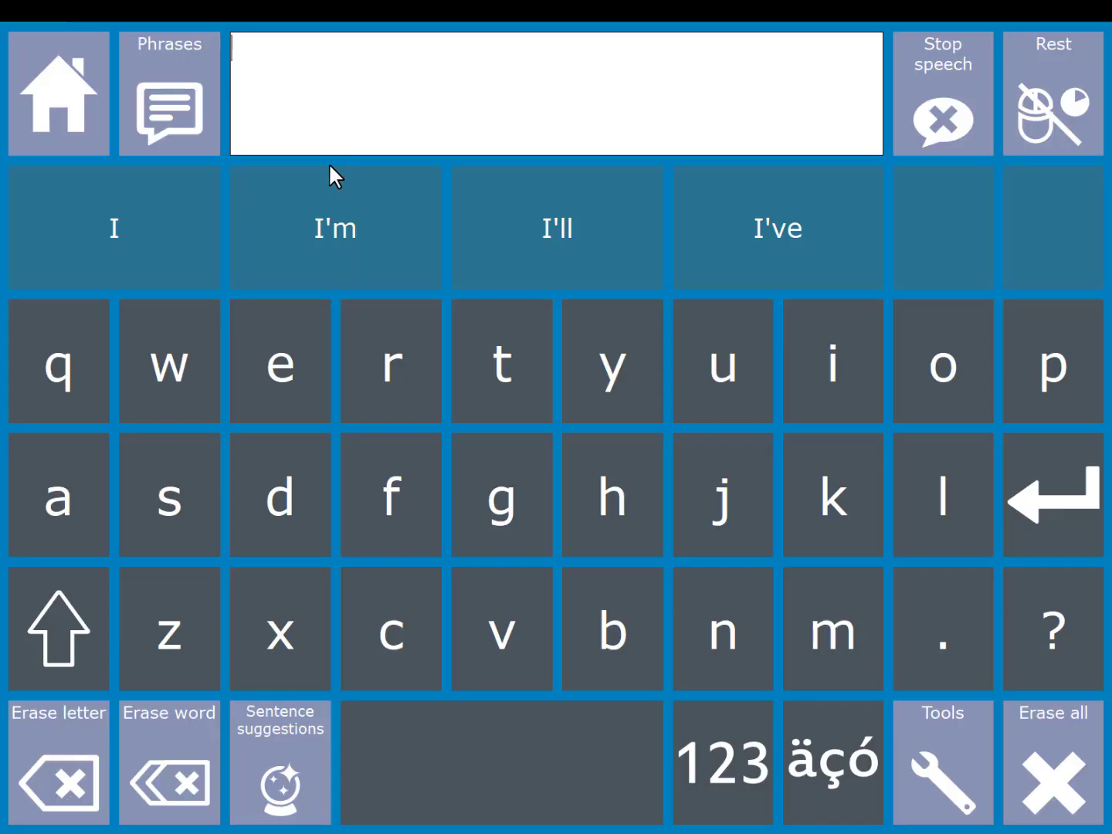
pyautogui.click(612, 494)
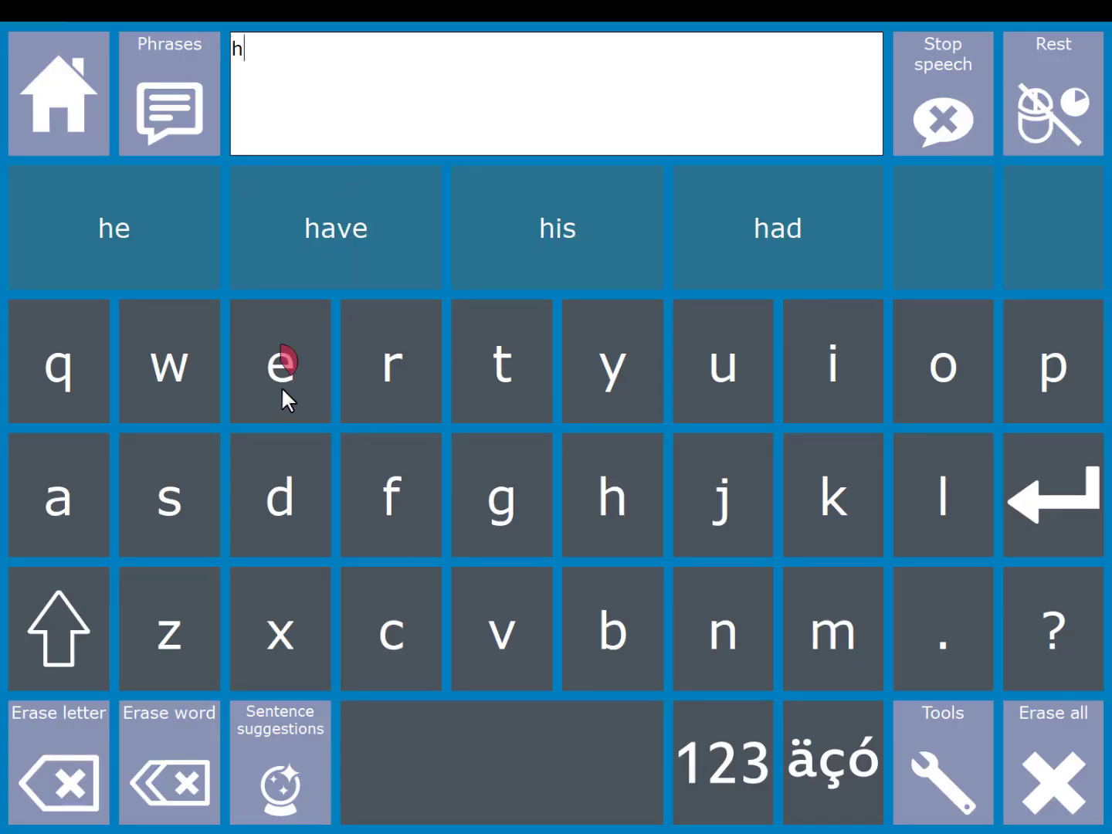
pyautogui.click(942, 495)
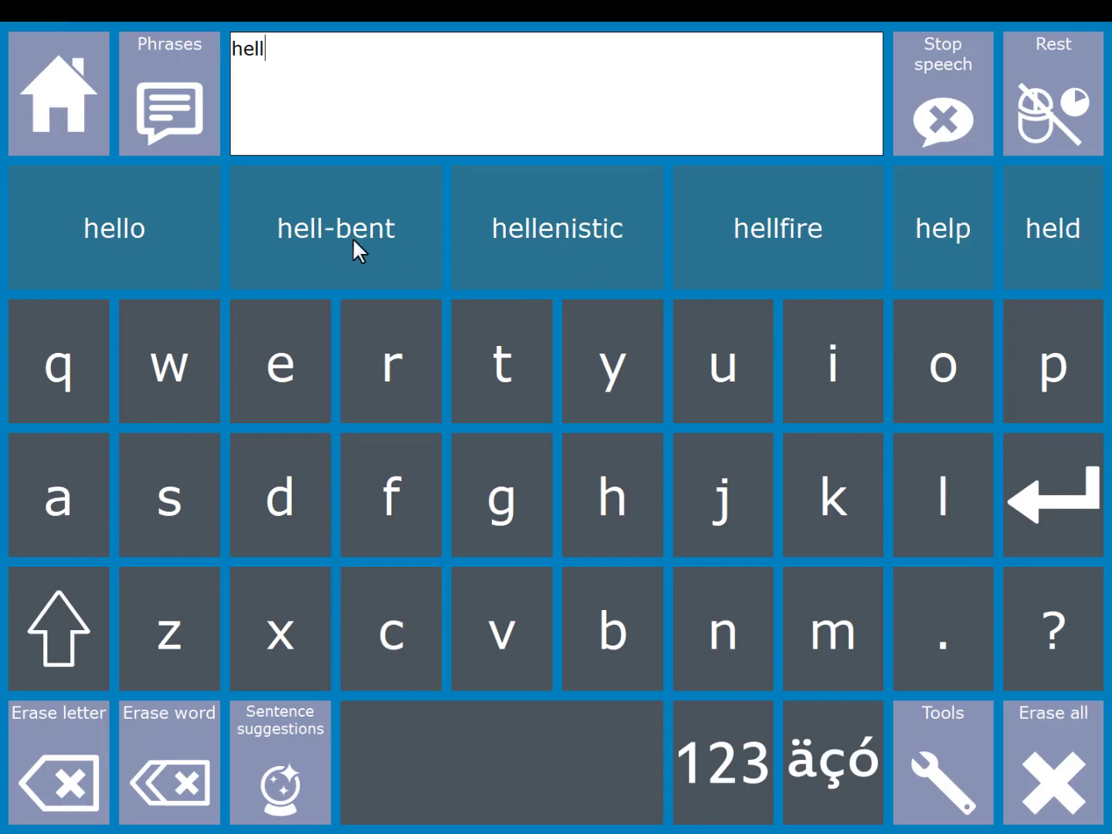
pyautogui.moveTo(495, 251)
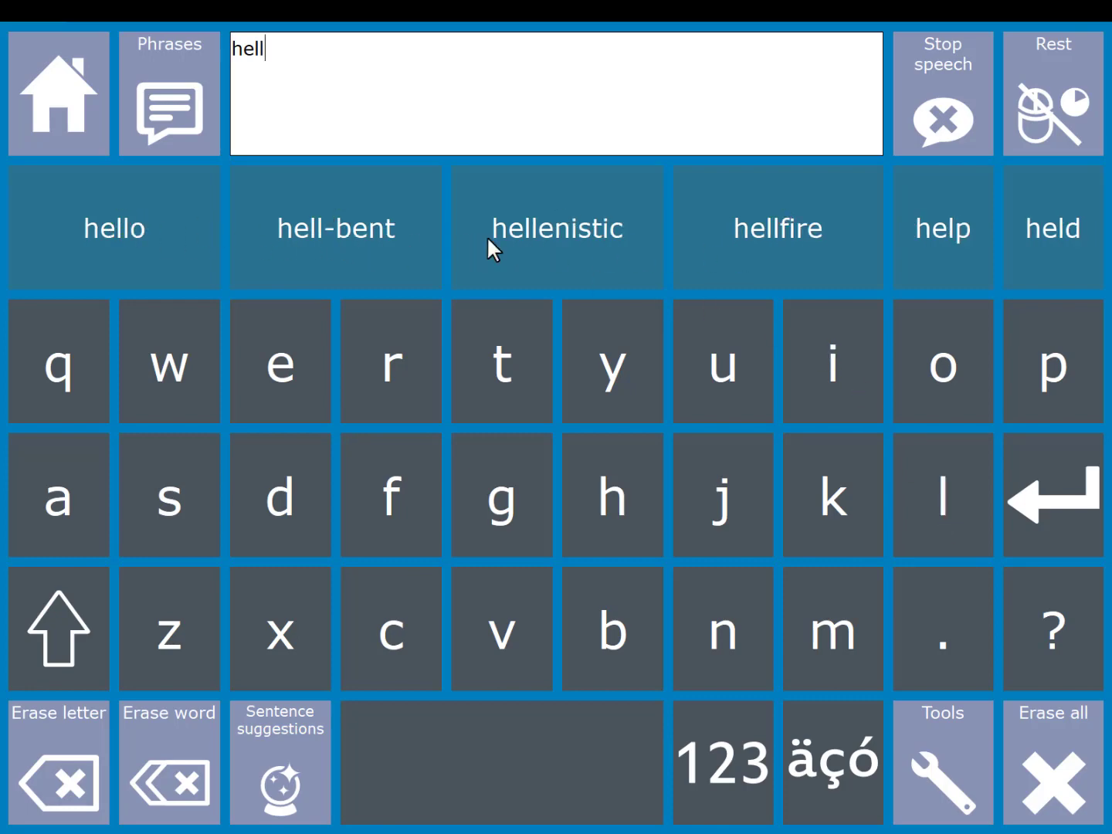
pyautogui.click(113, 227)
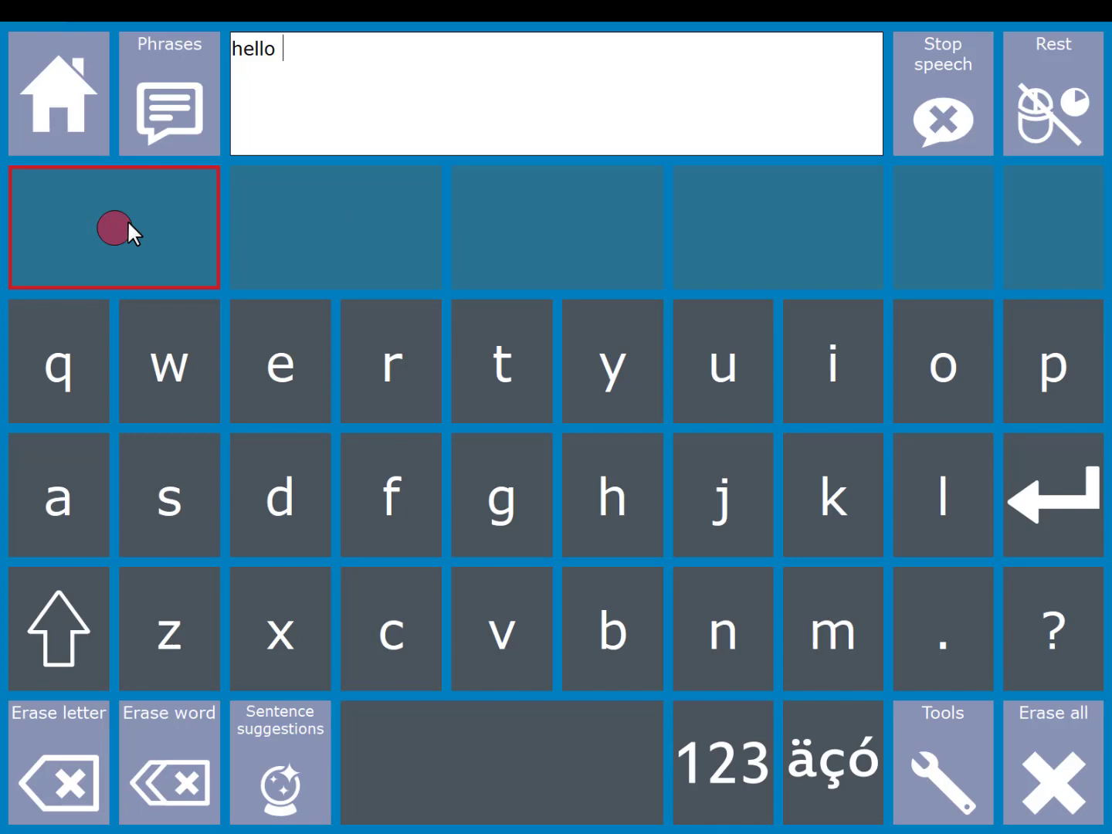
pyautogui.click(612, 495)
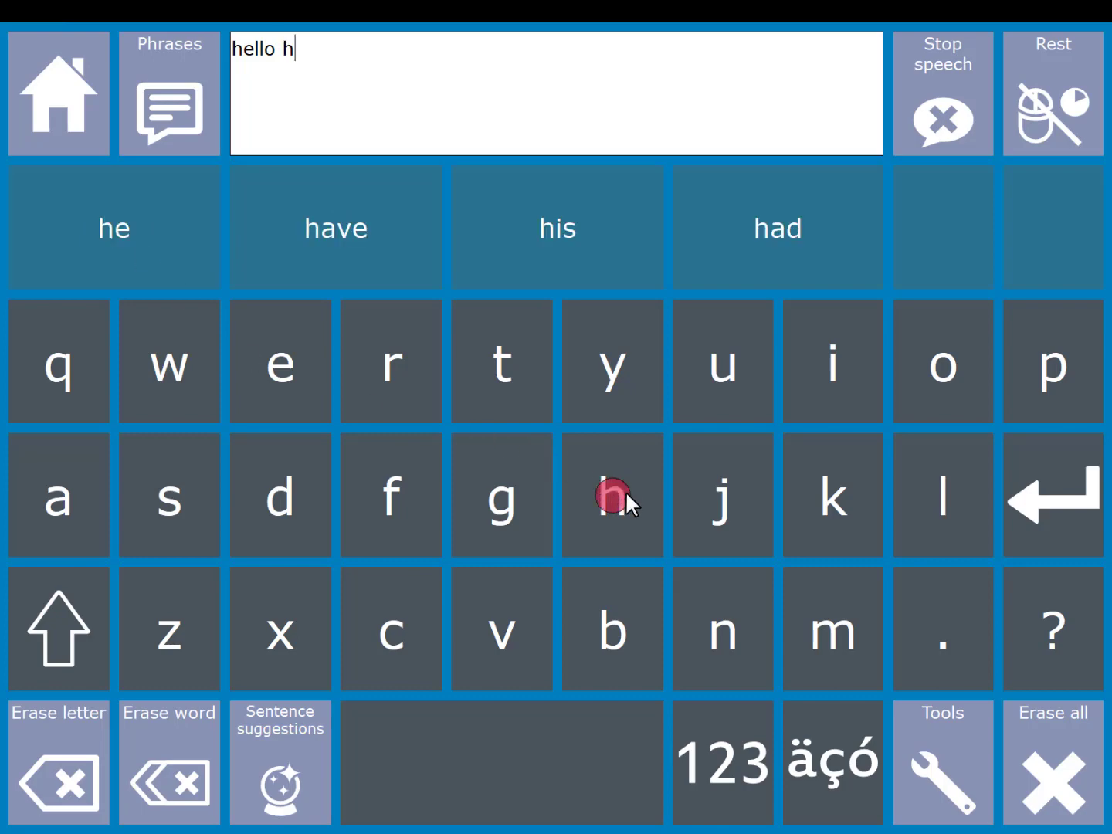
pyautogui.click(942, 360)
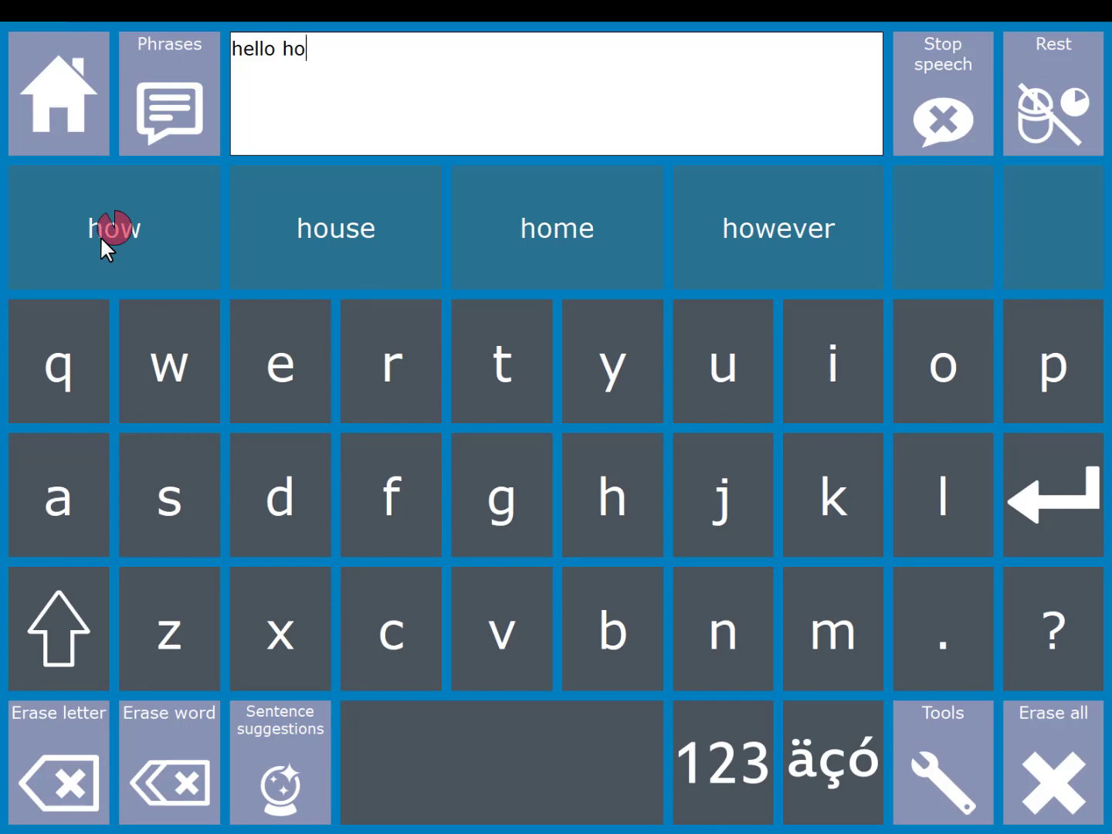
pyautogui.click(58, 494)
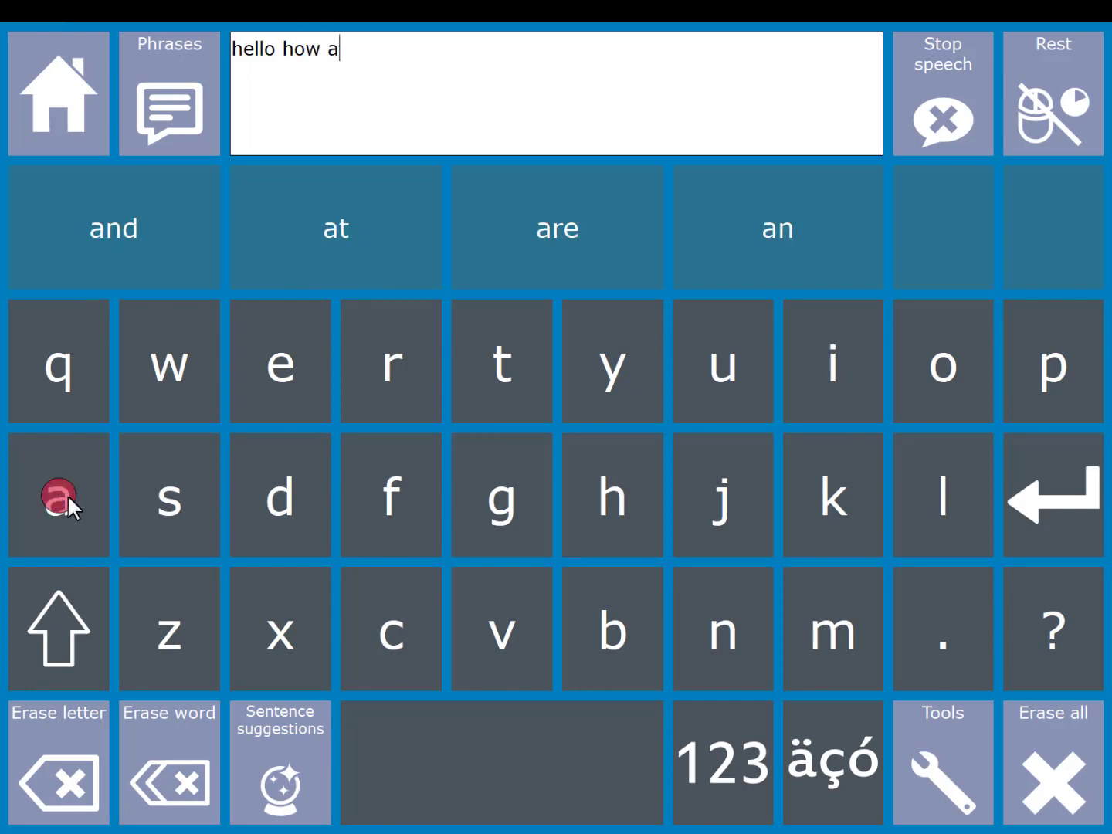
pyautogui.moveTo(557, 227)
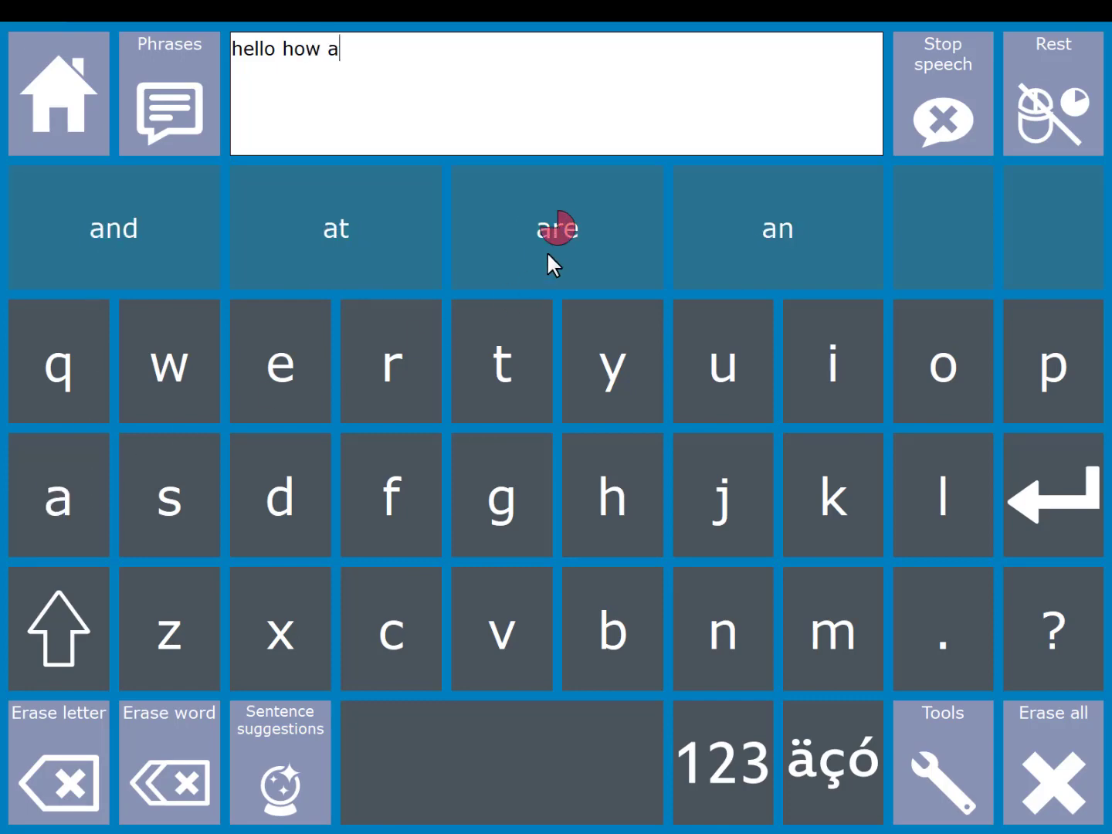
pyautogui.click(58, 95)
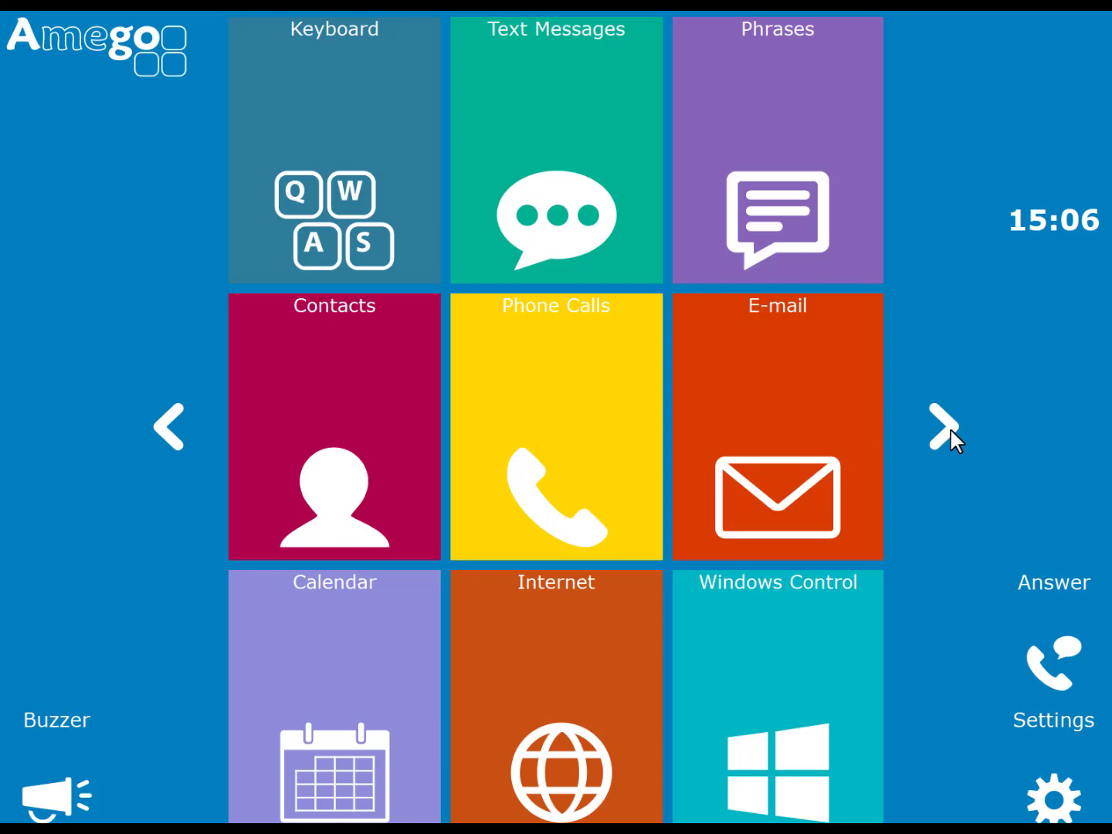
# - Page right to the second set of app tiles and launch Kindle
pyautogui.click(949, 425)
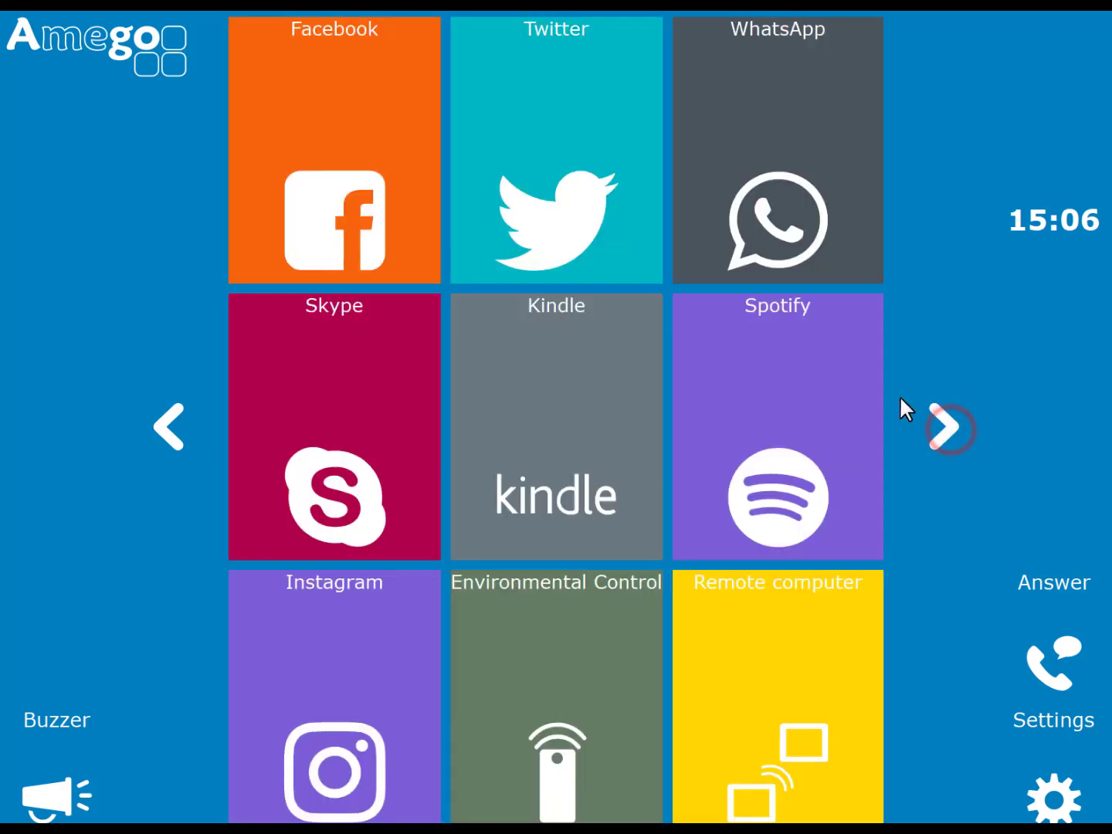
pyautogui.moveTo(567, 427)
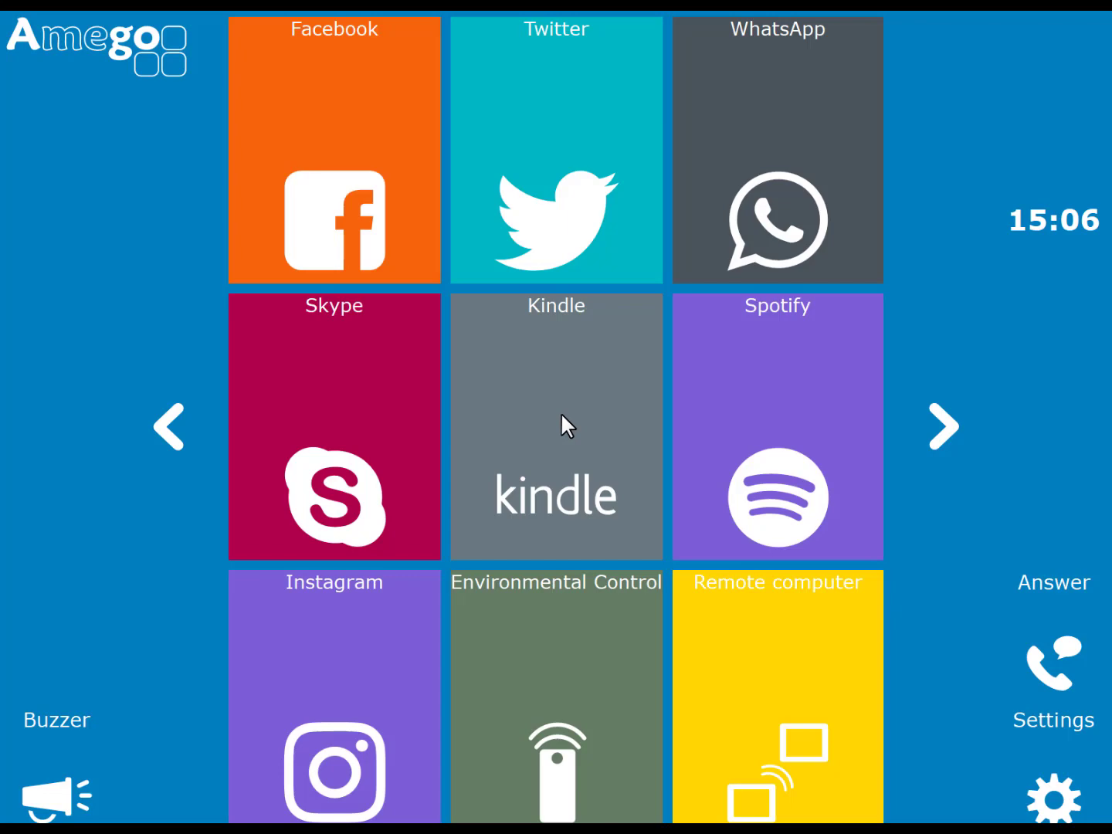
pyautogui.click(556, 426)
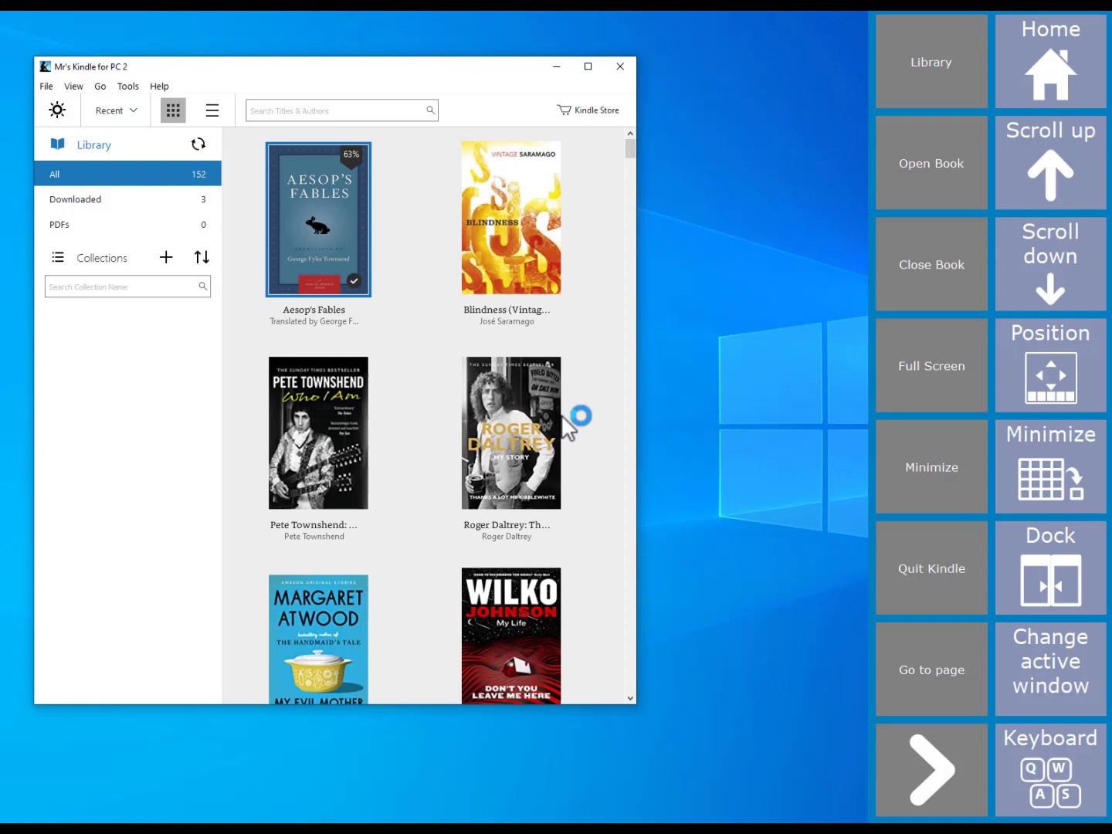
pyautogui.moveTo(914, 549)
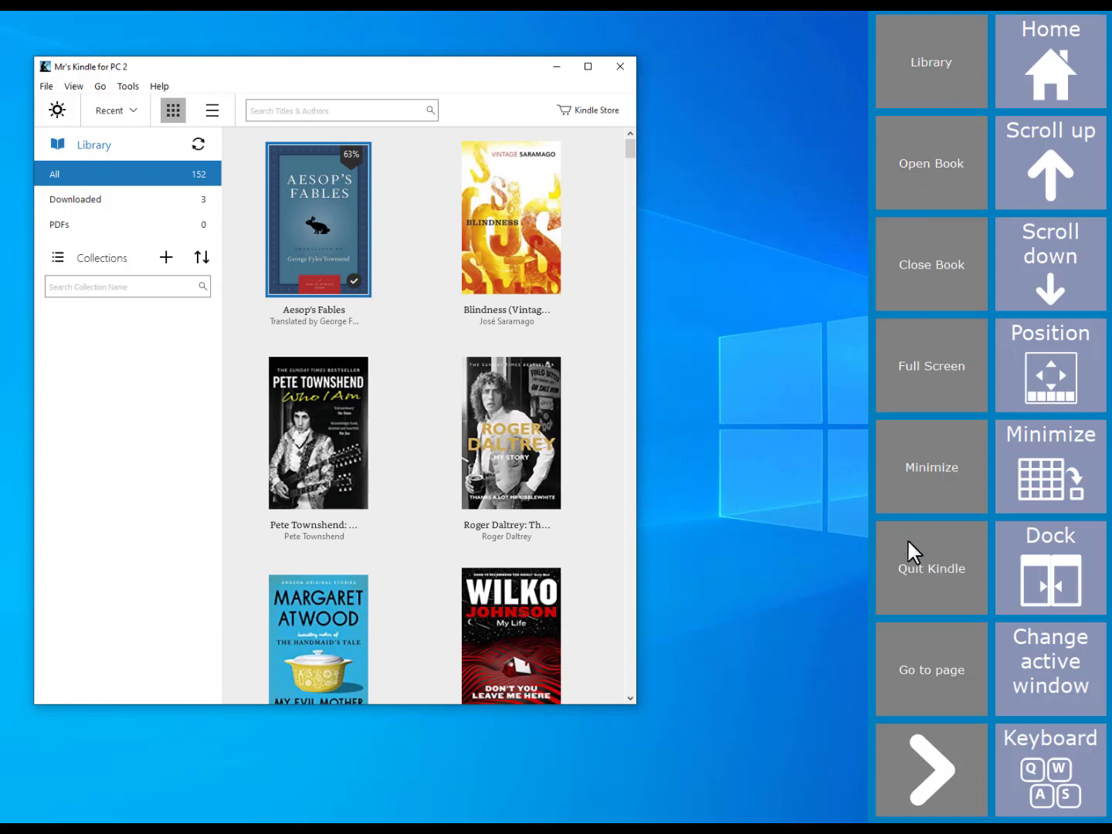
pyautogui.moveTo(817, 531)
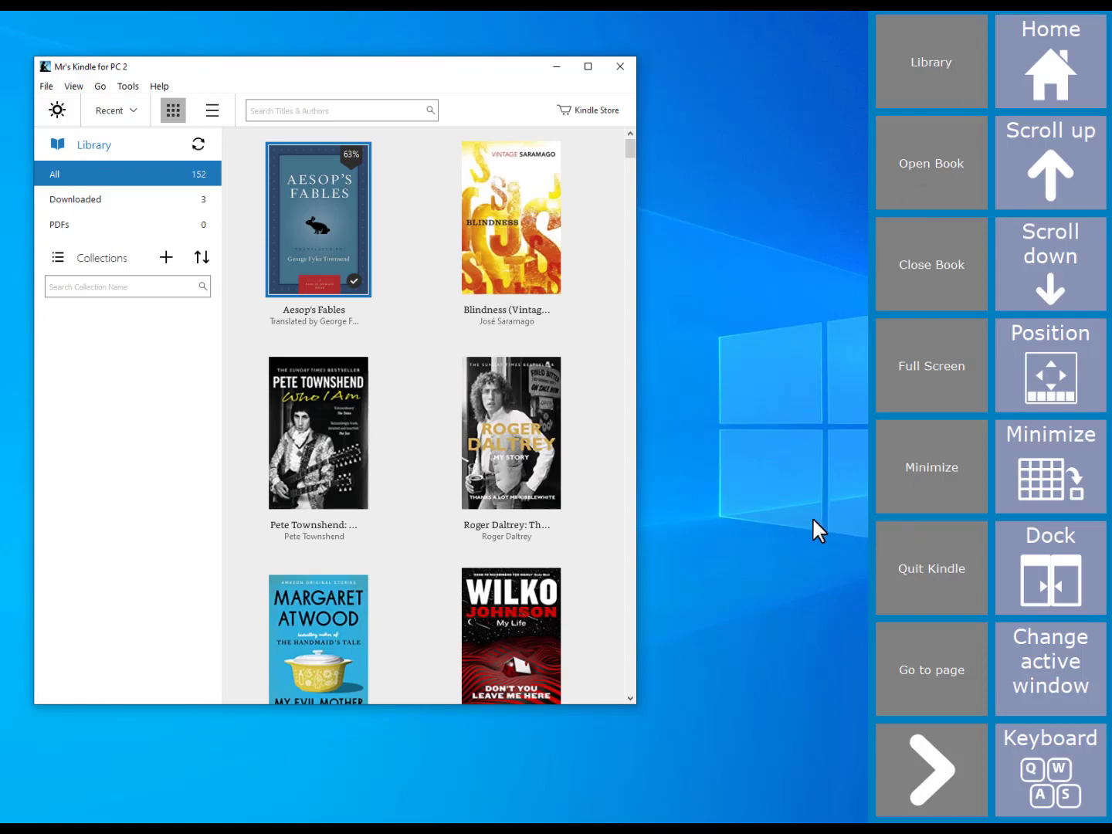
pyautogui.moveTo(1049, 564)
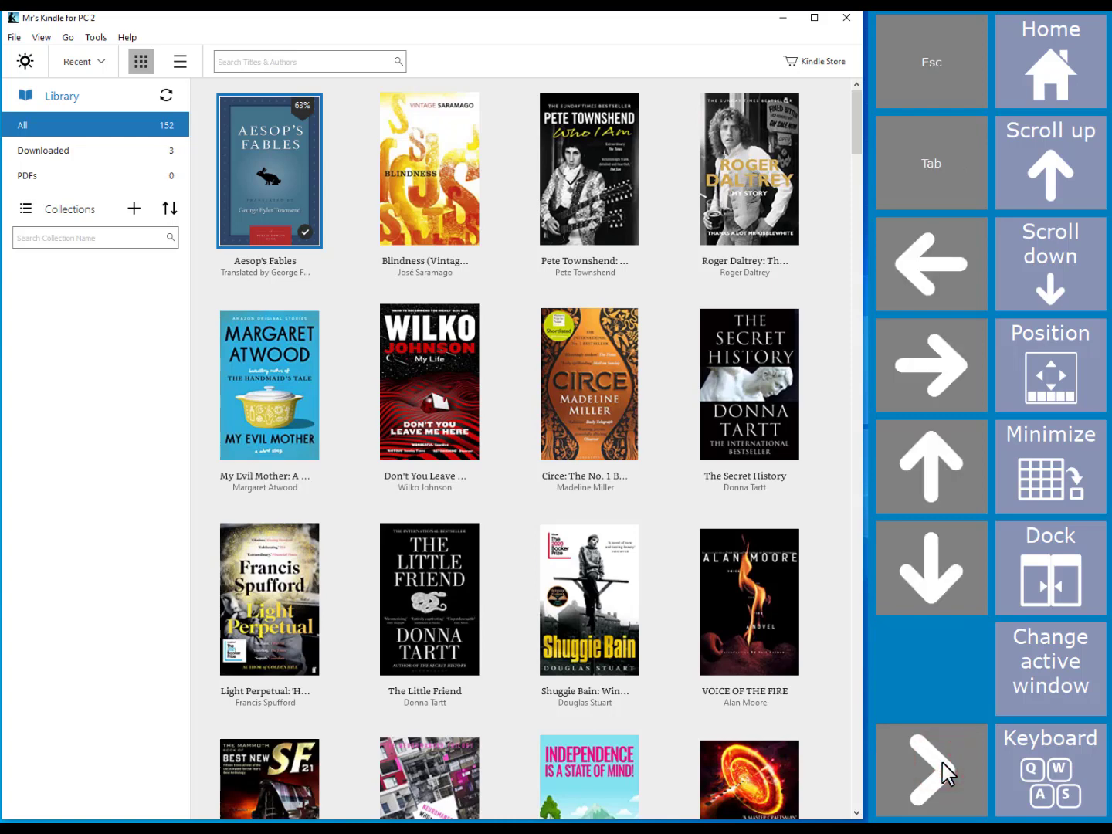
pyautogui.moveTo(958, 382)
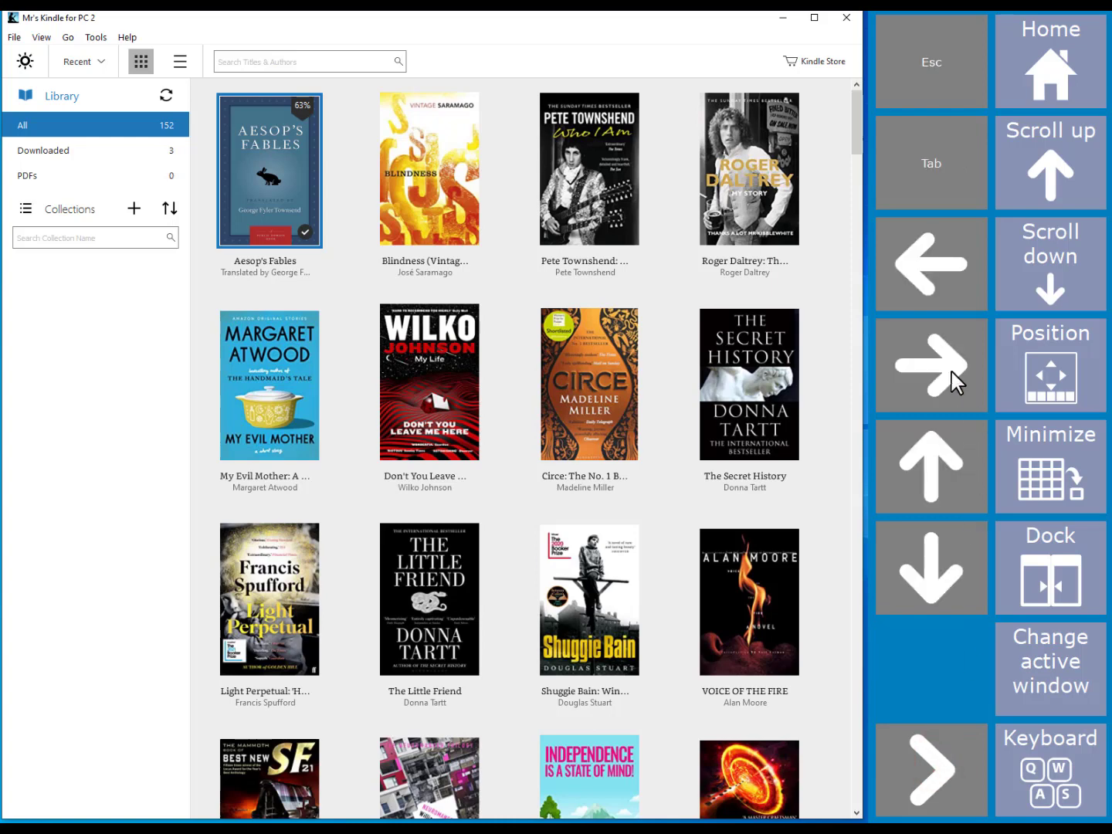
# - Move the library selection to Blindness, then back to Aesop's Fables, and restore the Kindle commands
pyautogui.click(932, 365)
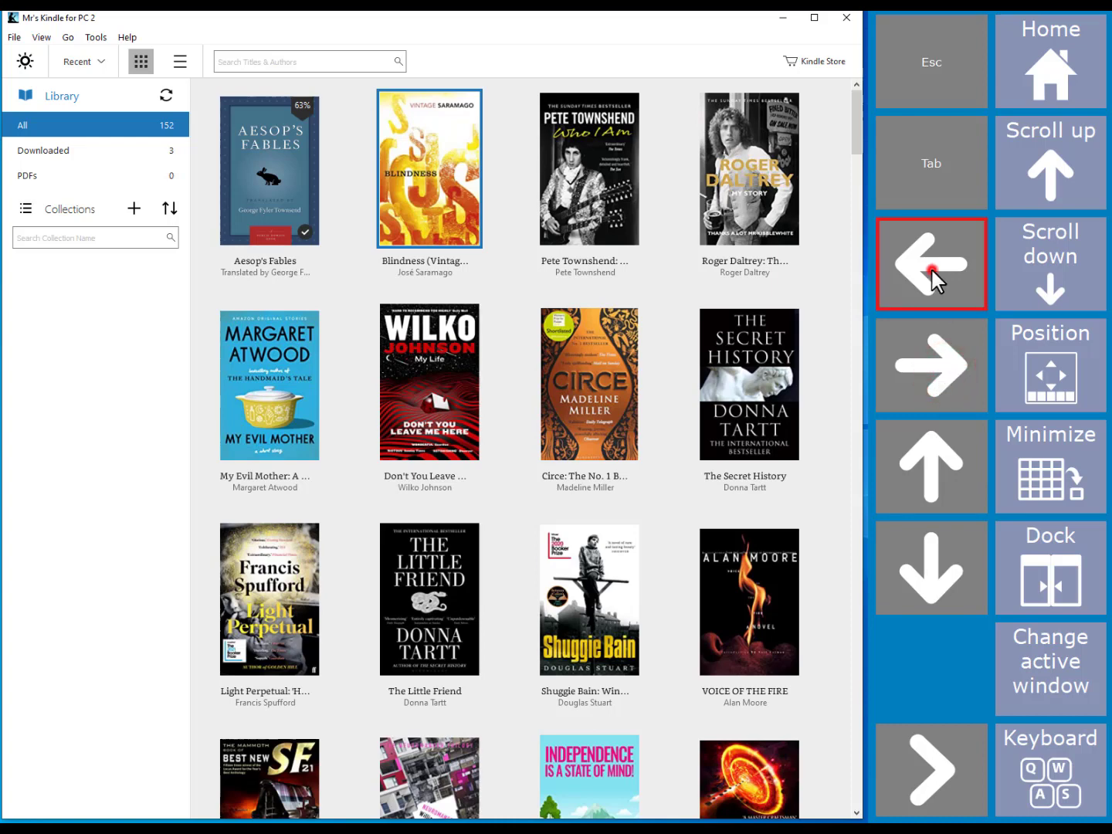
pyautogui.click(930, 264)
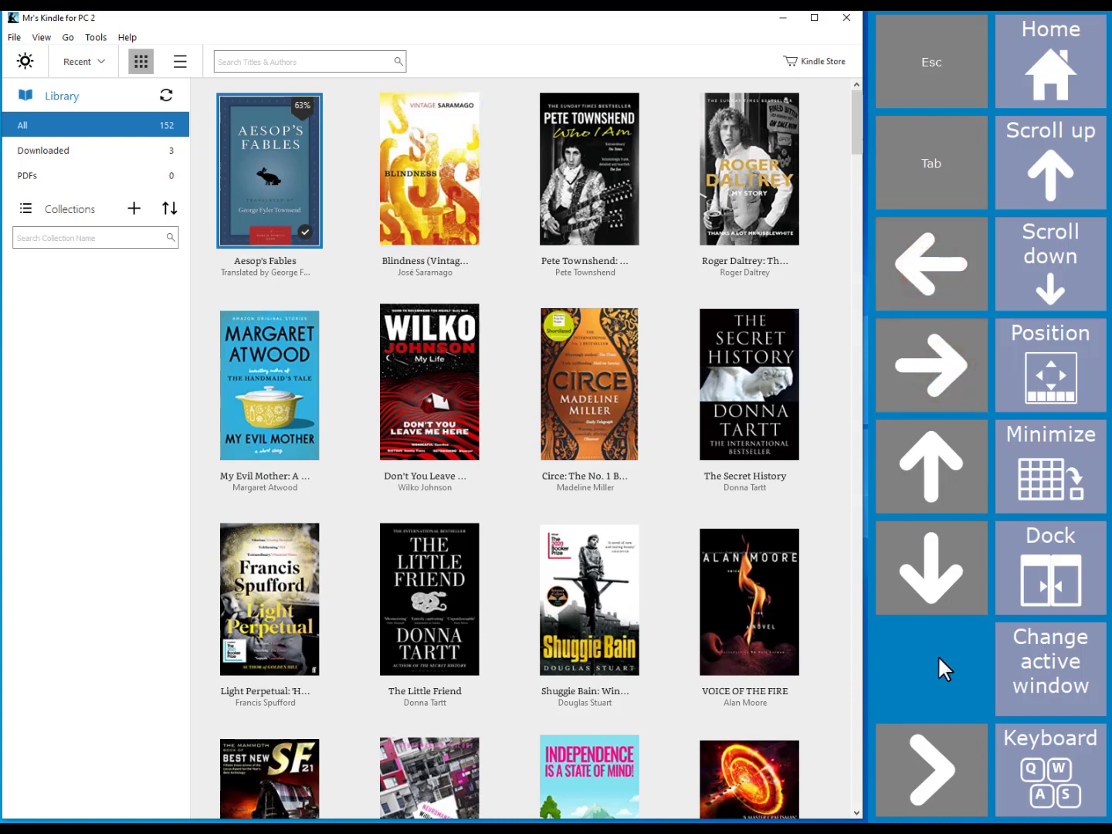
pyautogui.click(931, 770)
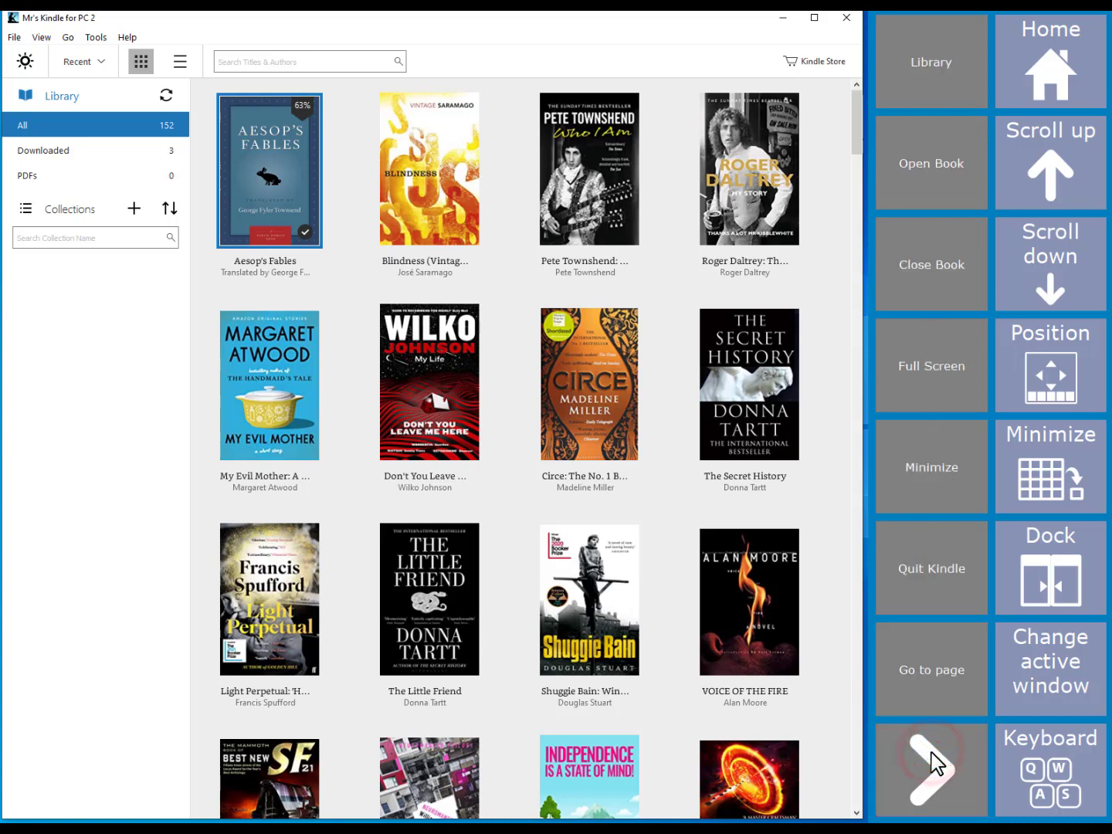
# - Open Aesop's Fables and scroll down three times through the text
pyautogui.click(931, 163)
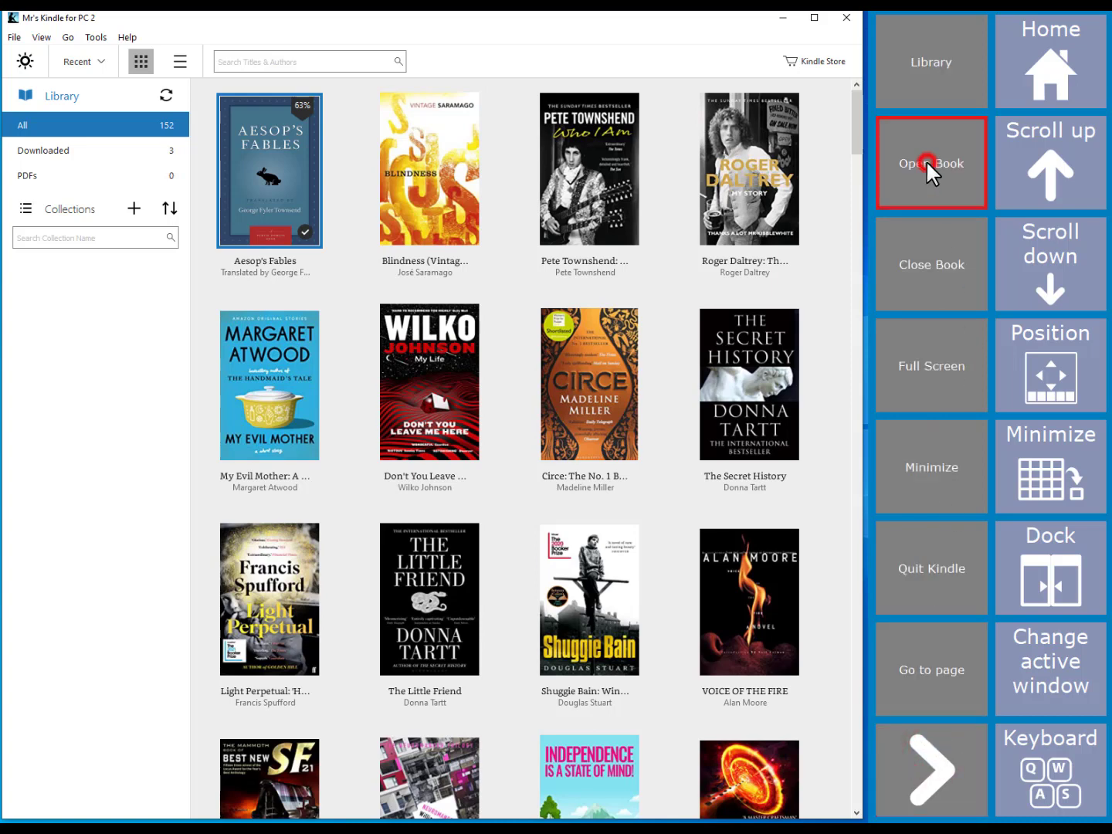
pyautogui.click(931, 163)
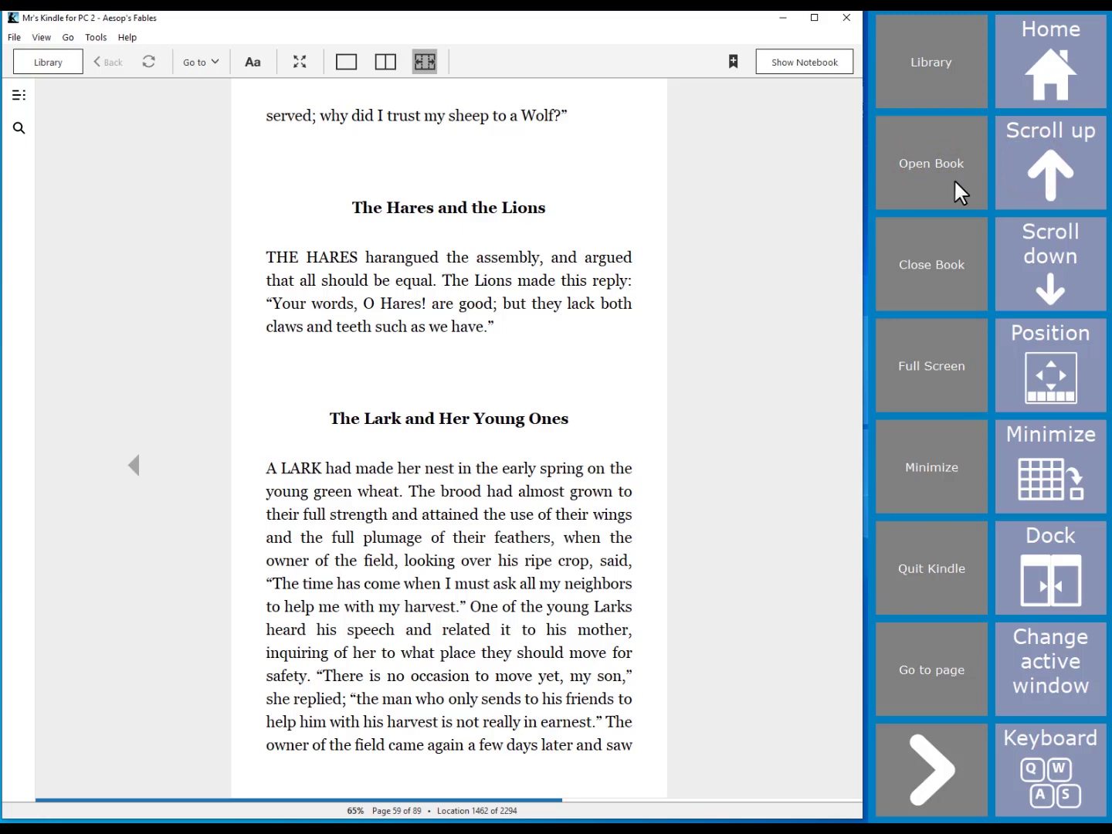
pyautogui.moveTo(1035, 208)
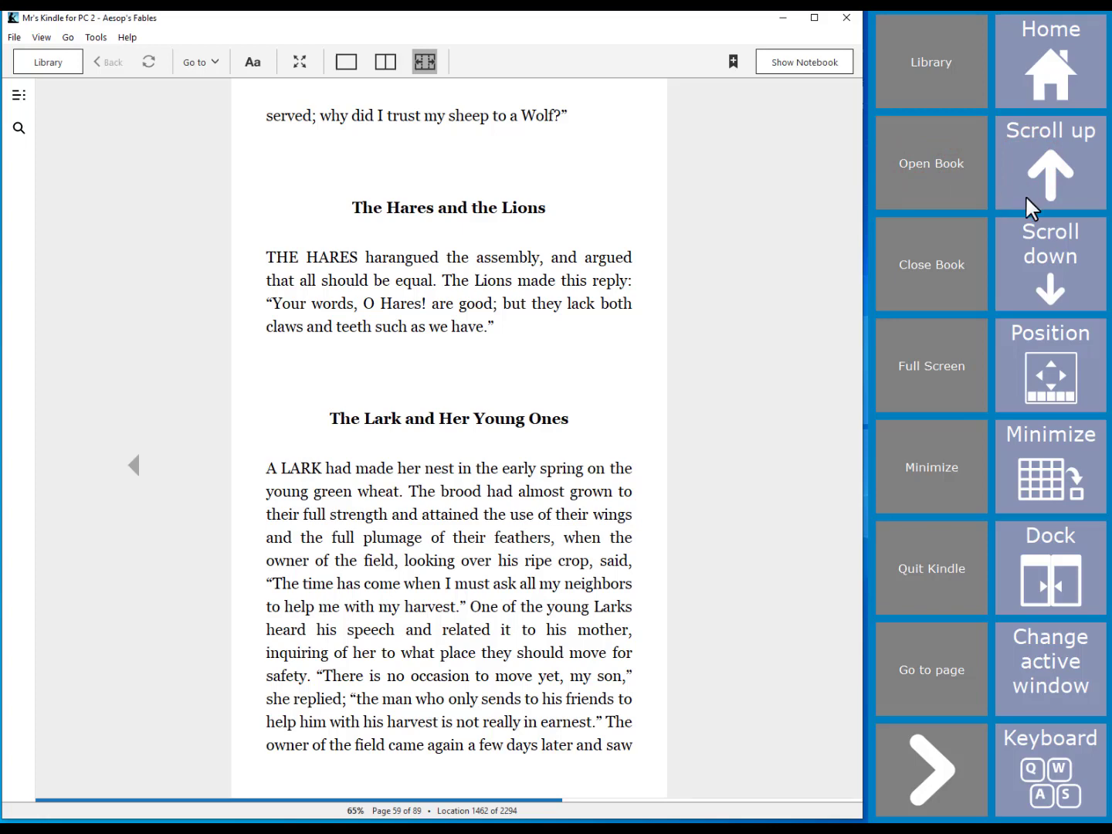
pyautogui.moveTo(1056, 280)
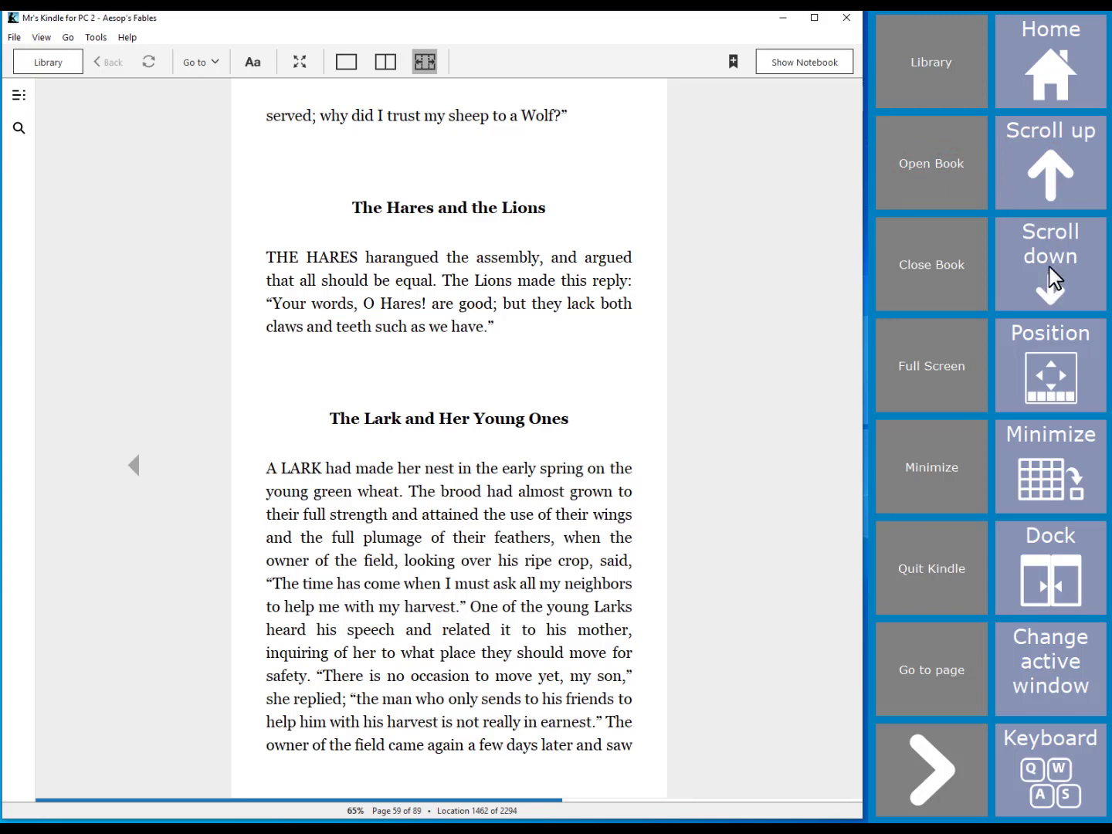
pyautogui.click(1049, 263)
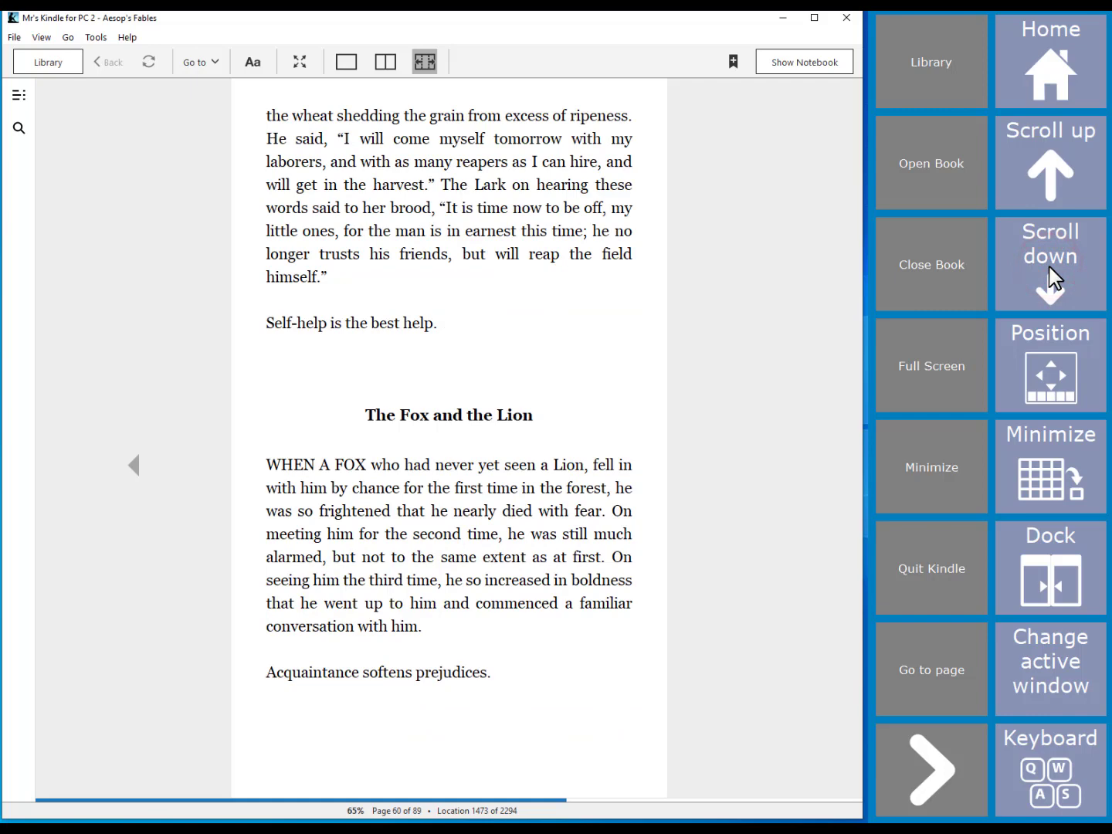
pyautogui.click(1049, 264)
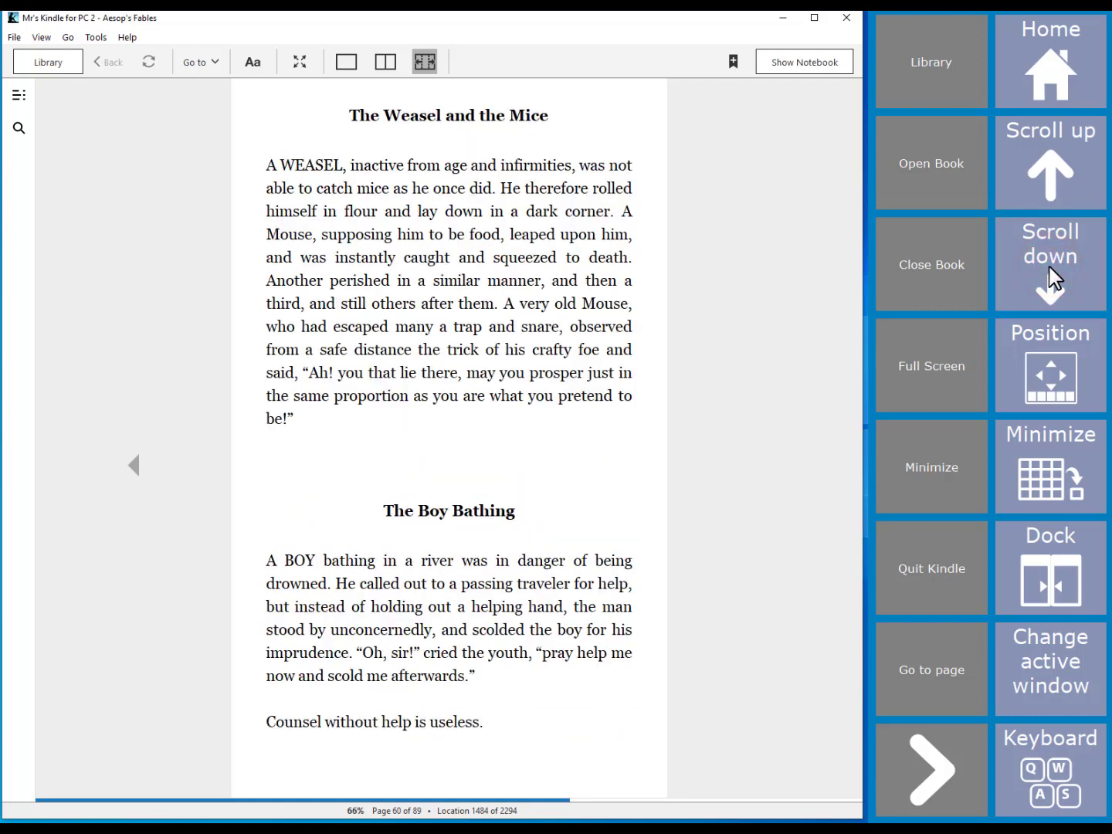
pyautogui.click(1049, 263)
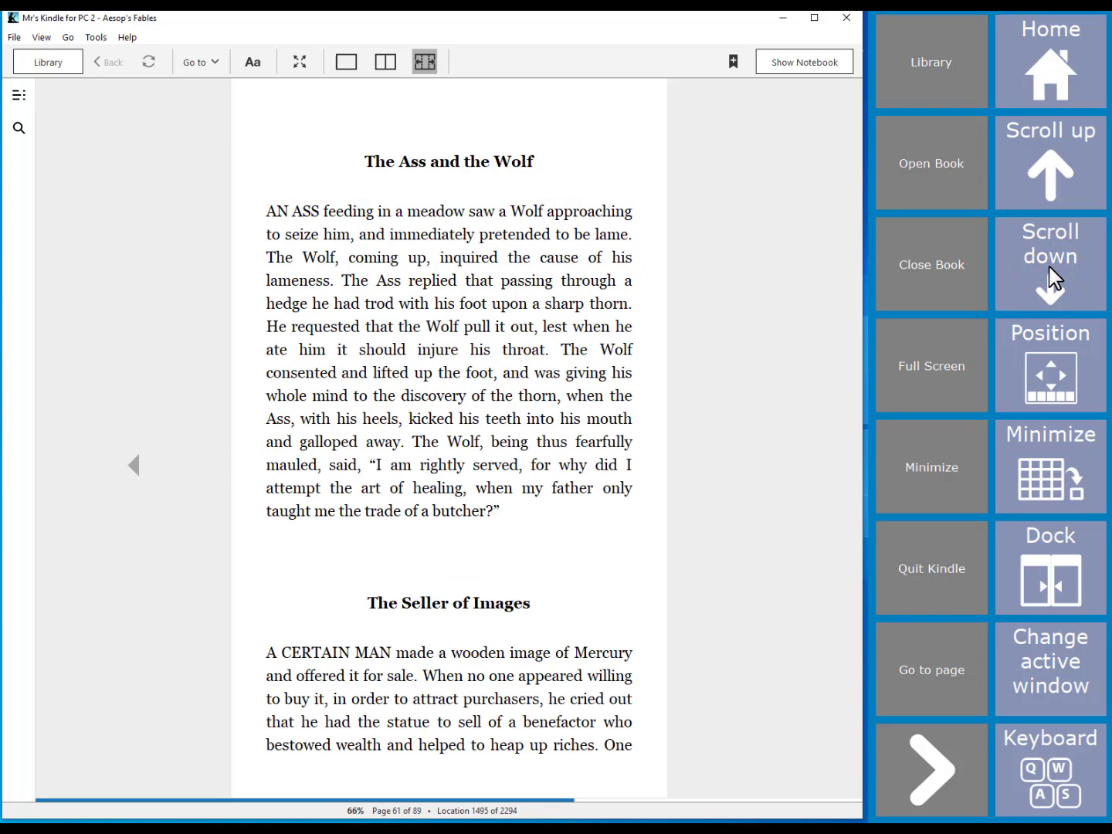
# - View the book full screen, close it, quit Kindle, and open Amego settings
pyautogui.click(931, 366)
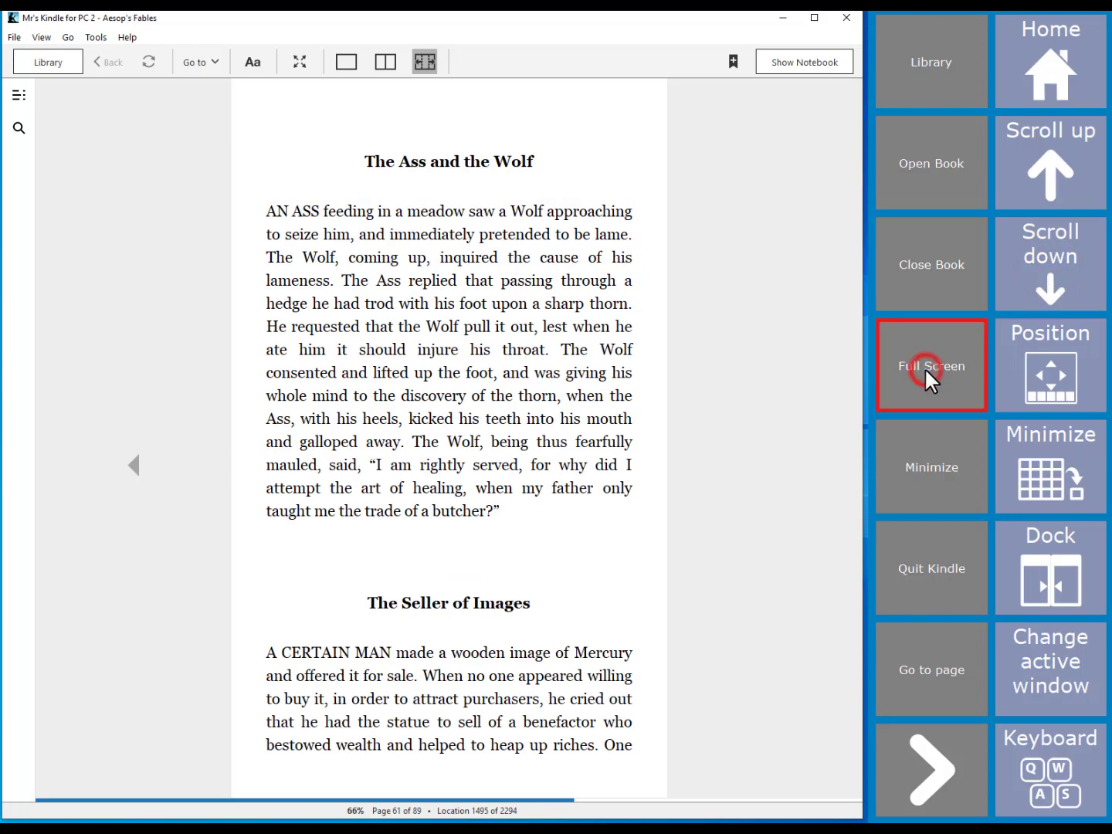
pyautogui.click(932, 366)
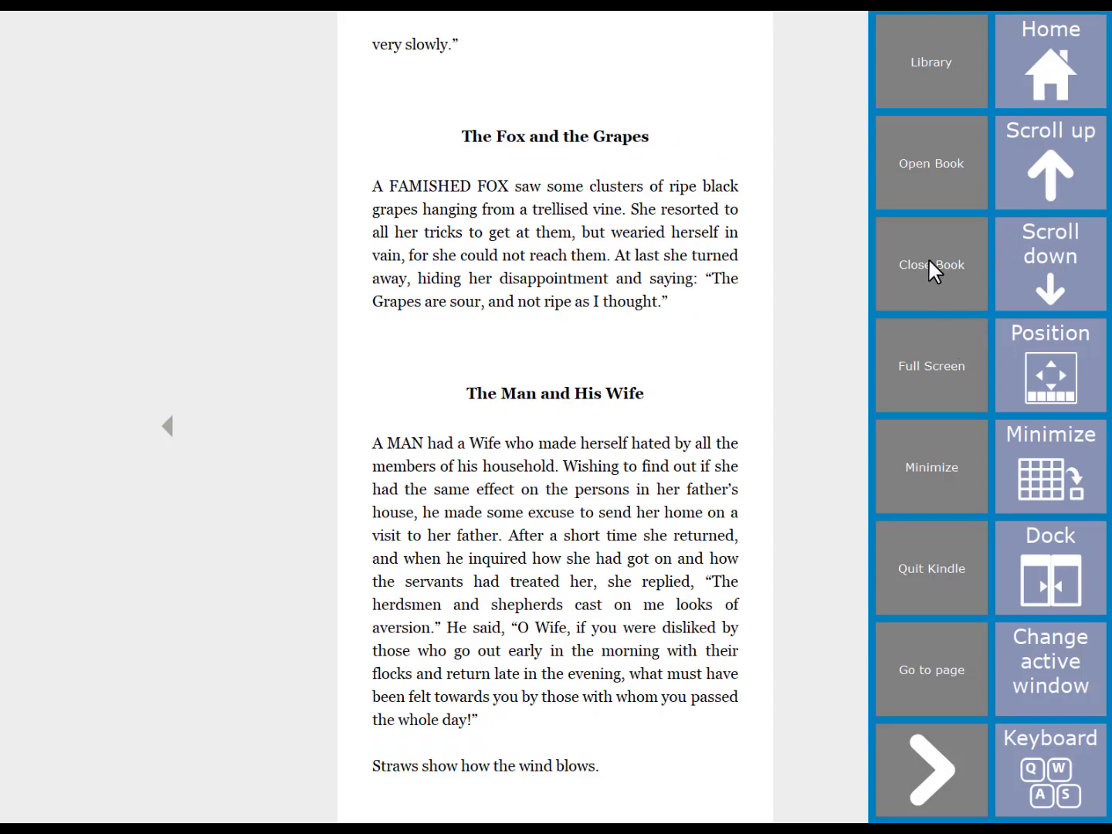
pyautogui.click(931, 264)
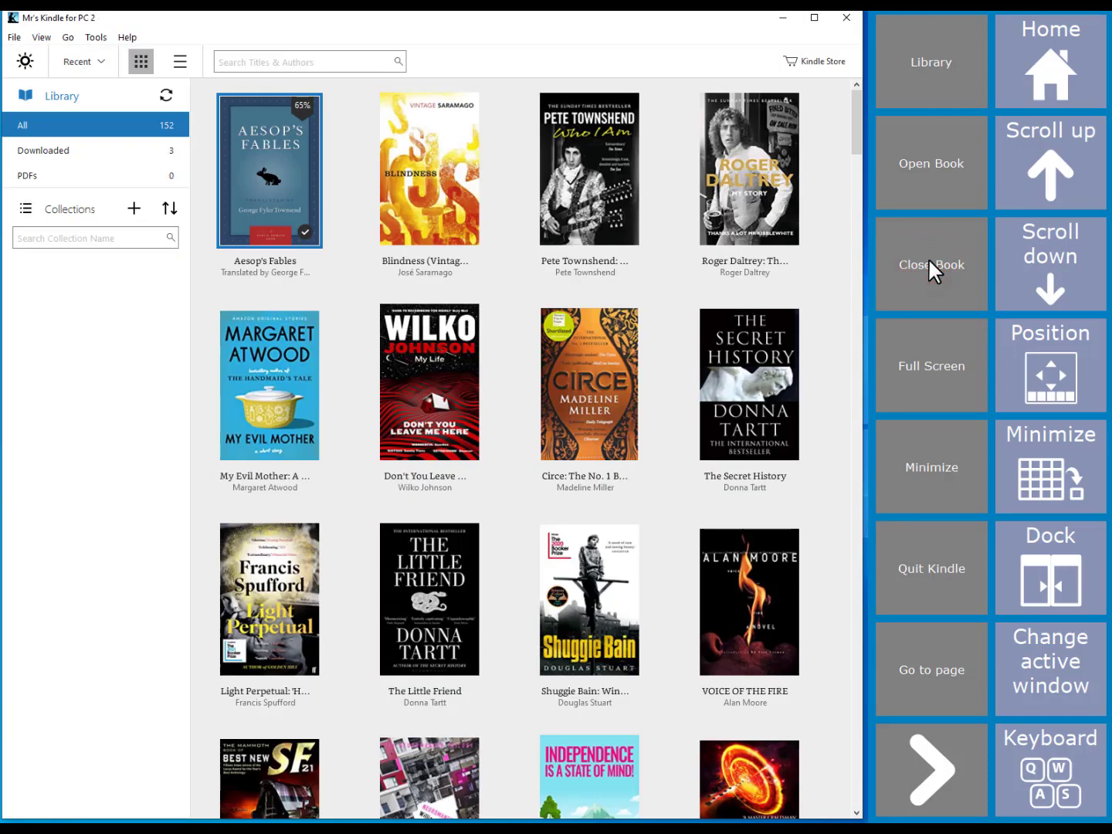
pyautogui.click(931, 567)
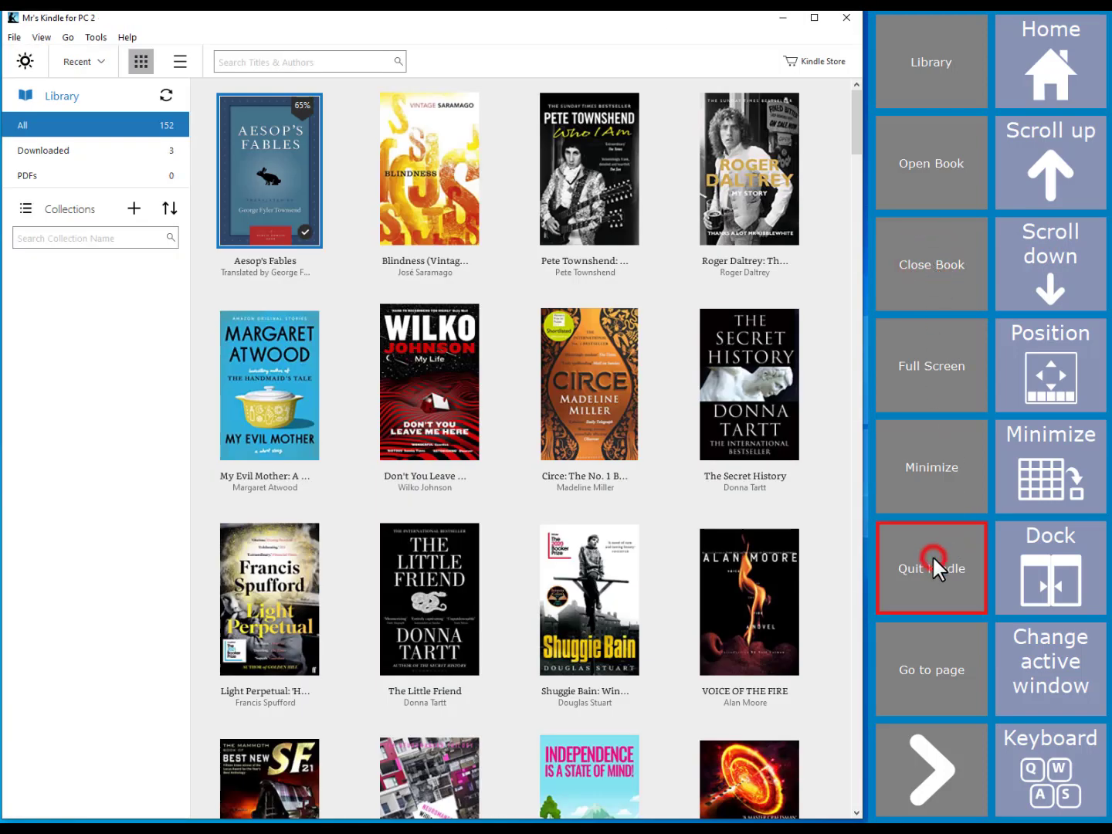
pyautogui.click(931, 568)
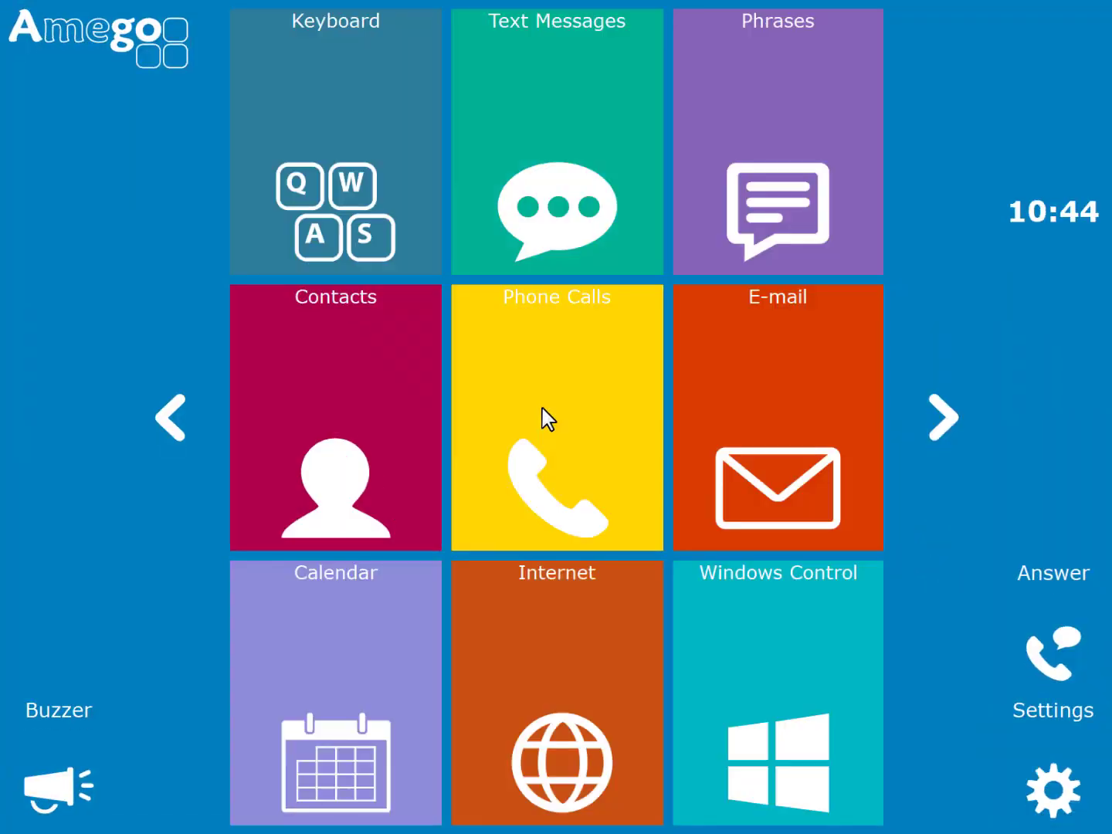
pyautogui.click(1052, 788)
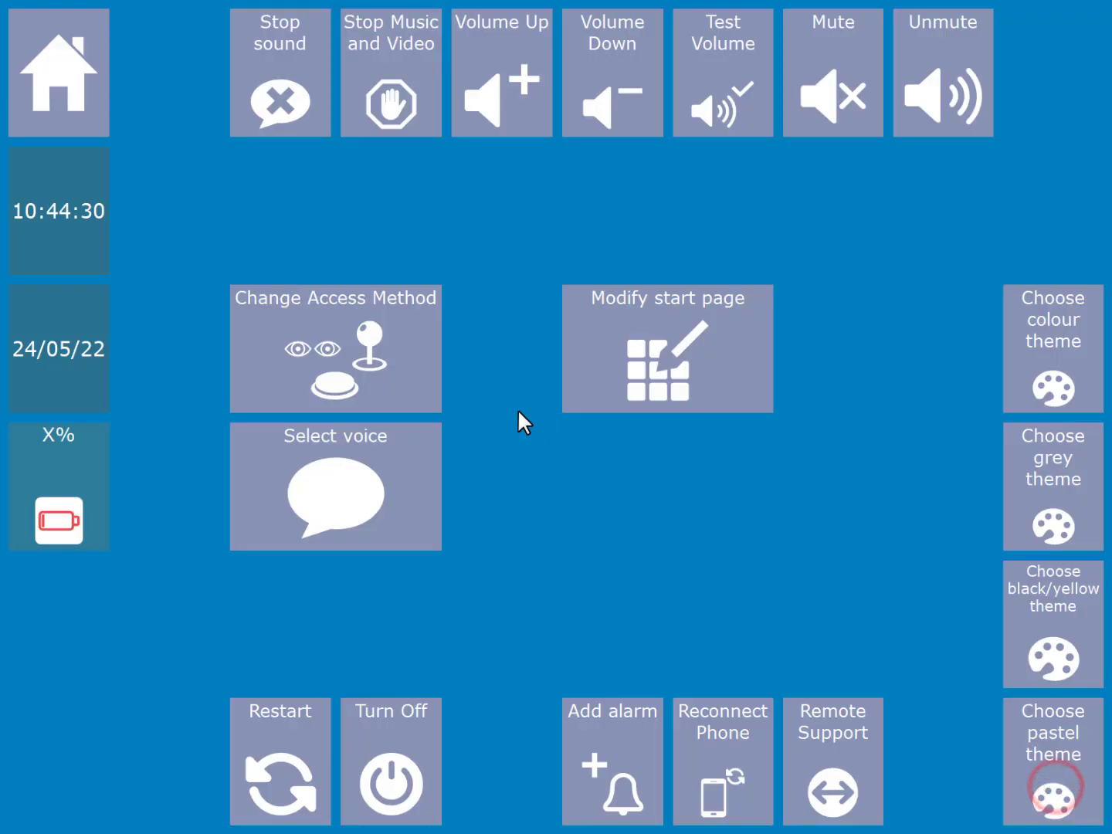
# - Change the access method to Switches, confirm Yes, and return to the home page
pyautogui.click(335, 349)
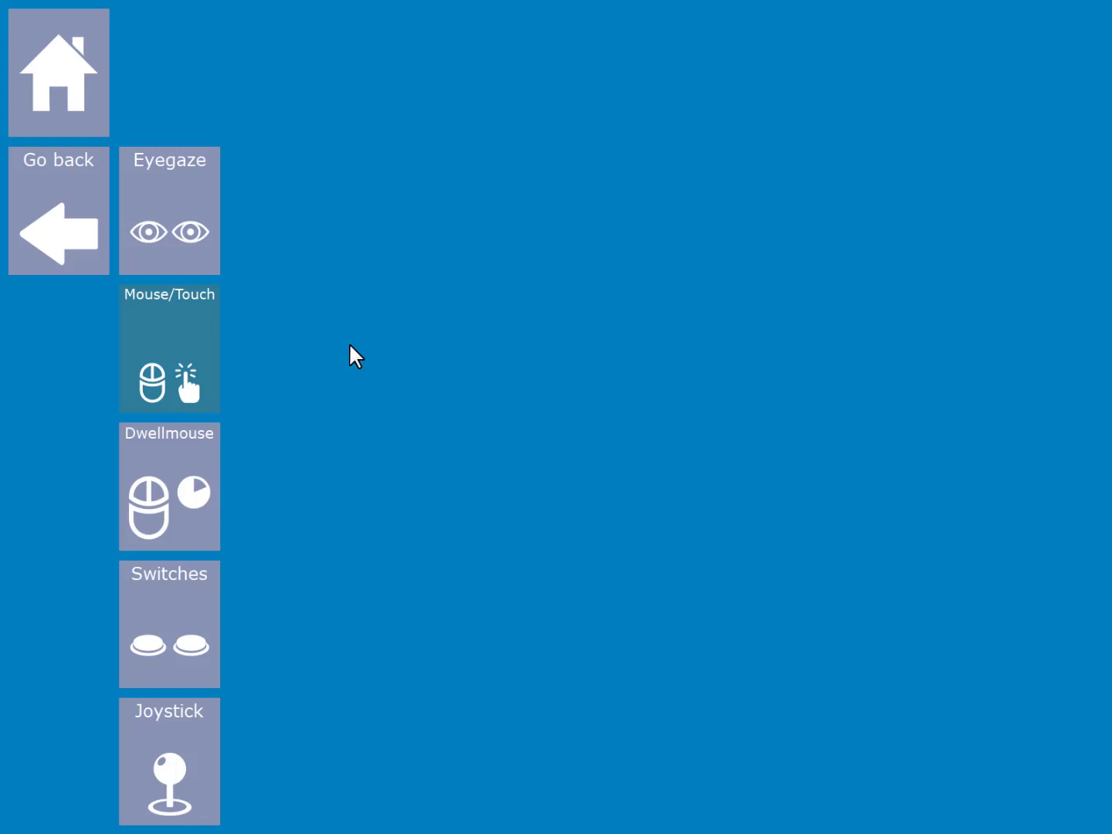
pyautogui.click(160, 604)
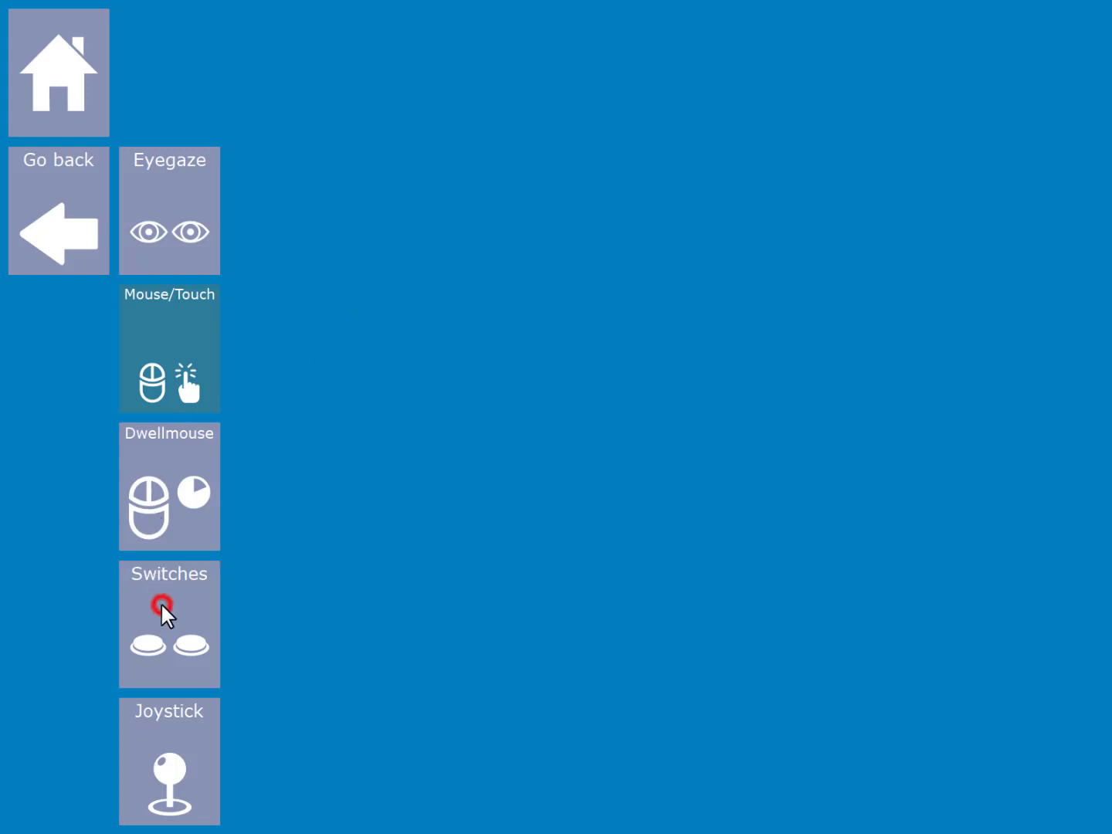
pyautogui.click(168, 625)
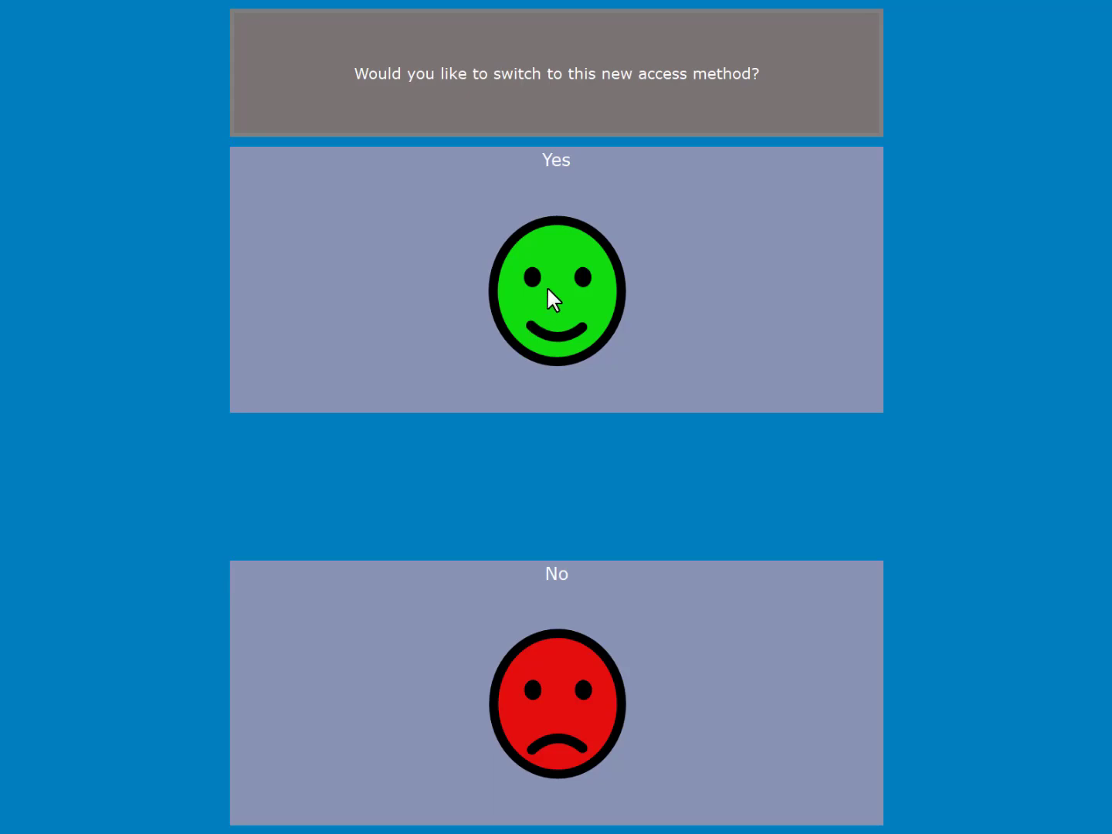
pyautogui.click(556, 292)
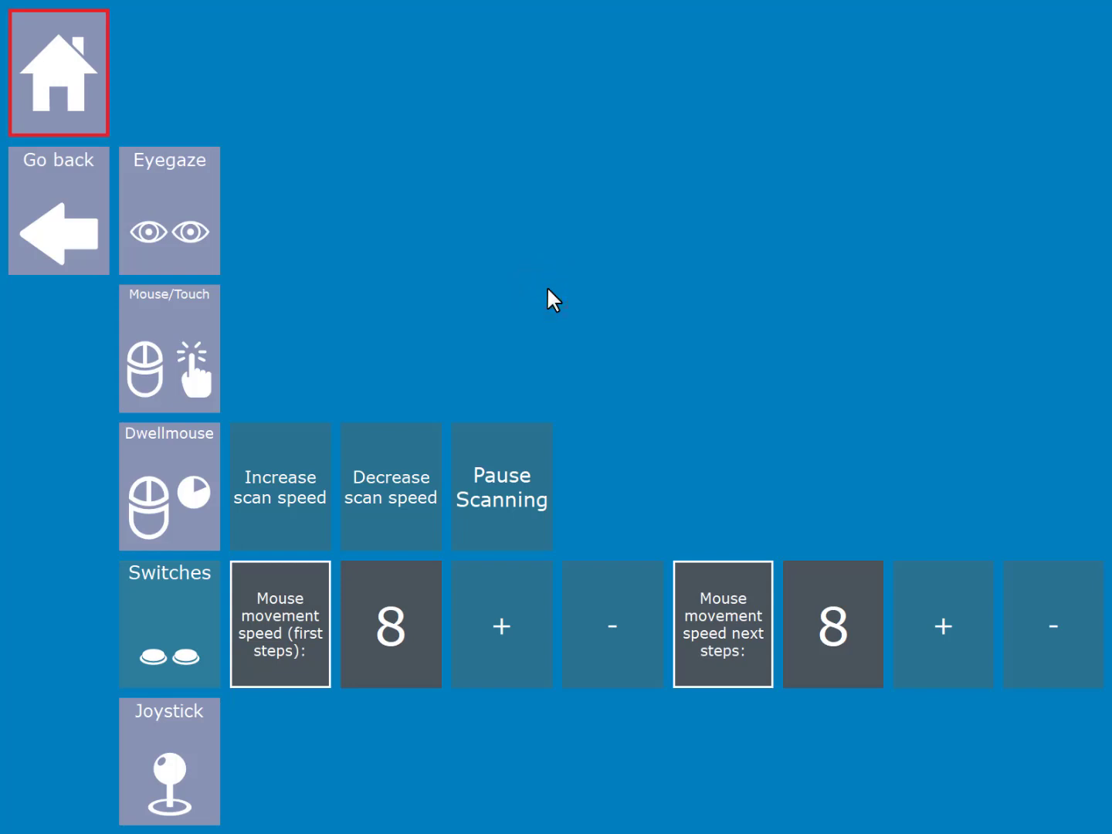
pyautogui.moveTo(305, 284)
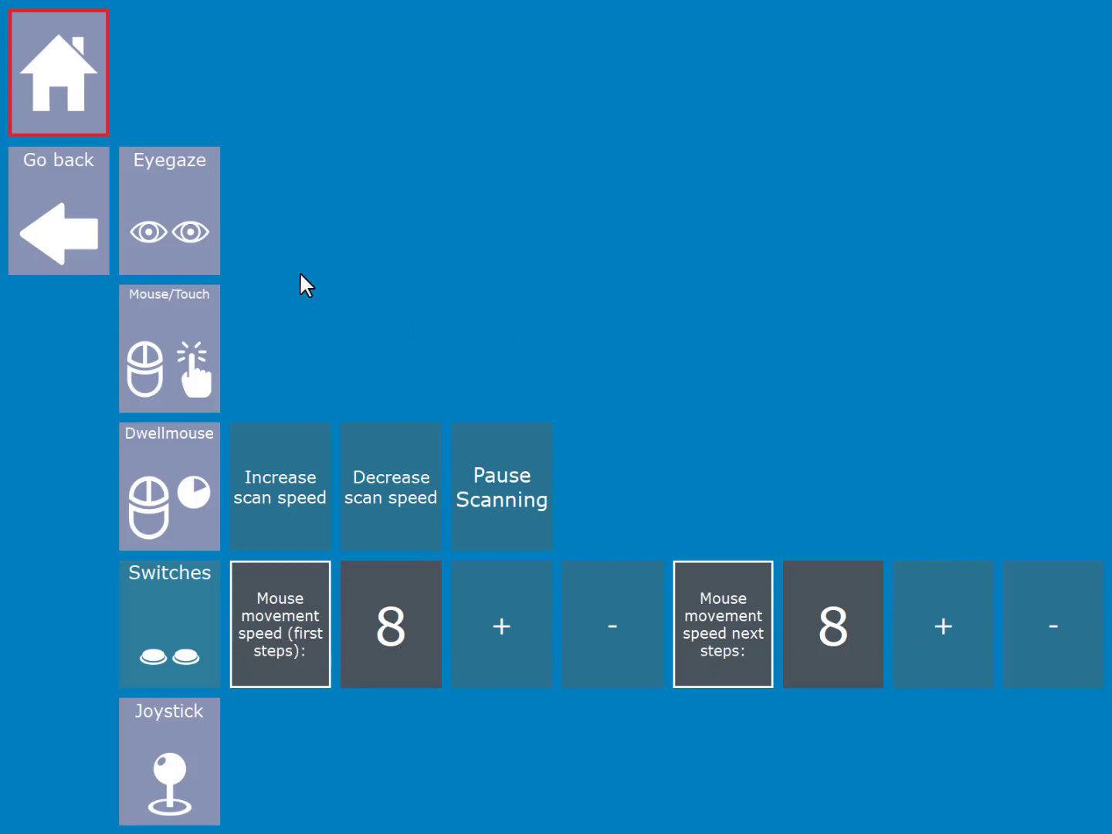
pyautogui.click(168, 761)
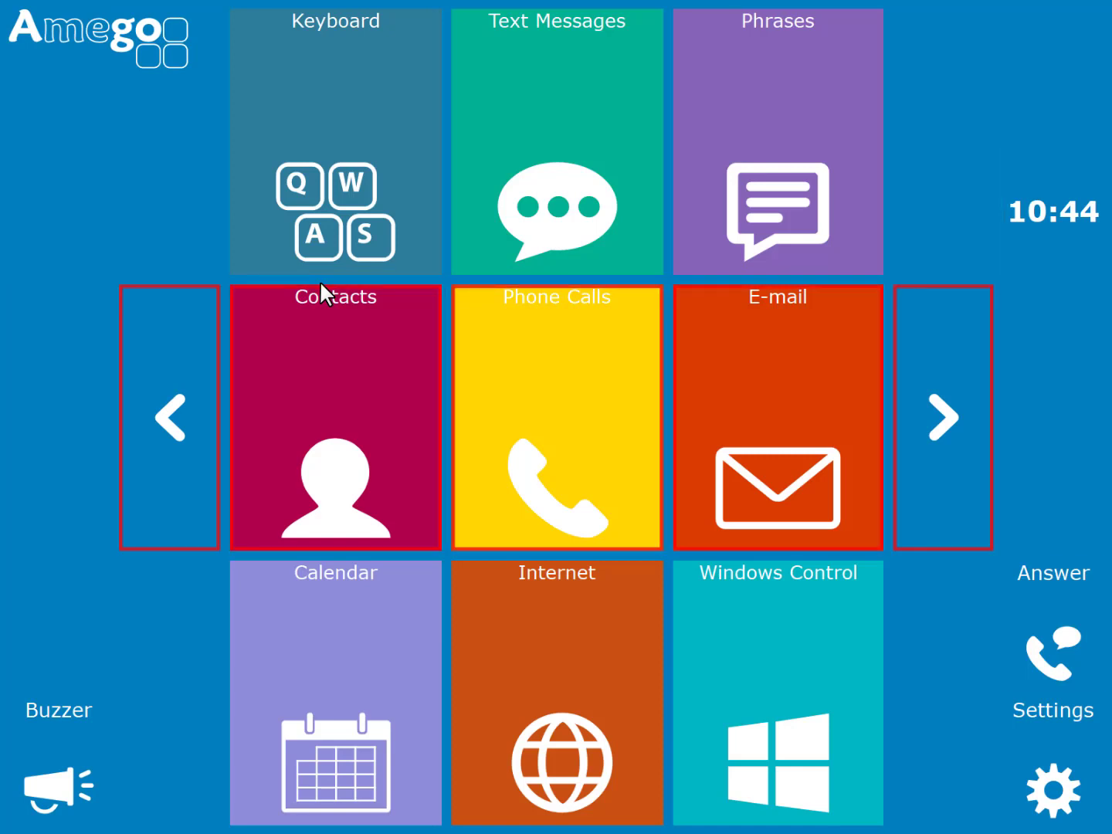
# - Through Windows Control, steer onto the Paint desktop icon, double-click it, and return to Amego
pyautogui.click(557, 691)
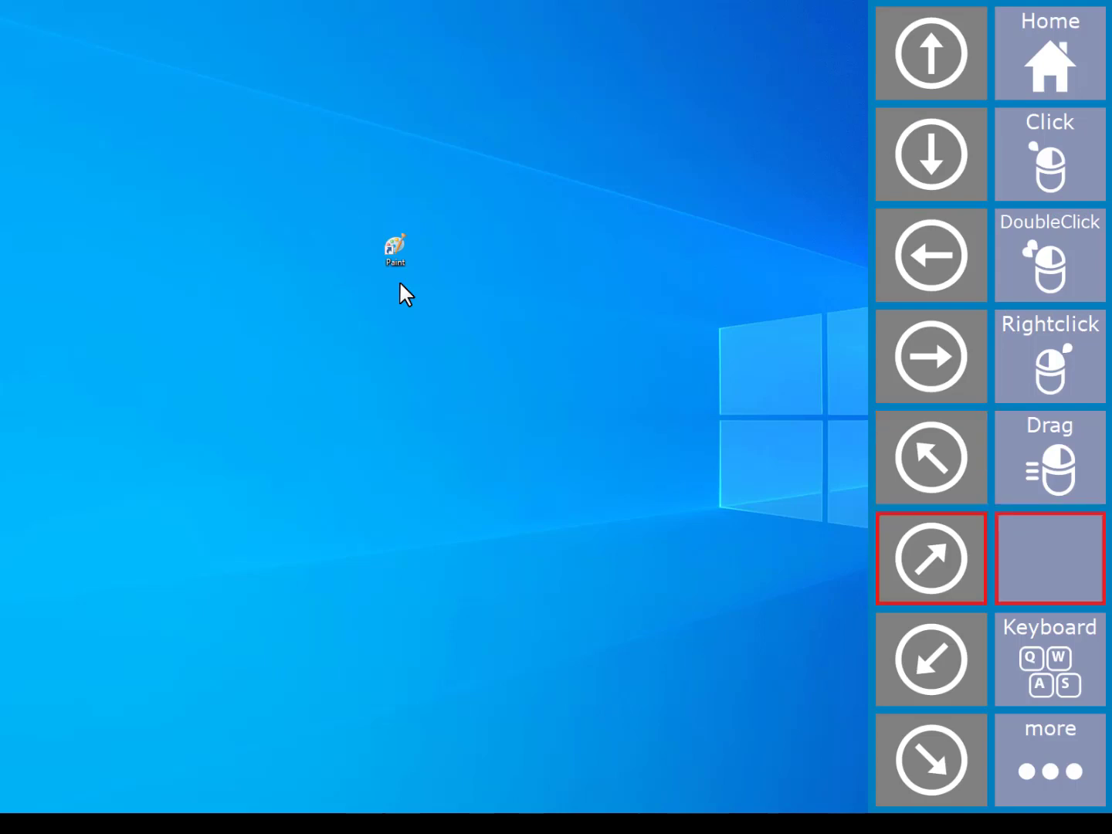
pyautogui.click(930, 53)
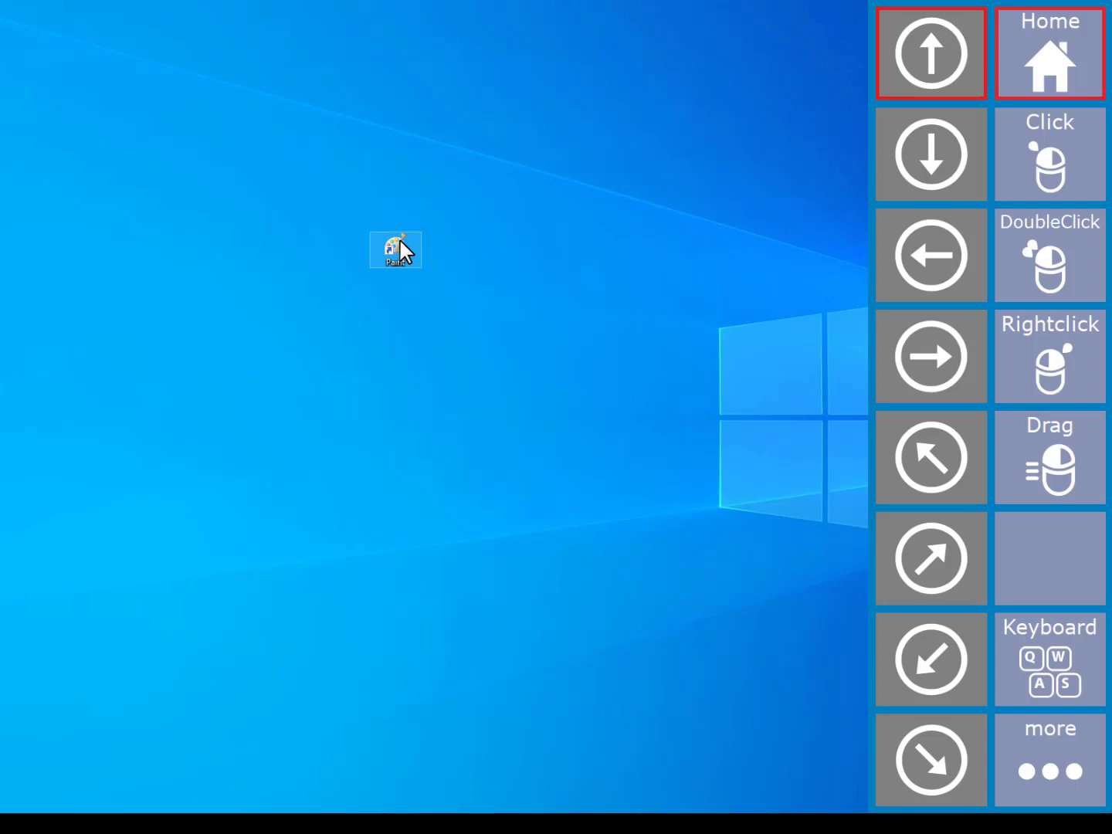
pyautogui.click(930, 255)
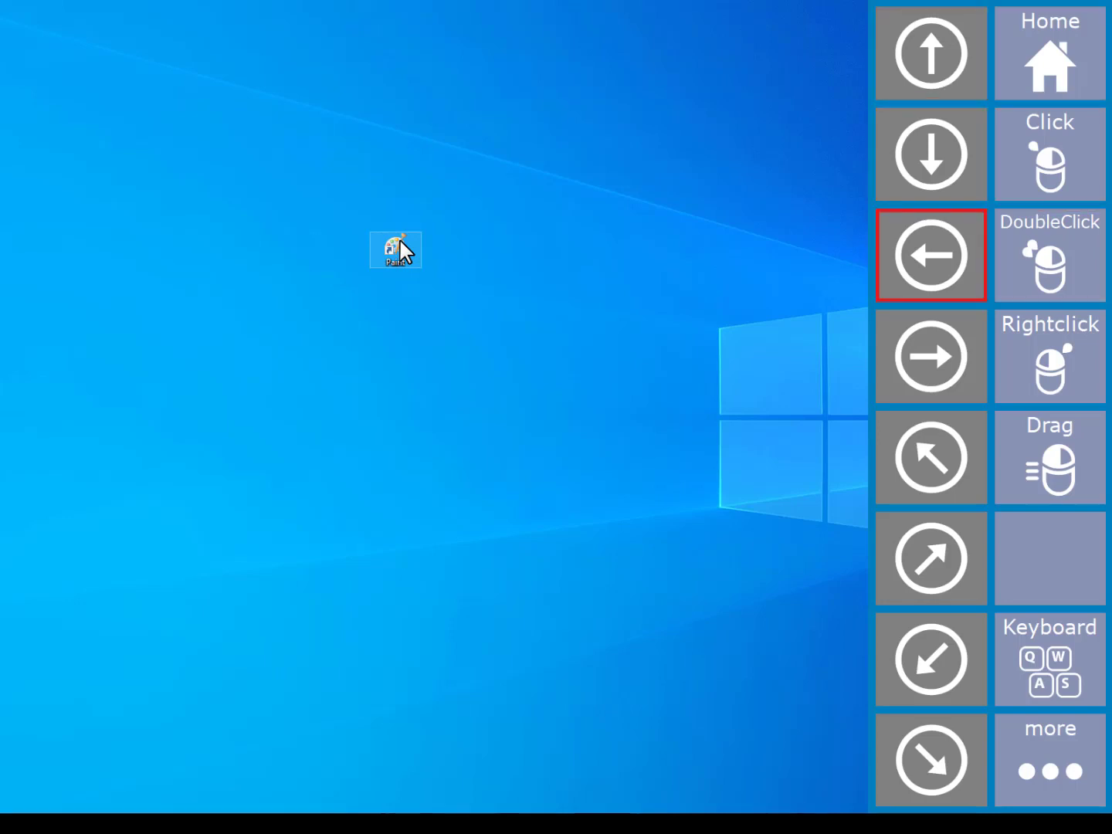
pyautogui.doubleClick(396, 251)
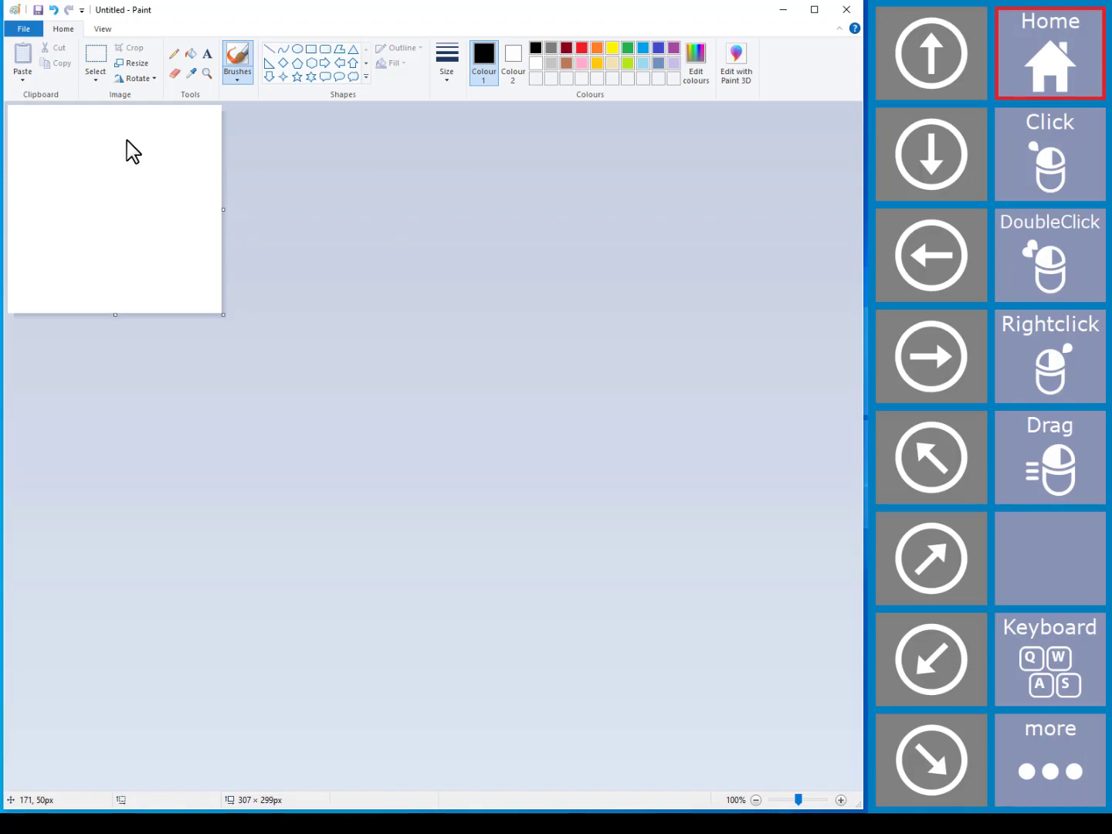
pyautogui.click(1049, 53)
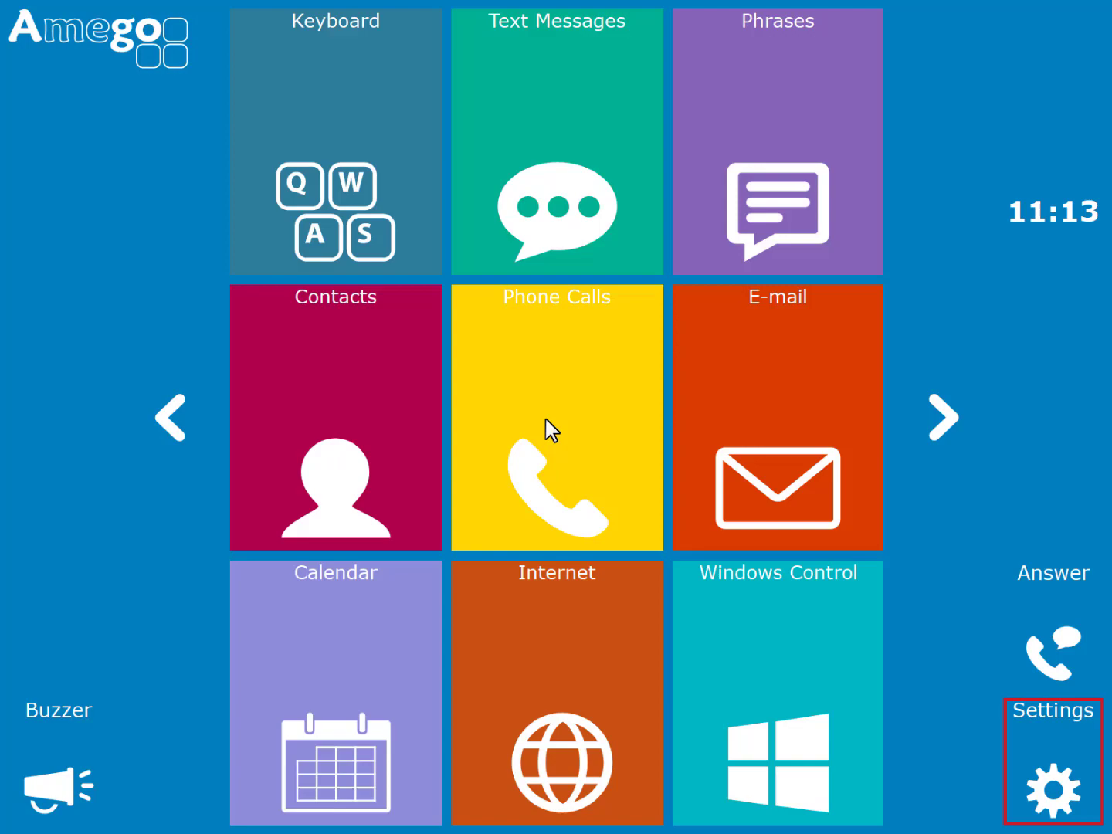
# - From Settings, change the access method to eye gaze and confirm Yes
pyautogui.click(1052, 765)
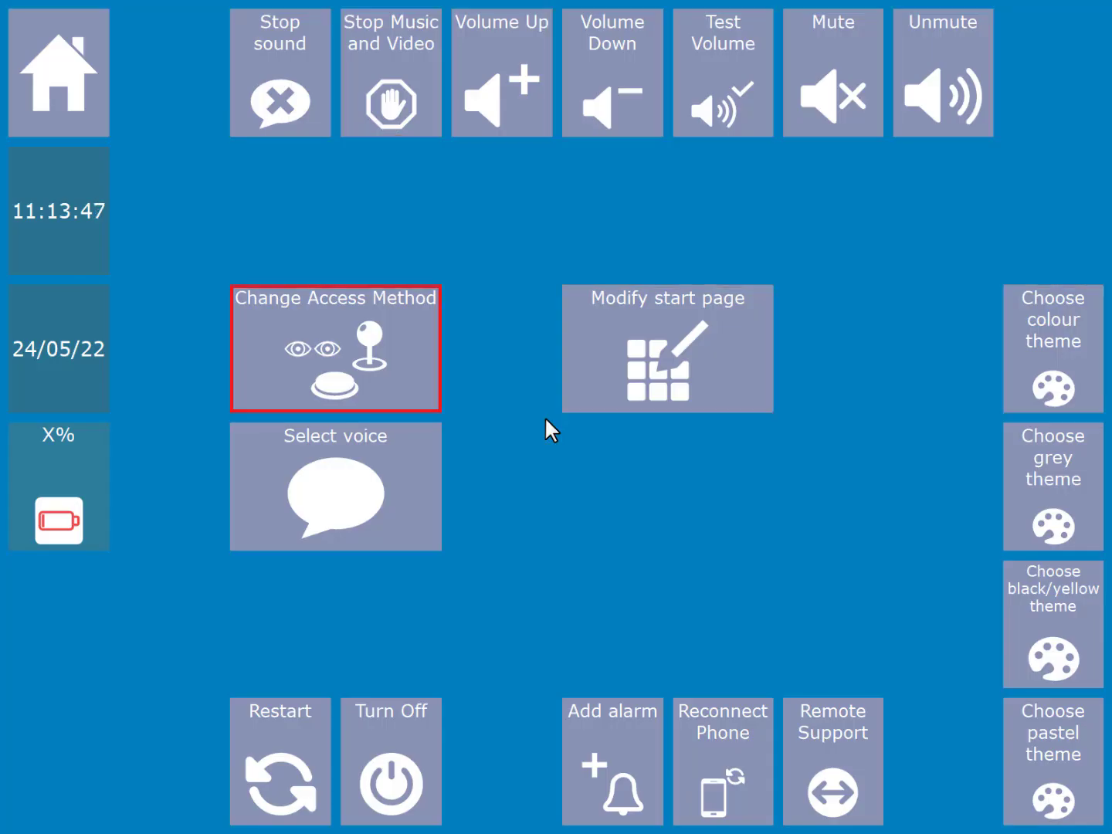
pyautogui.click(335, 349)
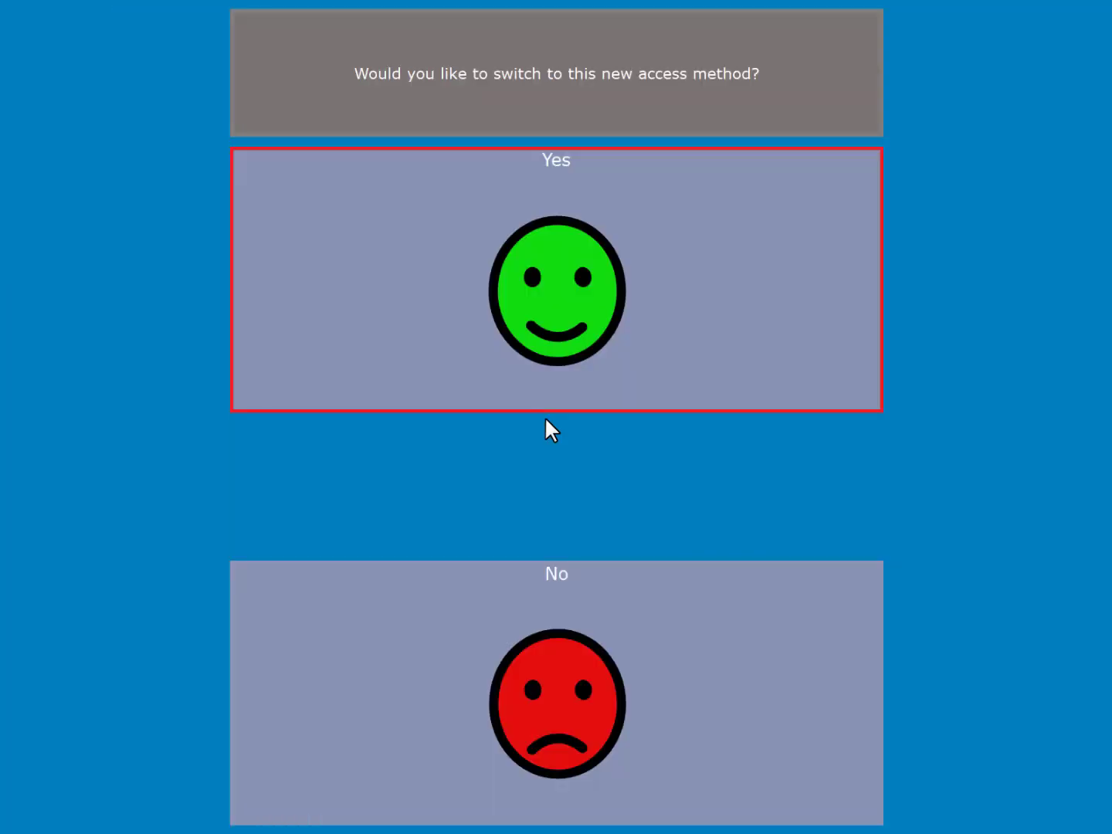
pyautogui.click(556, 290)
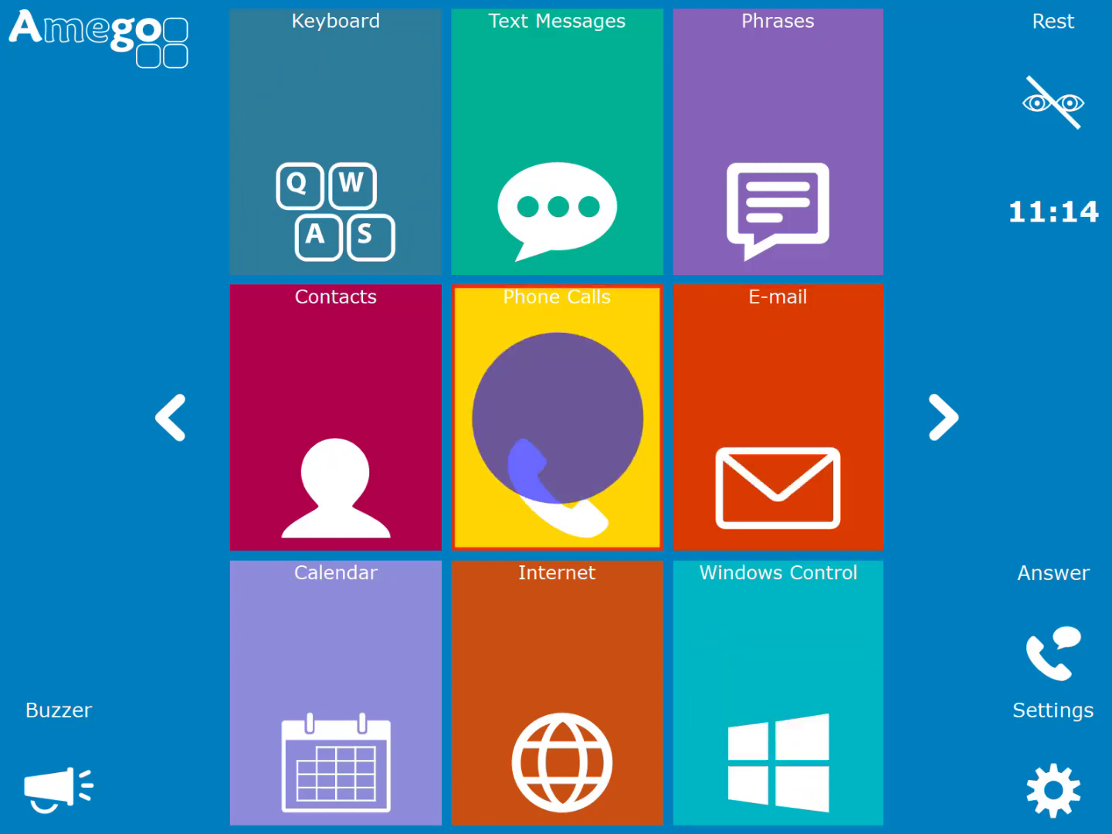
# - On the home page, turn Rest on to pause eye-gaze selection, then off again
pyautogui.click(1052, 100)
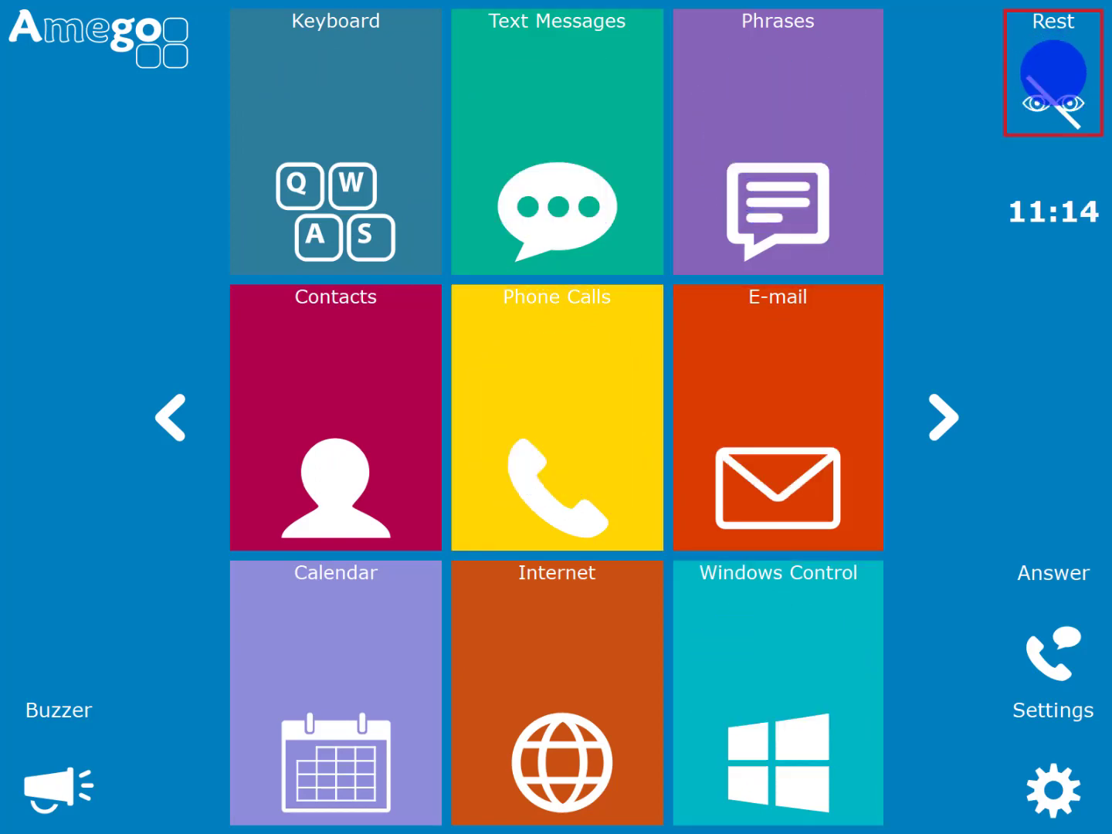
pyautogui.click(1053, 73)
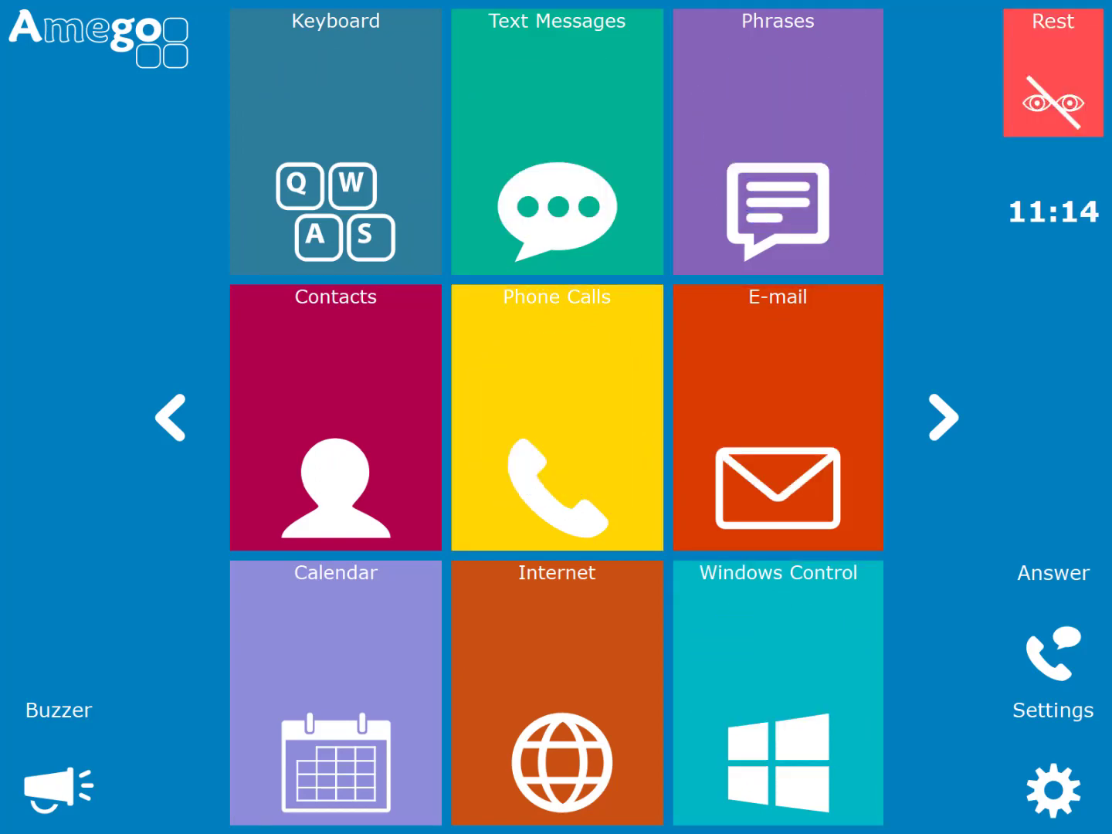
pyautogui.click(1052, 74)
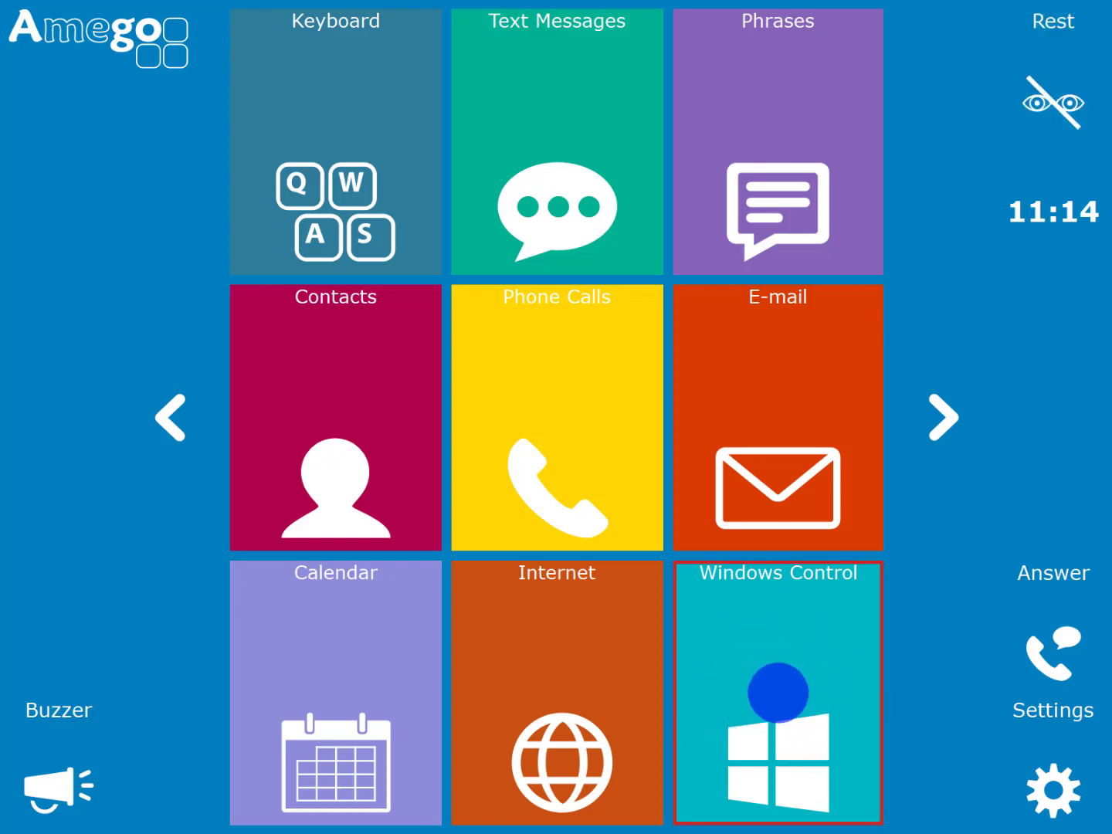
# - Open Paint through Windows Control with a zoomed double-click, then enlarge its window from Menu
pyautogui.click(777, 691)
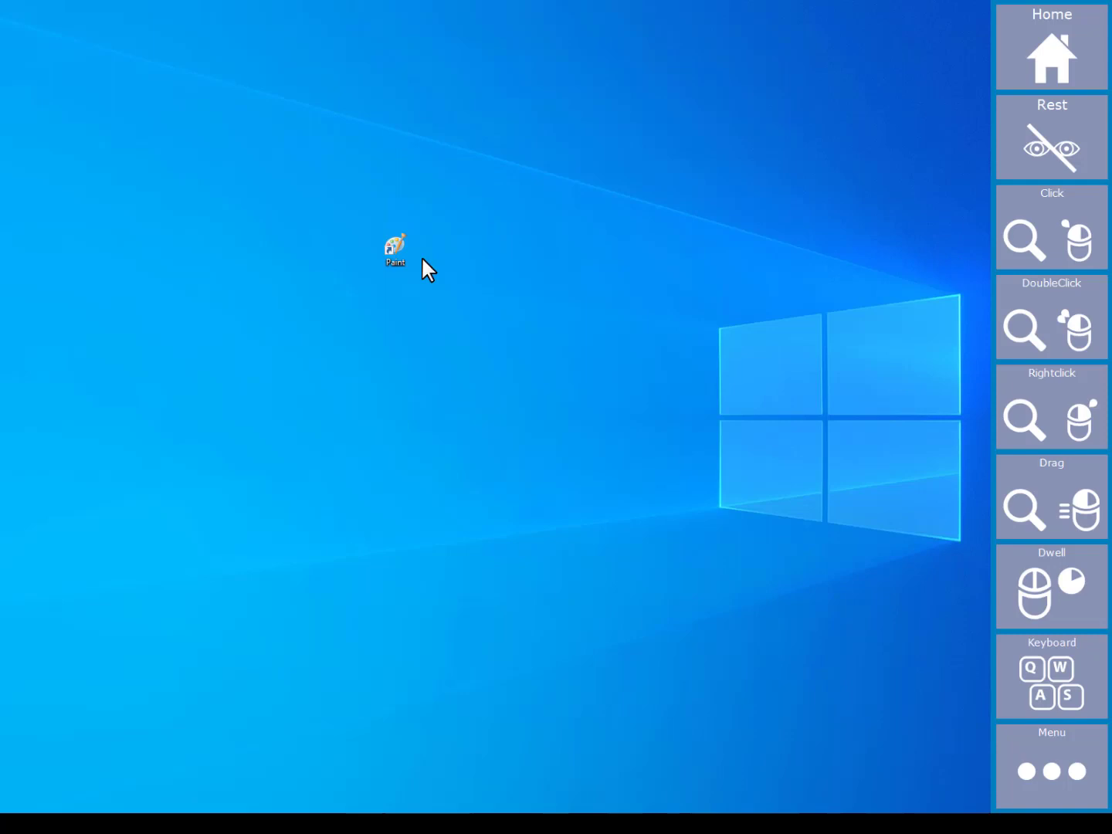
pyautogui.moveTo(917, 216)
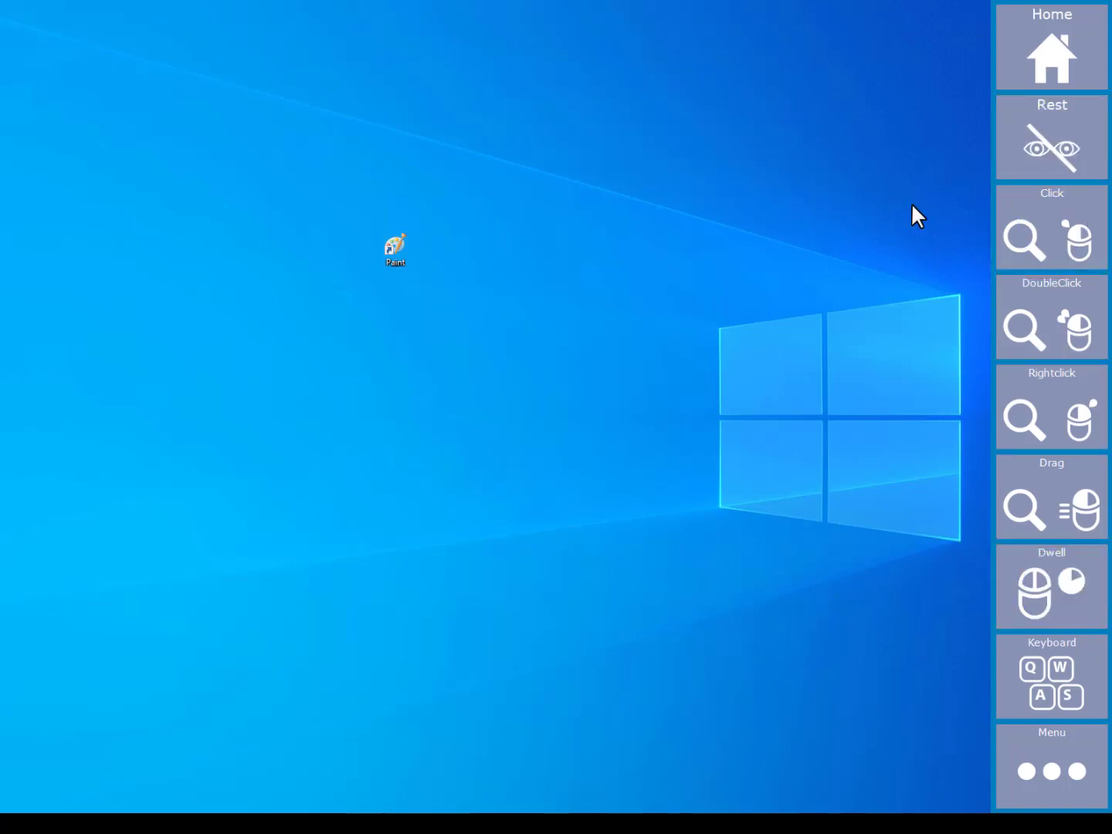
pyautogui.moveTo(992, 332)
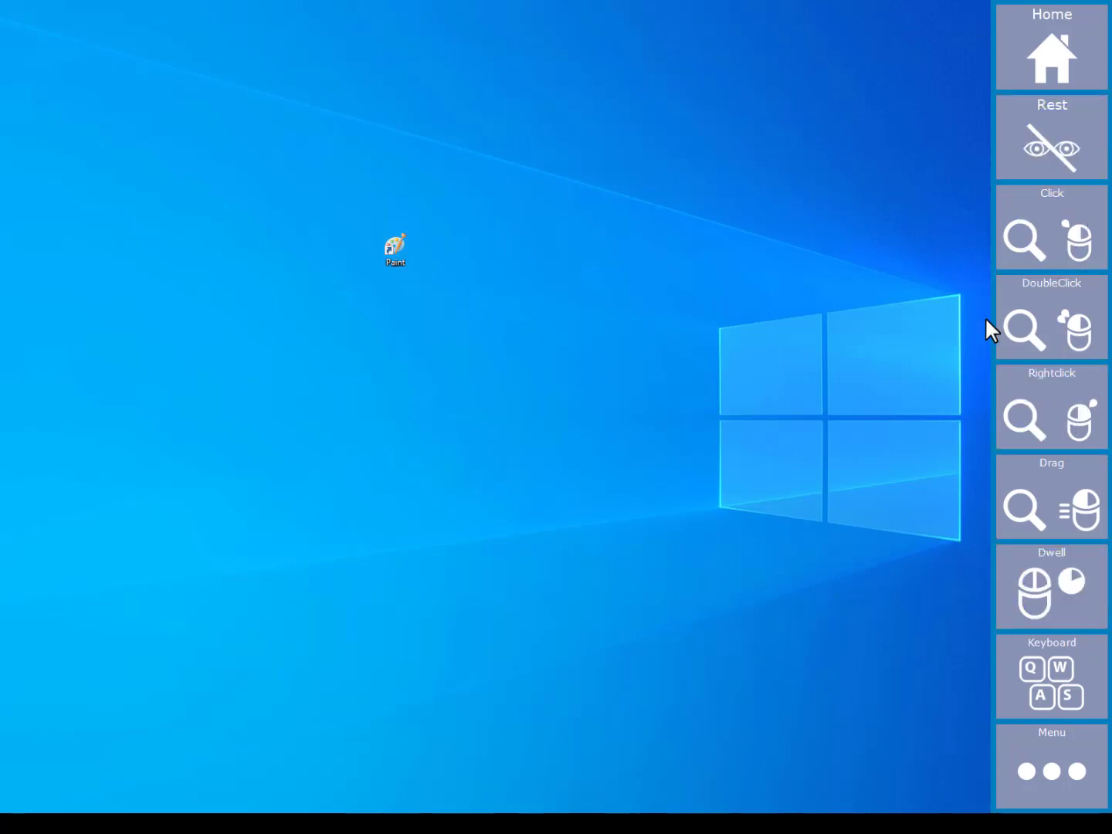
pyautogui.click(395, 249)
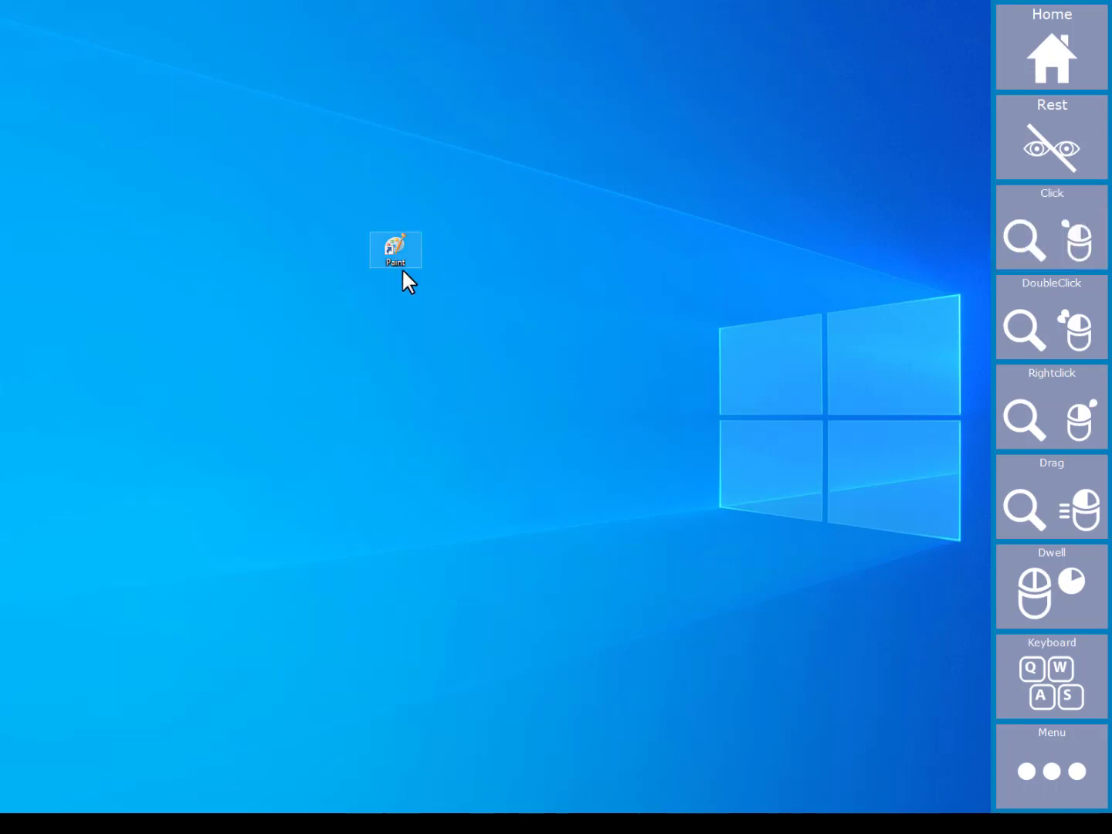
pyautogui.click(1050, 319)
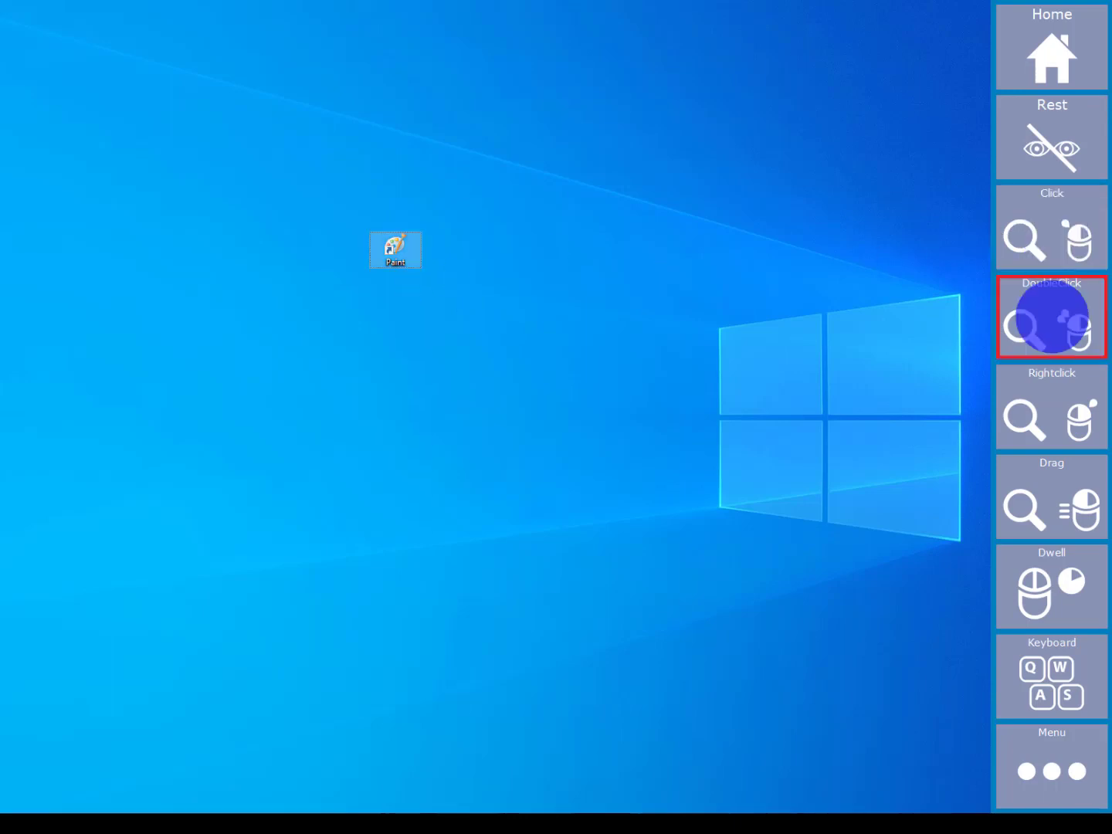
pyautogui.click(1051, 318)
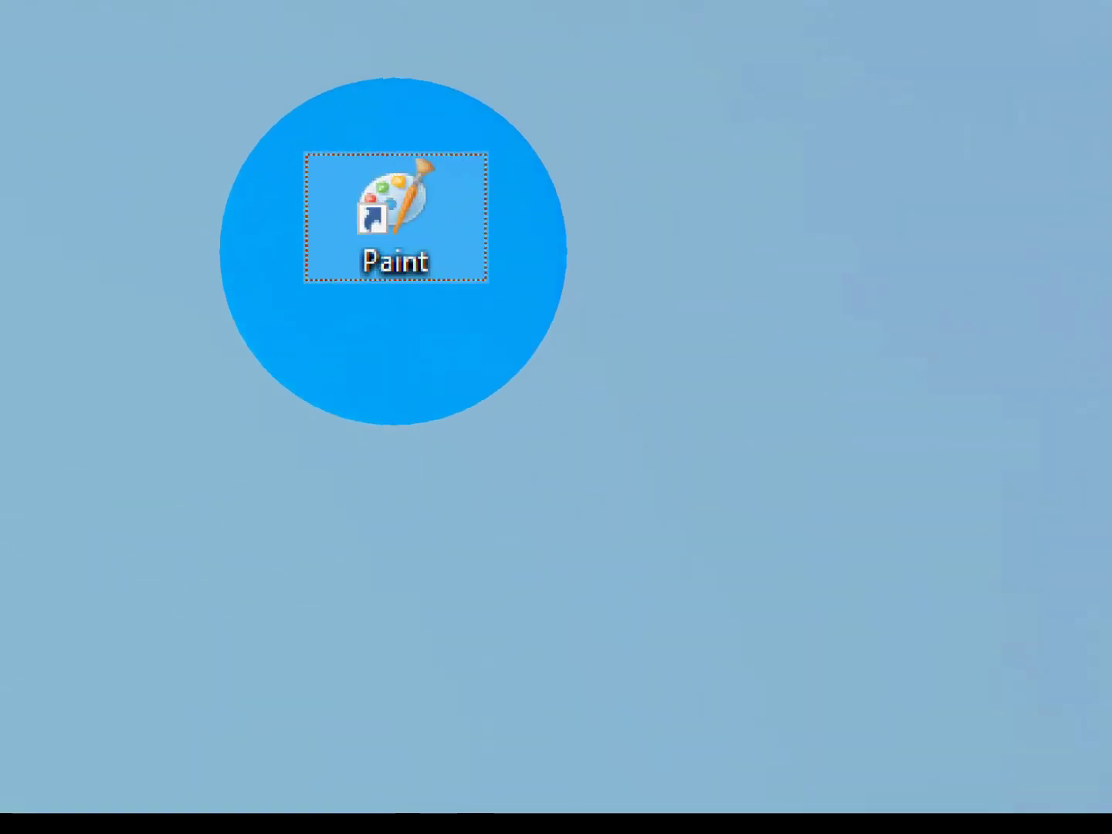
pyautogui.doubleClick(394, 217)
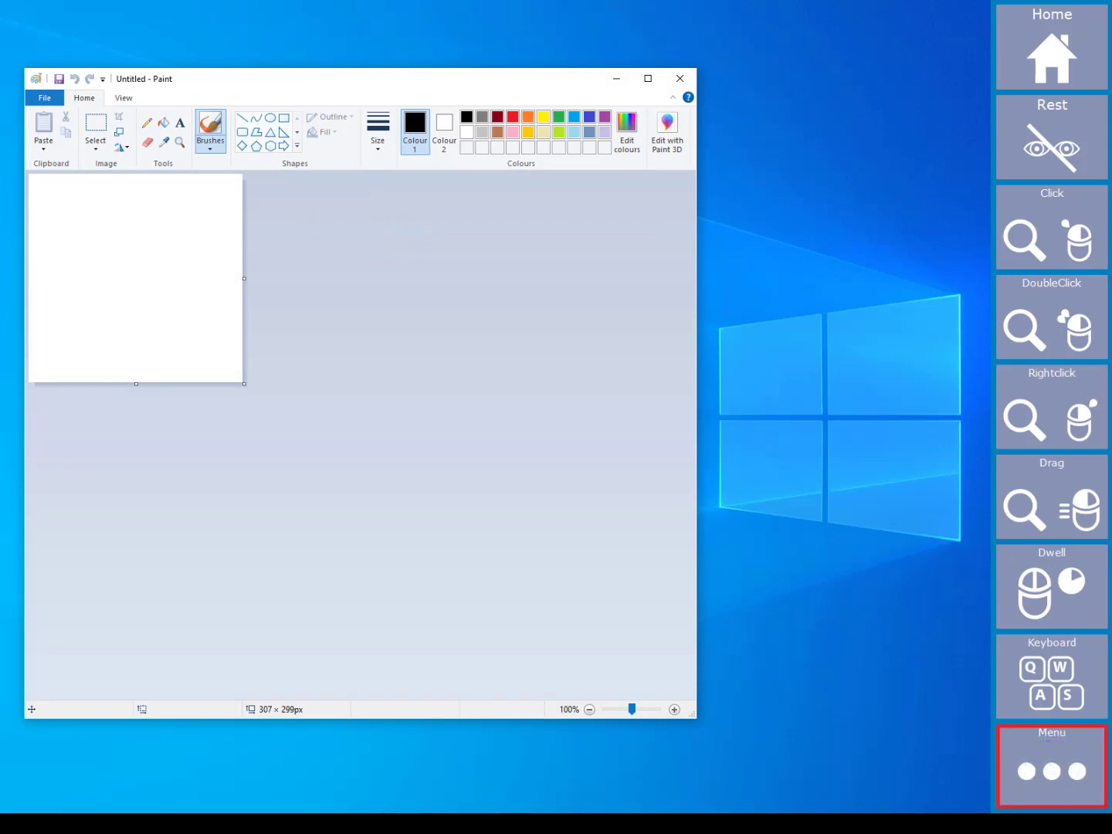
pyautogui.click(1051, 767)
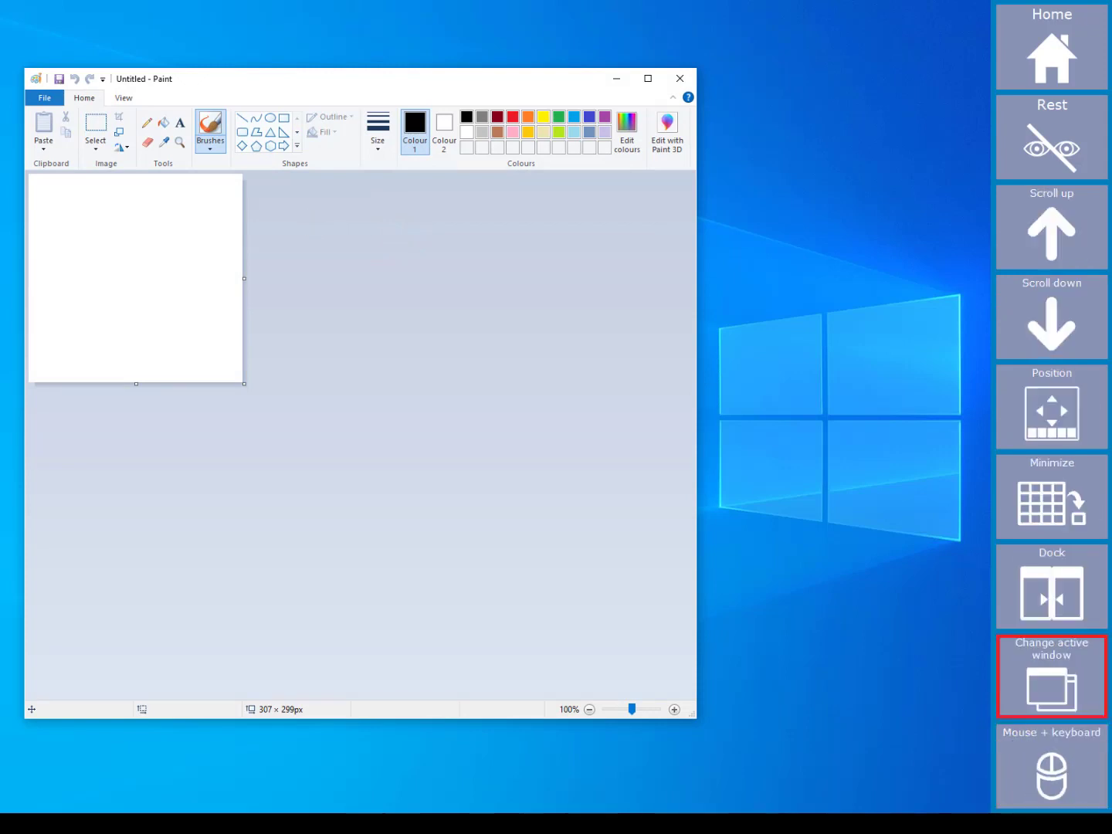
pyautogui.click(1051, 587)
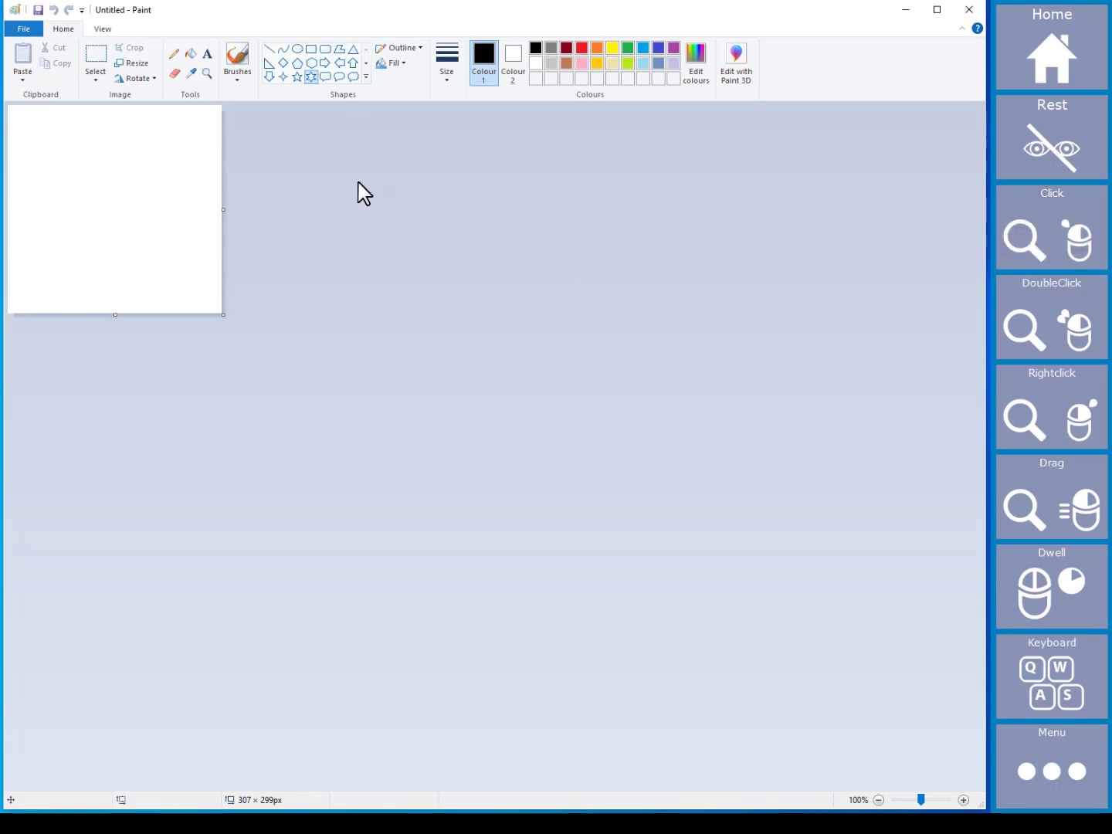
pyautogui.moveTo(308, 222)
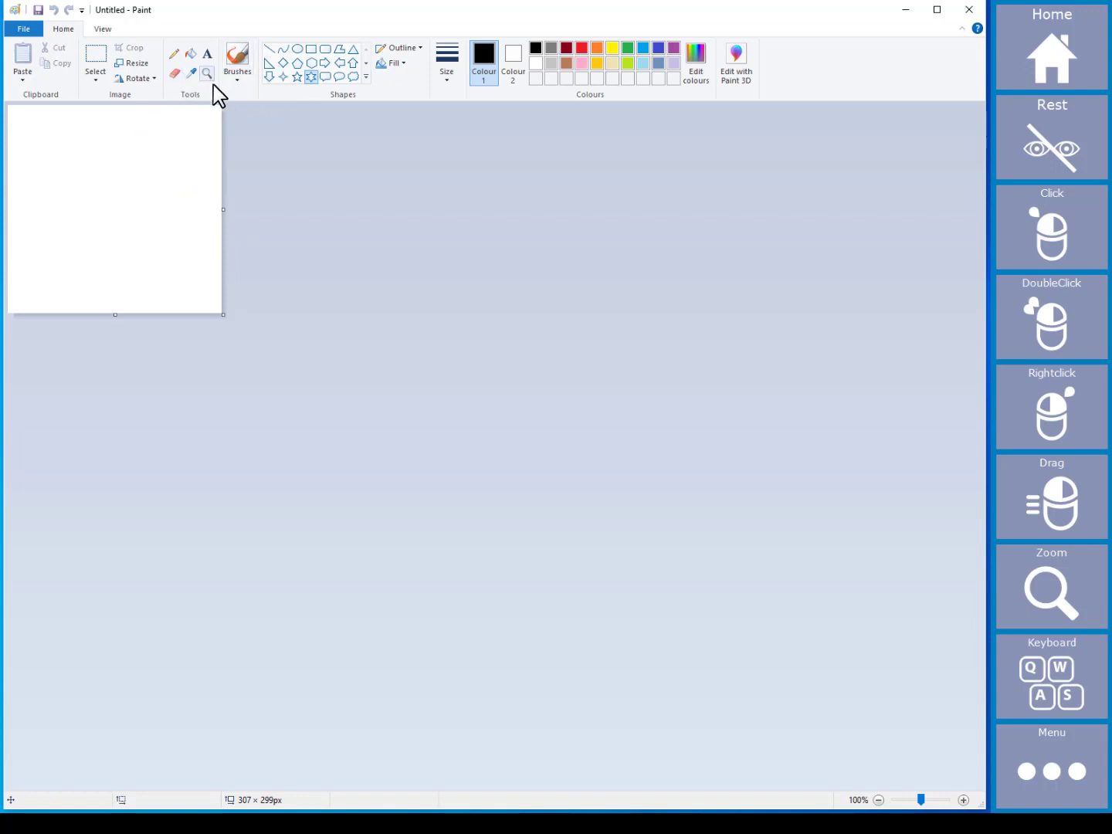
# - Arm a single gaze click and pick the speech-bubble callout shape in Paint's Shapes gallery
pyautogui.click(1051, 227)
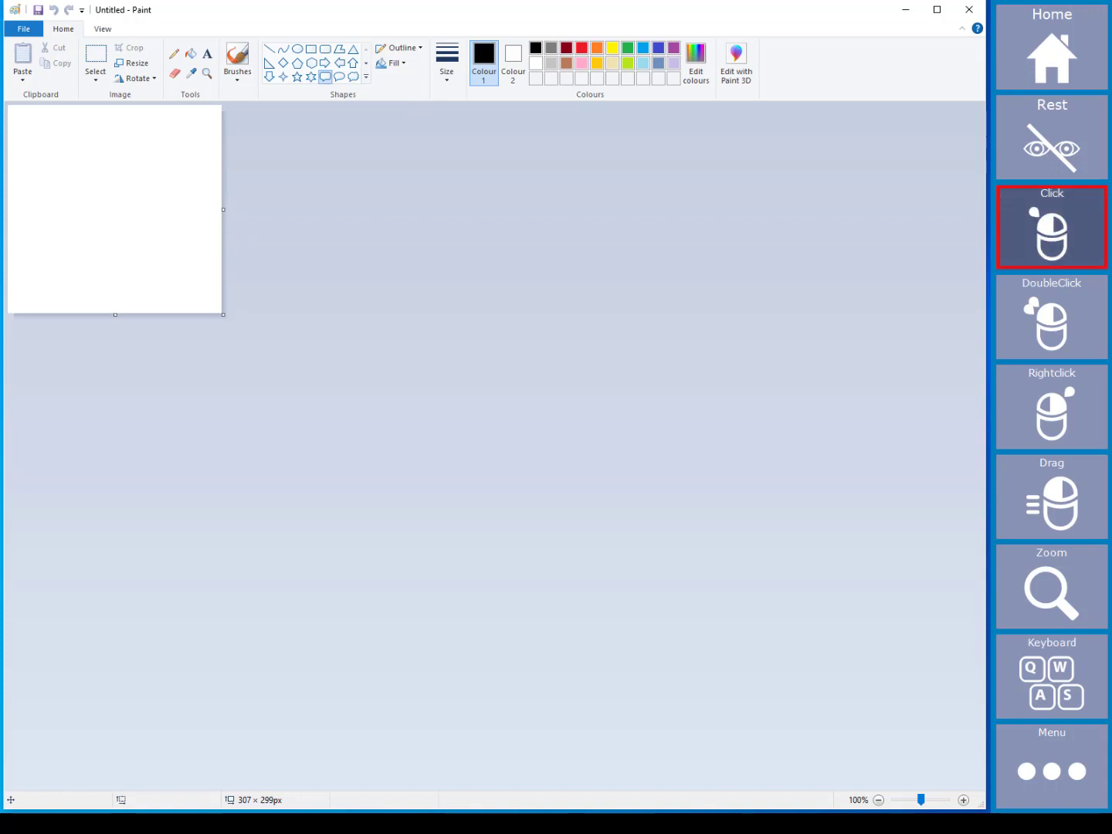
pyautogui.click(1051, 227)
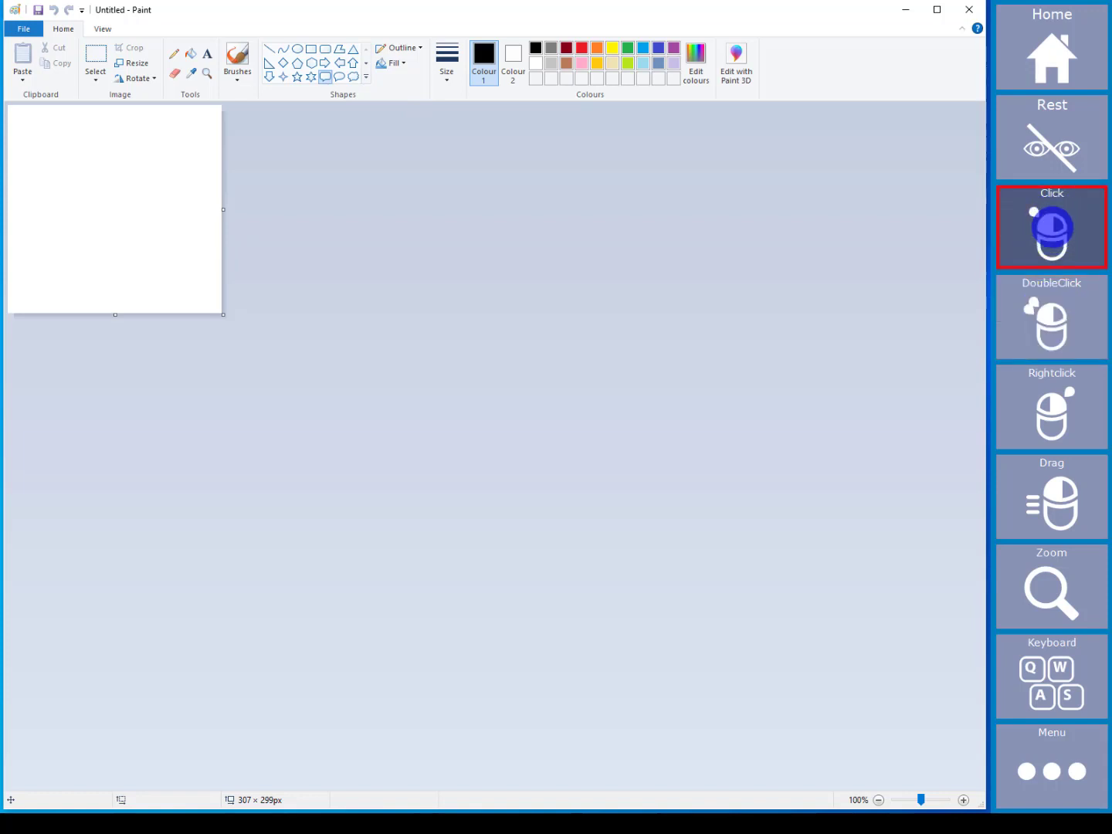
pyautogui.click(339, 77)
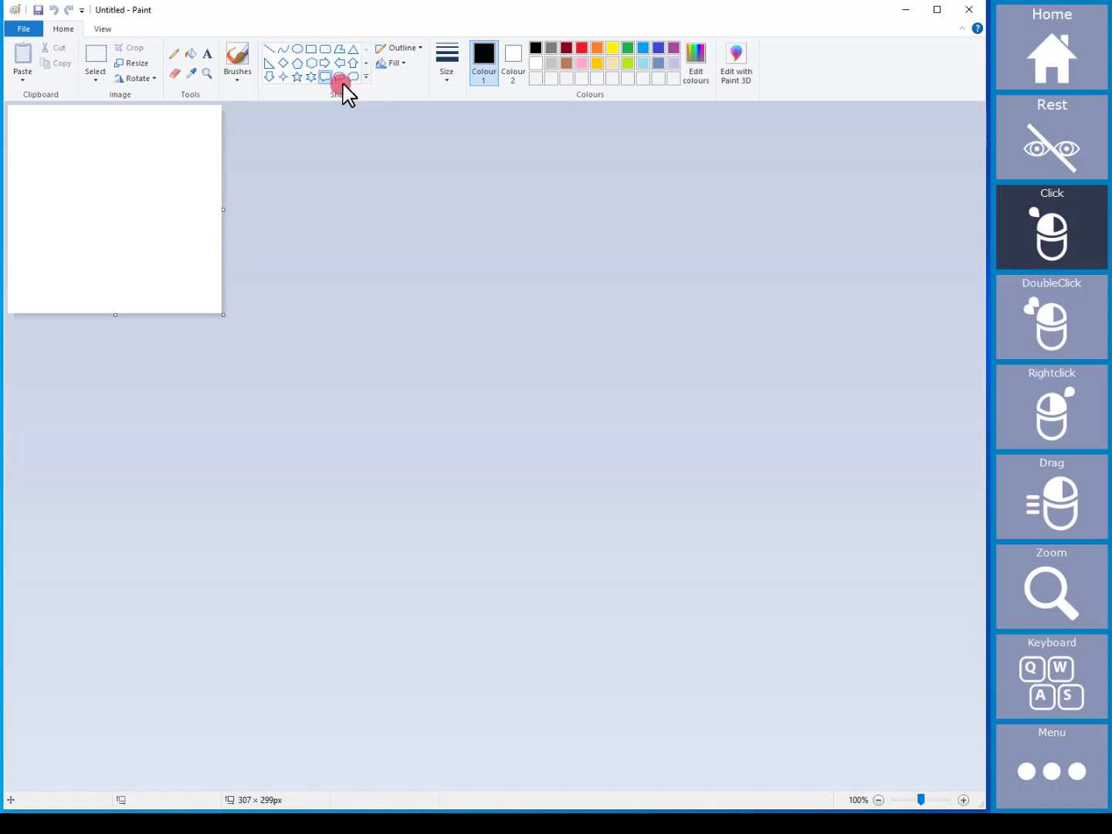
pyautogui.click(365, 77)
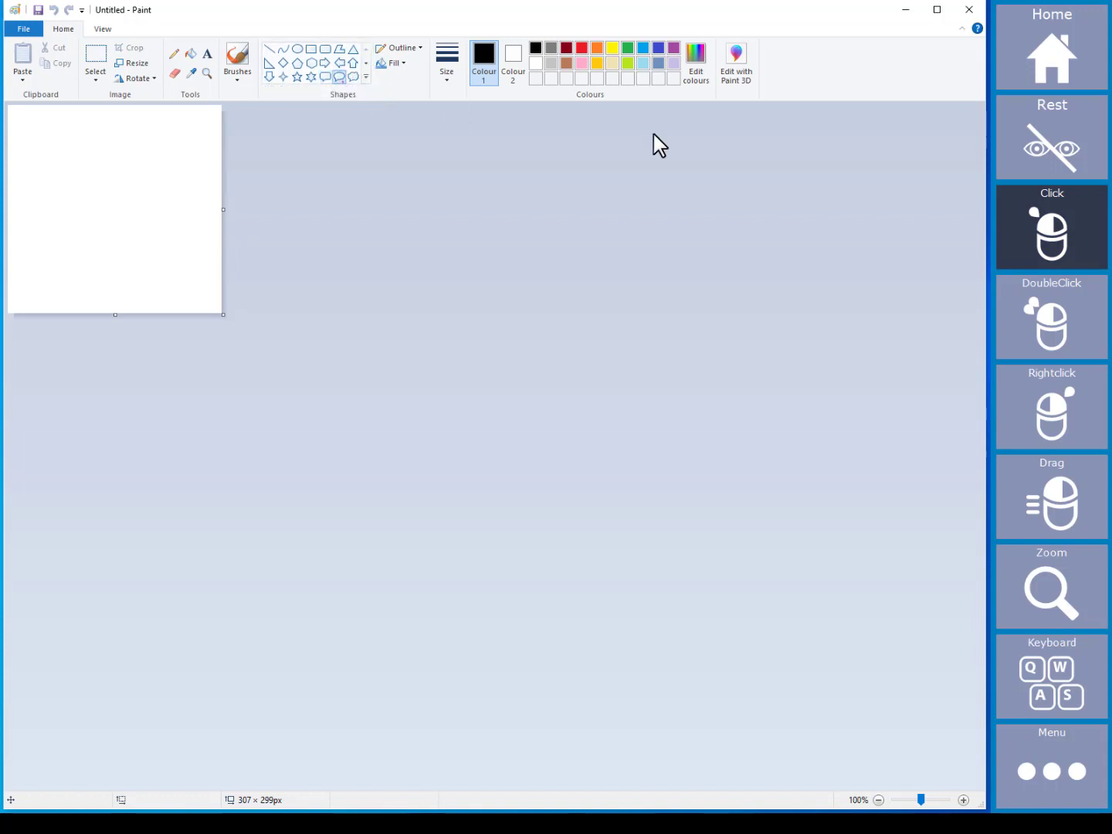
pyautogui.click(1050, 226)
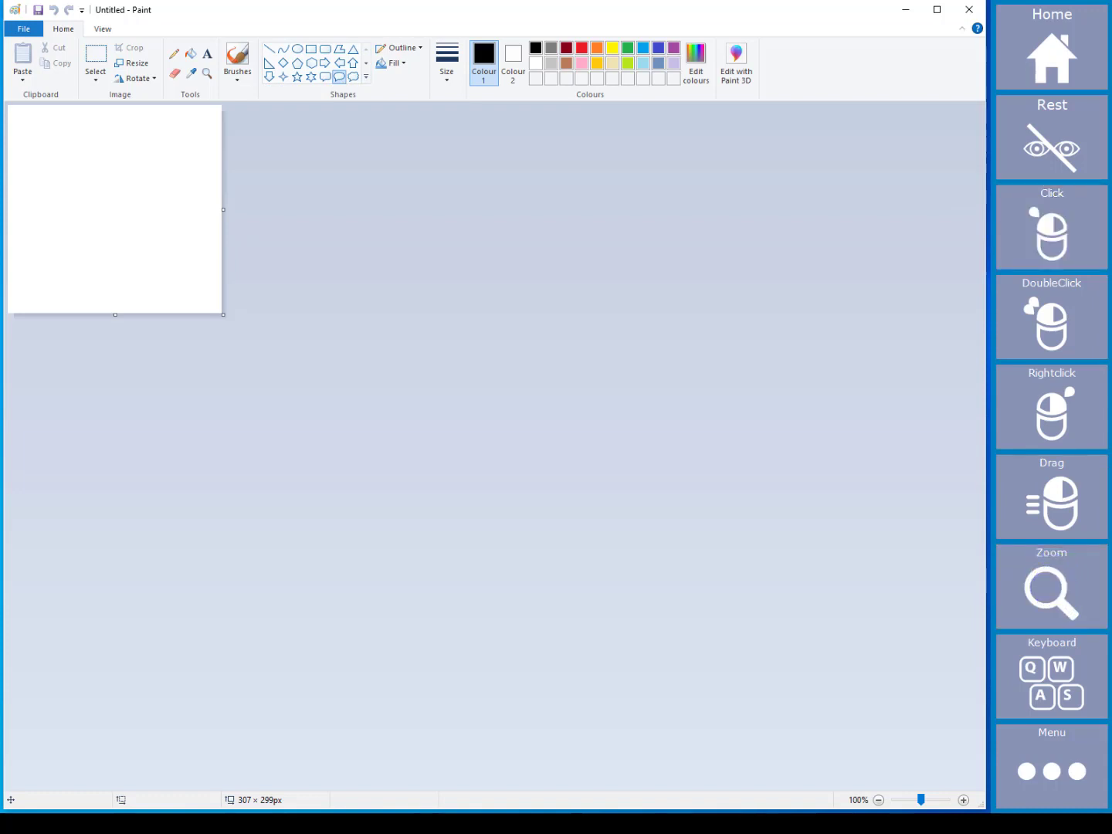
pyautogui.click(1052, 588)
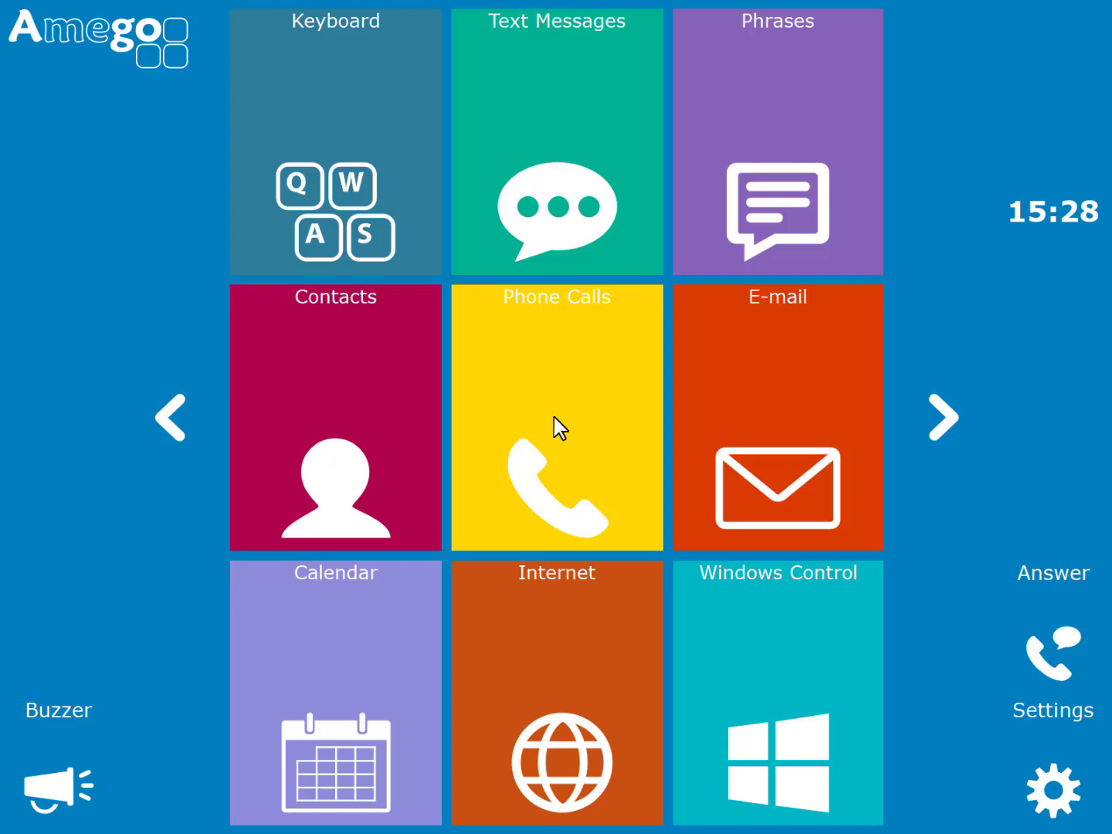
pyautogui.moveTo(355, 680)
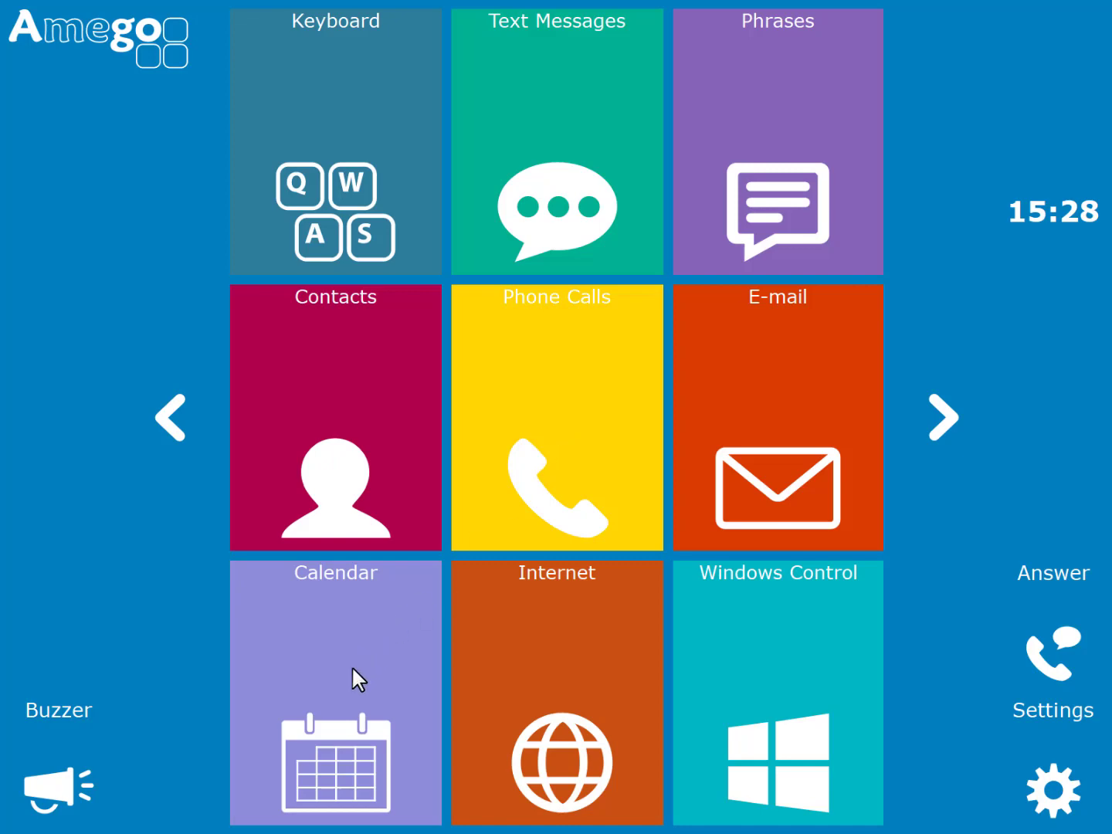
# - Open Calendar and start a new event named Cinema
pyautogui.click(335, 693)
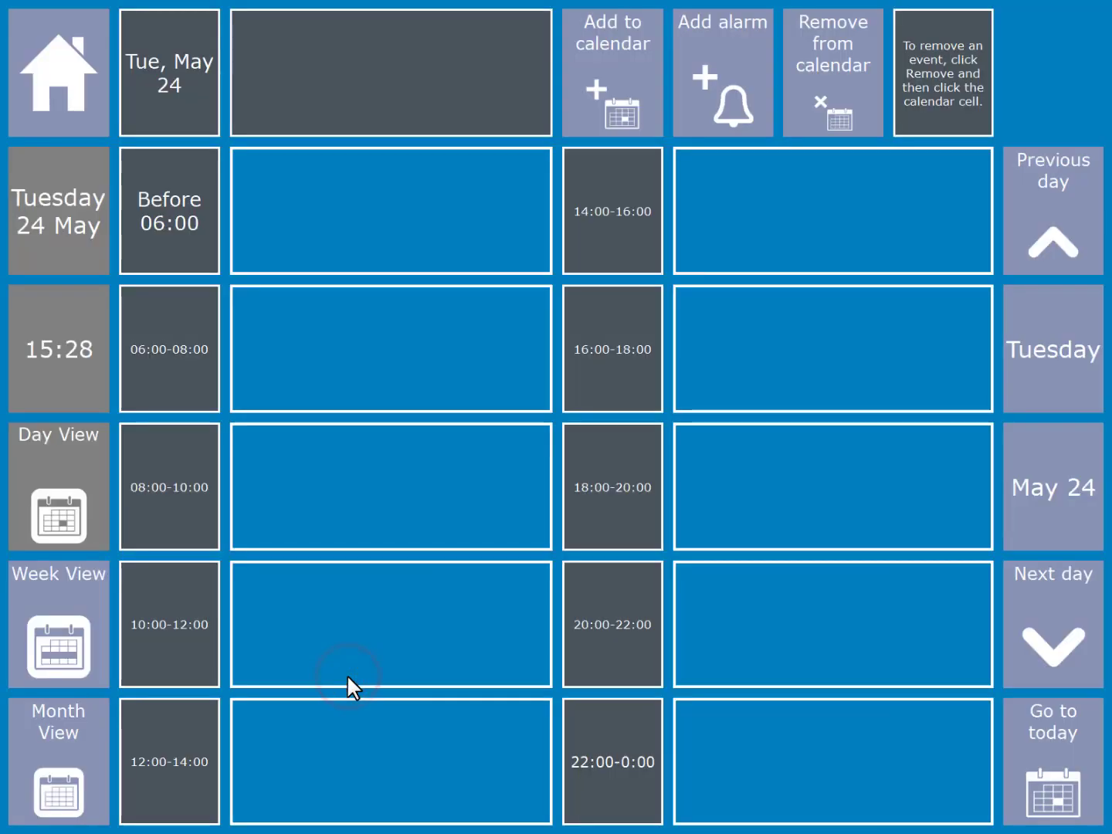
pyautogui.click(612, 73)
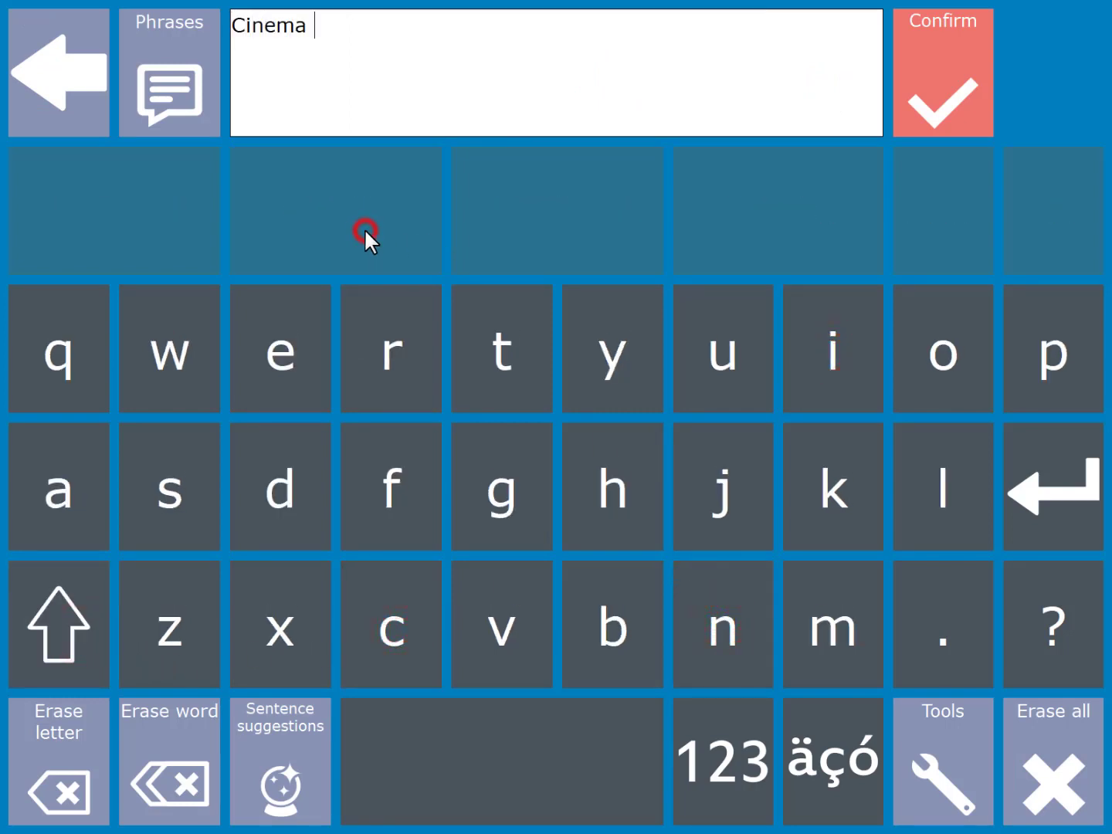
pyautogui.click(942, 73)
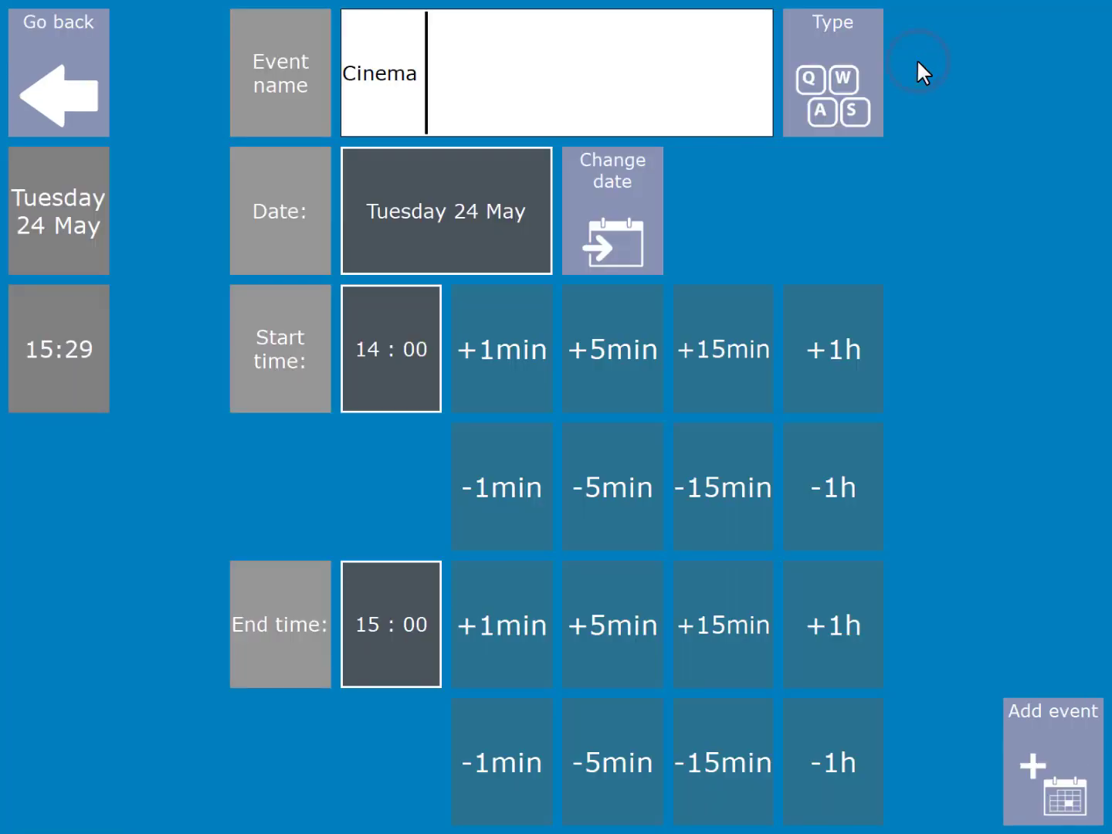
# - Shift Cinema to 18:00–20:00 on Tuesday 24 May, add it, and return Home
pyautogui.click(832, 348)
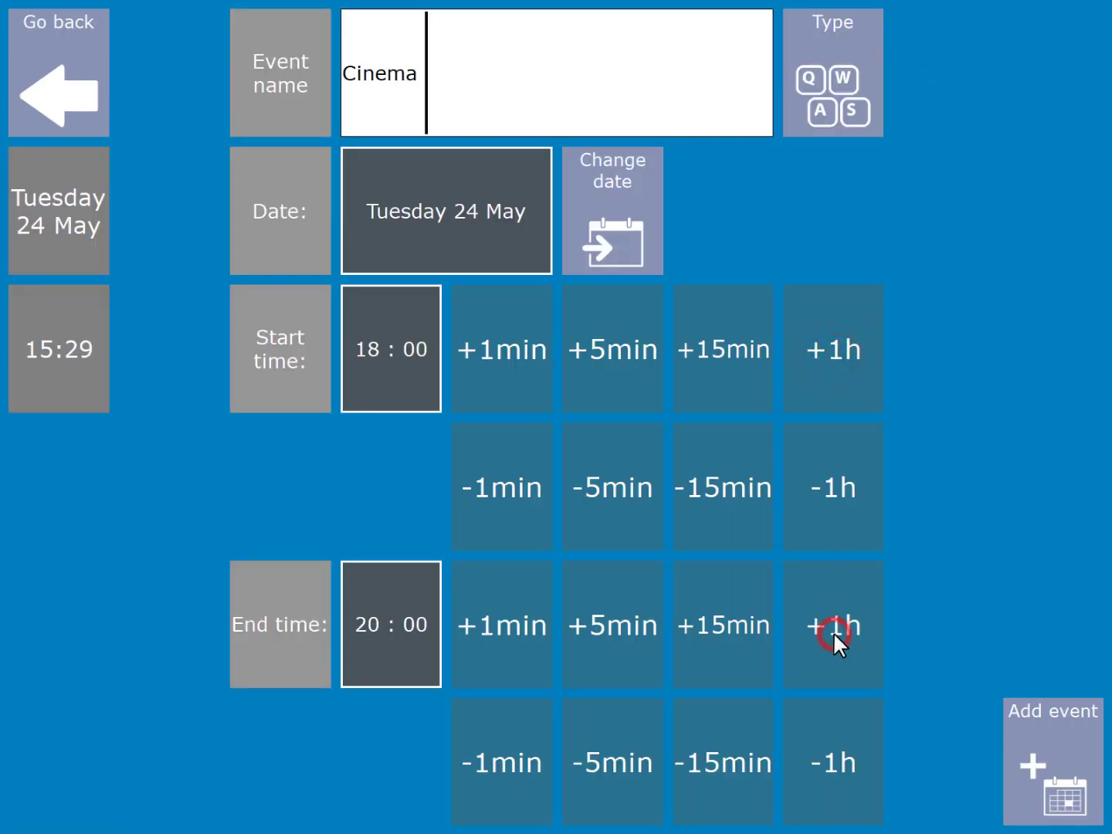
pyautogui.click(833, 624)
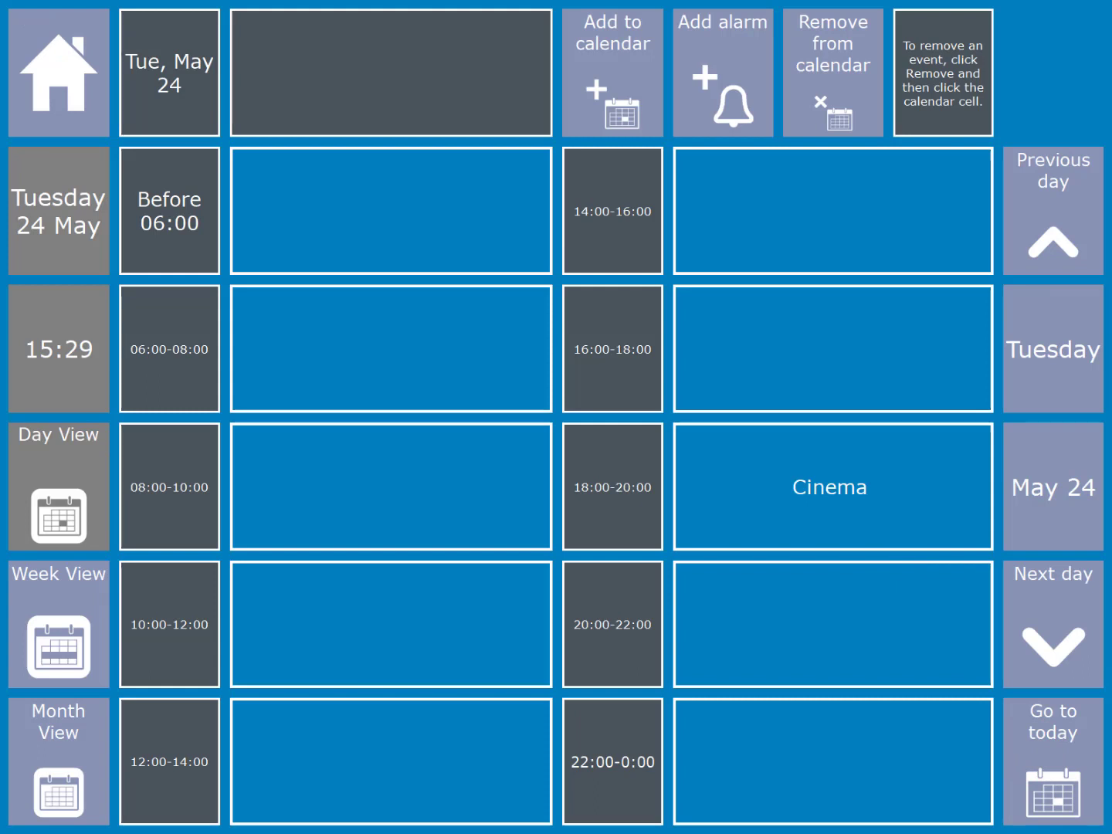
pyautogui.click(58, 761)
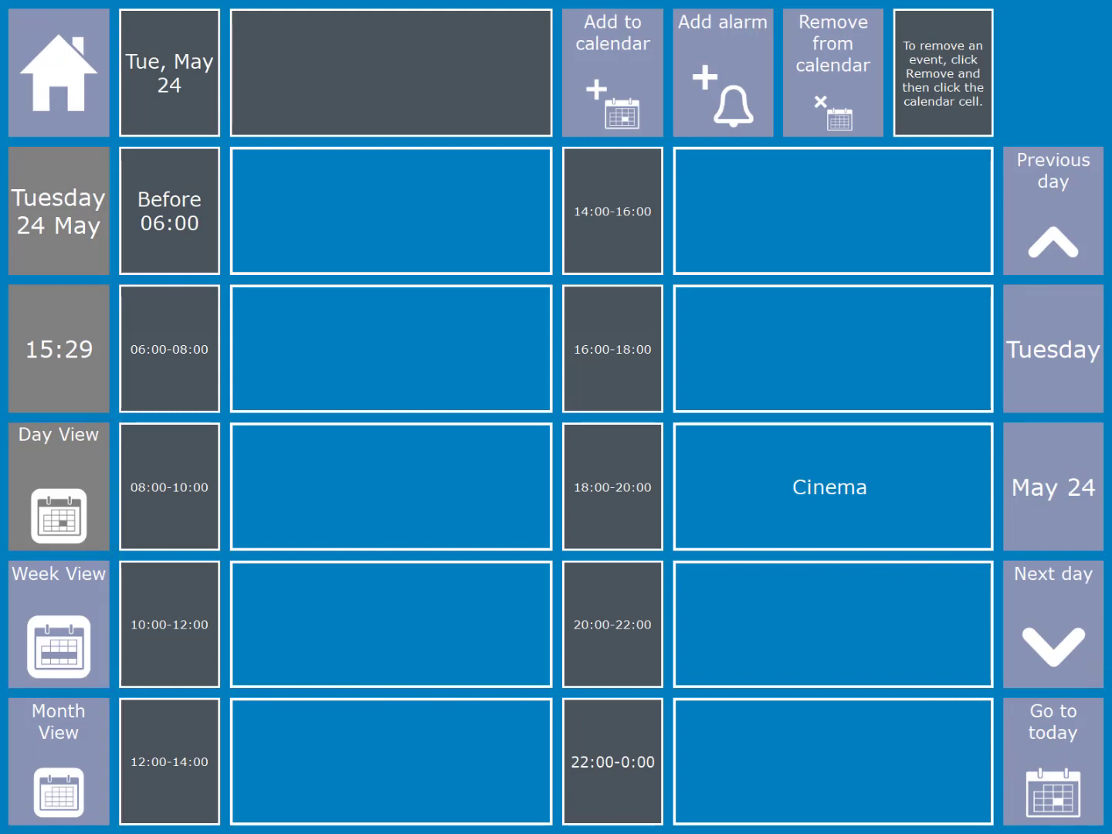
pyautogui.click(722, 73)
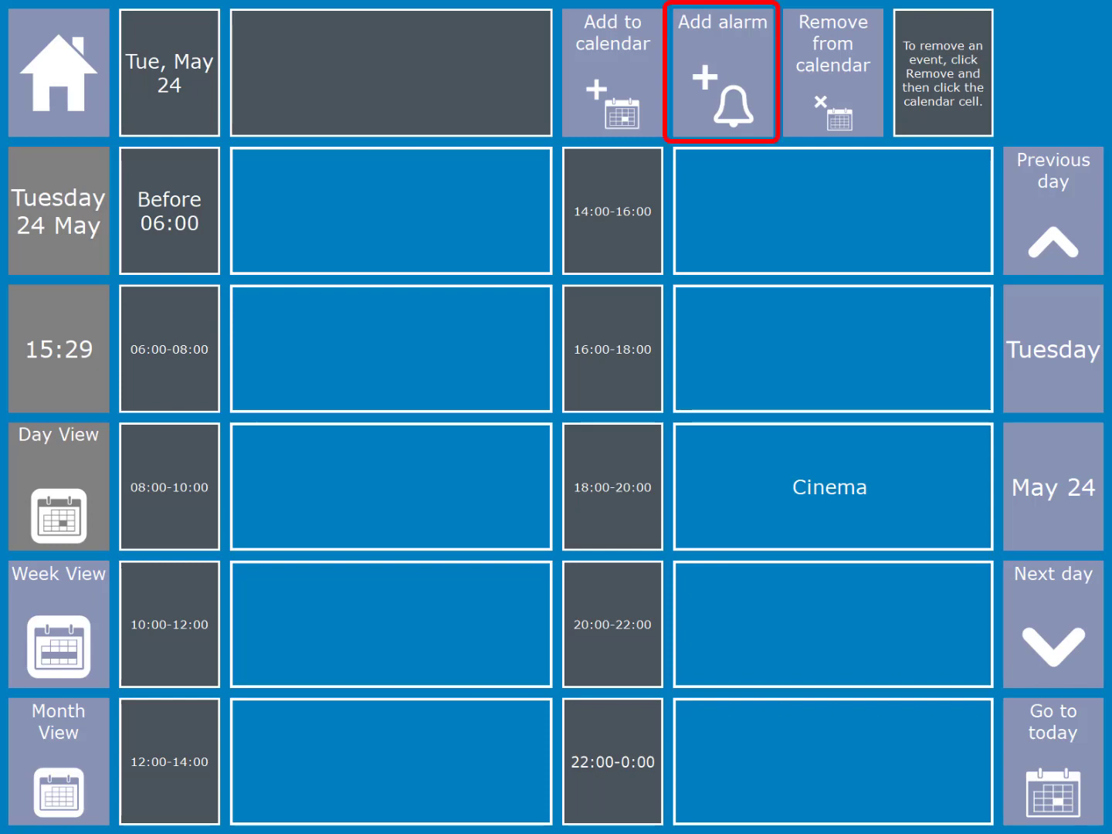
pyautogui.click(722, 73)
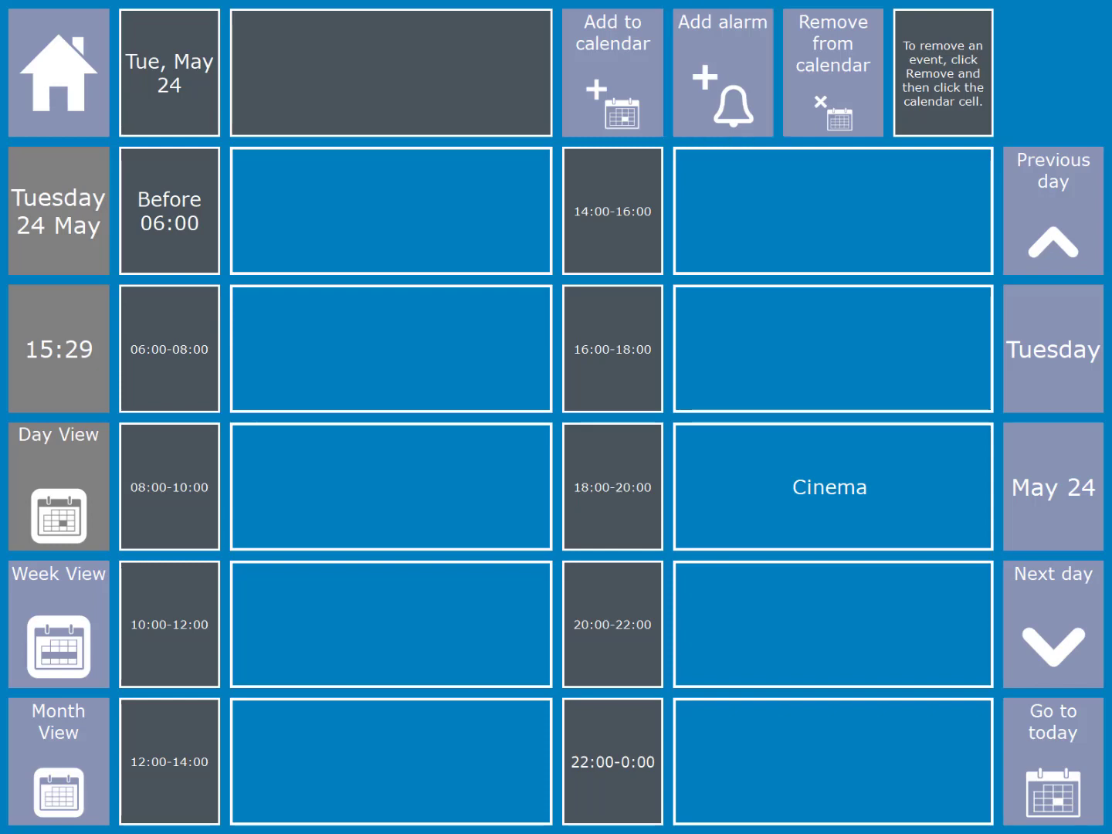
pyautogui.click(58, 73)
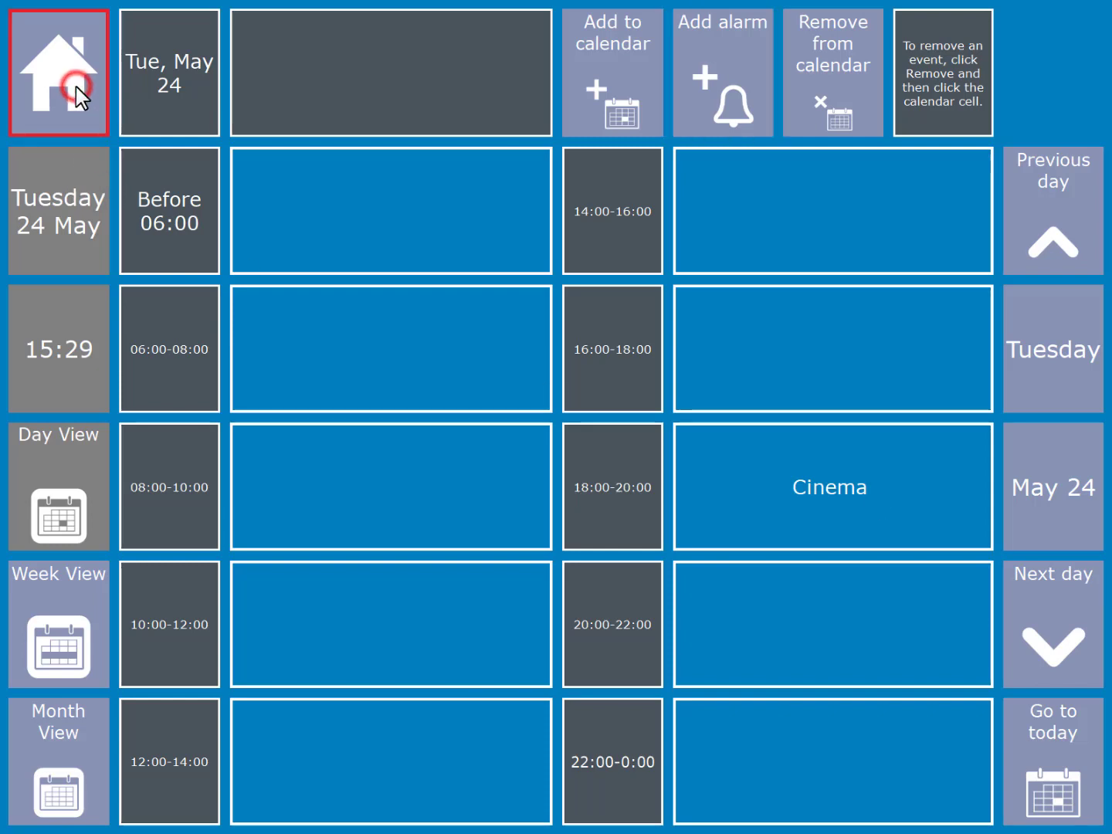
pyautogui.click(58, 72)
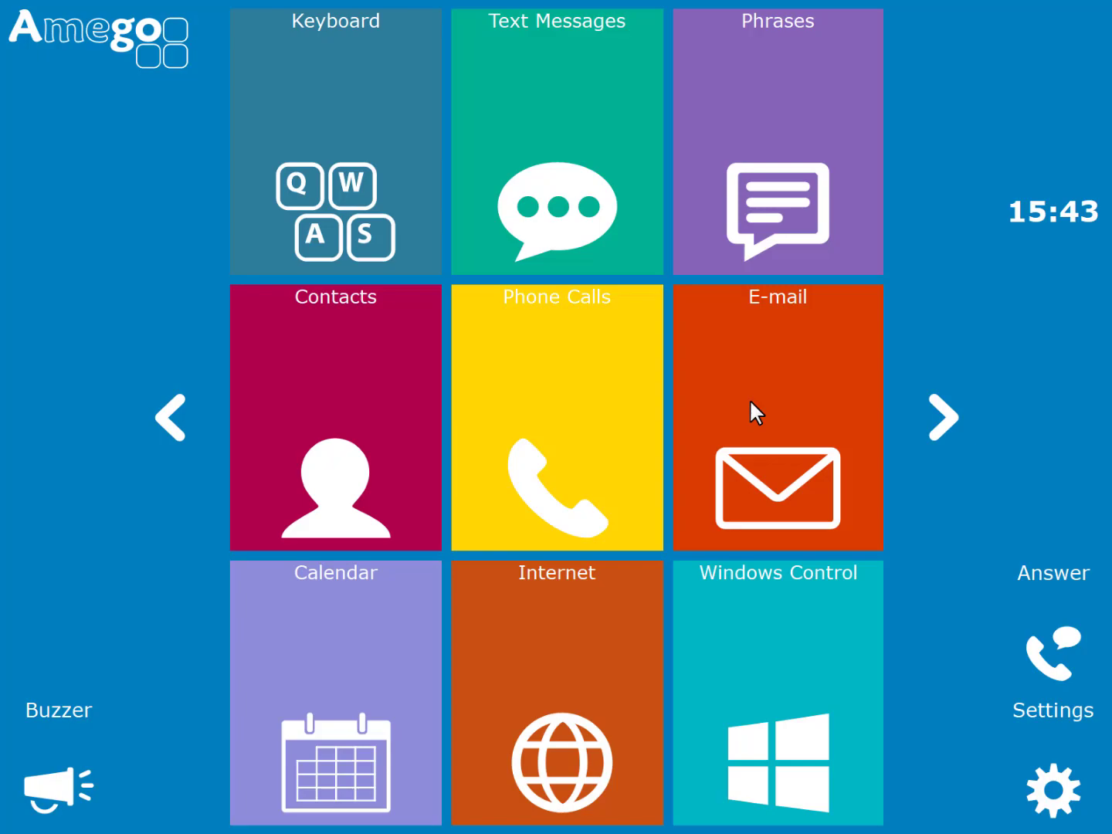
# - Compose a new email to Ian reading "Saw this and thought of you!"
pyautogui.click(777, 415)
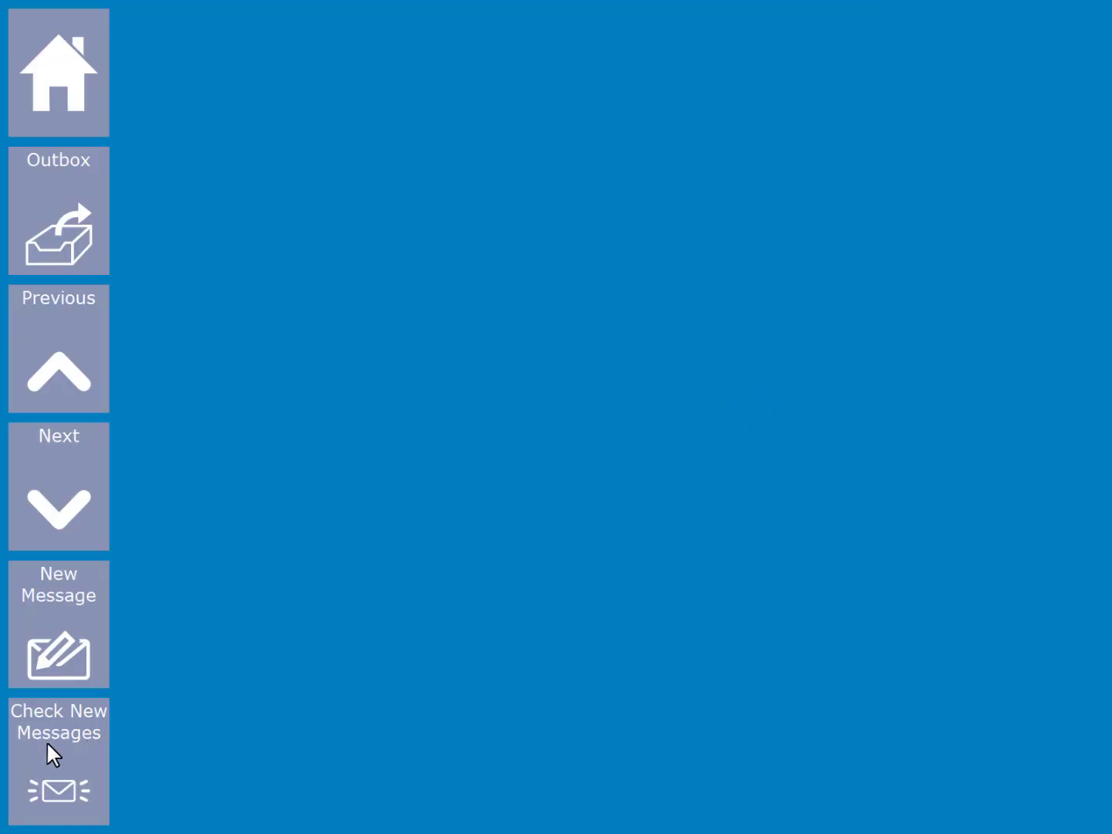
pyautogui.click(58, 624)
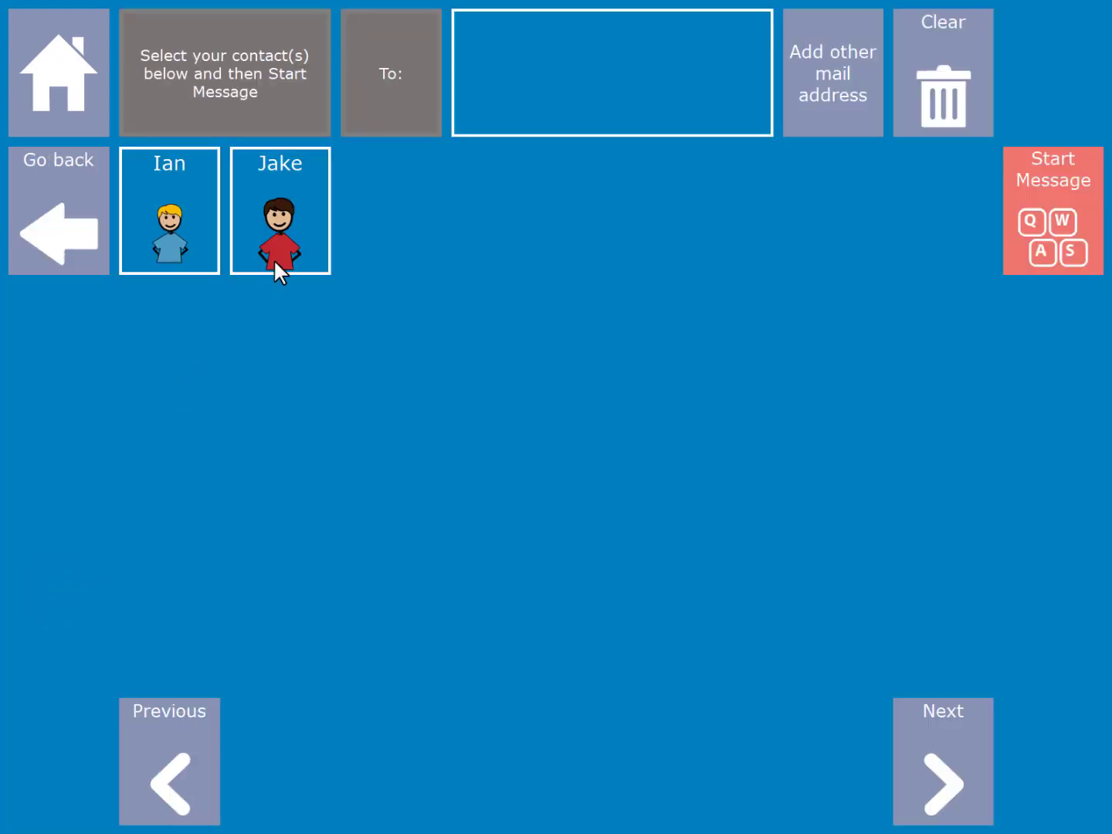
pyautogui.click(169, 224)
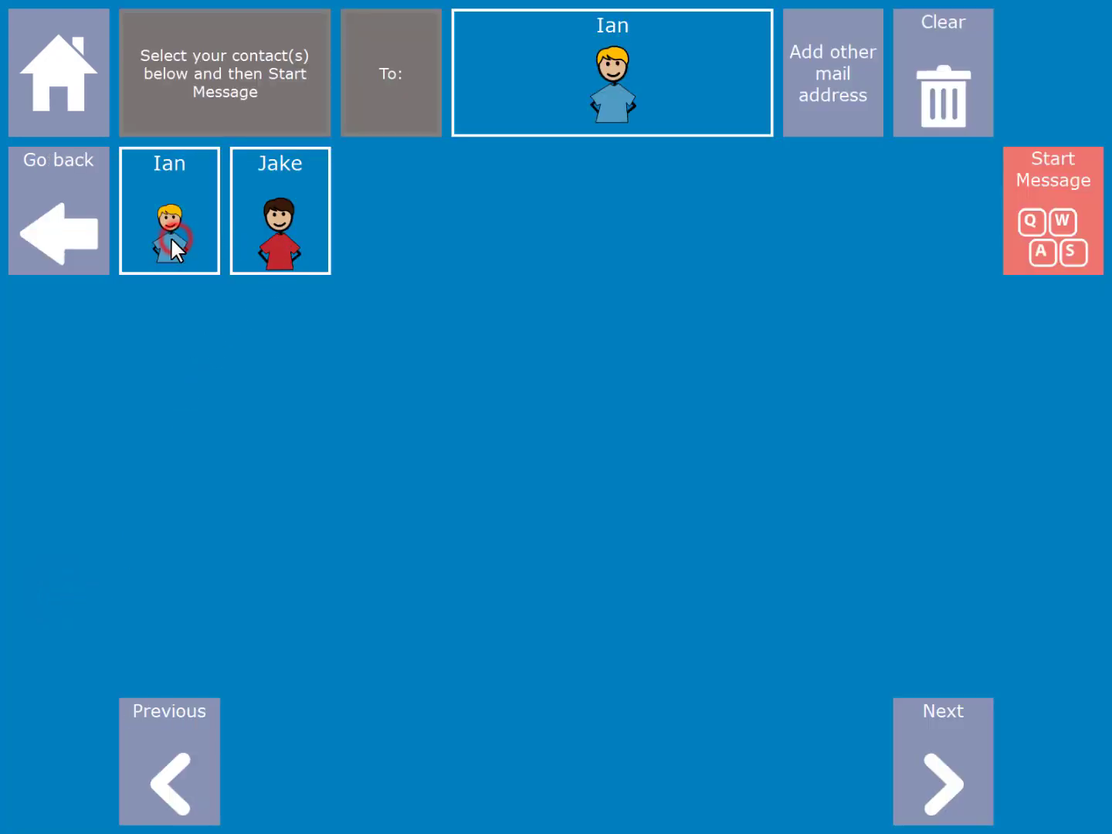
pyautogui.moveTo(753, 107)
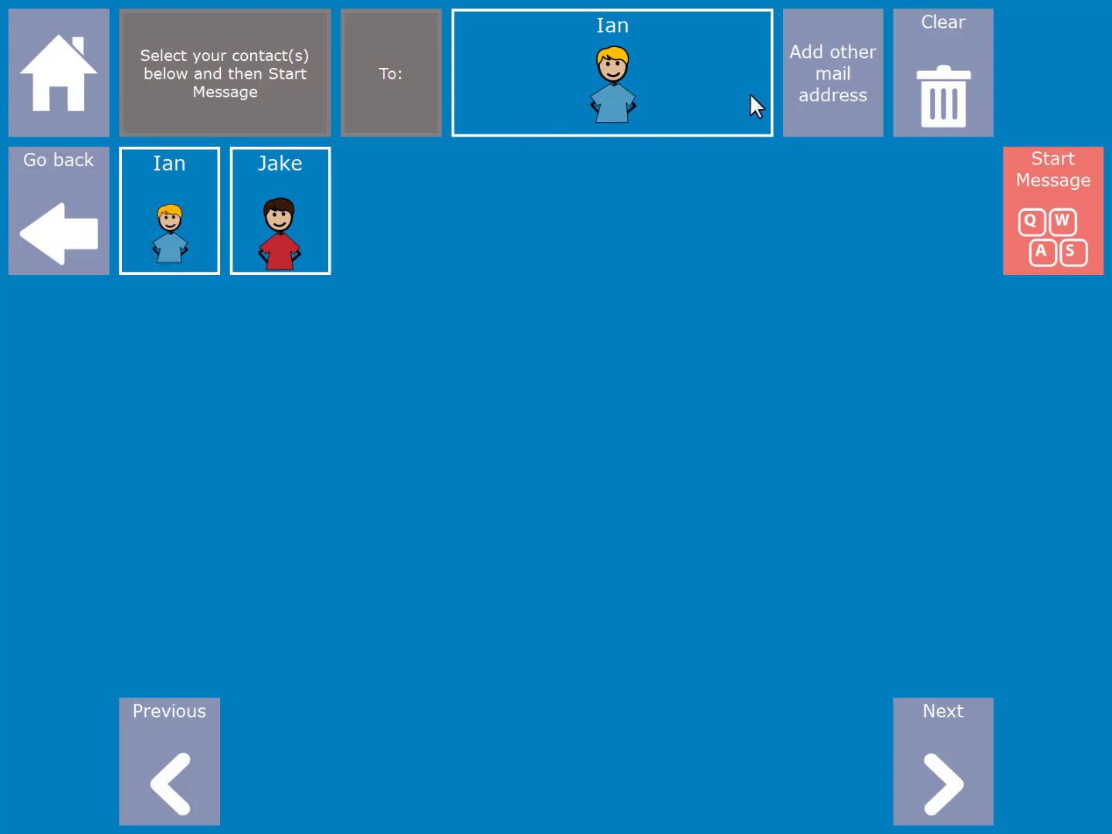
pyautogui.moveTo(810, 117)
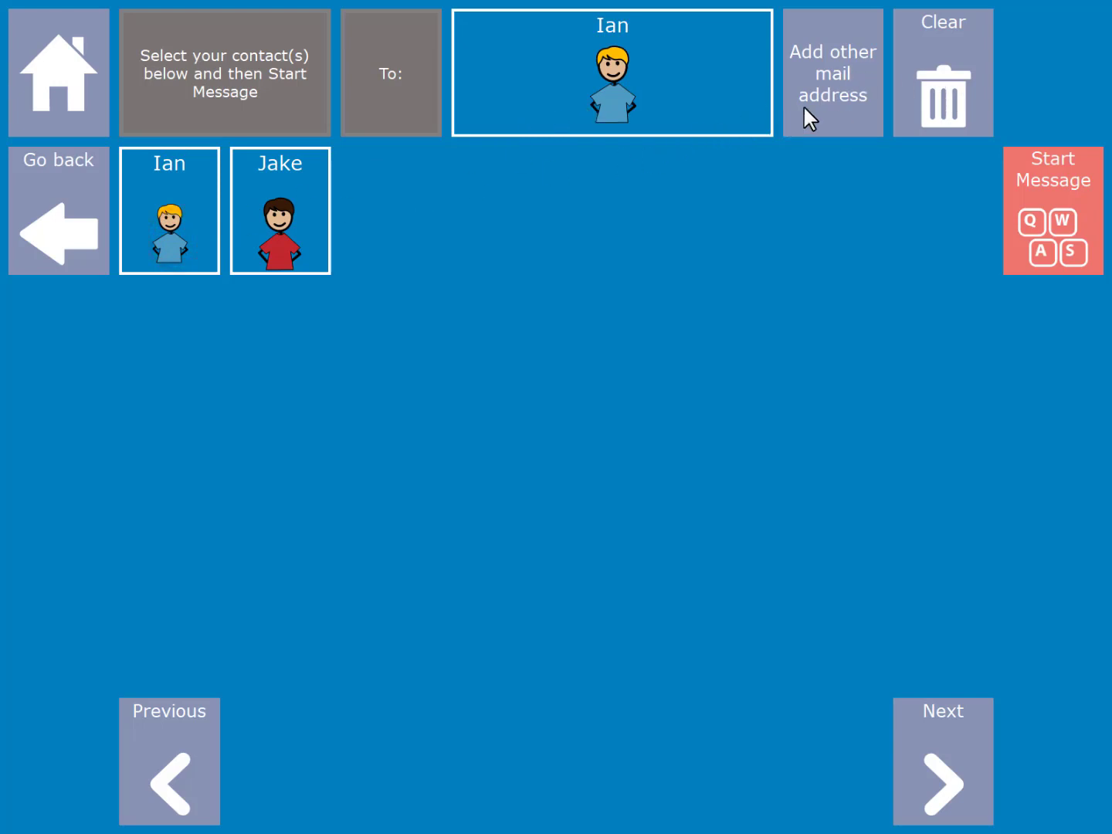
pyautogui.click(1052, 211)
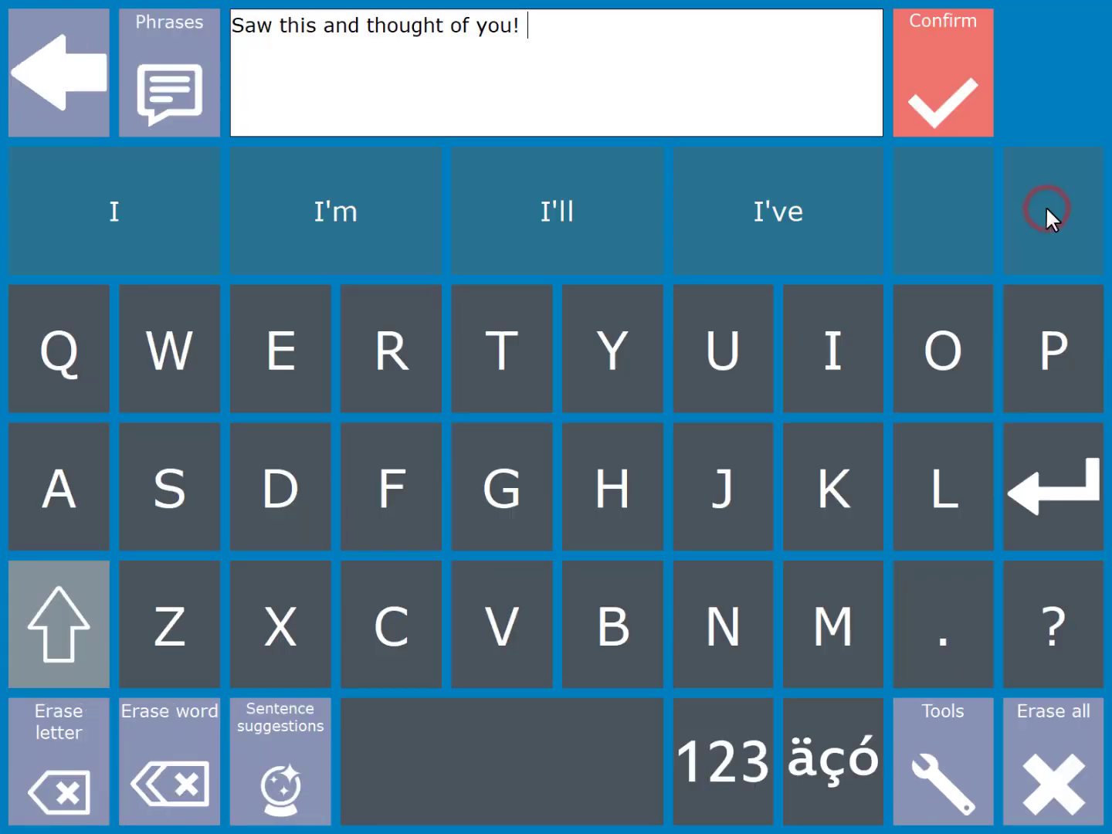
pyautogui.moveTo(773, 125)
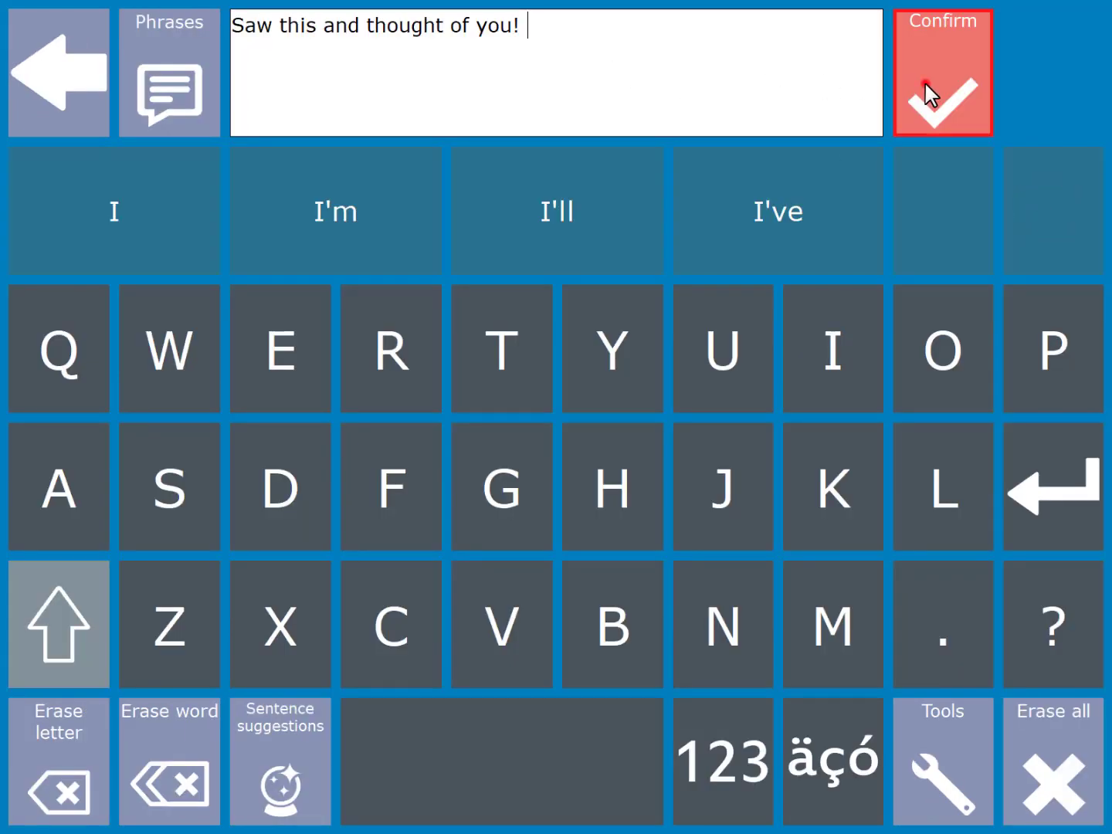
pyautogui.click(942, 72)
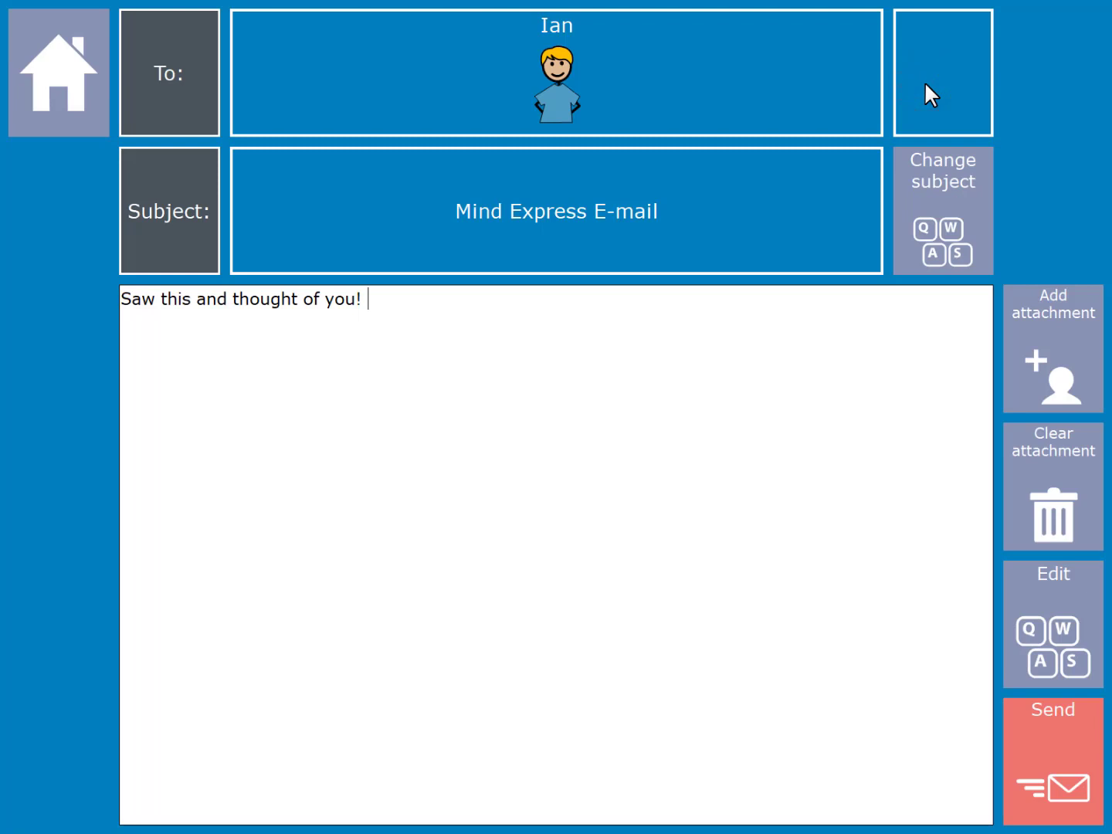
# - Attach the cat photo and send the email
pyautogui.click(1052, 363)
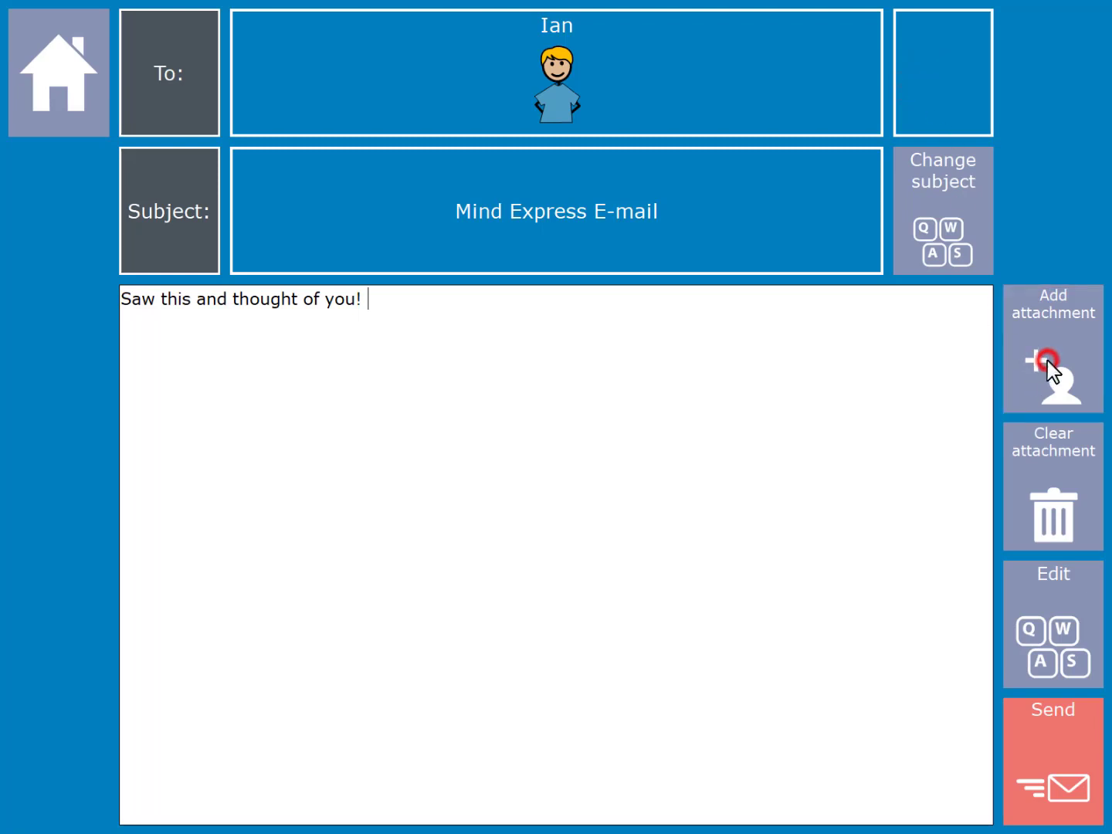
pyautogui.click(1052, 349)
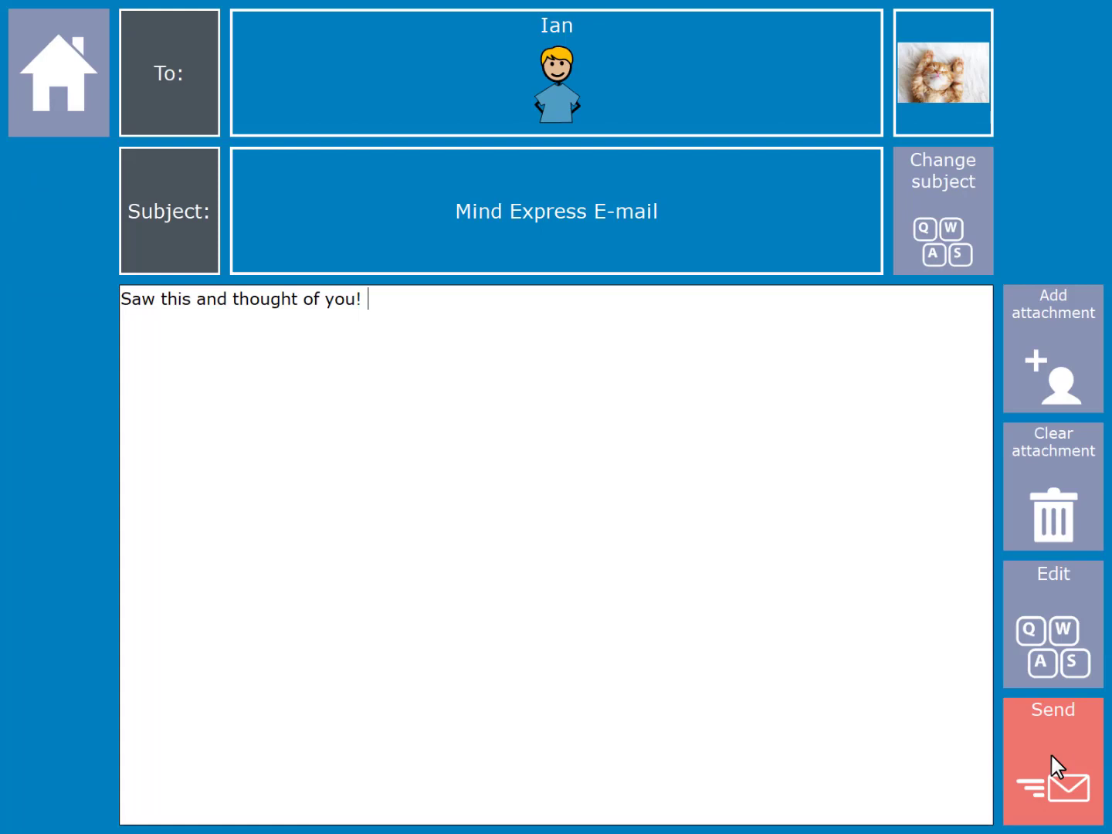
pyautogui.click(1052, 760)
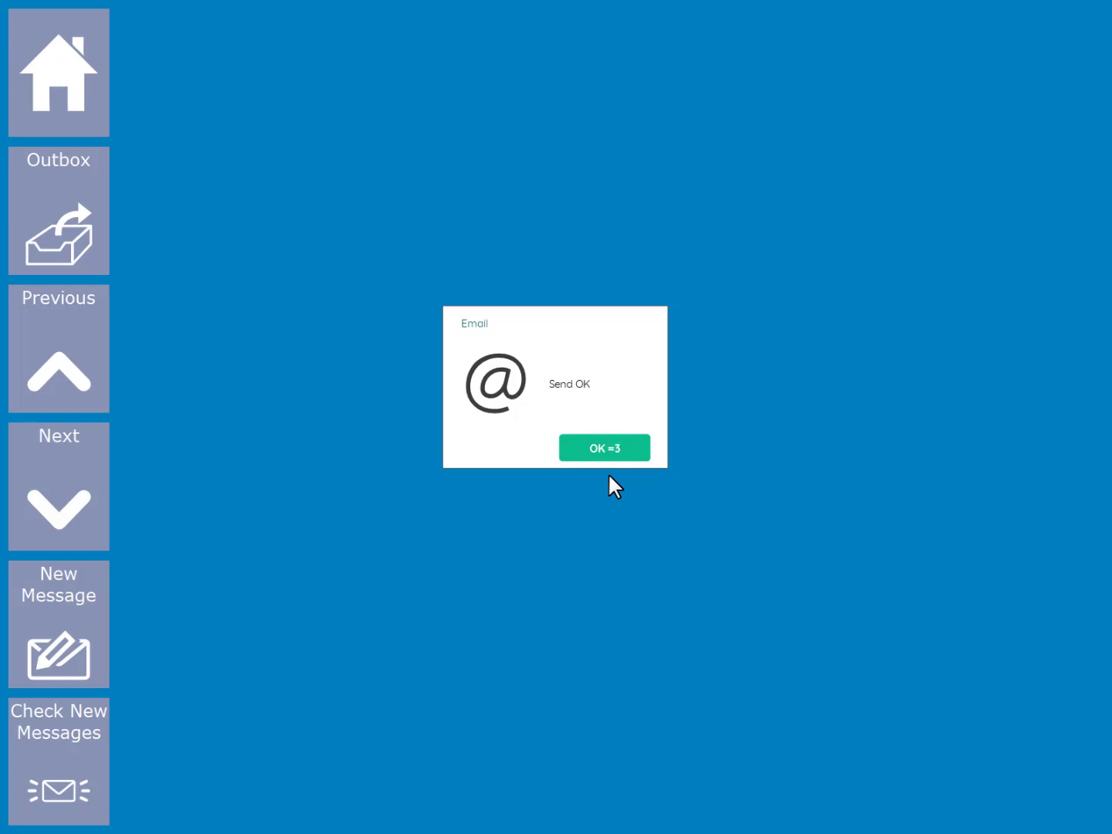
# - Dismiss the send and new-mail notices, then open Ian's "RE: Mind Express E-mail" reply
pyautogui.click(604, 448)
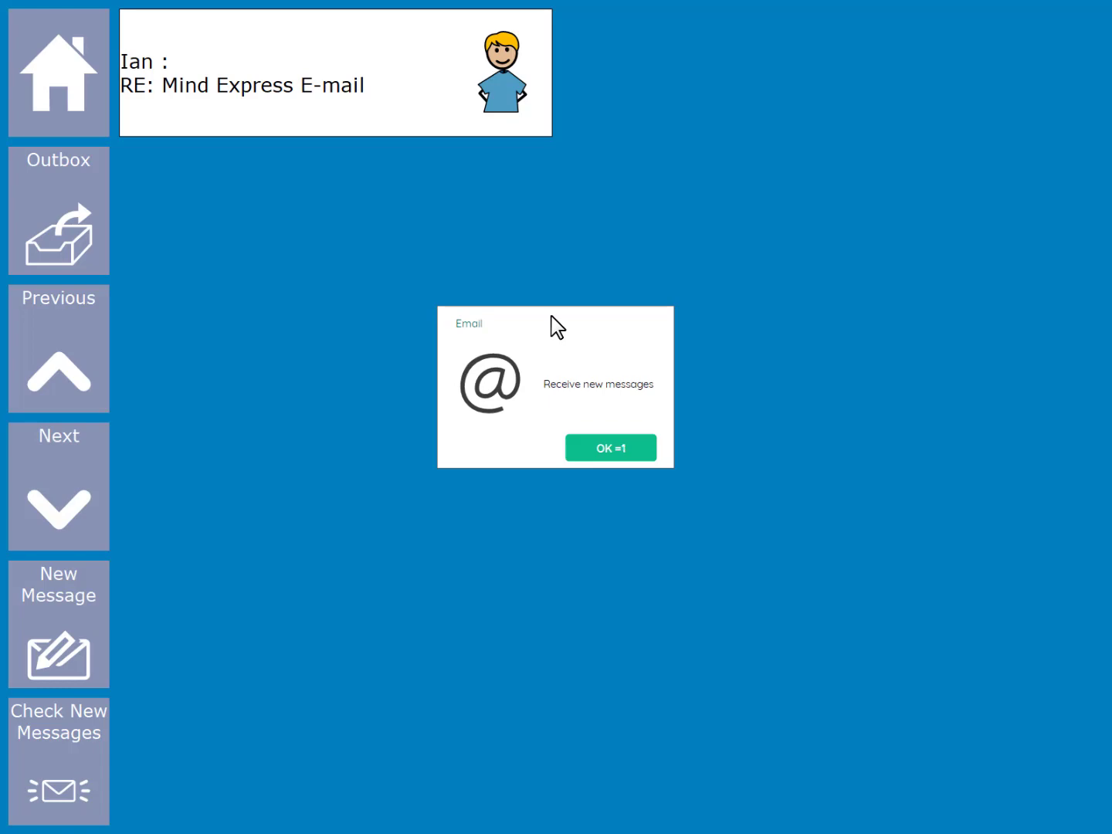
pyautogui.click(610, 448)
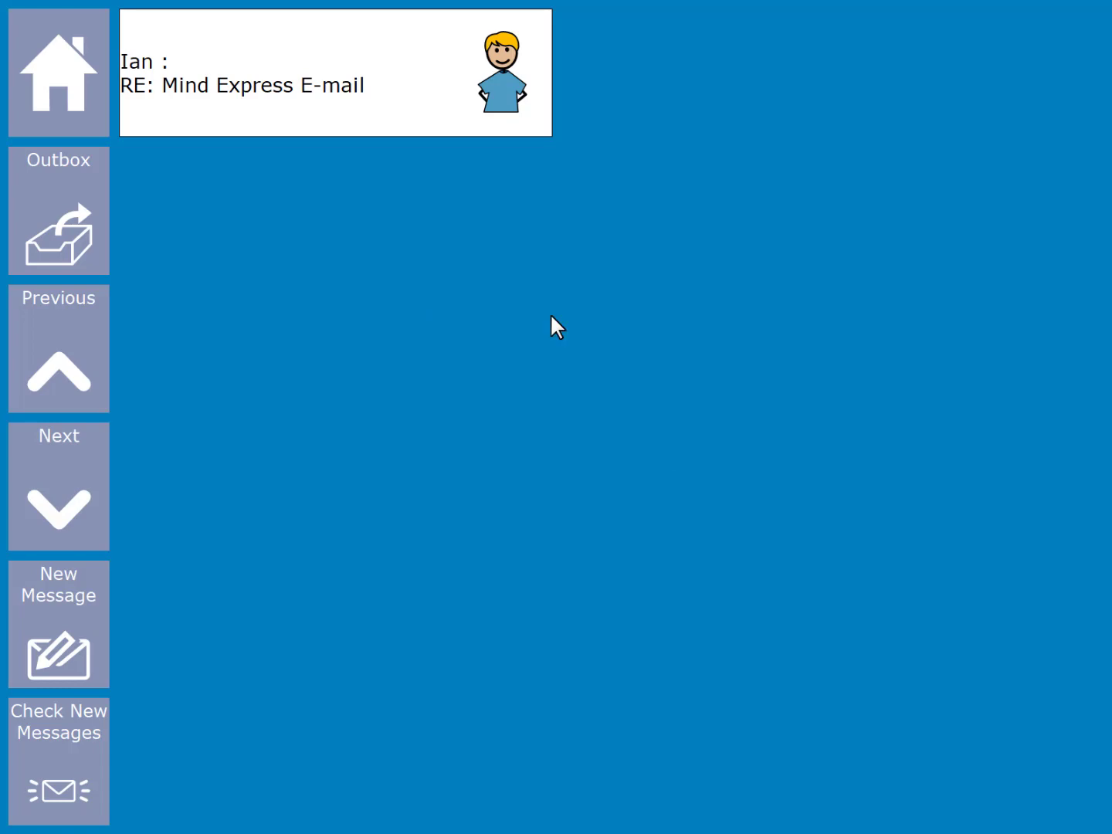
pyautogui.click(332, 99)
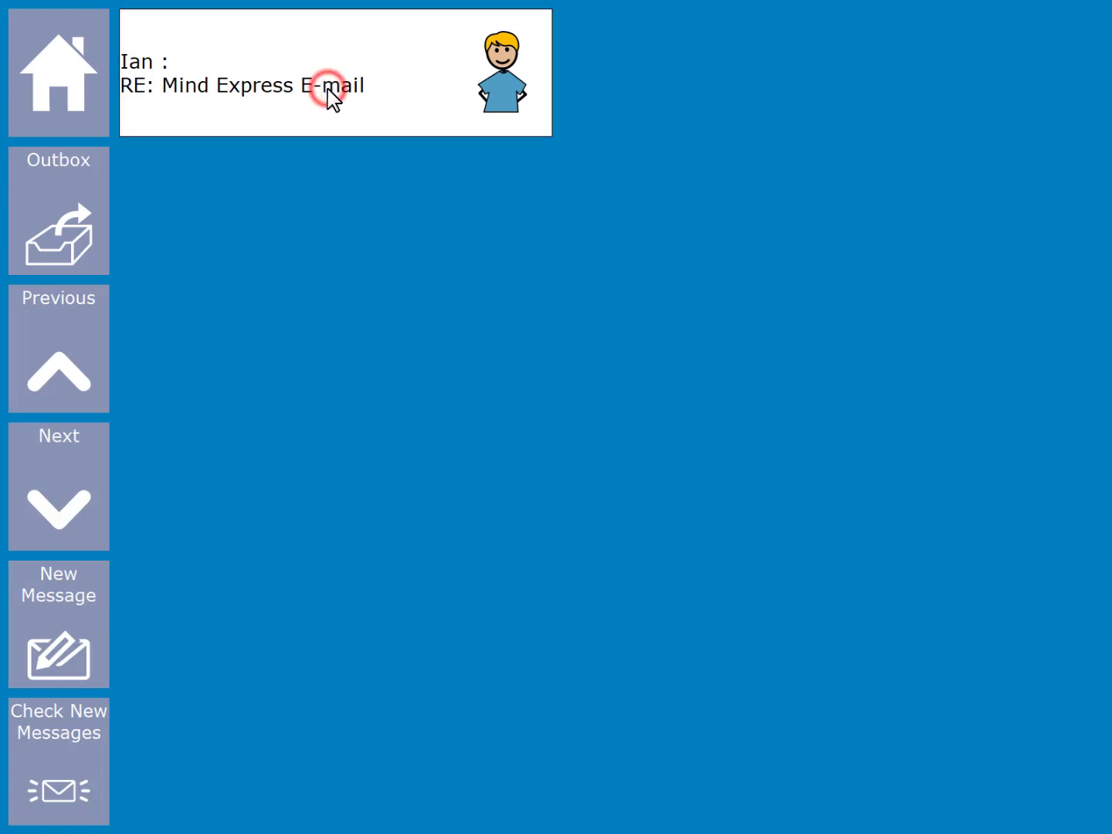
pyautogui.click(330, 86)
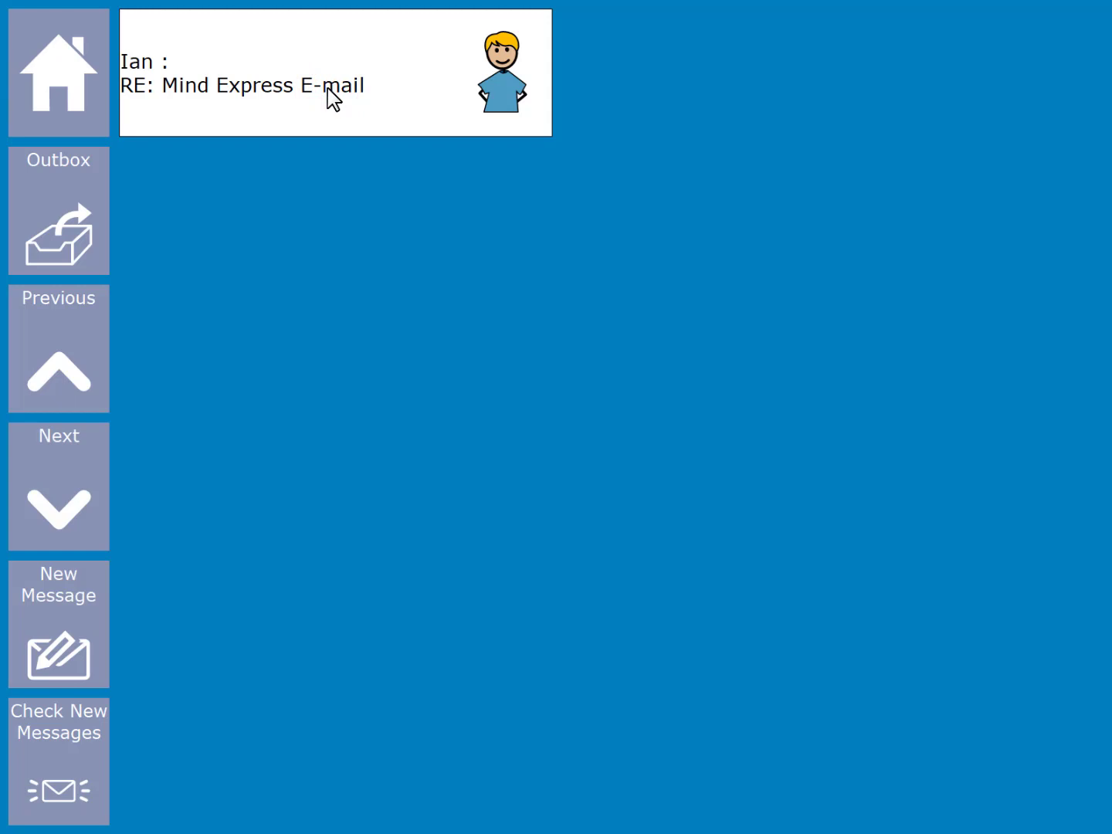
pyautogui.click(336, 73)
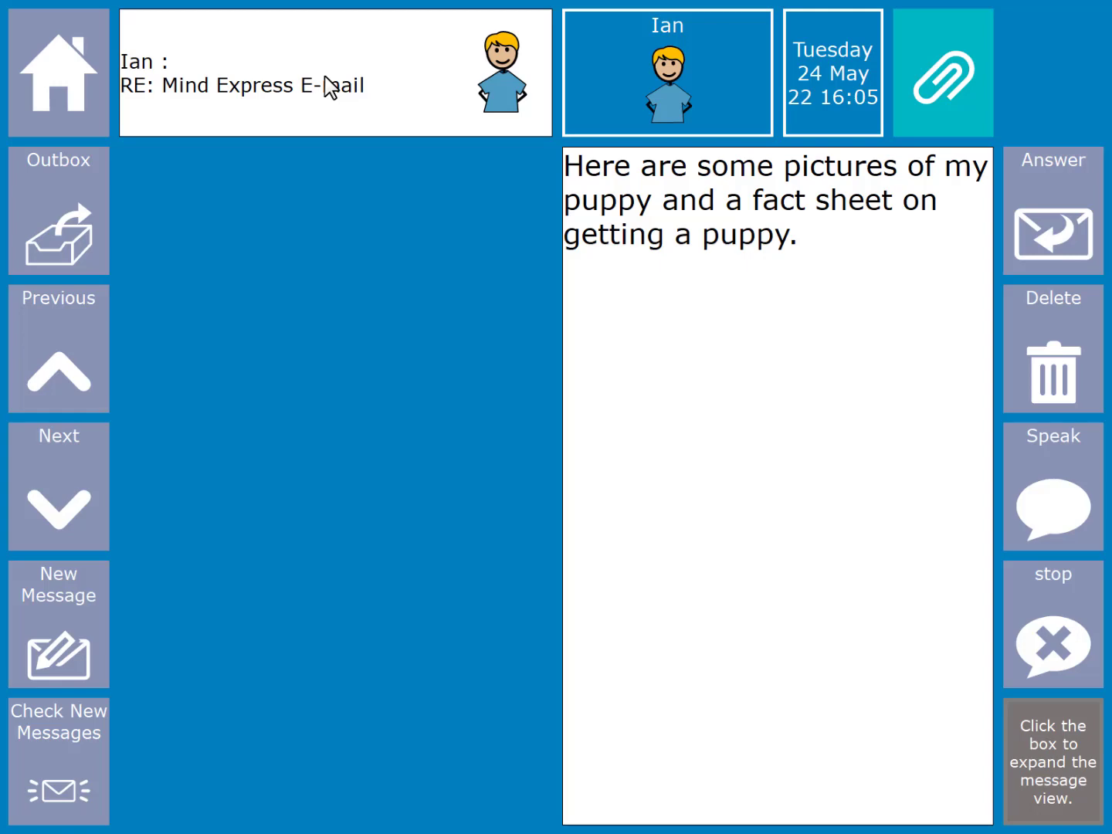
pyautogui.moveTo(934, 91)
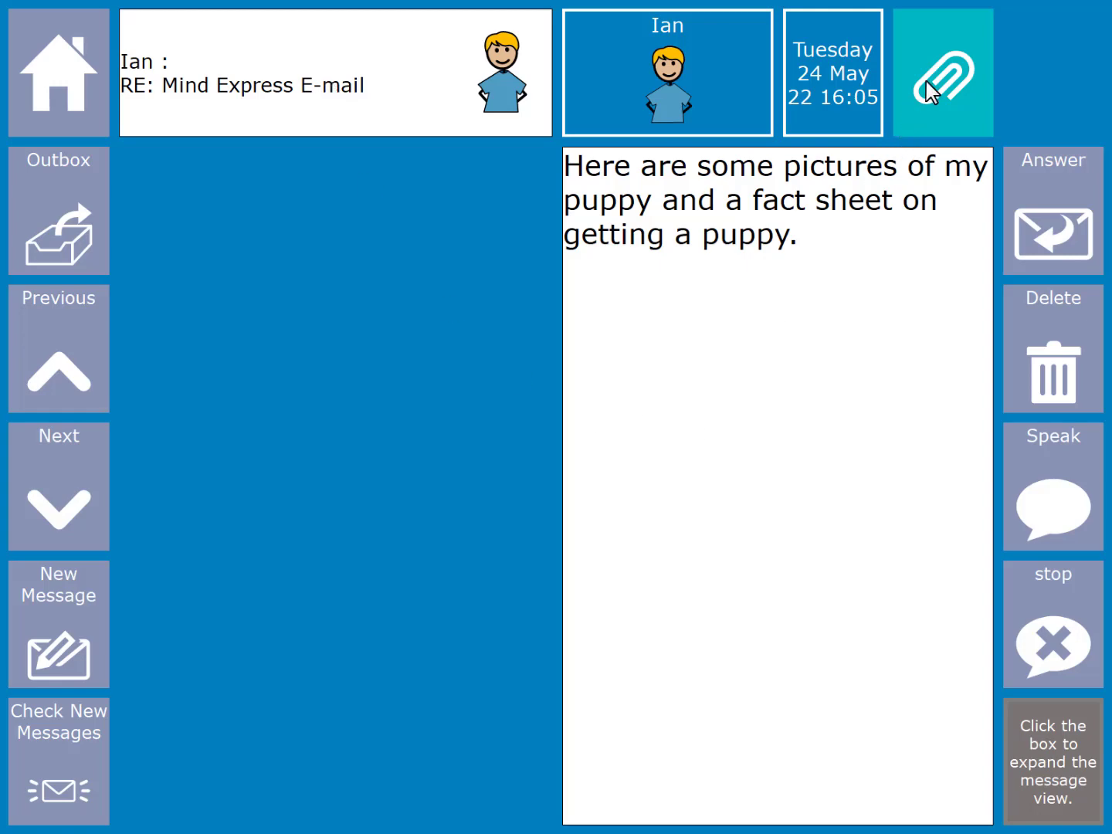
# - View the email's attachments and open getting a puppy.pdf in Acrobat Reader
pyautogui.click(942, 72)
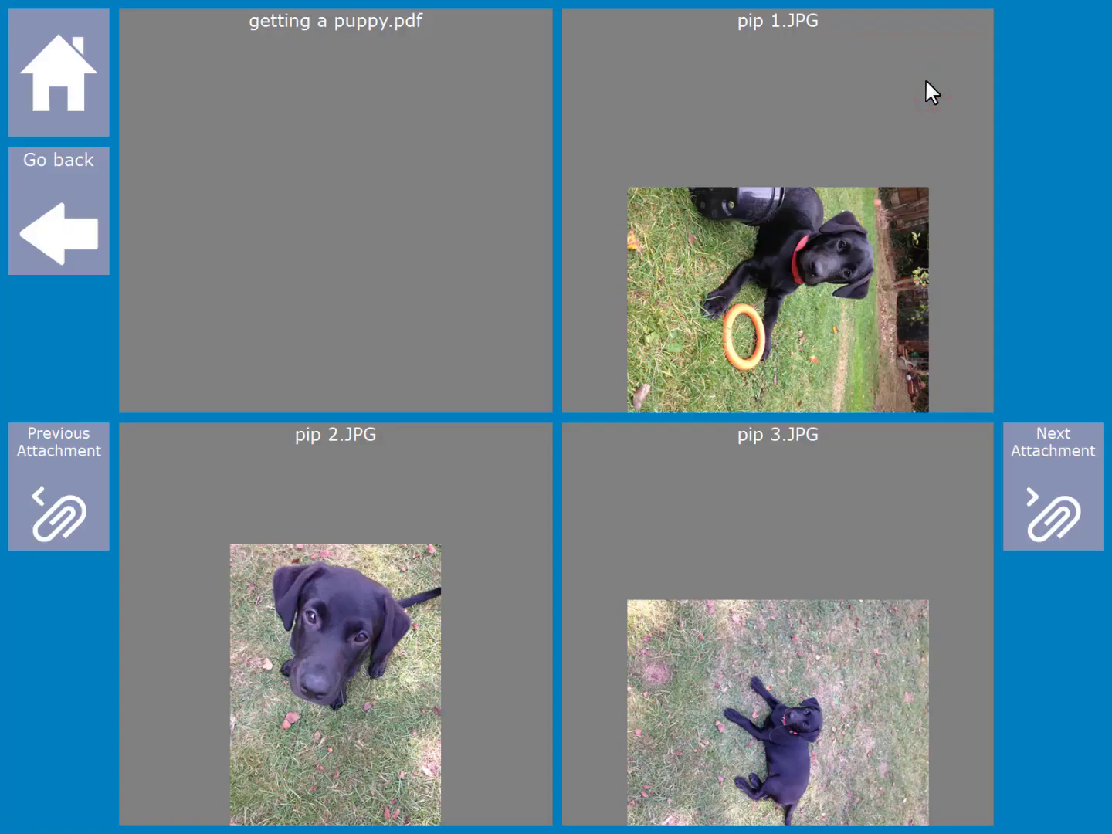
pyautogui.moveTo(902, 201)
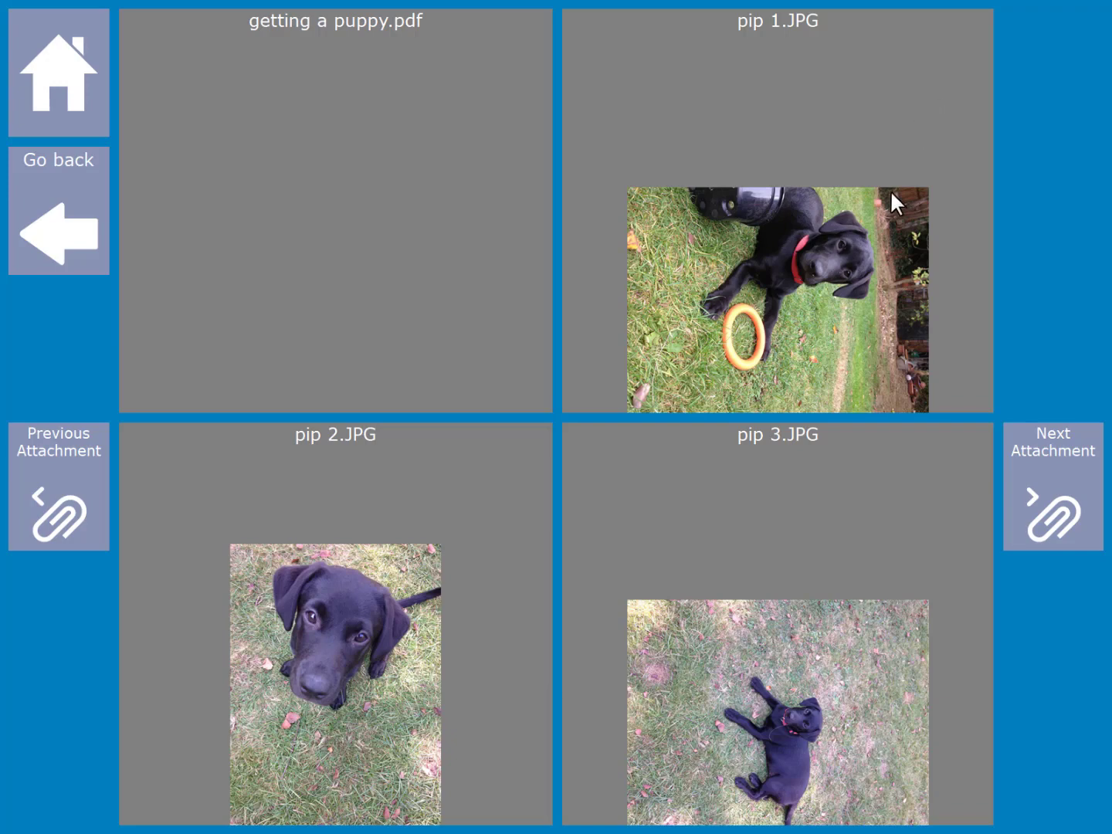
pyautogui.moveTo(843, 279)
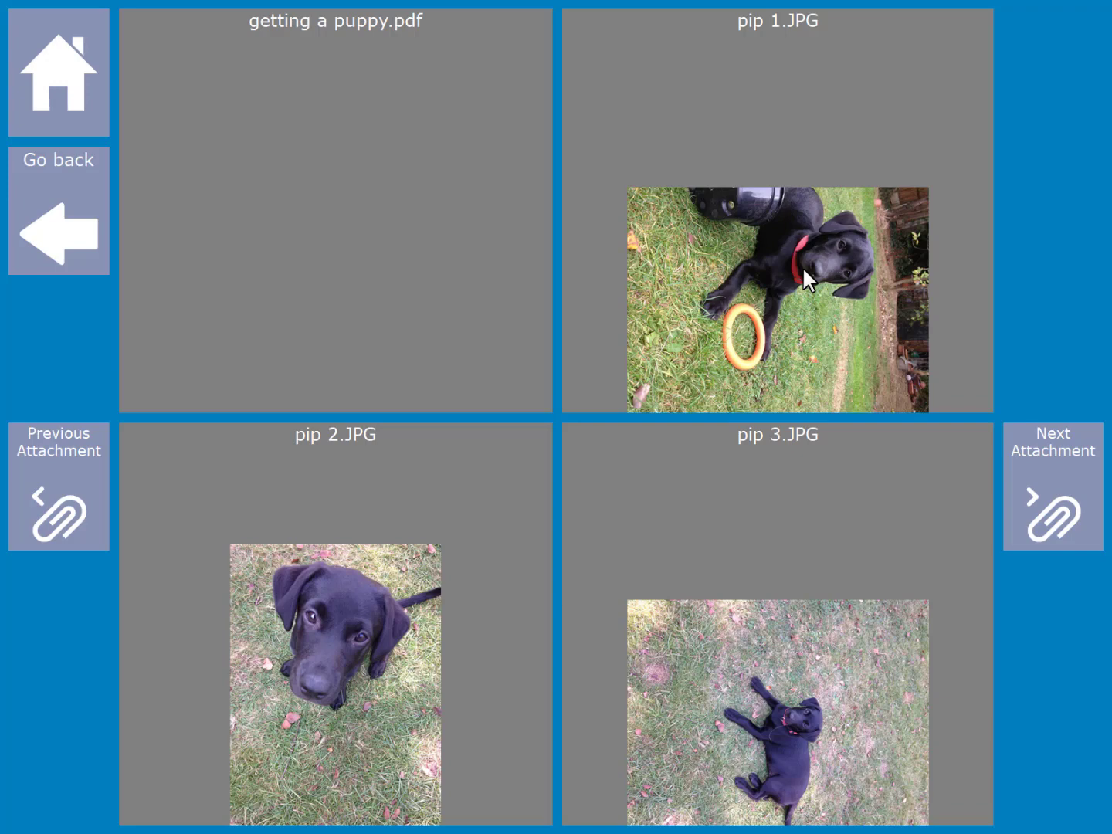
pyautogui.moveTo(319, 202)
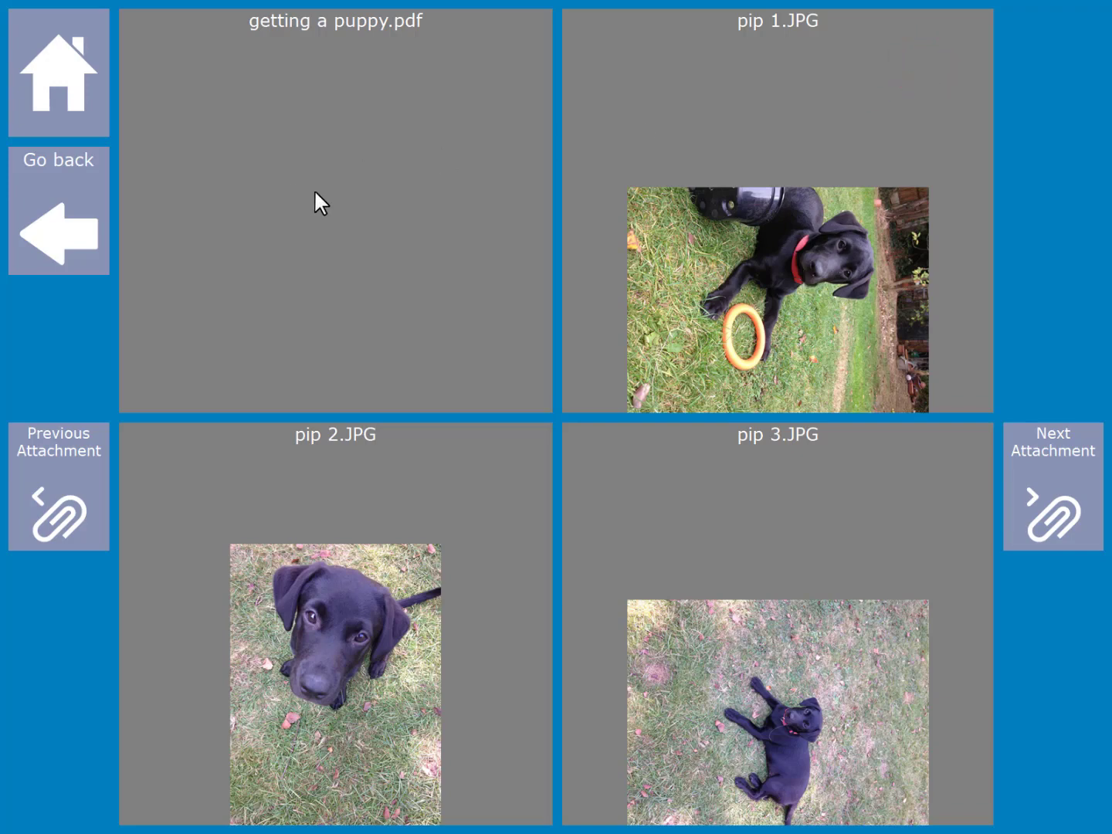
pyautogui.moveTo(347, 194)
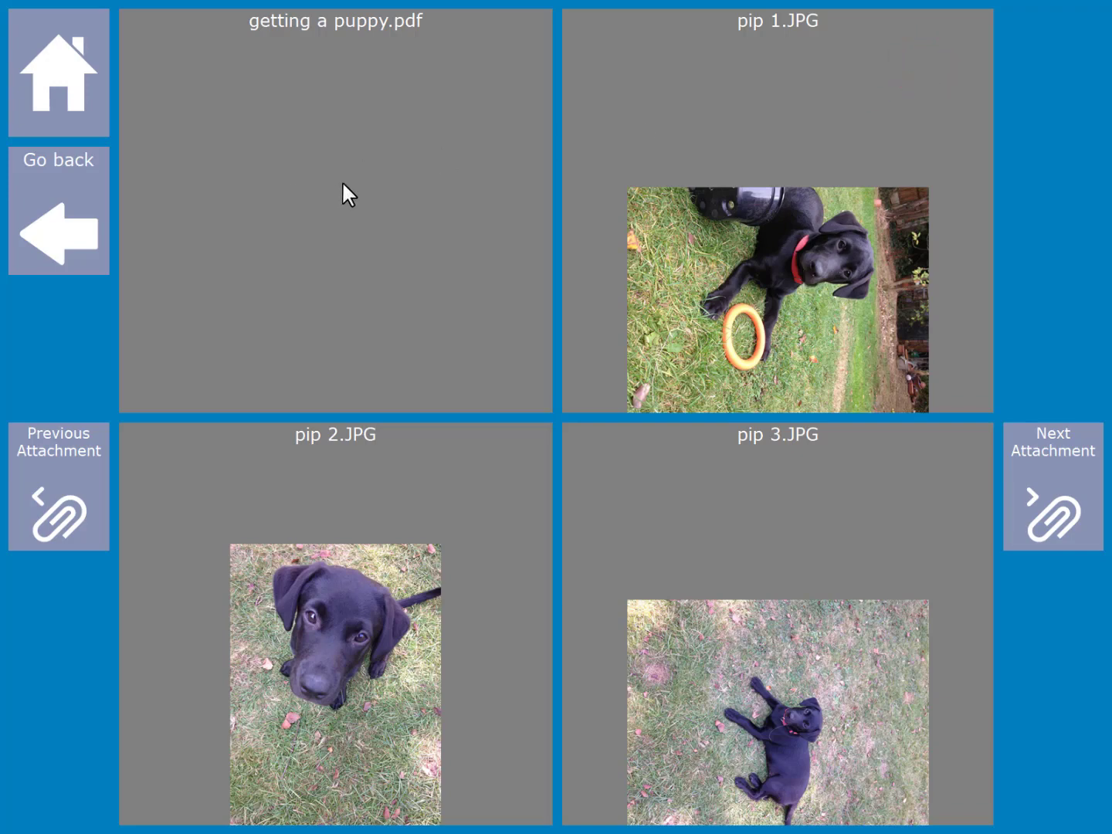
pyautogui.click(344, 184)
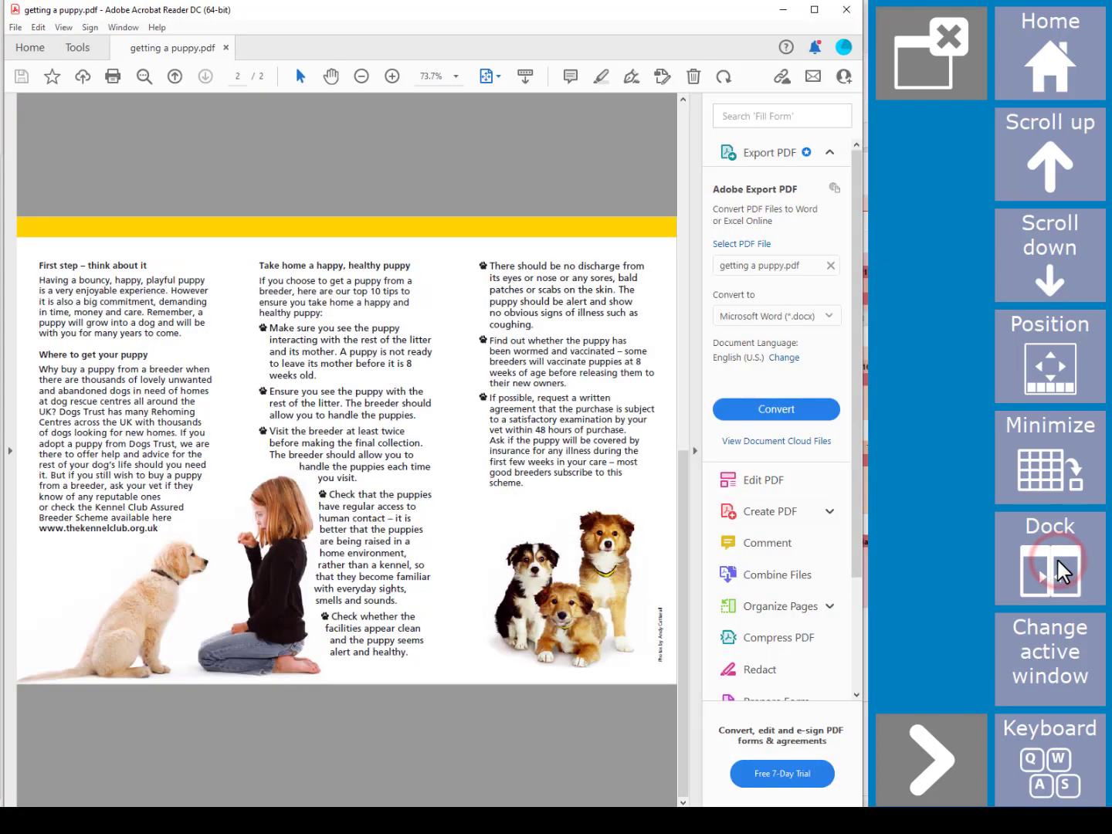
# - Close the puppy PDF window from Amego's side panel and return to Home
pyautogui.click(1049, 154)
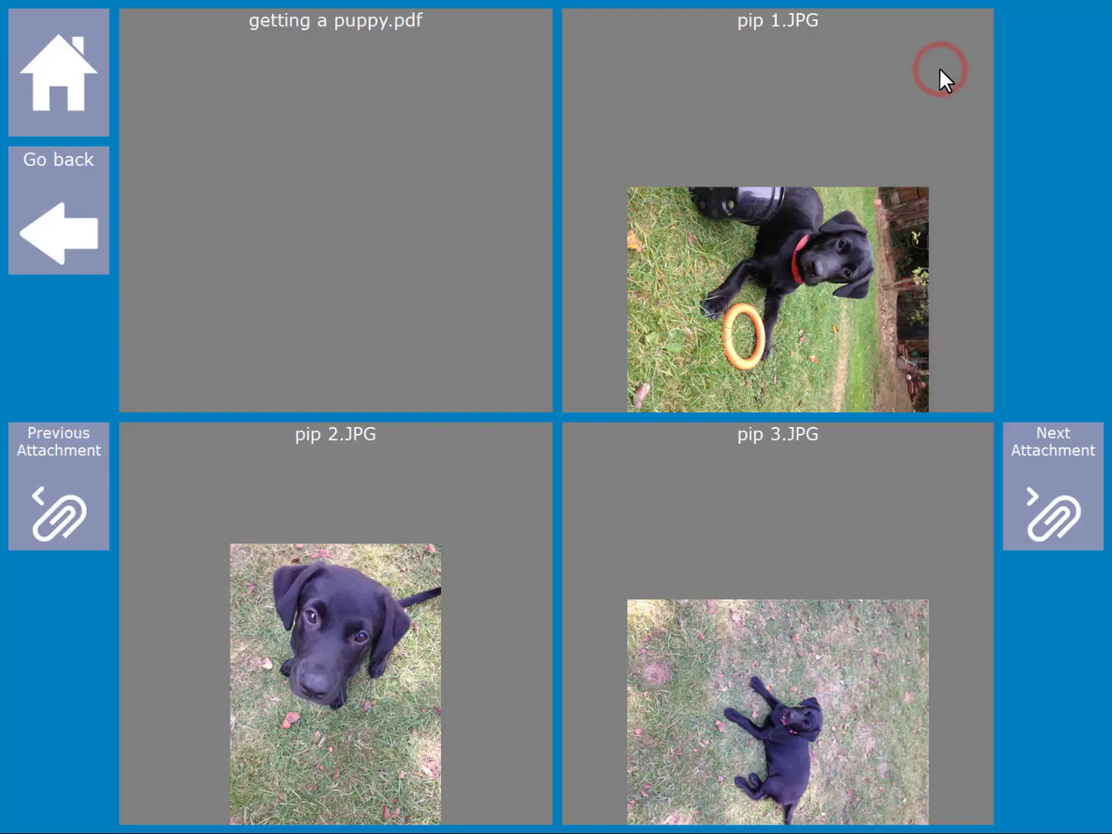
pyautogui.moveTo(127, 106)
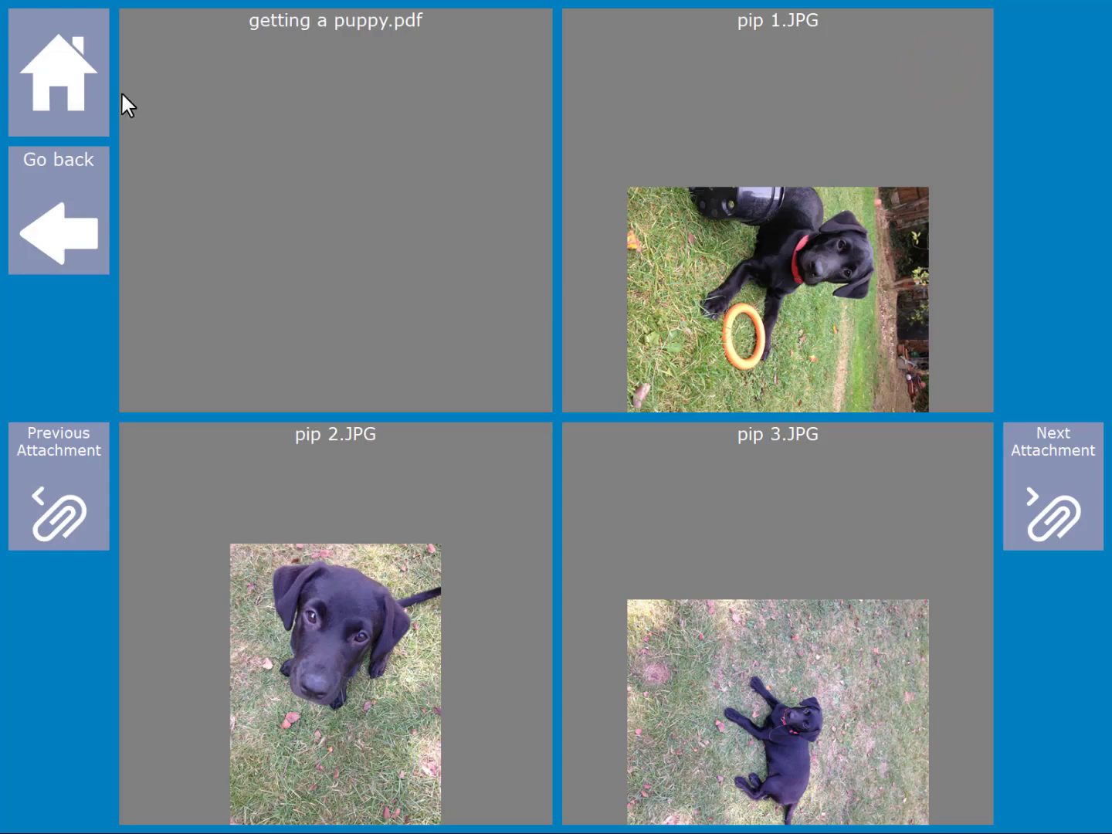
pyautogui.click(57, 72)
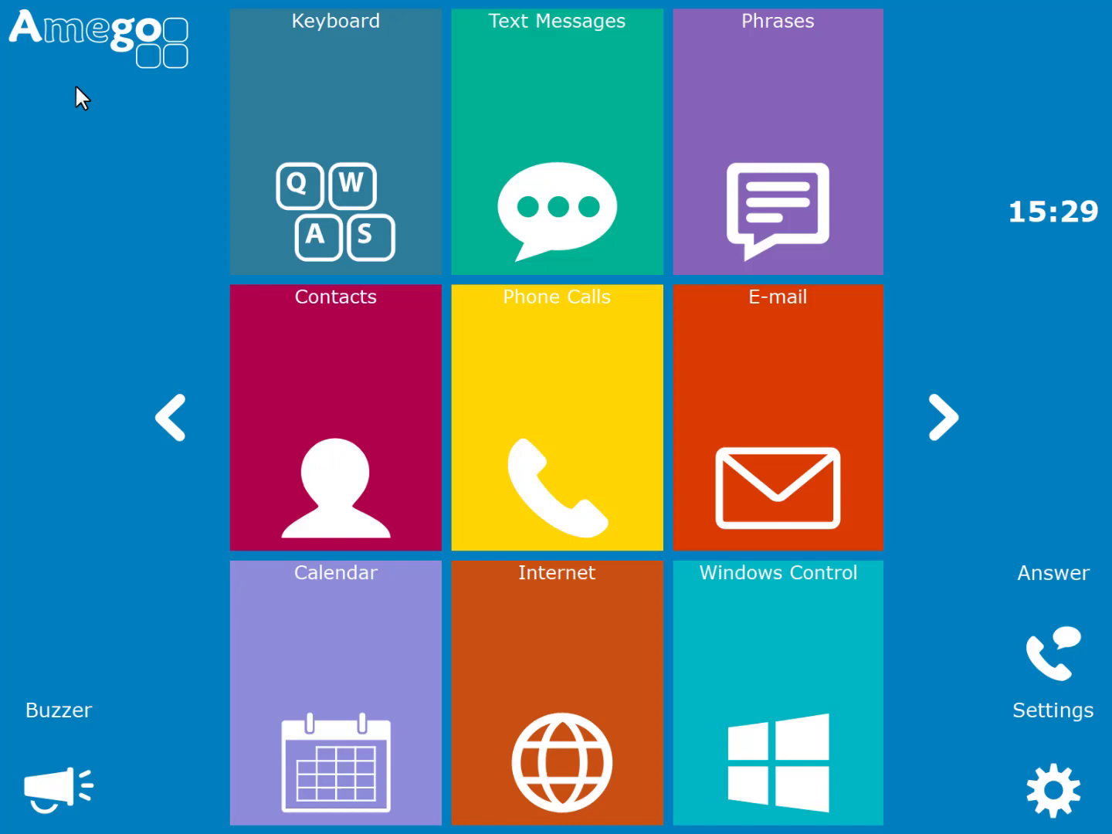
# - Page right through the app pages, briefly opening and leaving Internet Radio
pyautogui.click(556, 692)
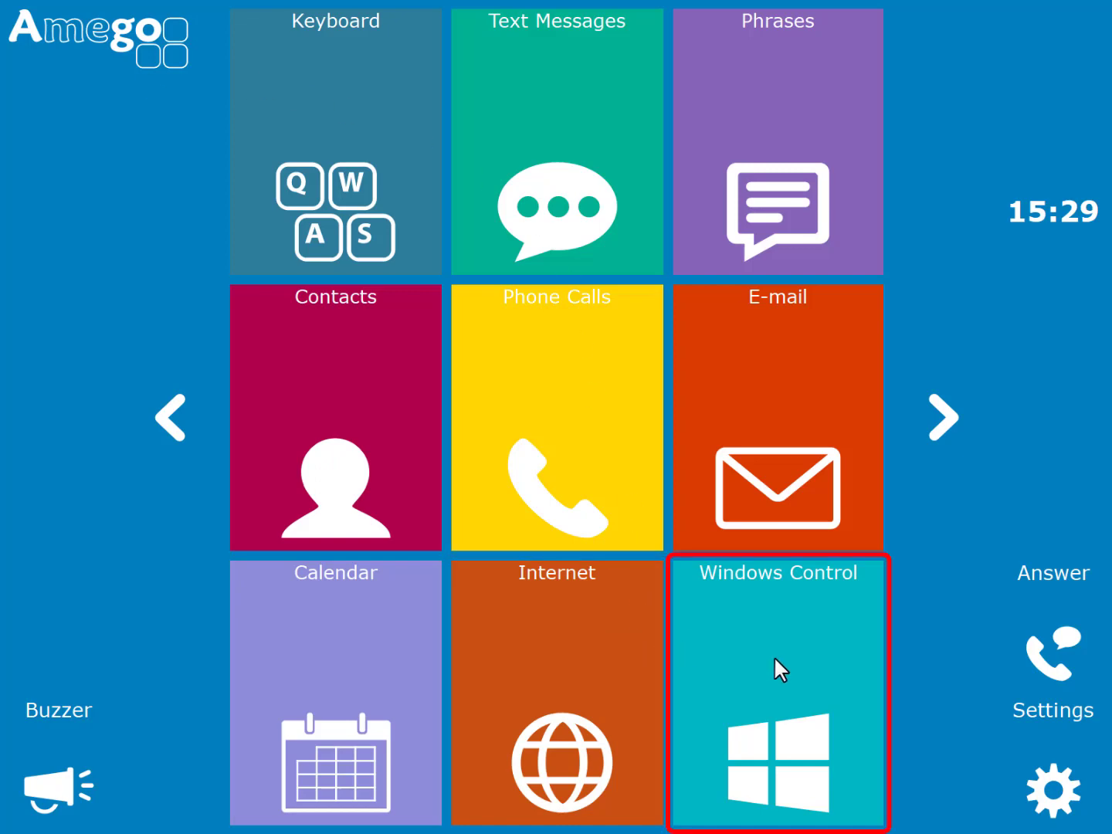
pyautogui.click(943, 418)
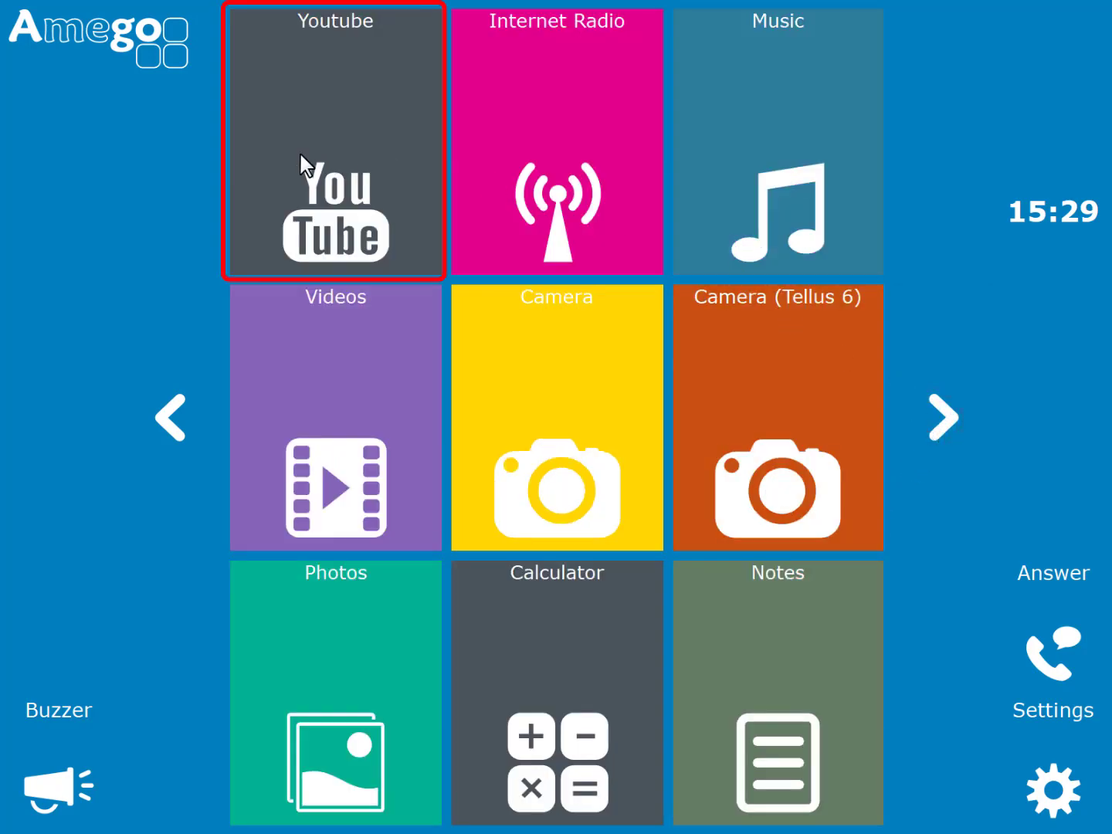
pyautogui.moveTo(555, 155)
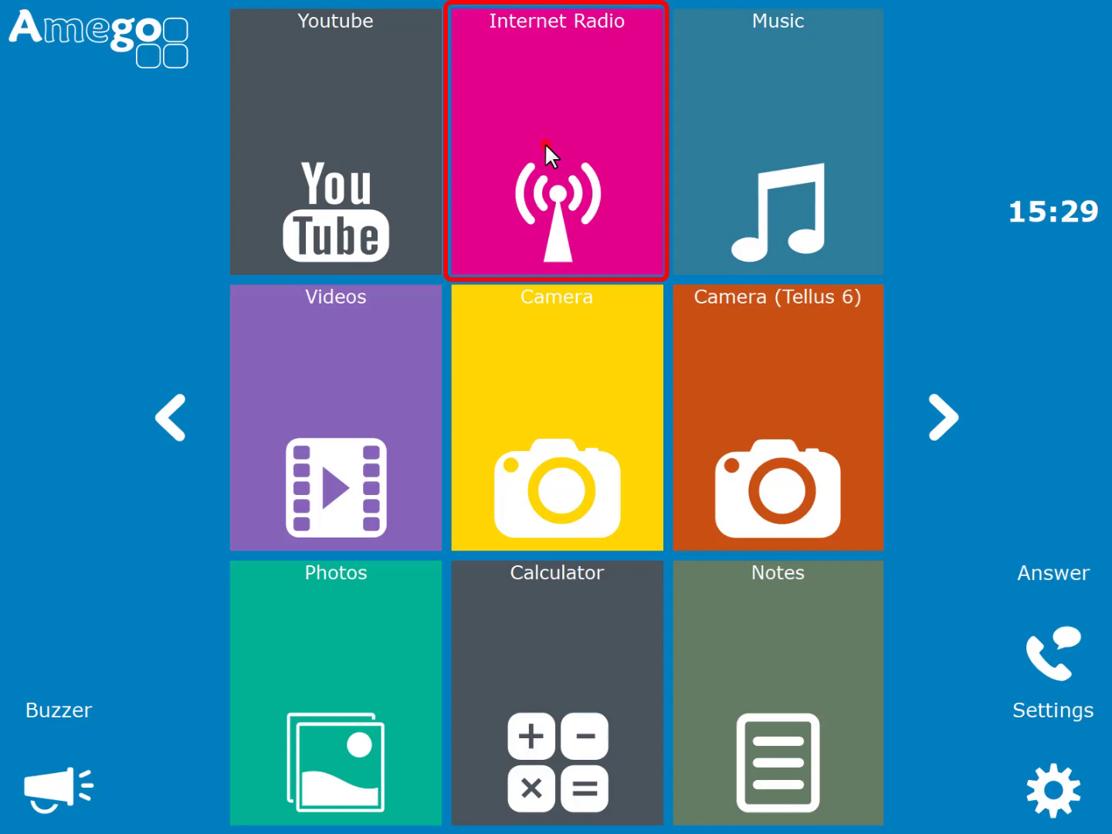
pyautogui.click(556, 142)
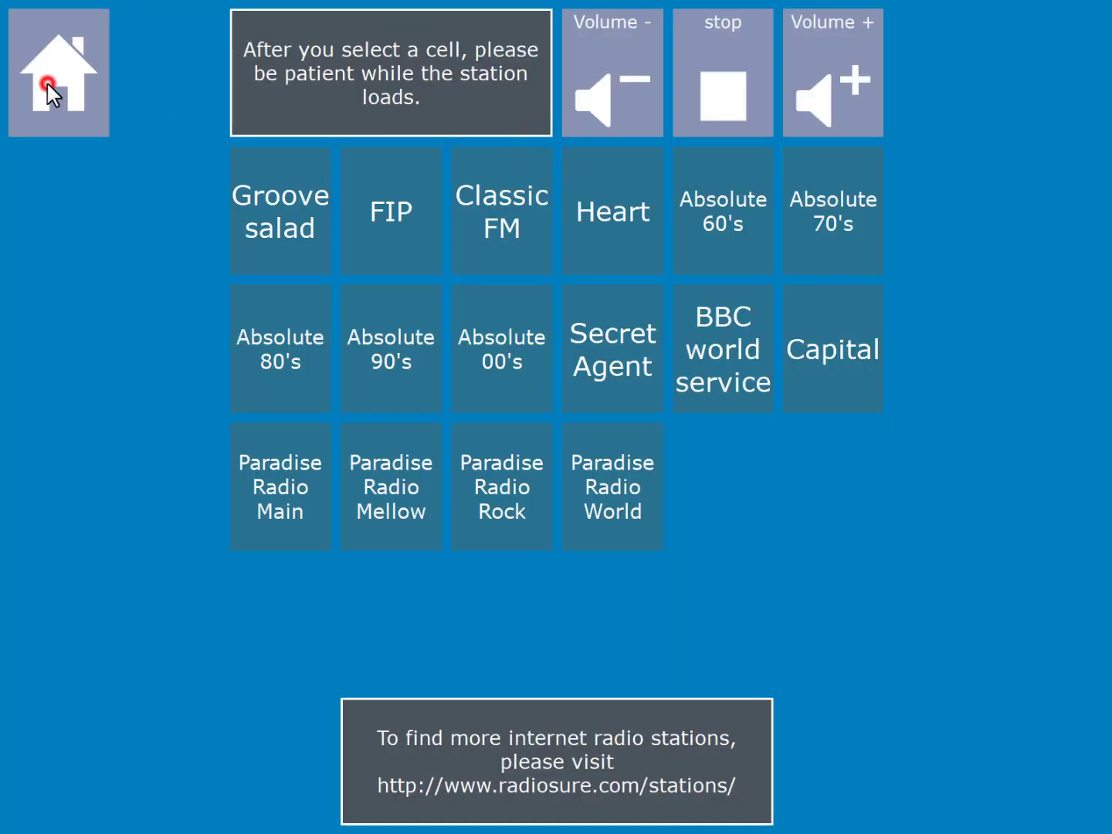
pyautogui.click(58, 72)
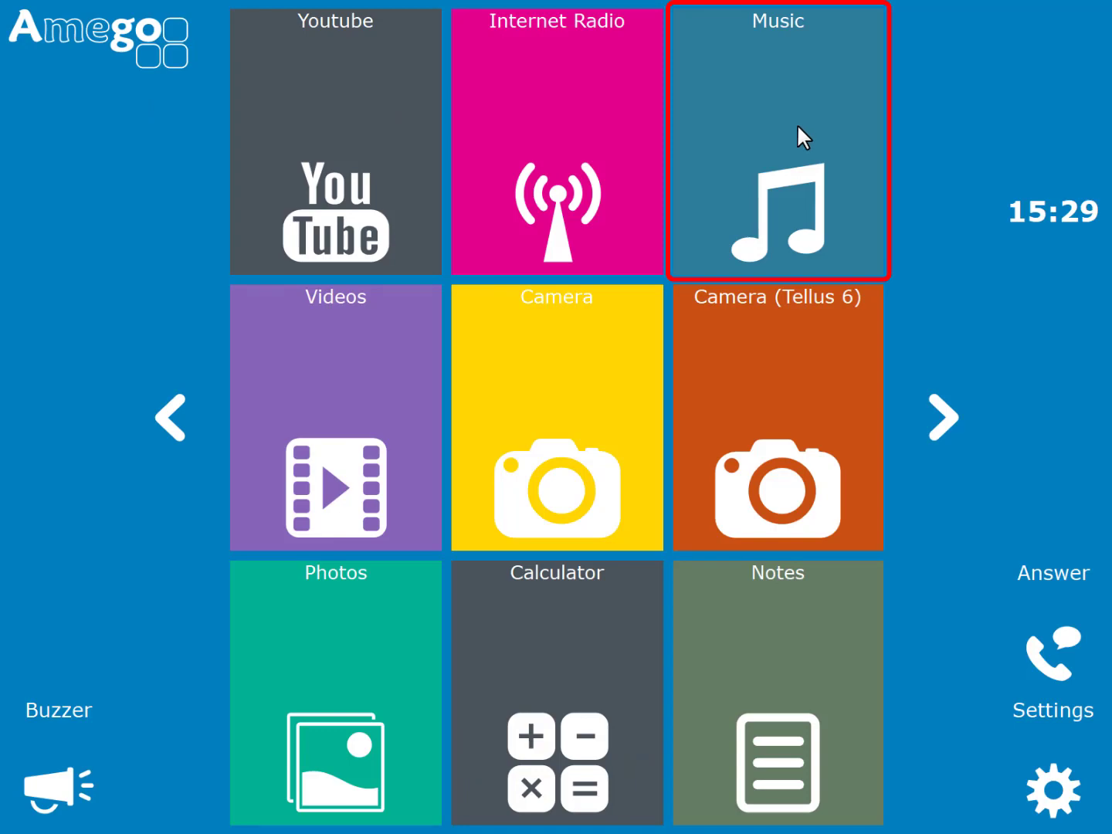
pyautogui.moveTo(378, 431)
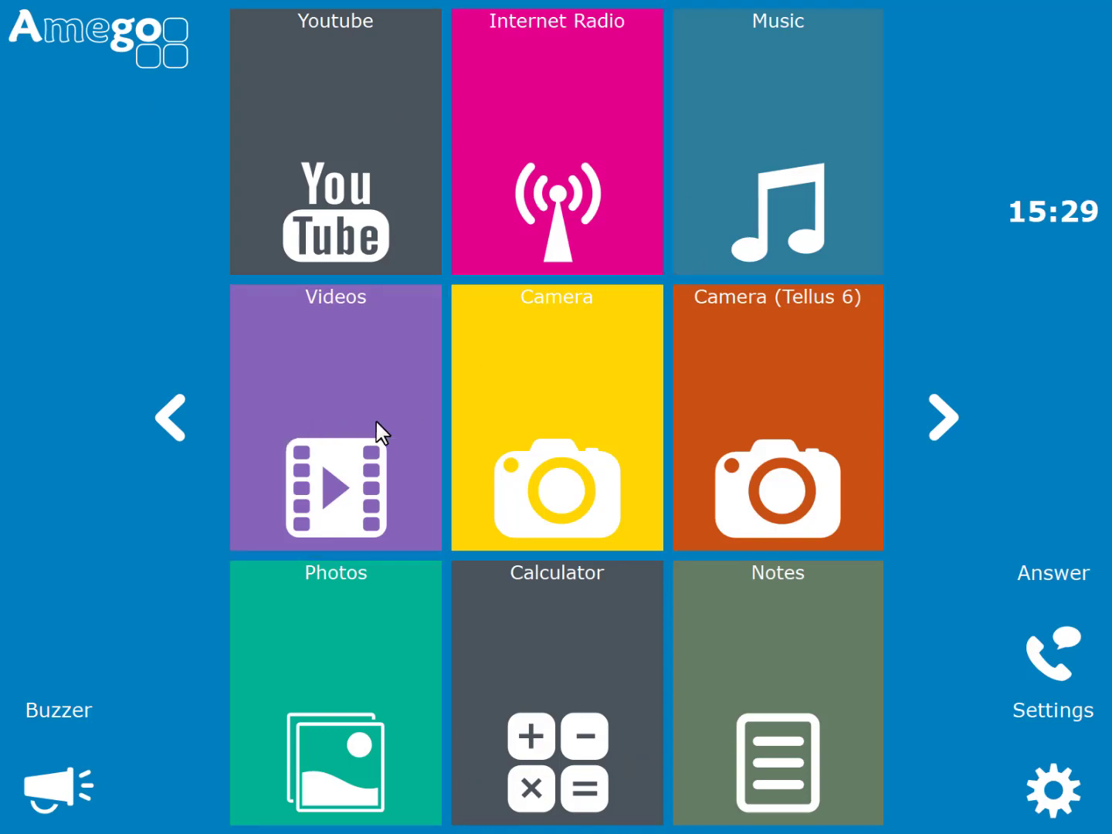
pyautogui.click(556, 417)
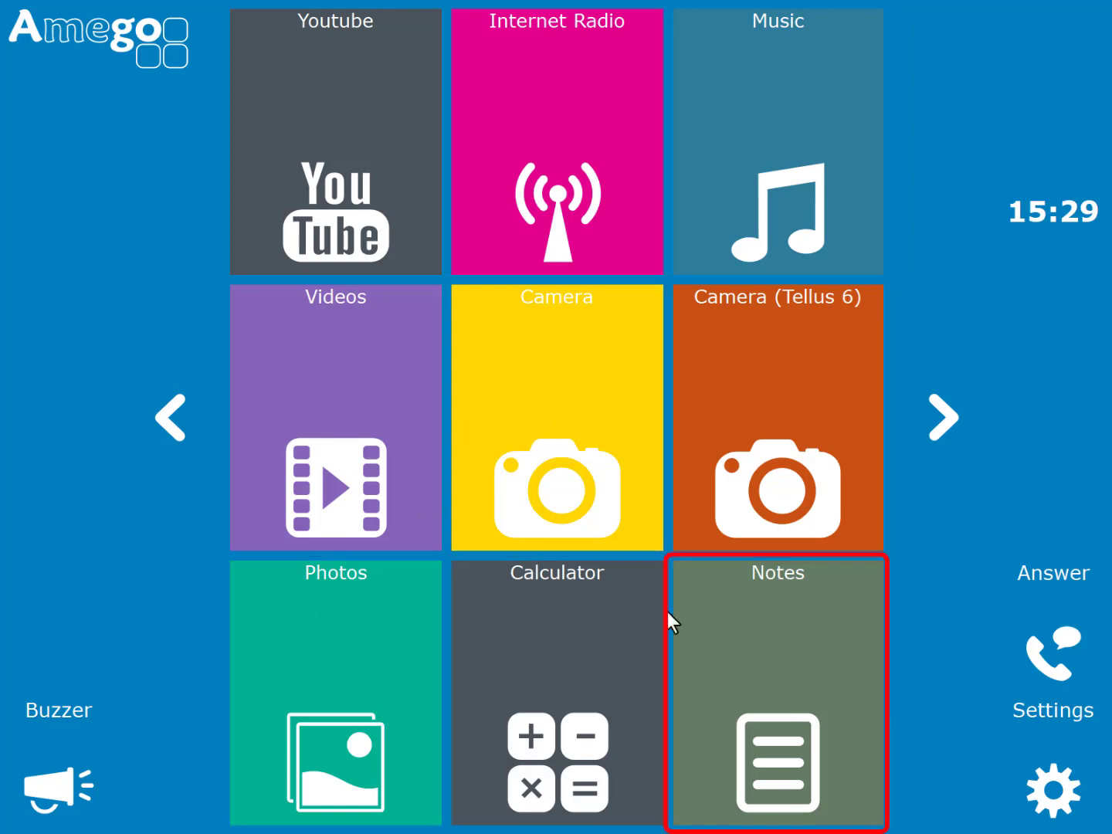
pyautogui.moveTo(946, 421)
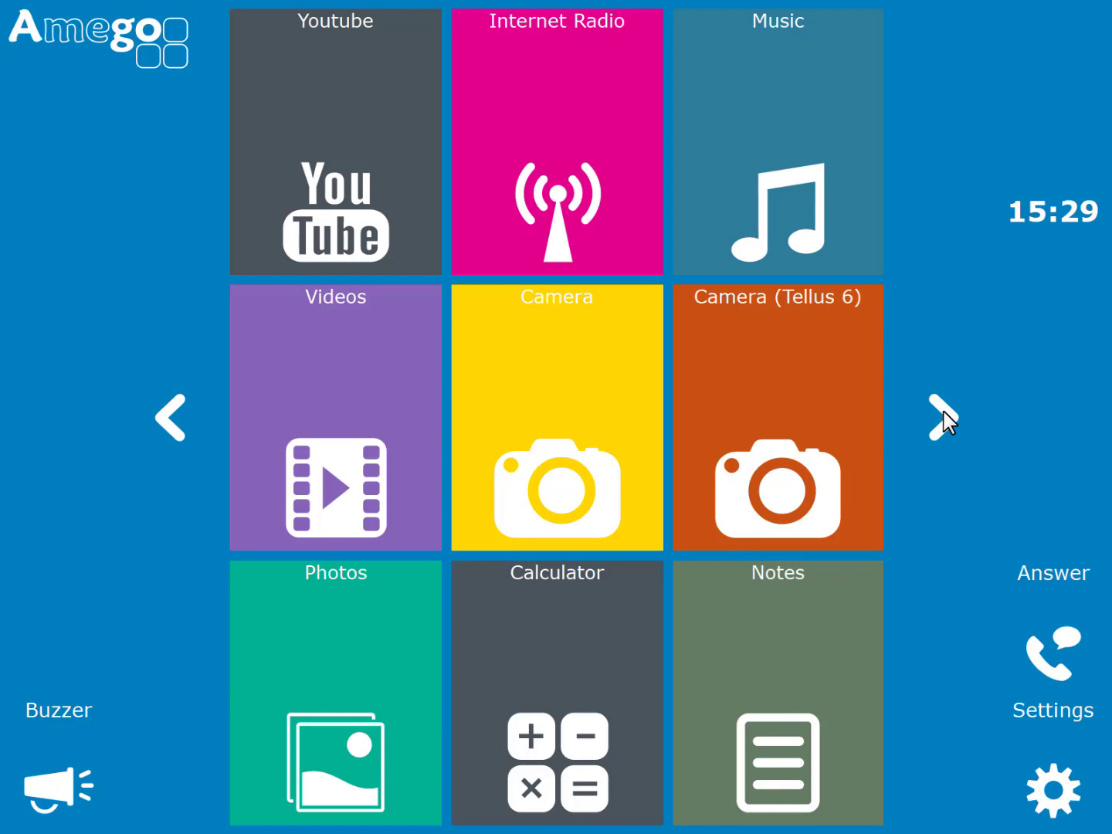
pyautogui.click(944, 417)
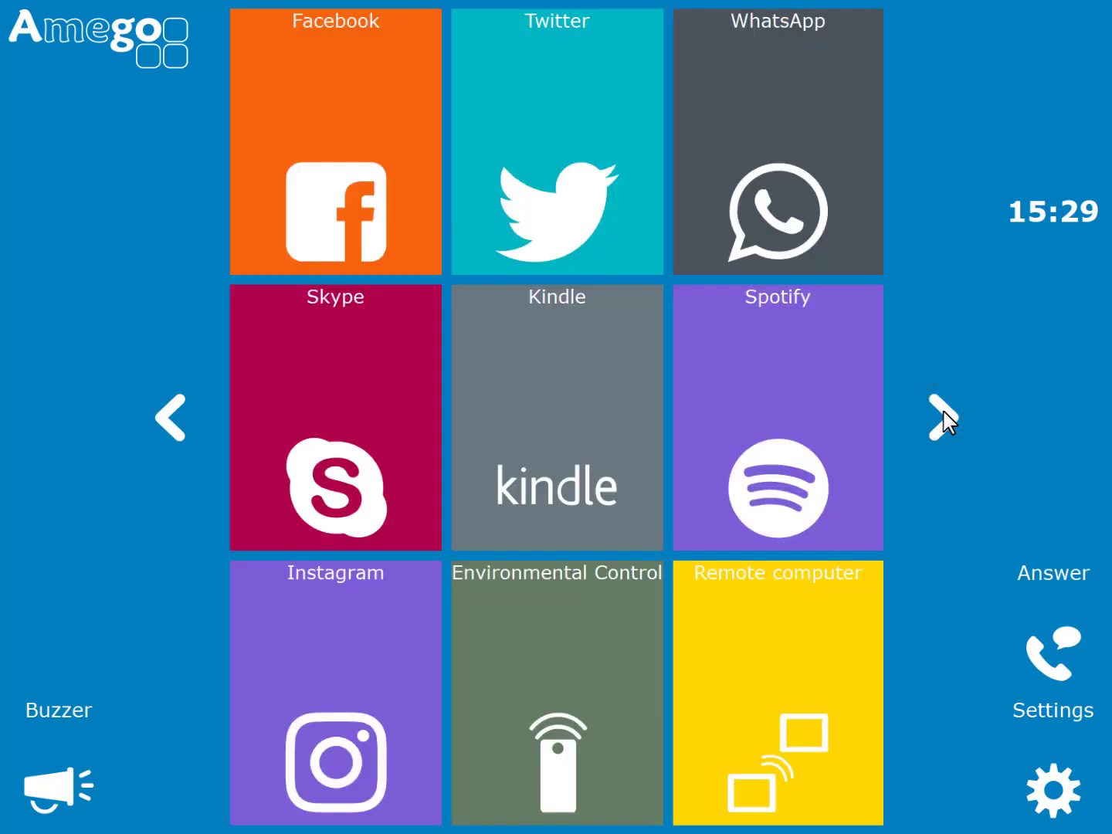
pyautogui.click(335, 217)
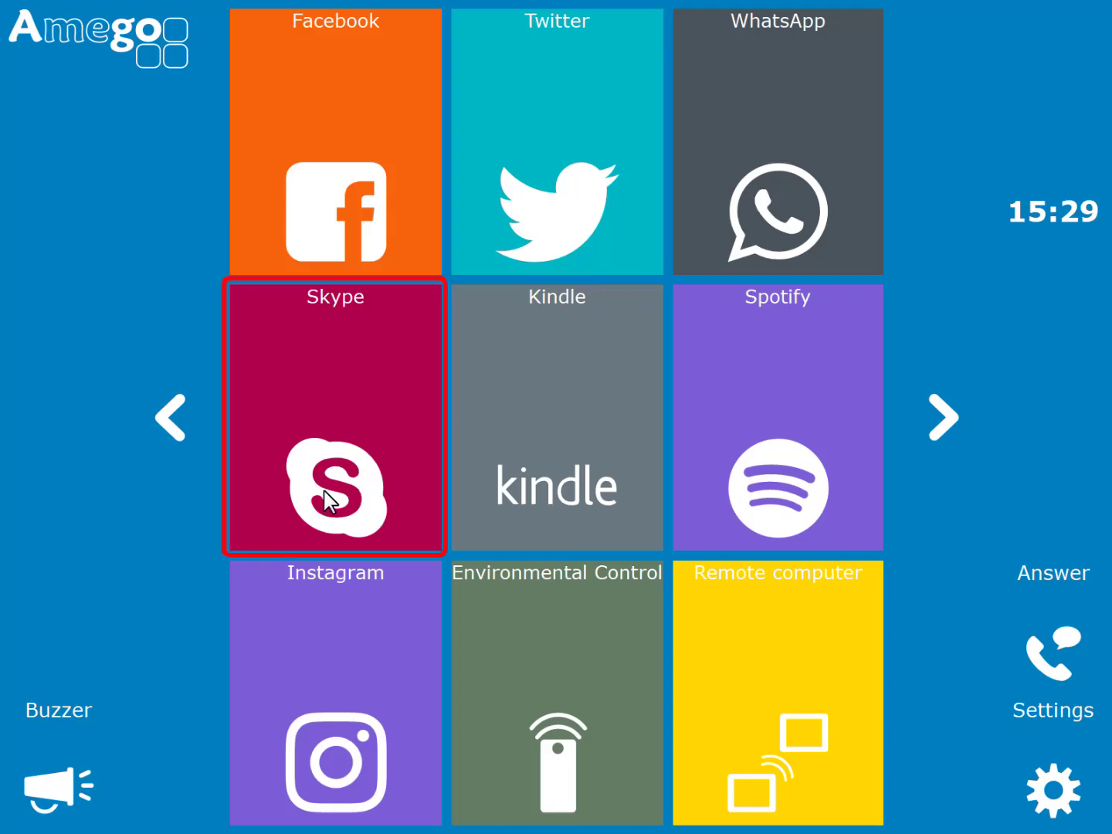
pyautogui.moveTo(701, 423)
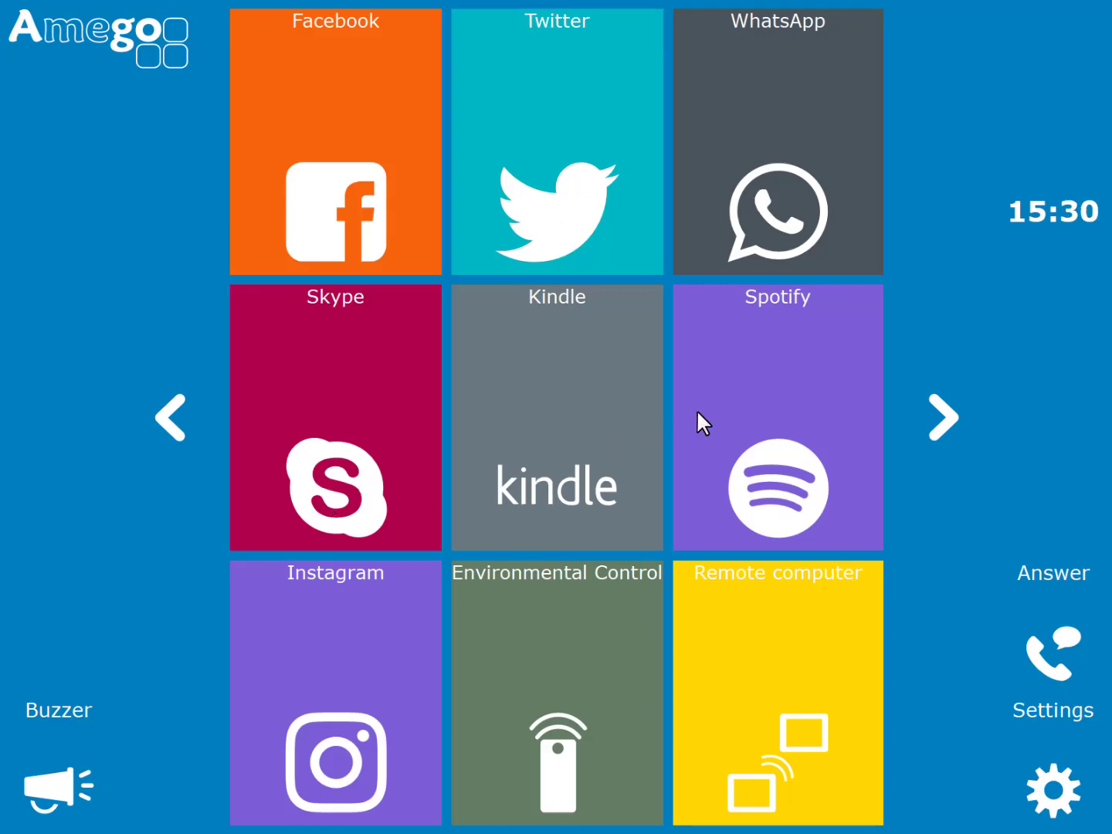
pyautogui.moveTo(317, 707)
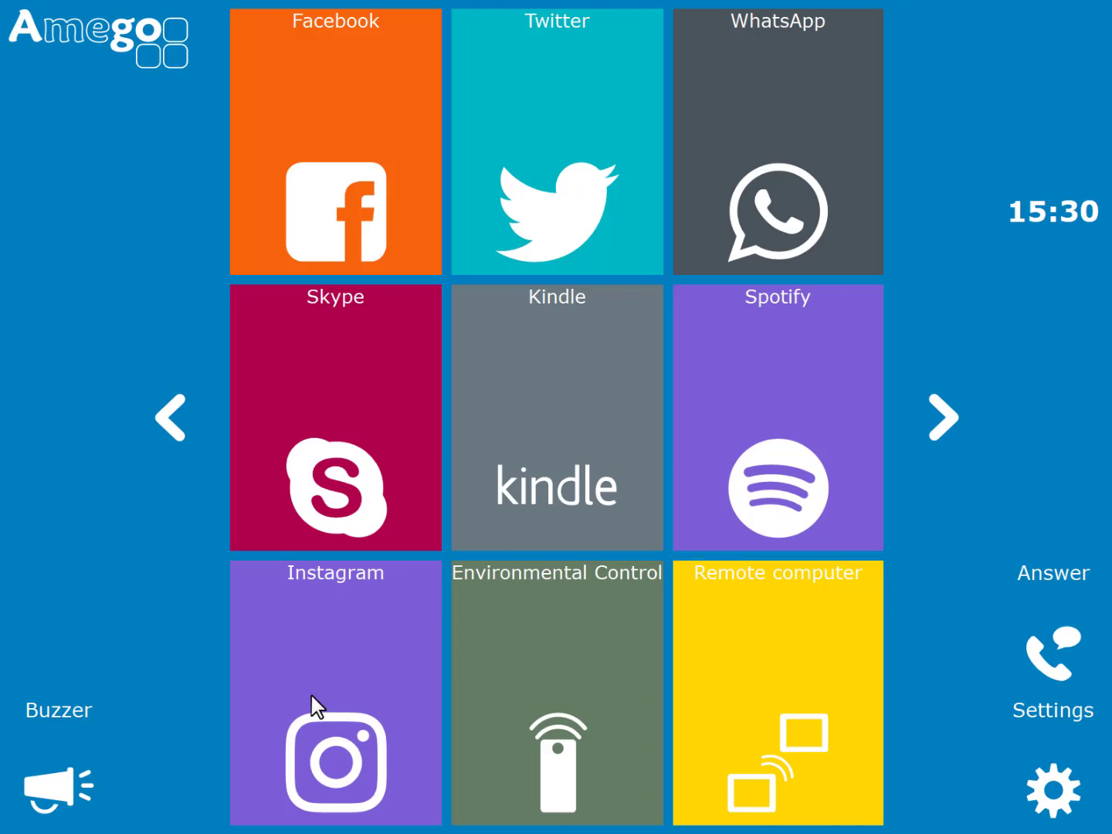
pyautogui.moveTo(533, 701)
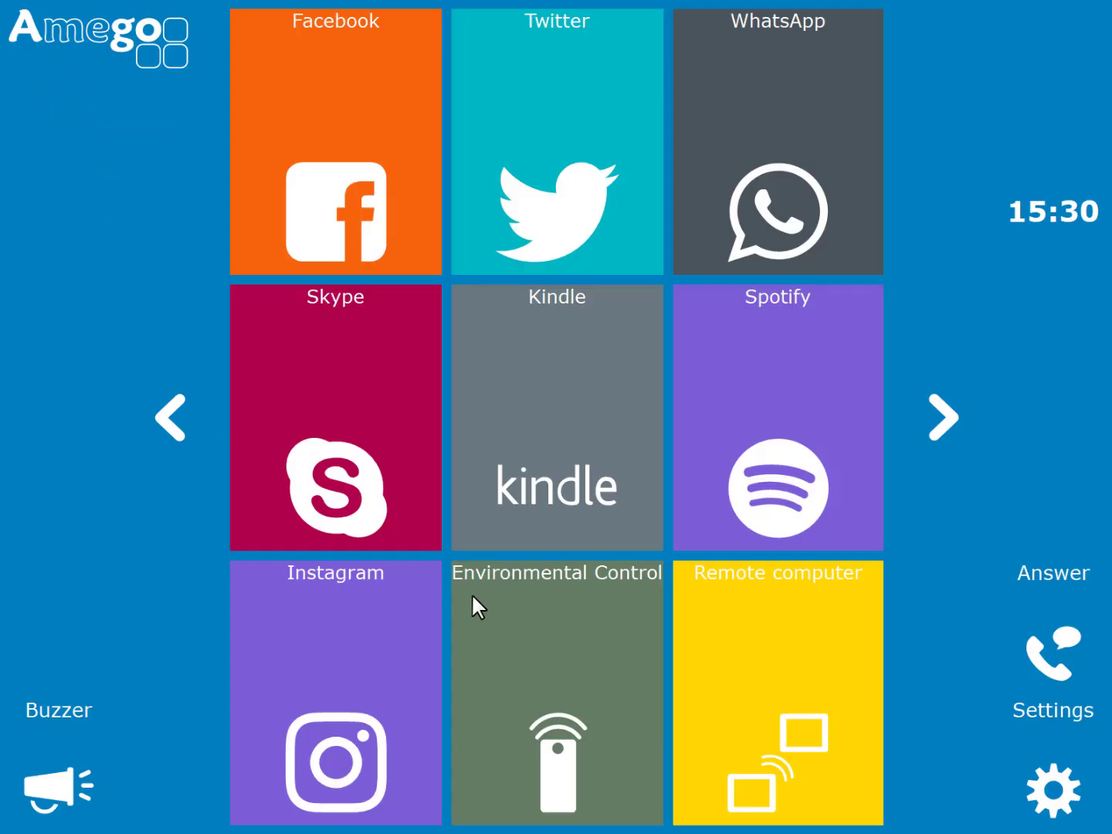
pyautogui.click(778, 691)
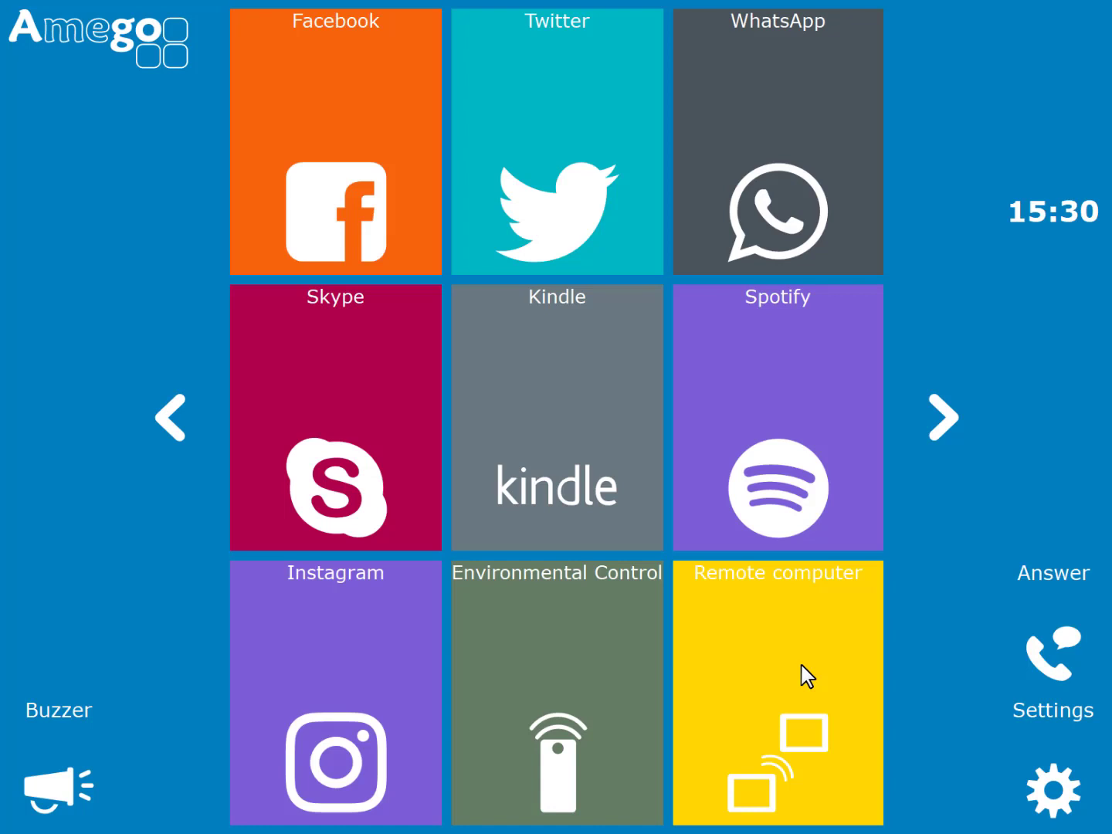
pyautogui.click(777, 693)
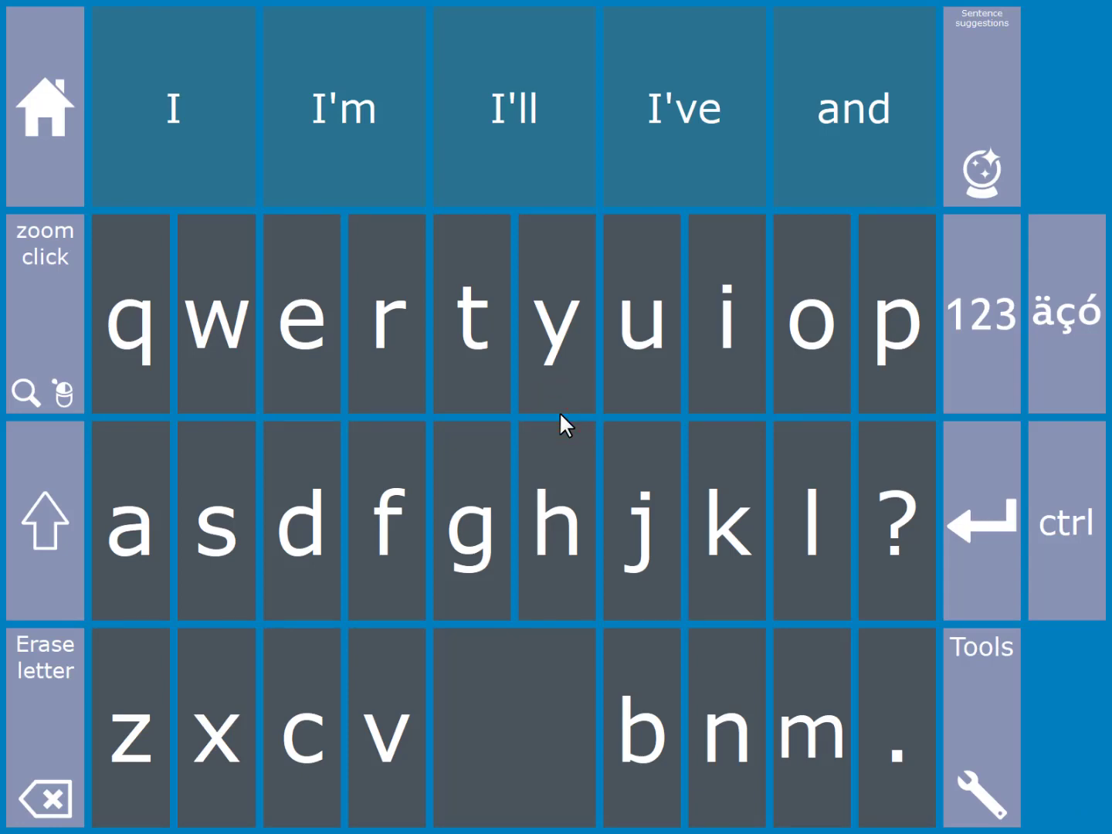
pyautogui.moveTo(502, 384)
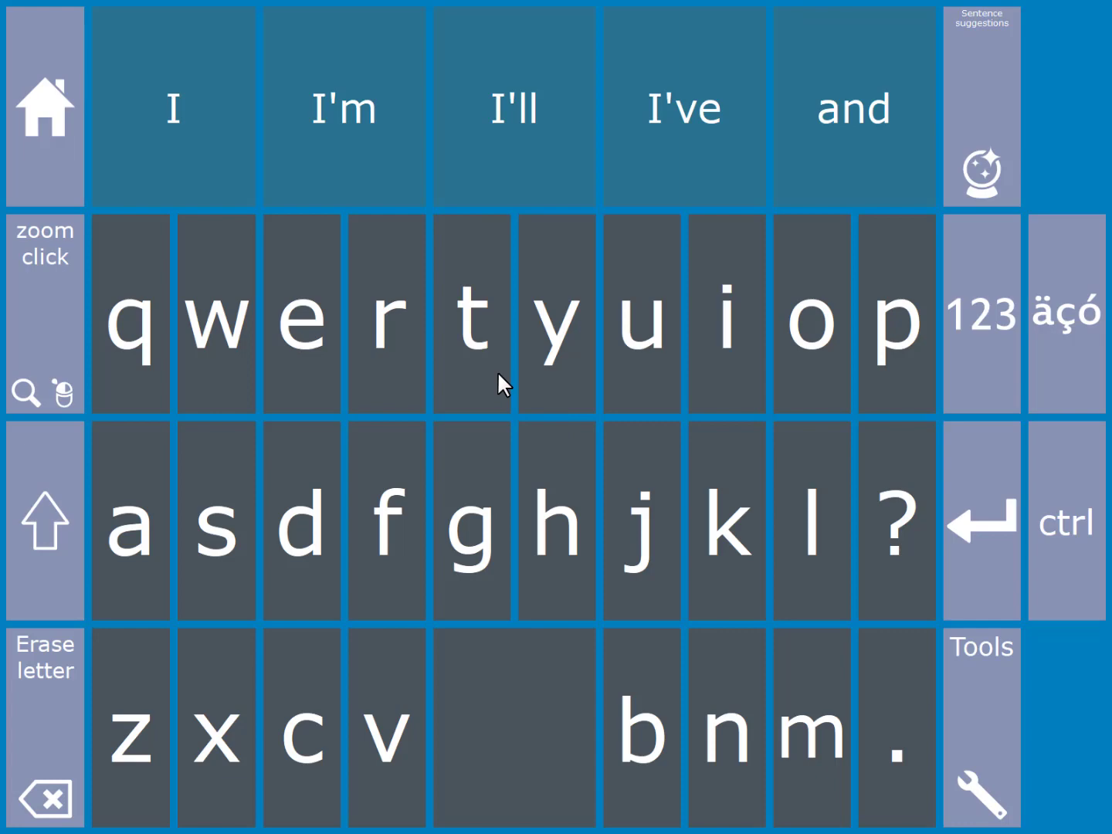
pyautogui.moveTo(40, 338)
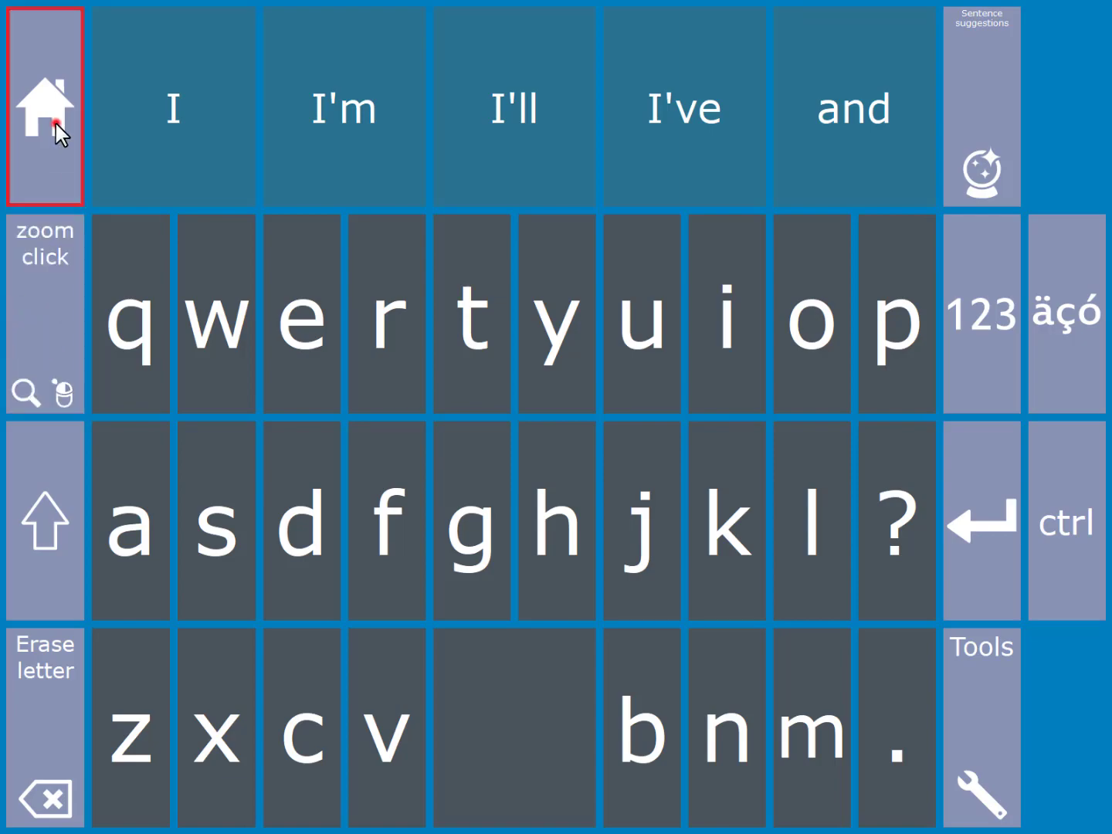
pyautogui.click(44, 106)
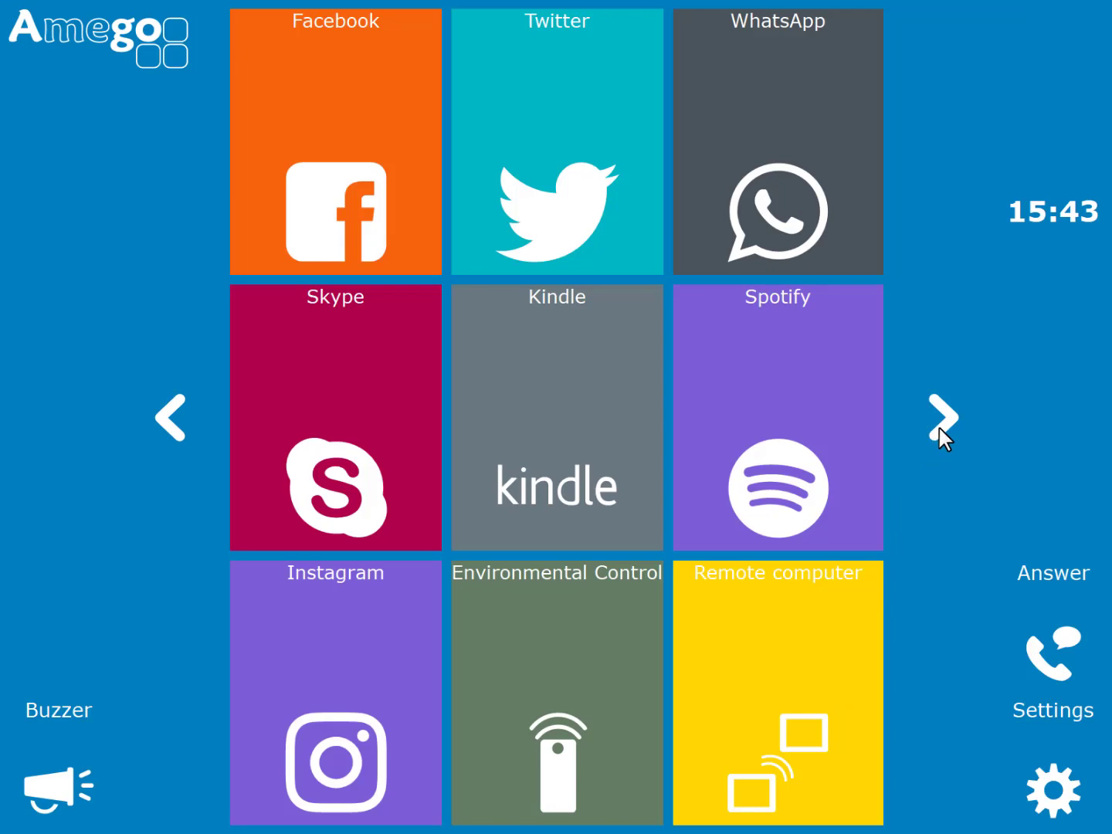
# - Go to the last page of apps and open the Games tile
pyautogui.click(944, 417)
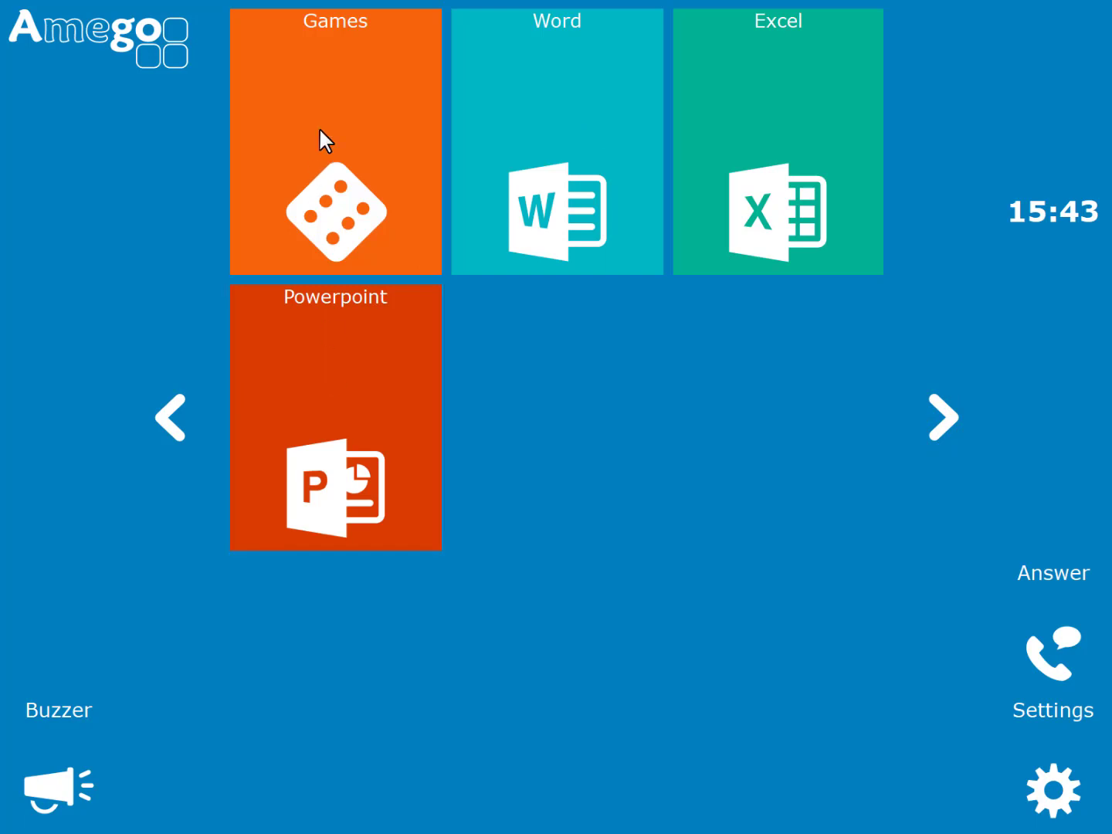
pyautogui.click(334, 141)
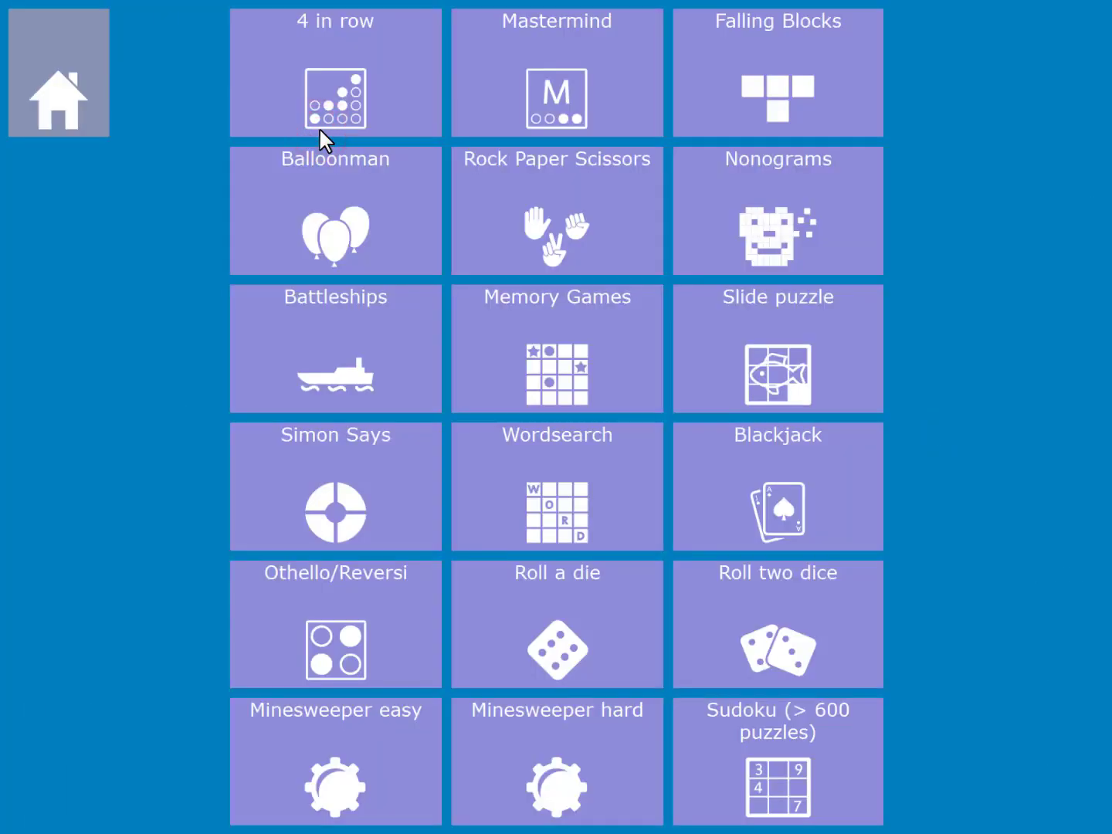
pyautogui.moveTo(752, 775)
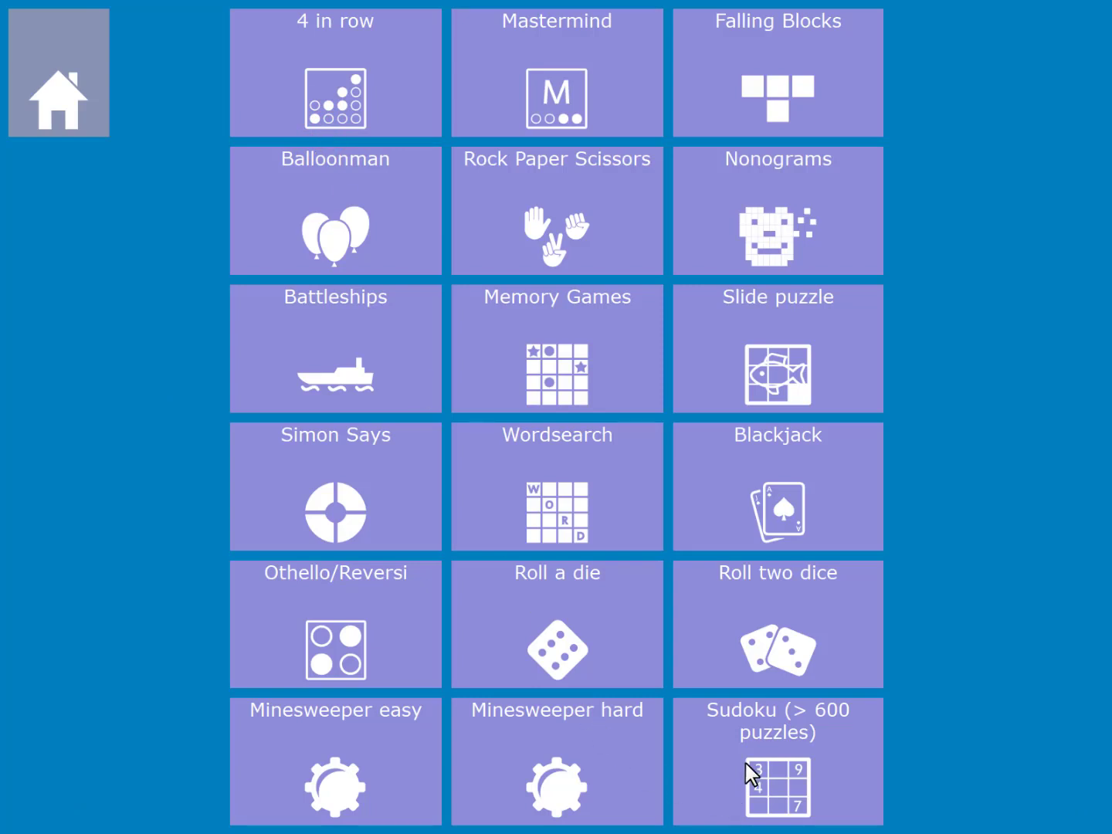